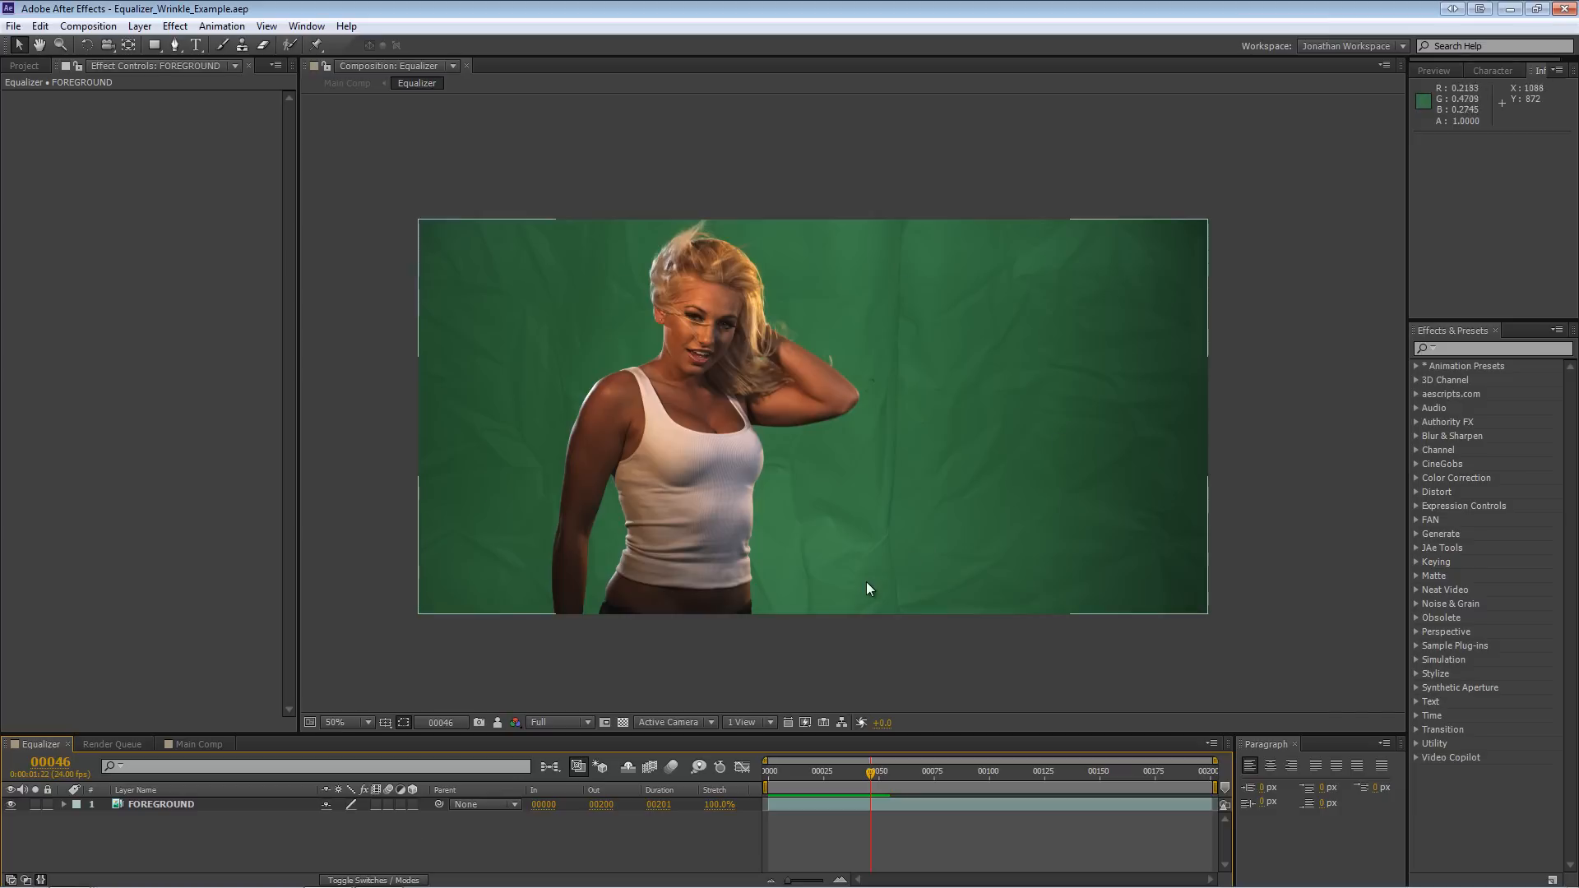
mouse_move(949, 373)
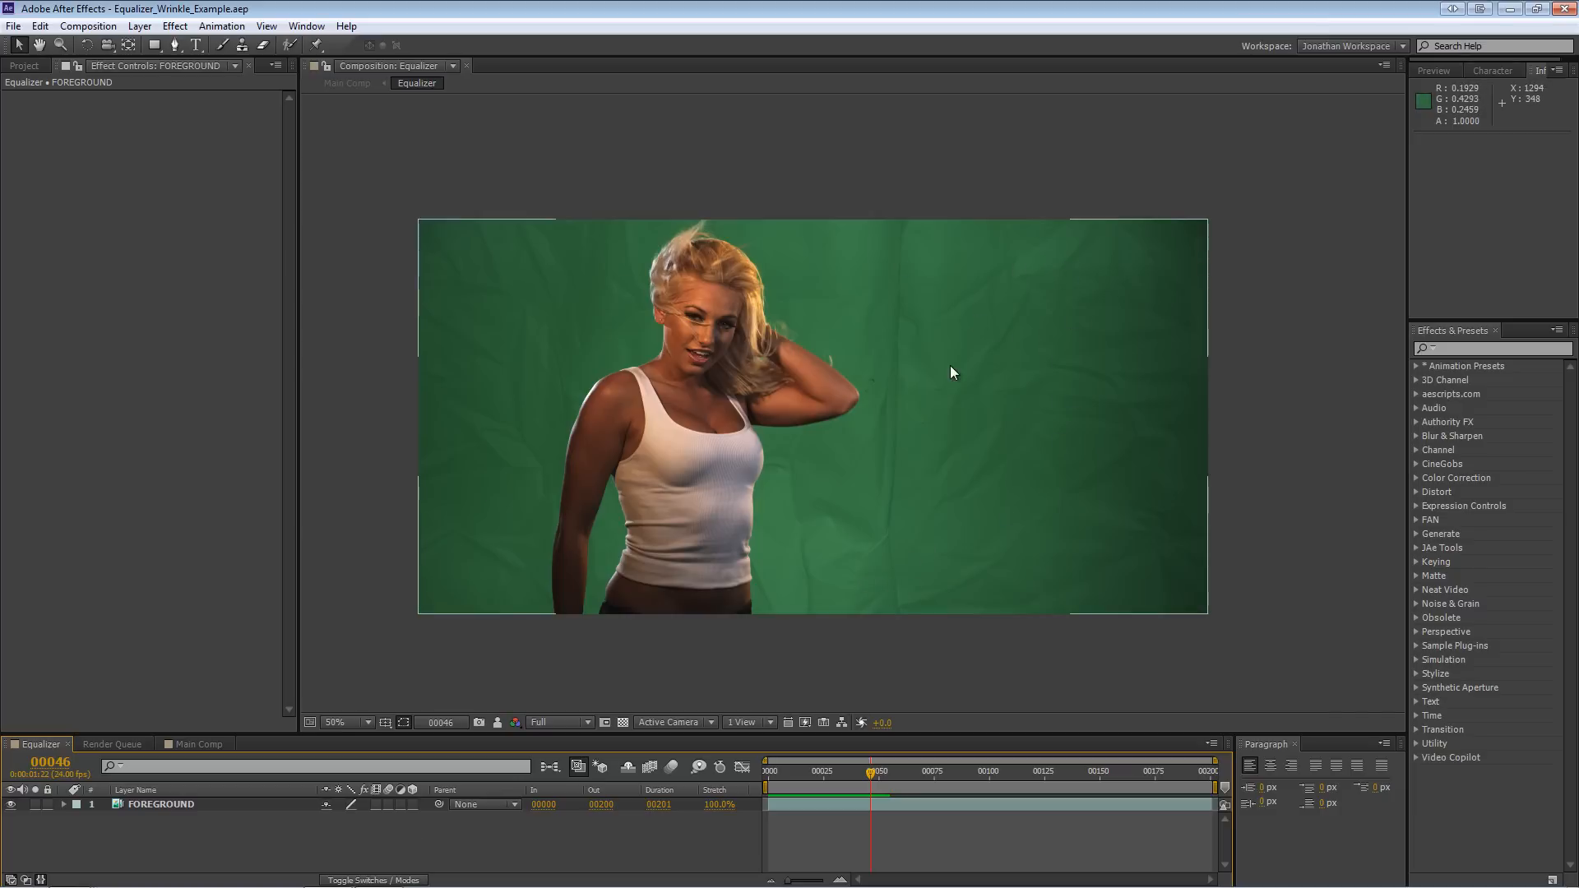
mouse_move(1031, 454)
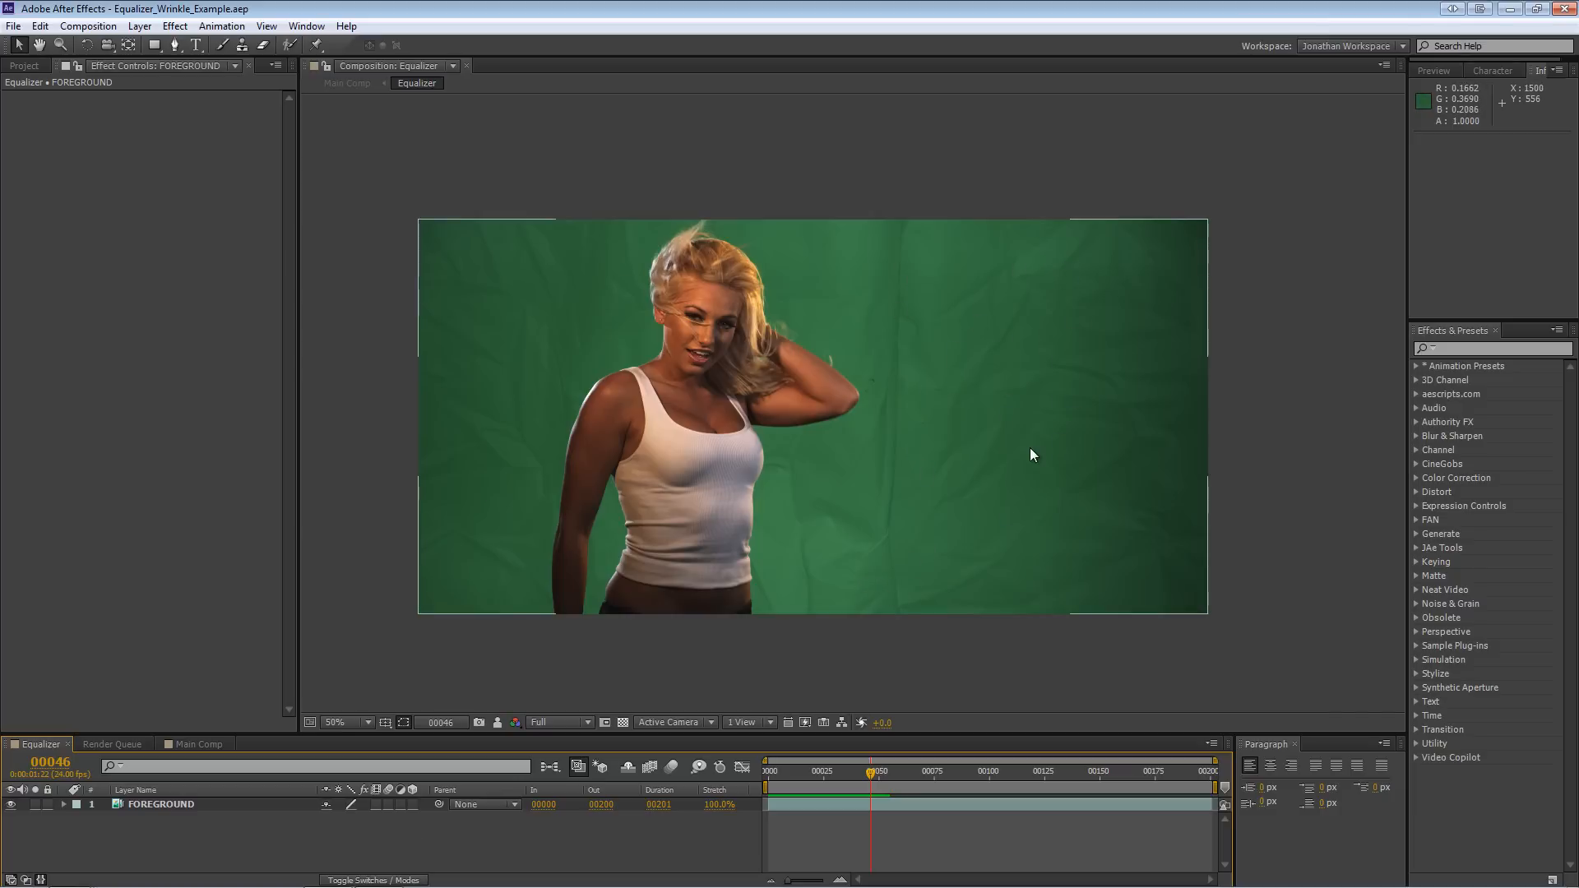
mouse_move(1023, 493)
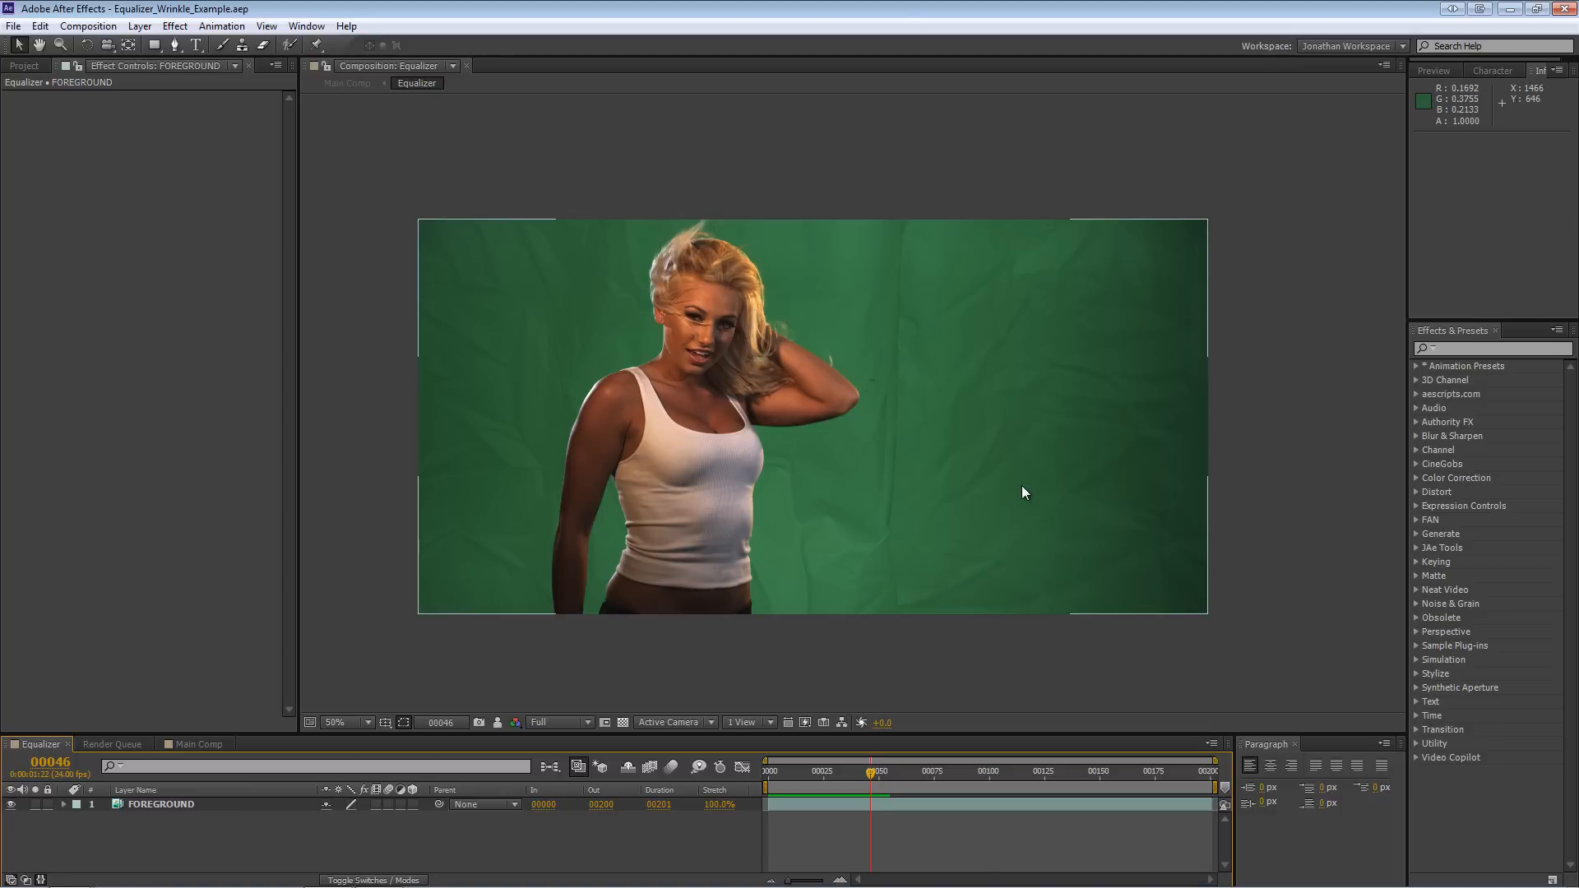
mouse_move(1020, 493)
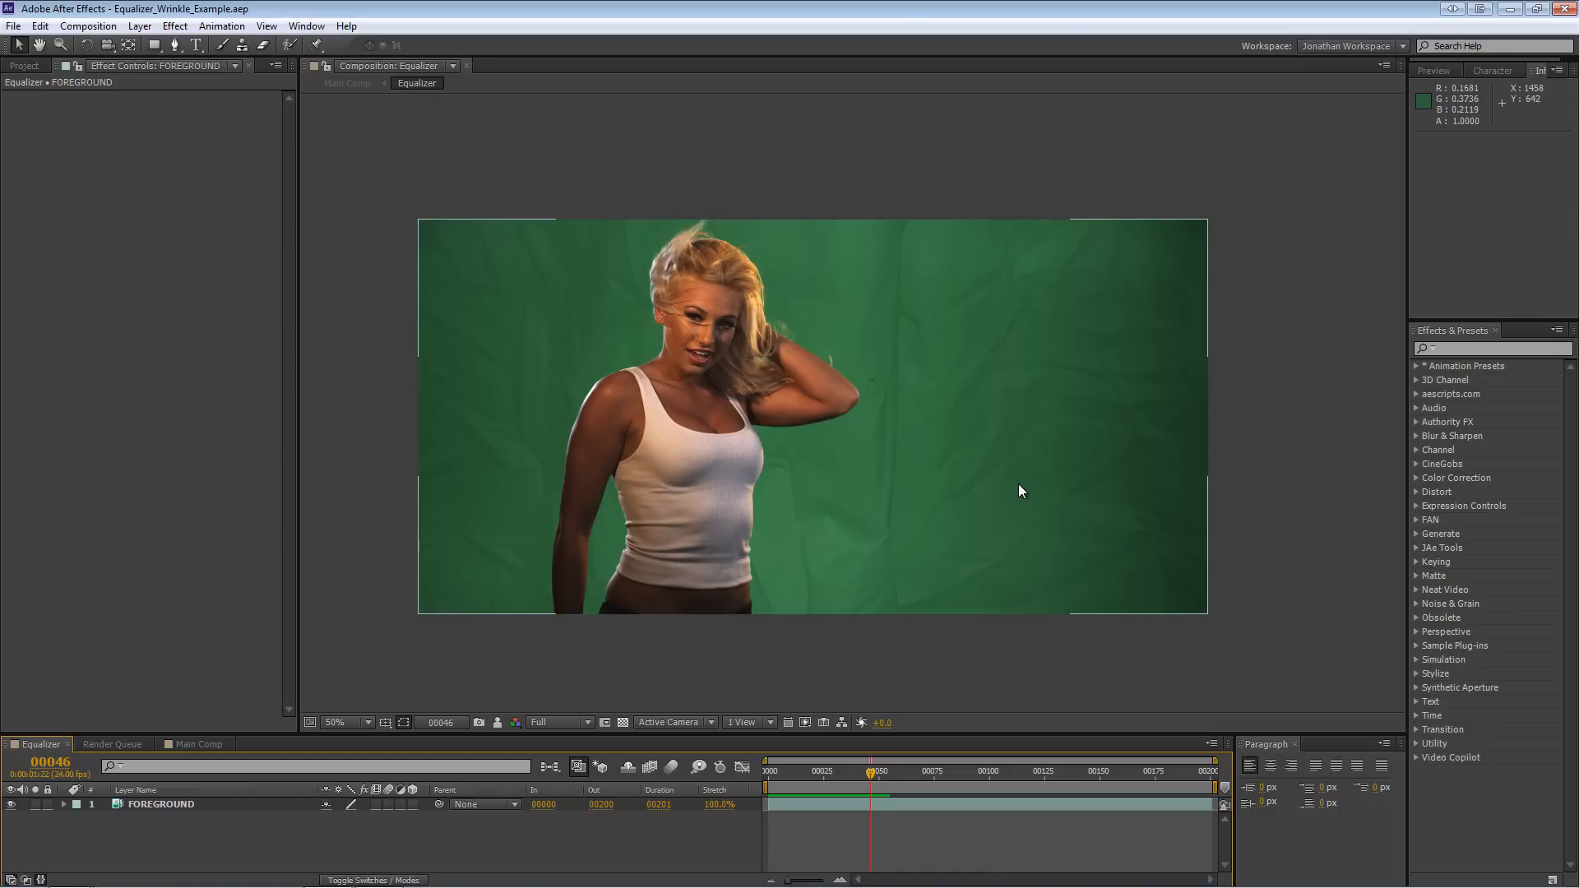
mouse_move(1020, 498)
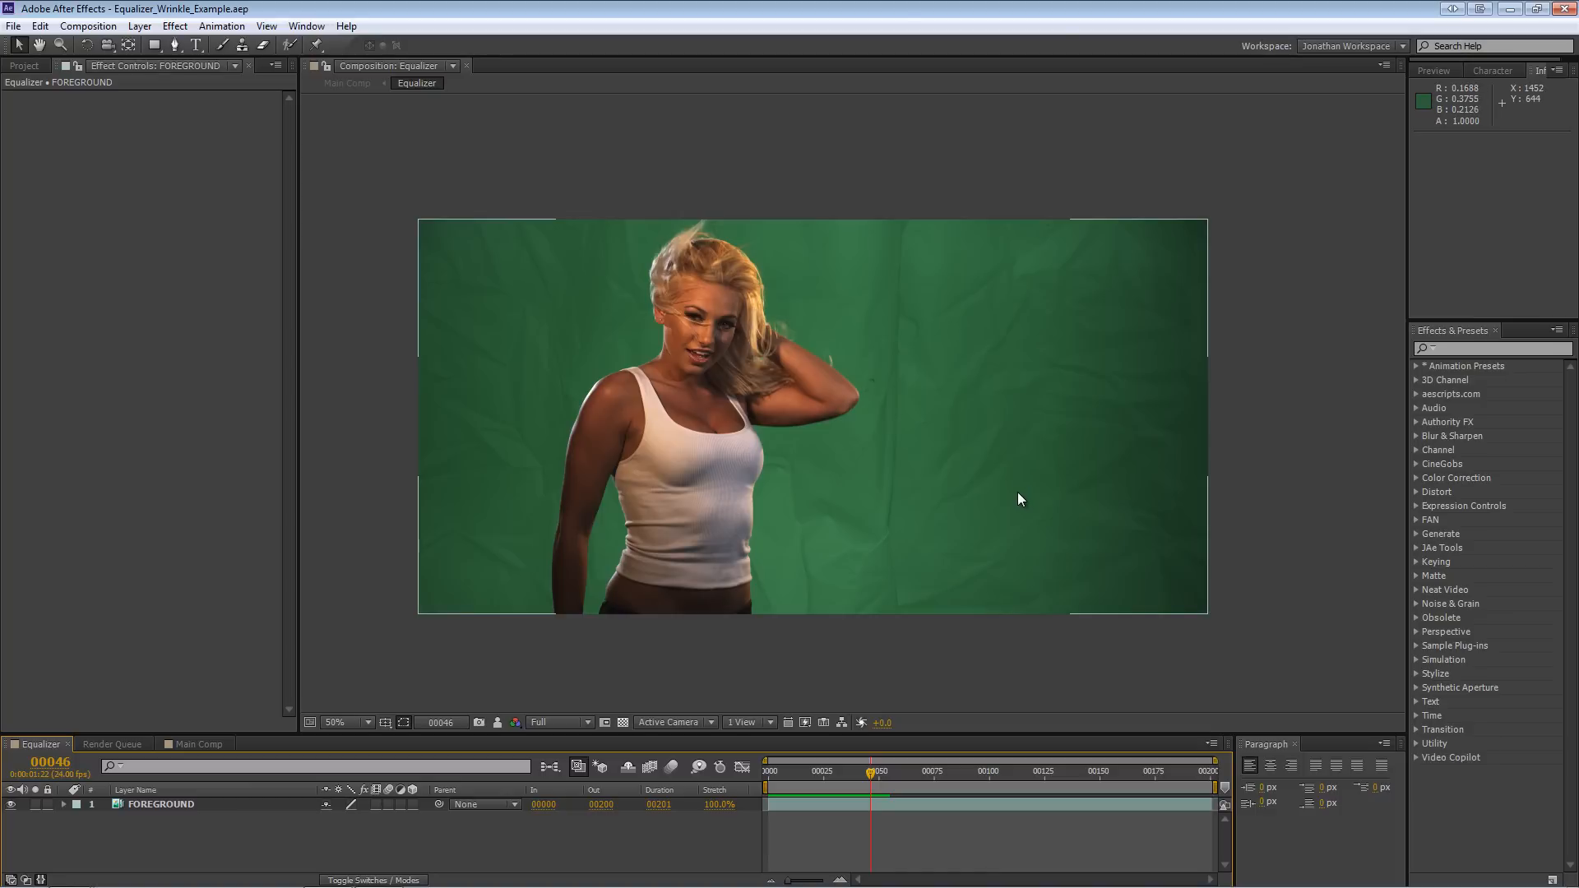
mouse_move(975, 495)
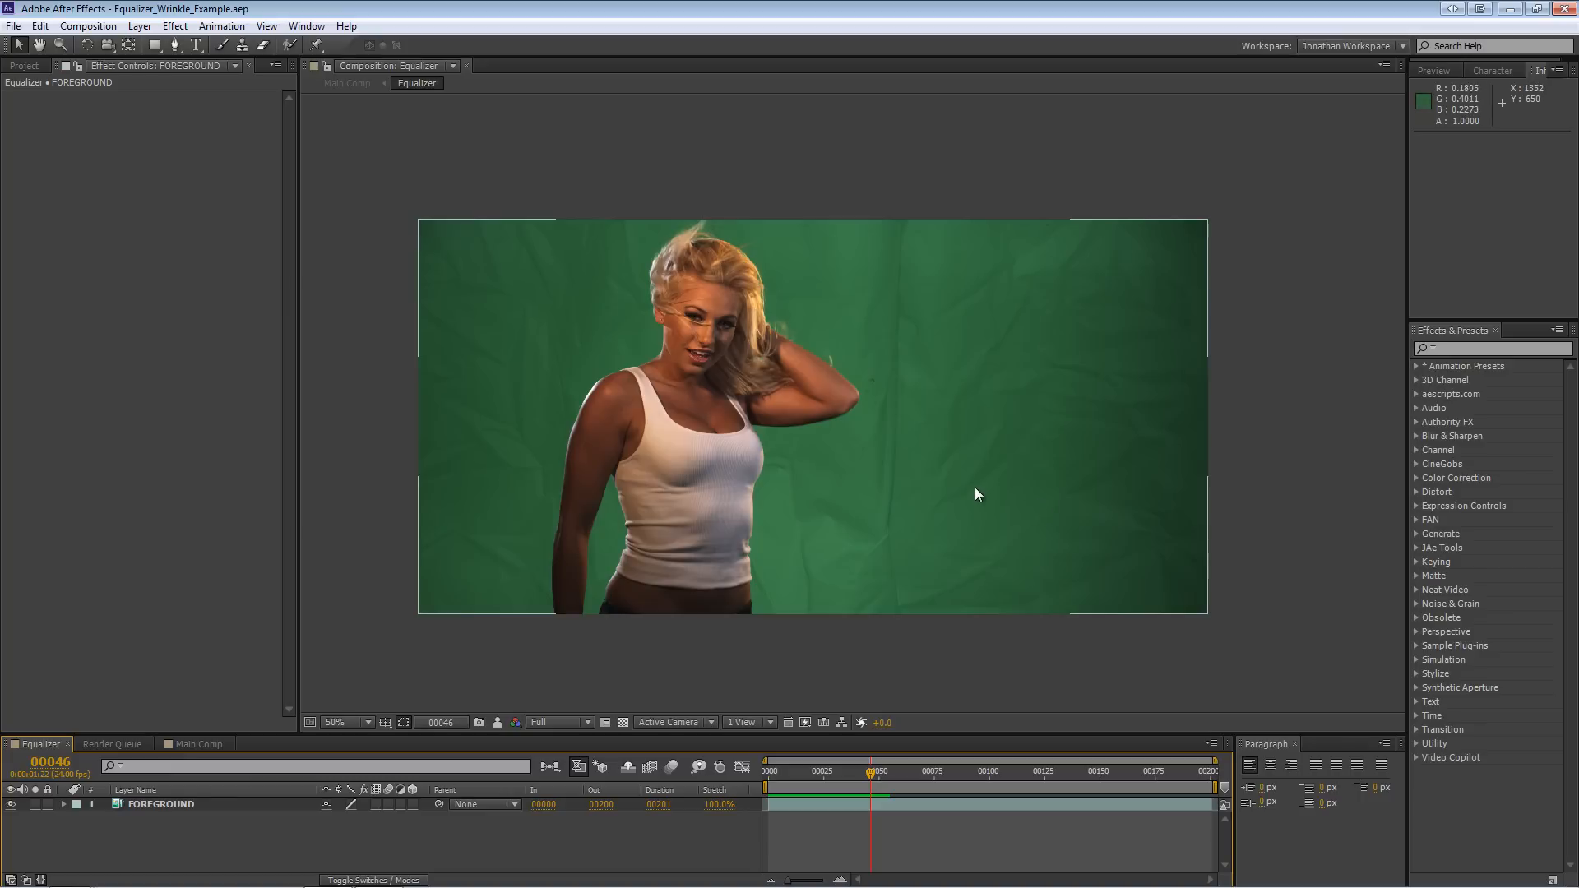
mouse_move(987, 458)
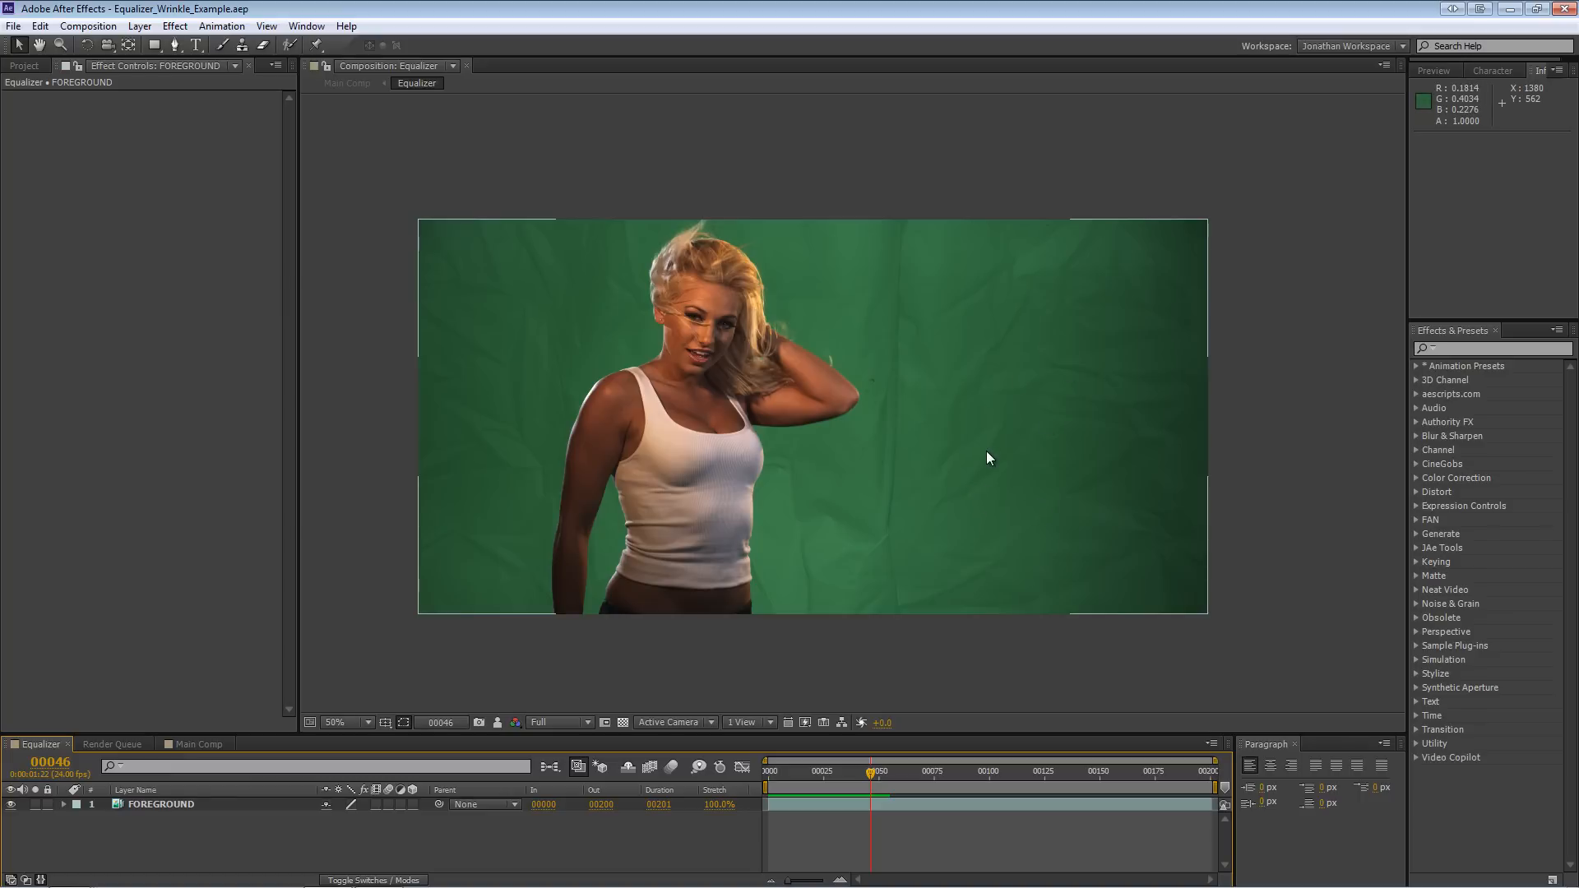
mouse_move(992, 458)
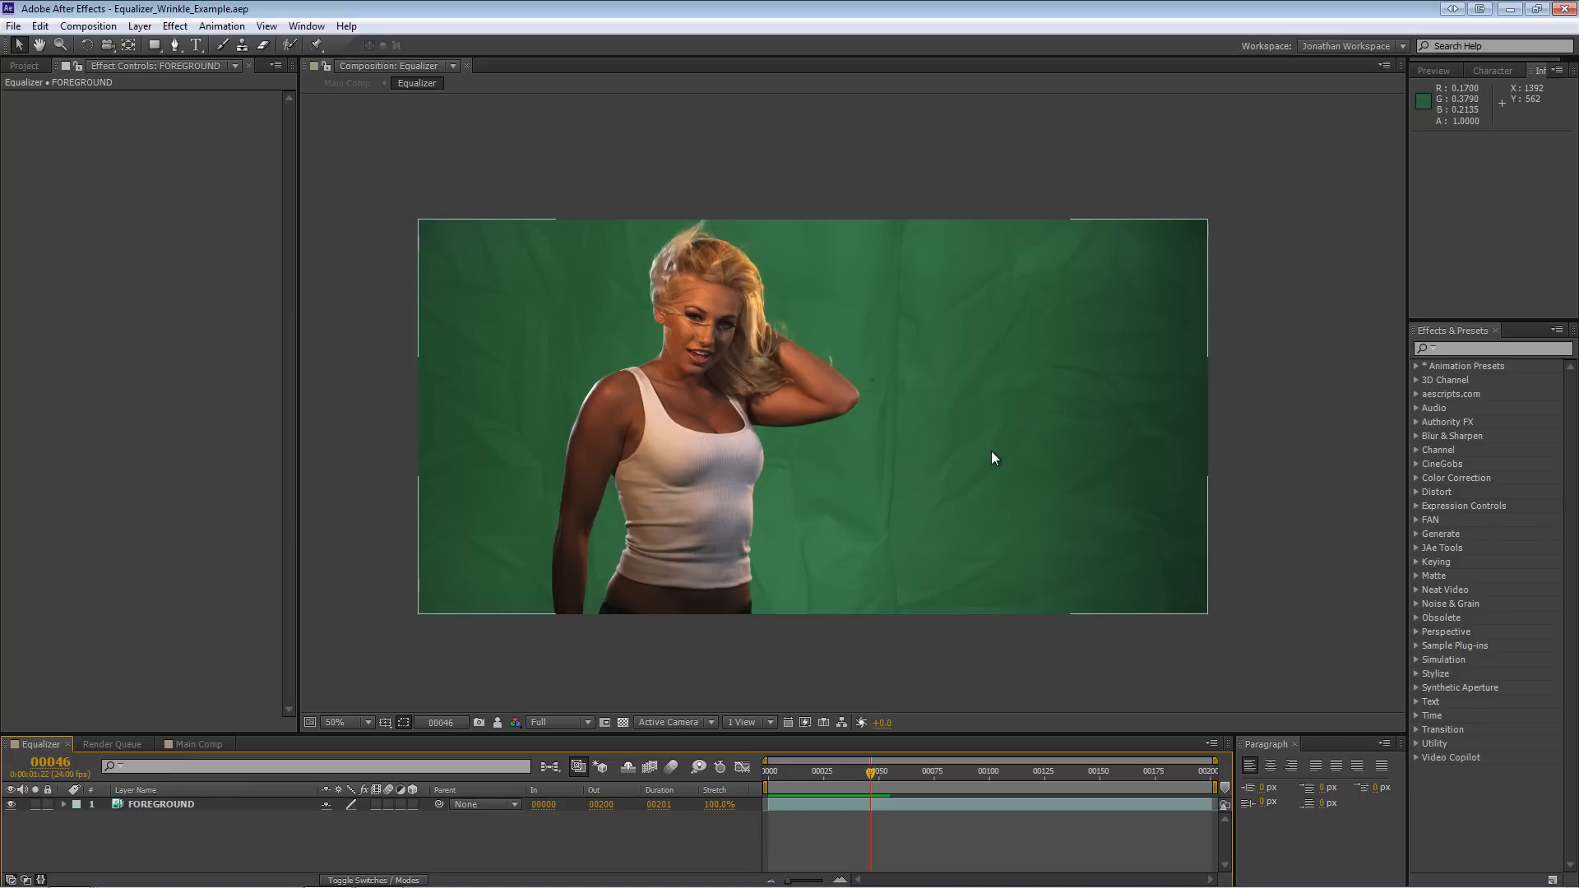
mouse_move(946, 524)
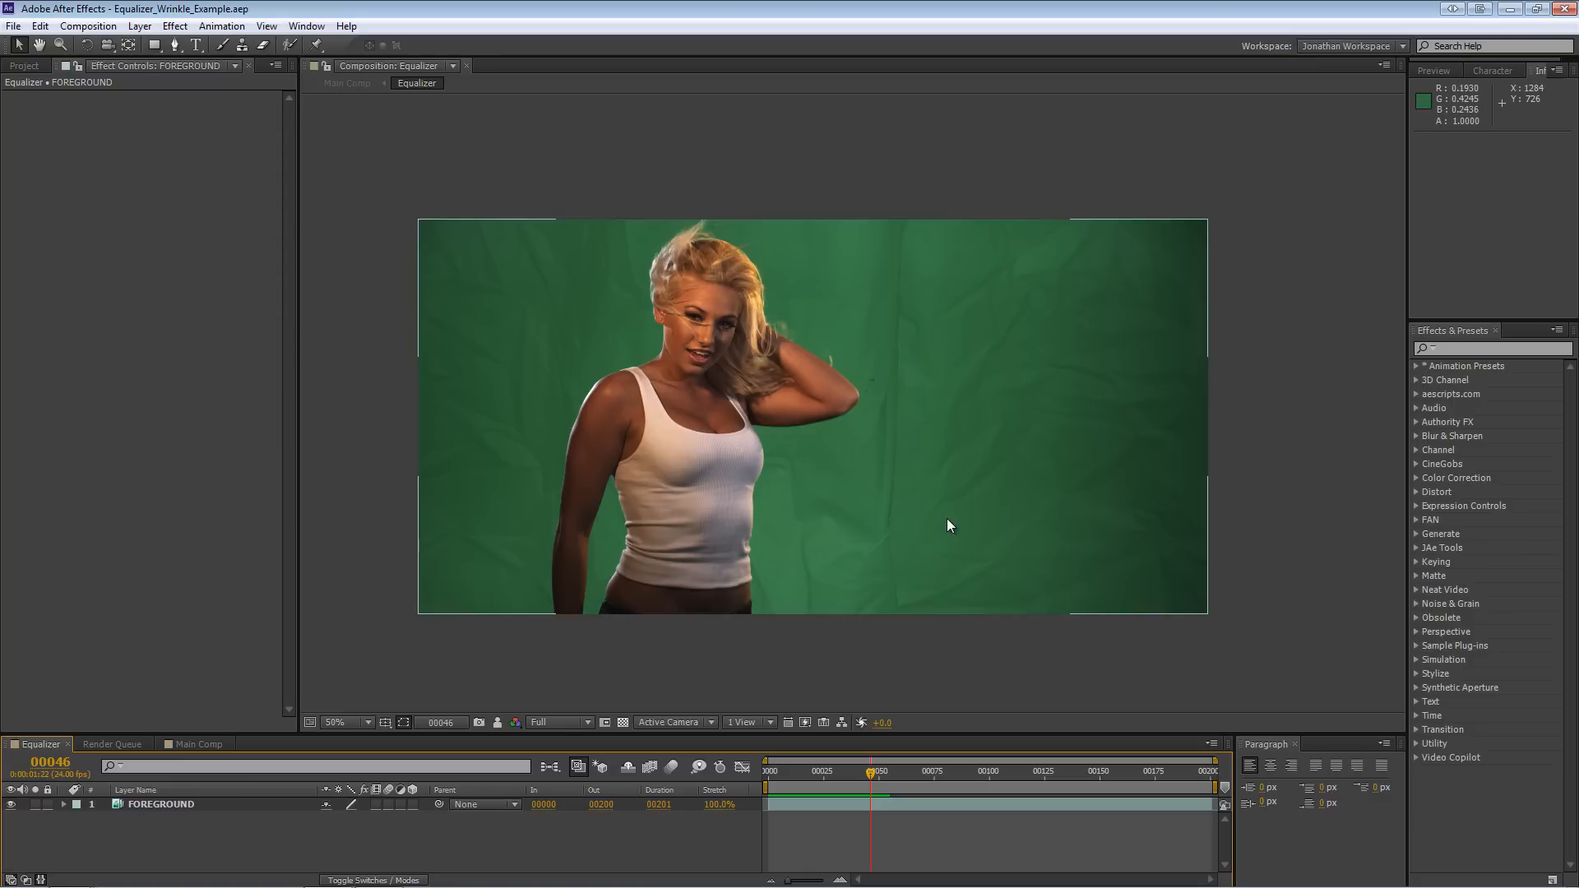
mouse_move(833, 544)
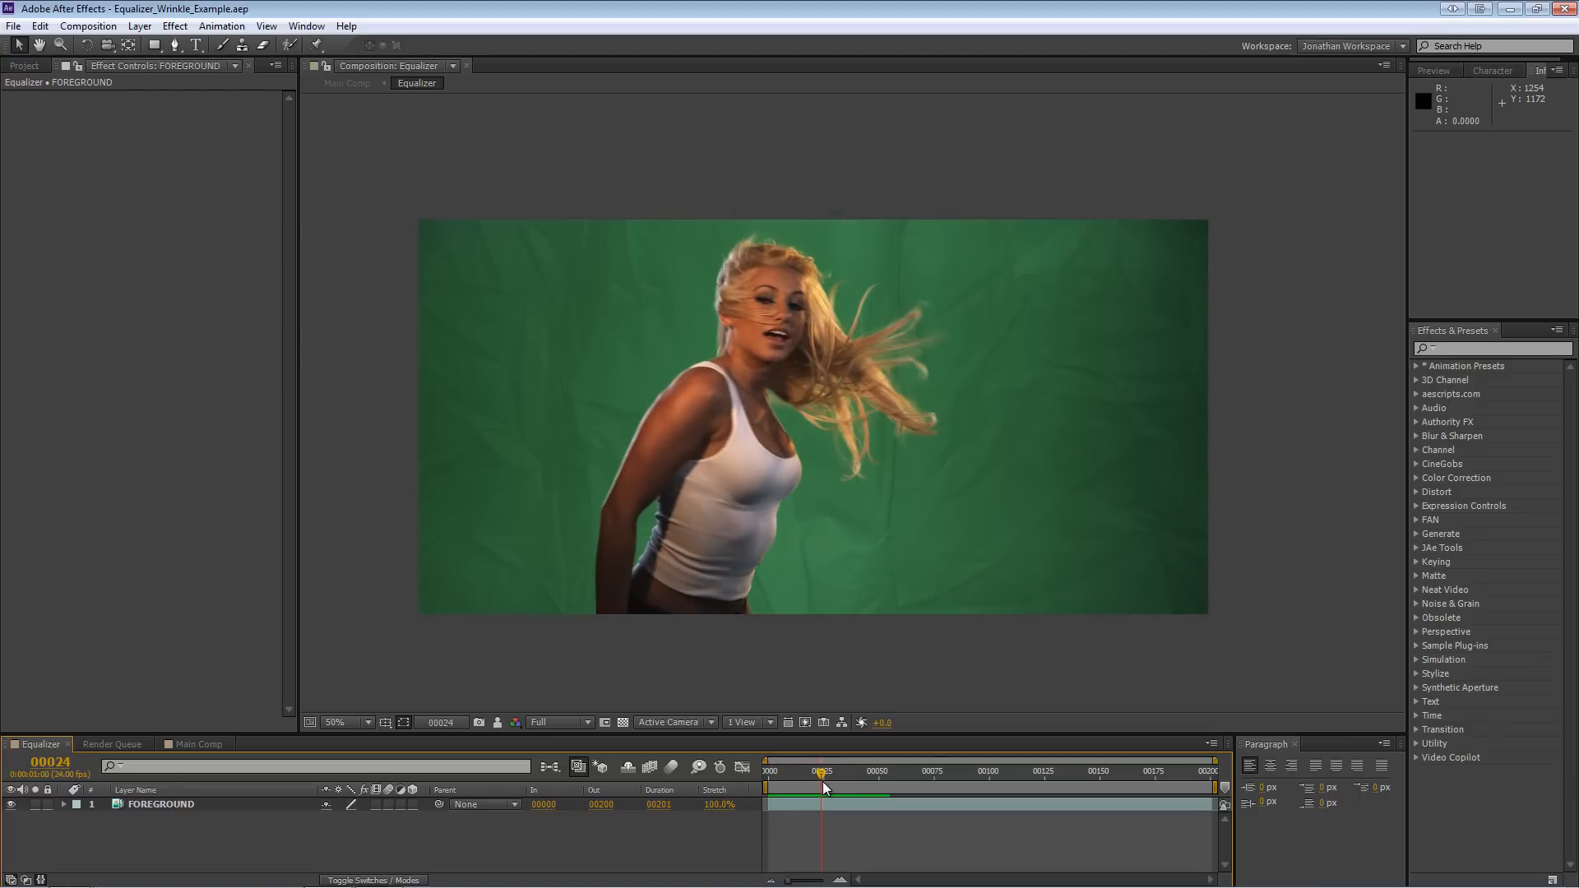
- Select the FOREGROUND layer and apply Keylight (1.2) found by searching 'key'
click(340, 722)
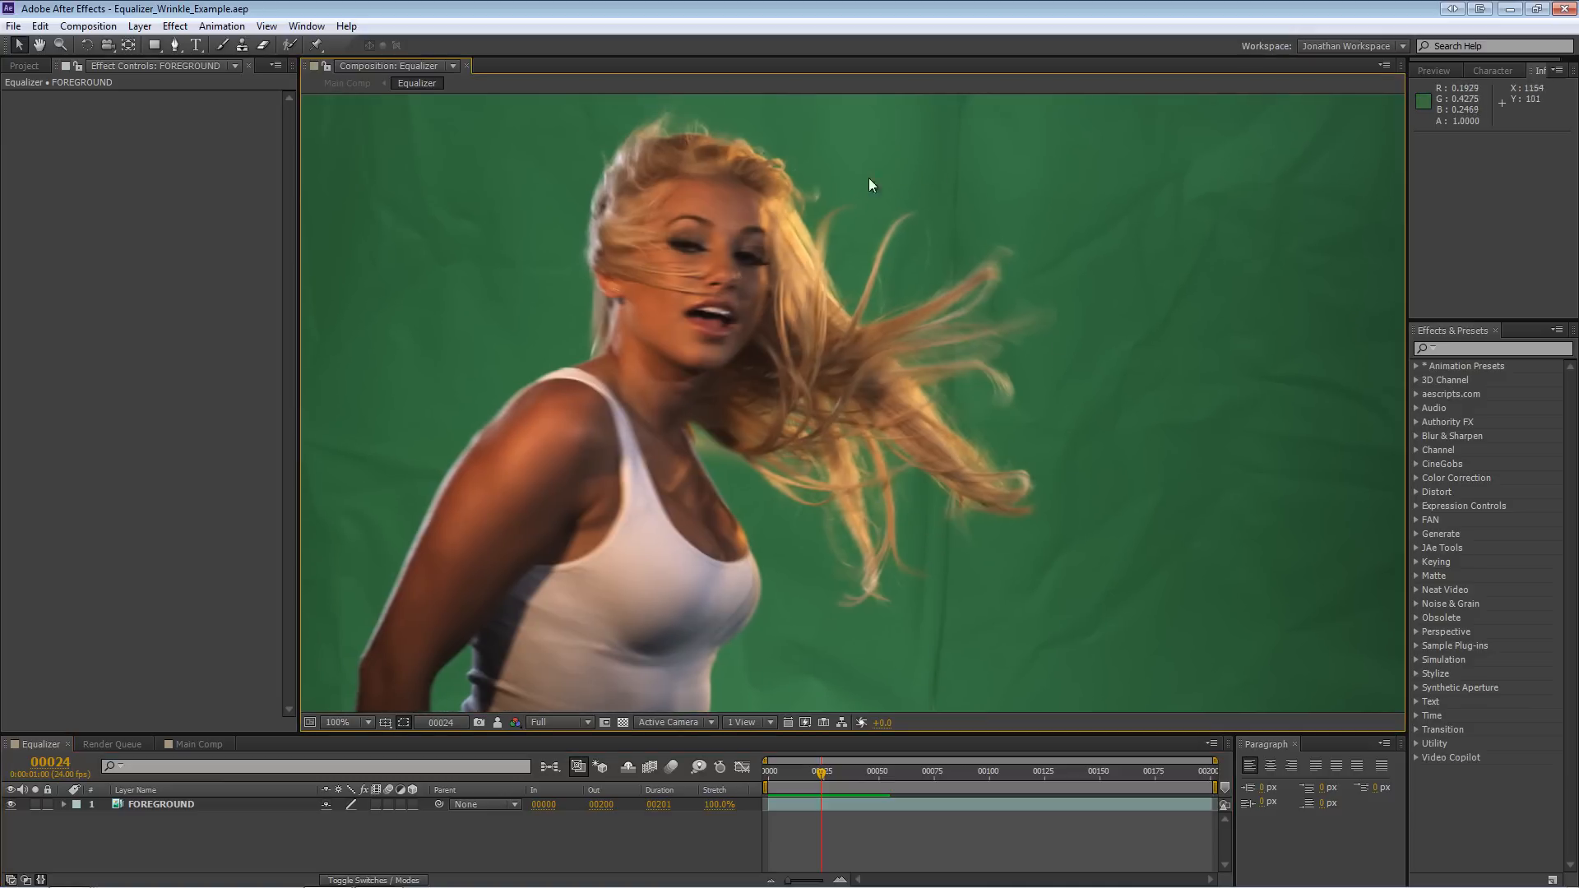
mouse_move(852, 838)
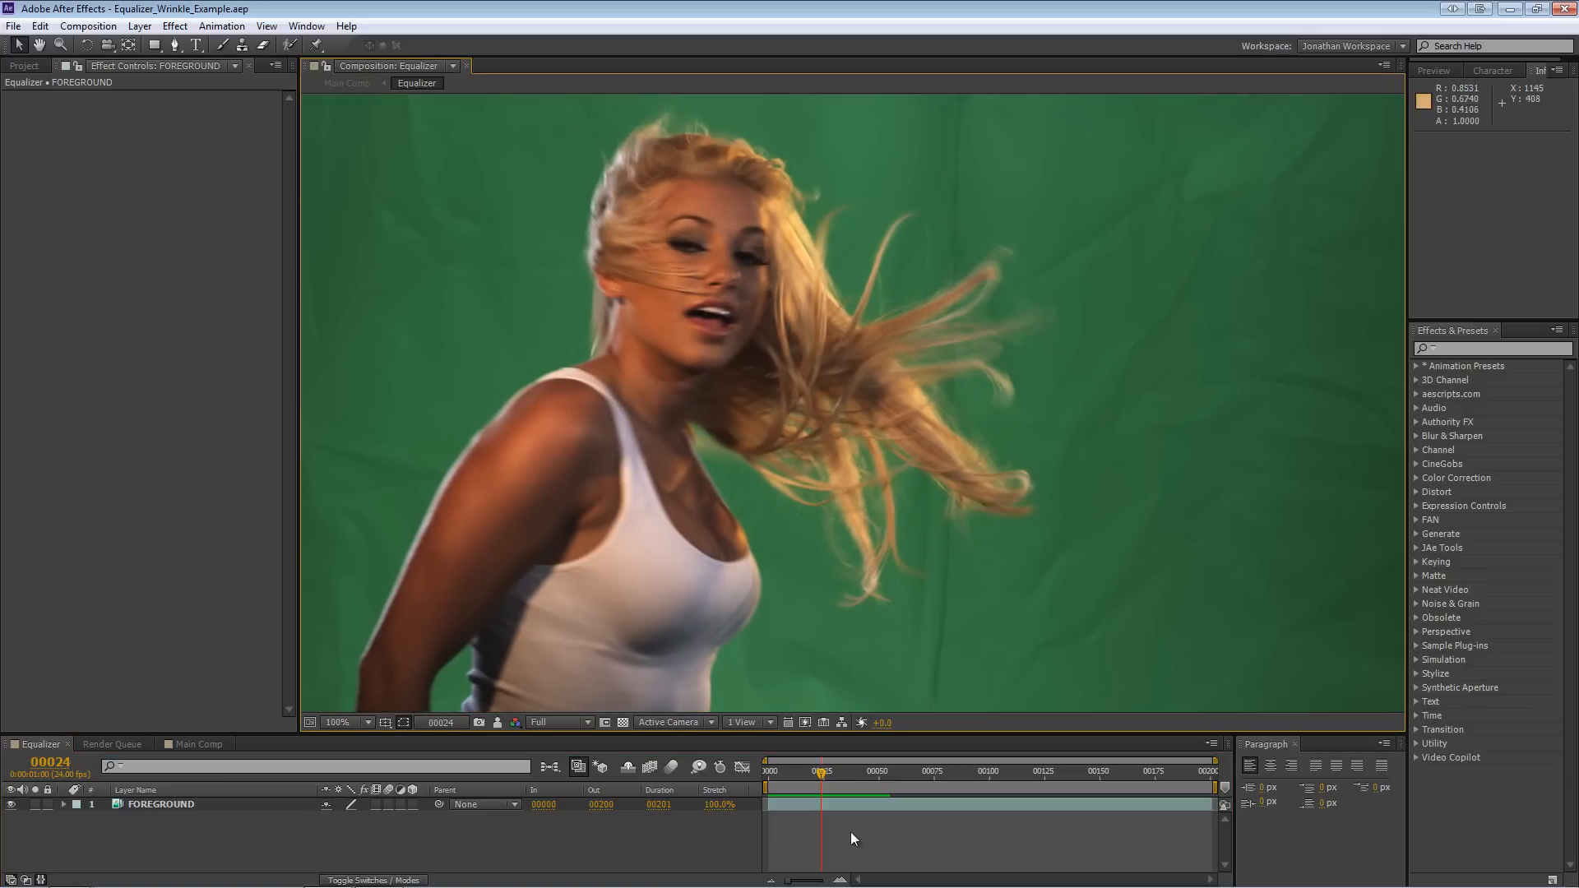
click(791, 771)
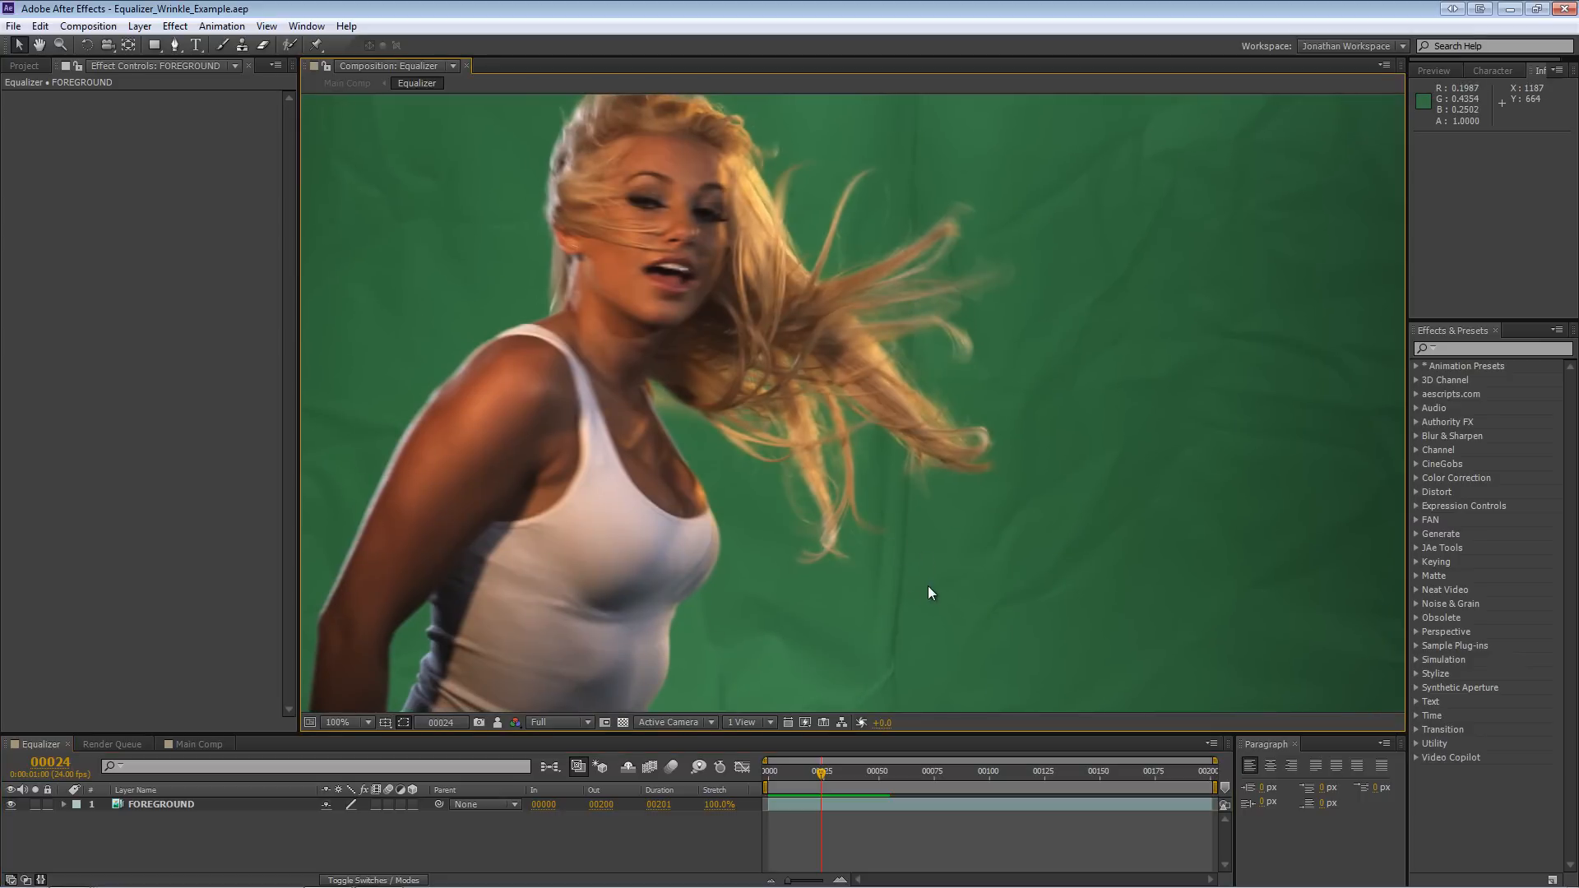
mouse_move(910, 606)
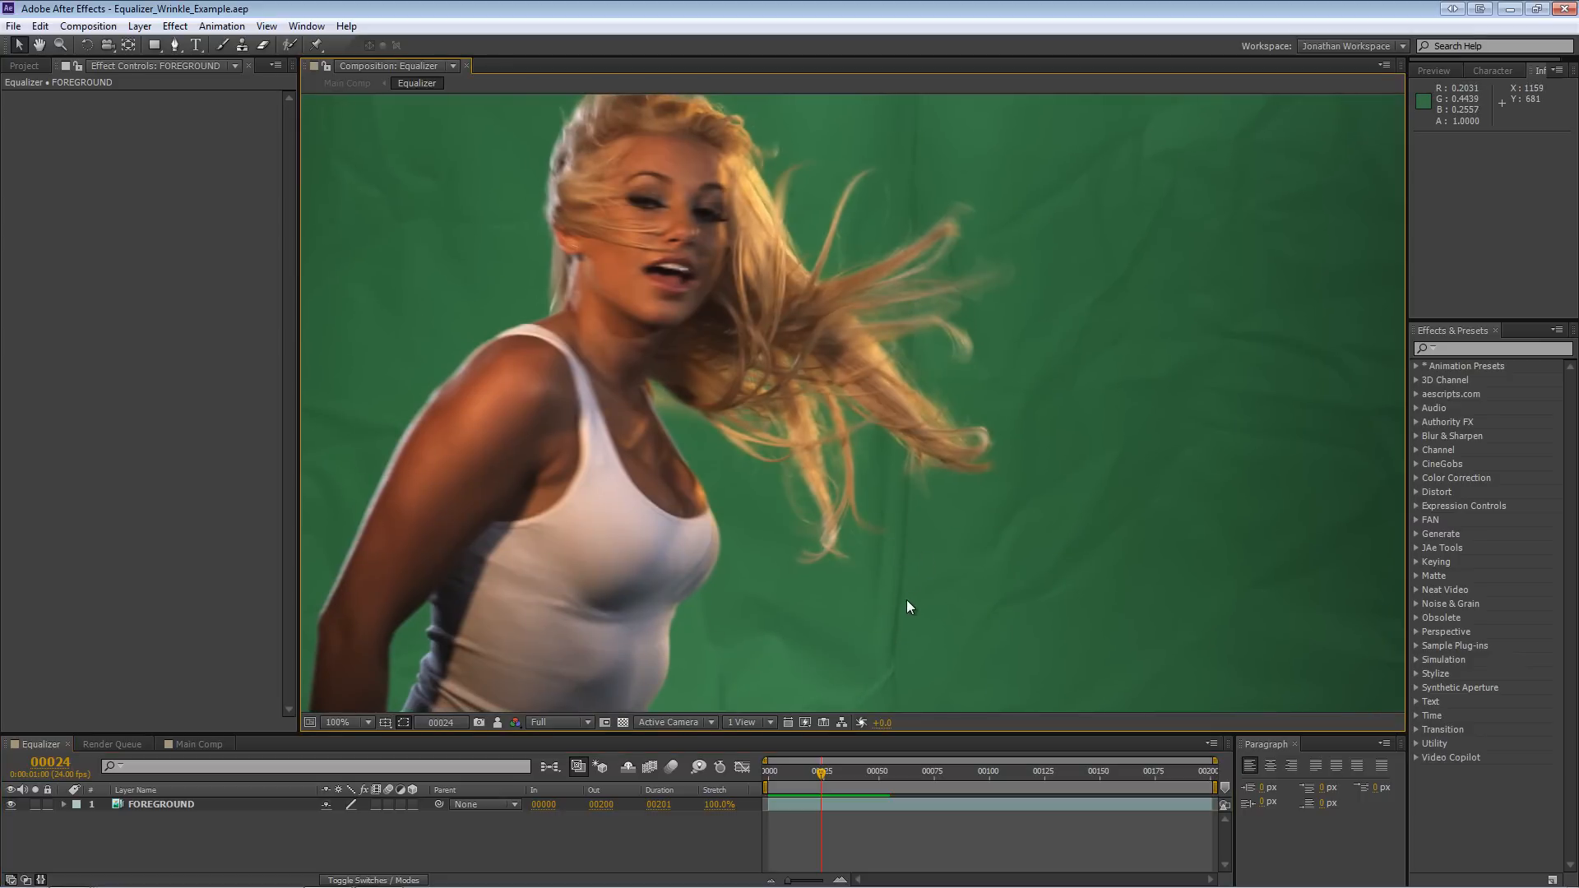
mouse_move(937, 216)
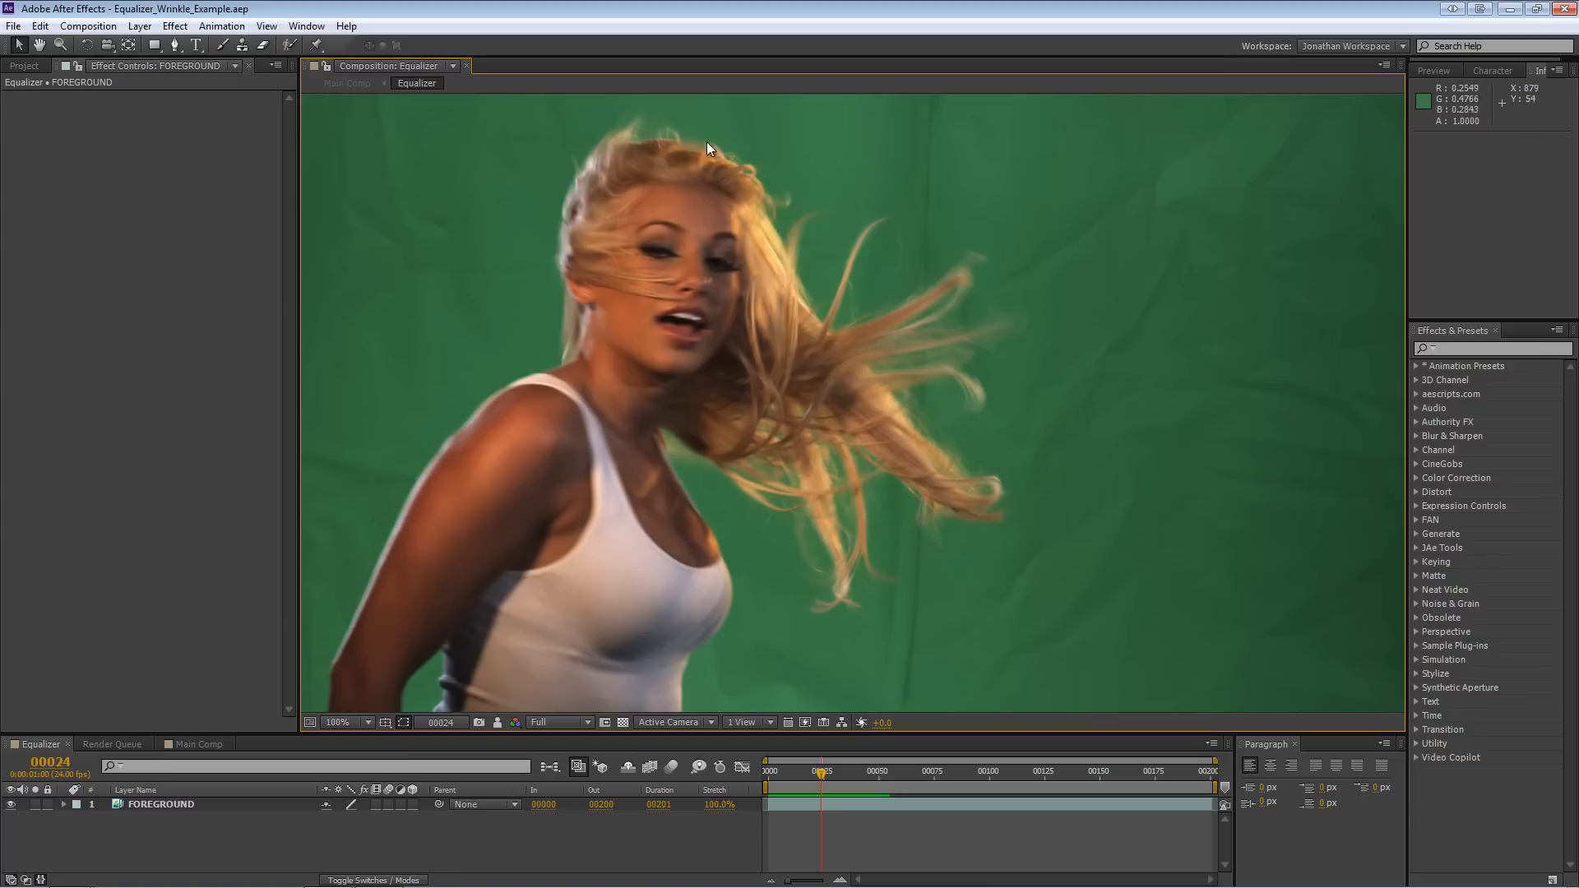
mouse_move(905, 511)
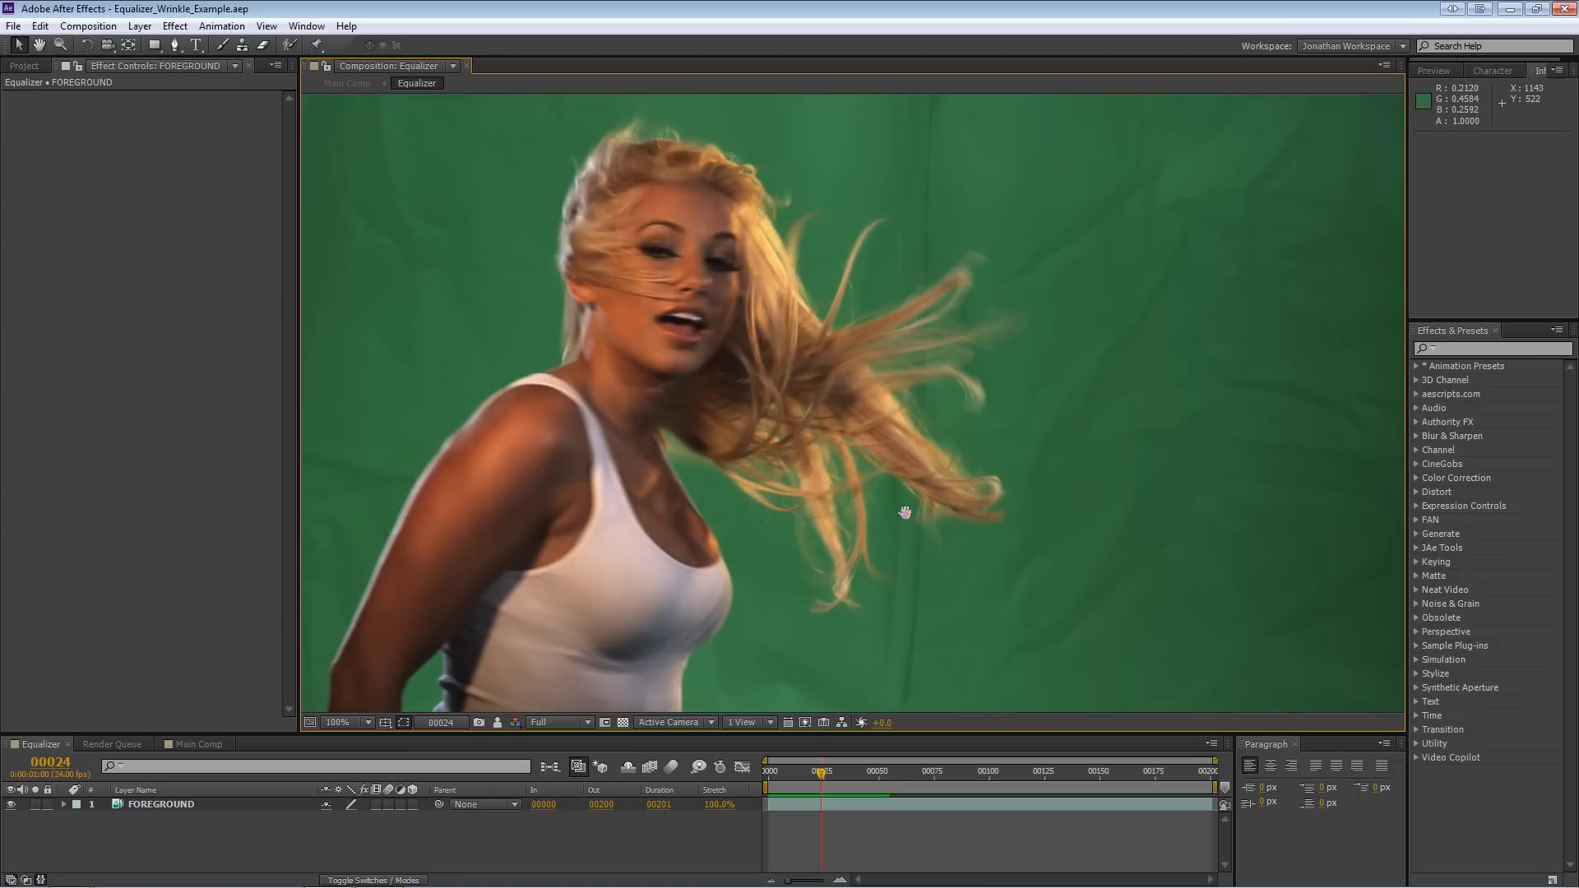
click(161, 803)
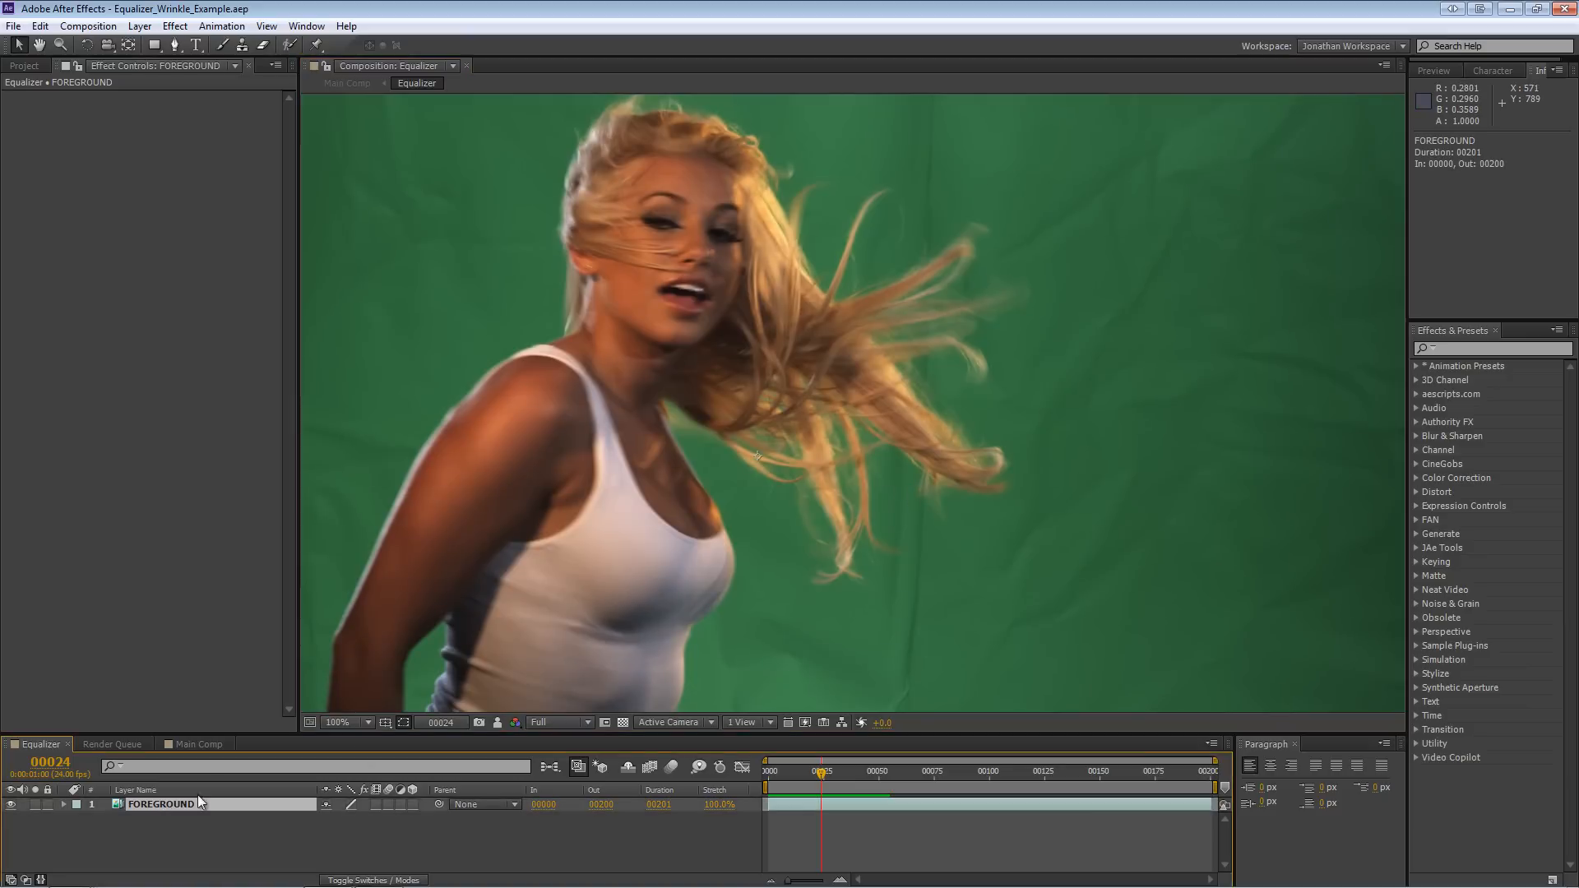
text(keylight)
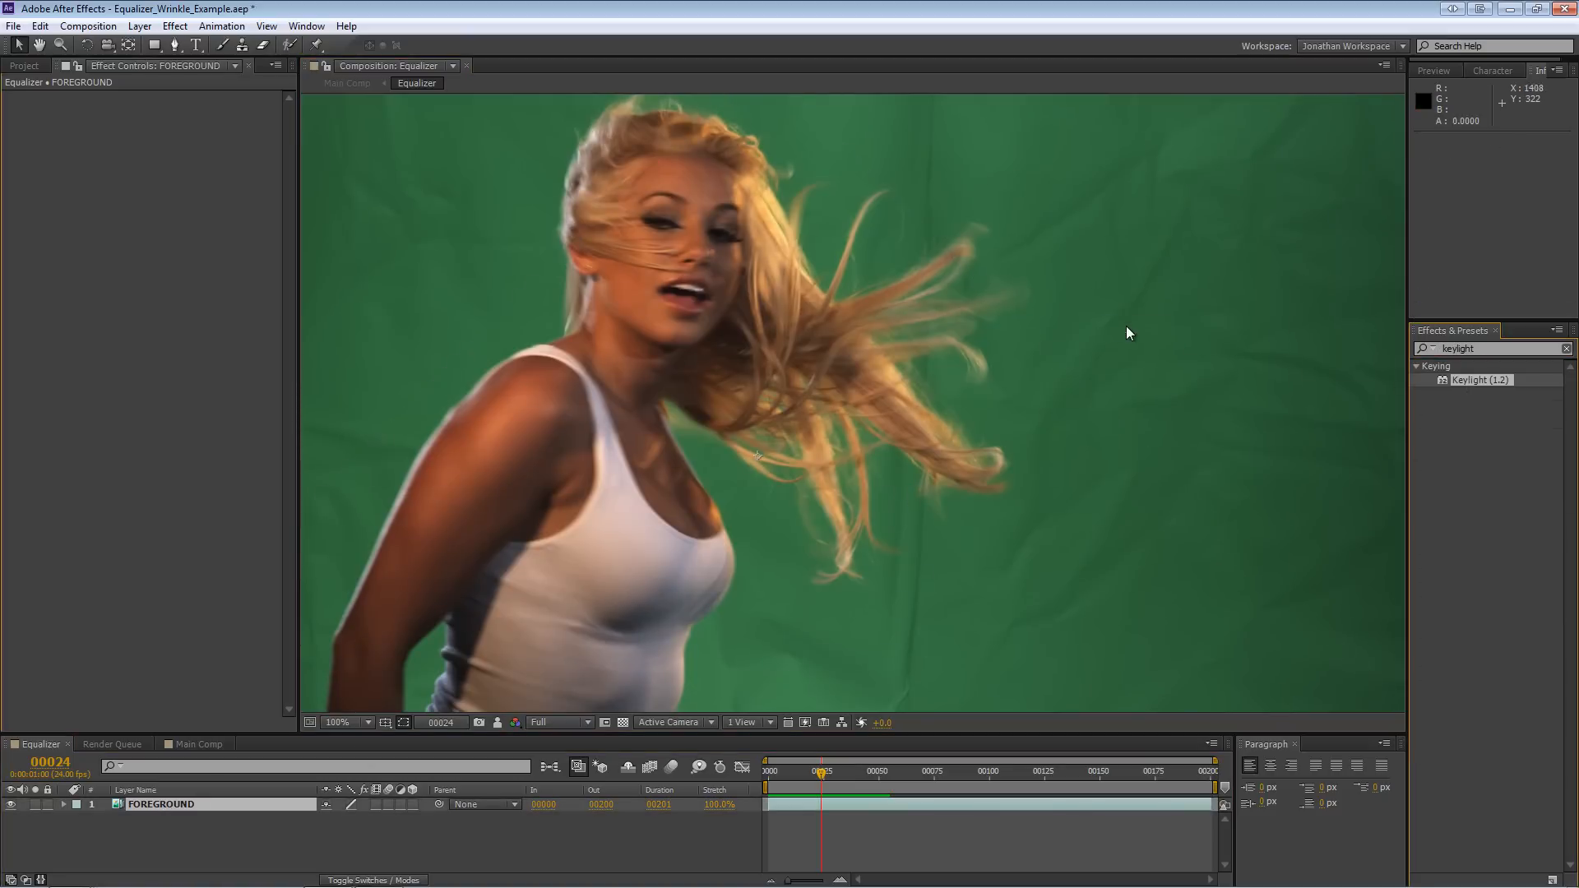
double_click(1479, 380)
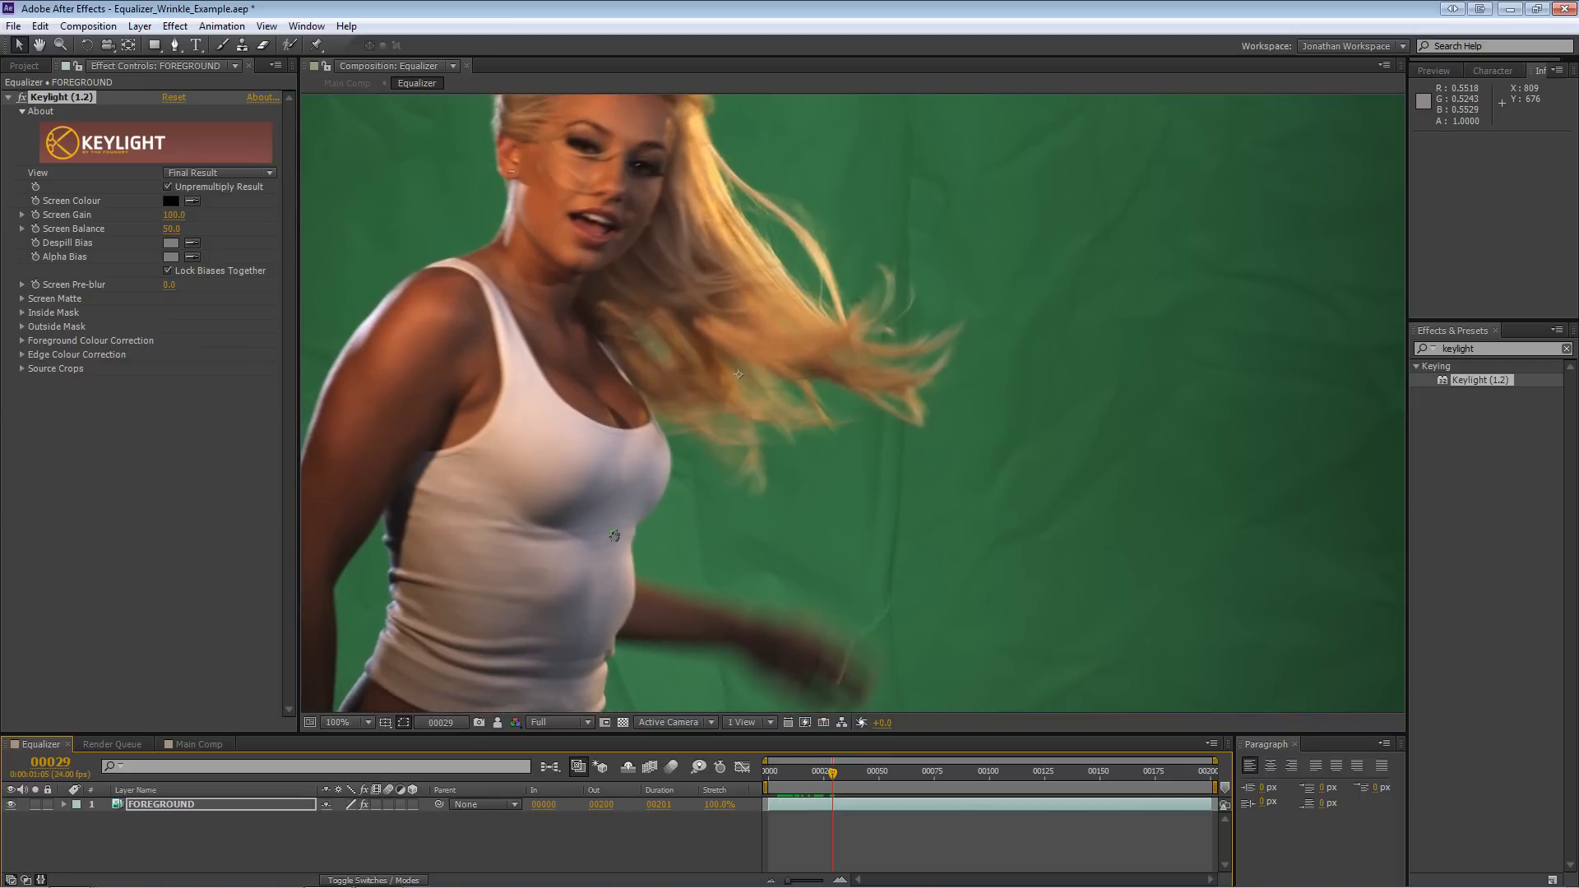
mouse_move(871, 437)
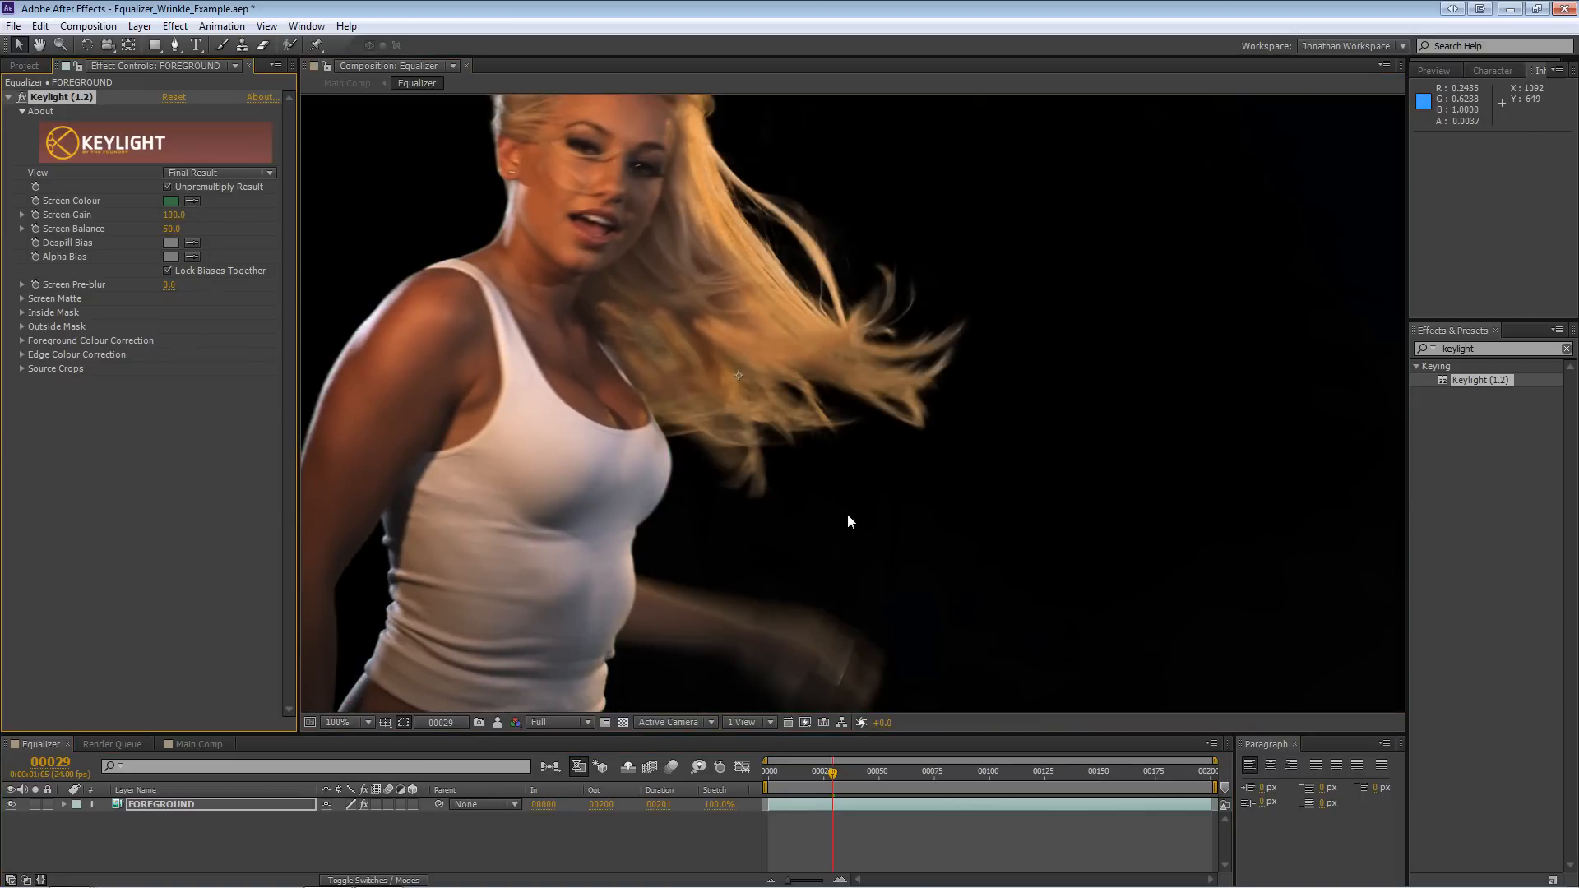
mouse_move(902, 506)
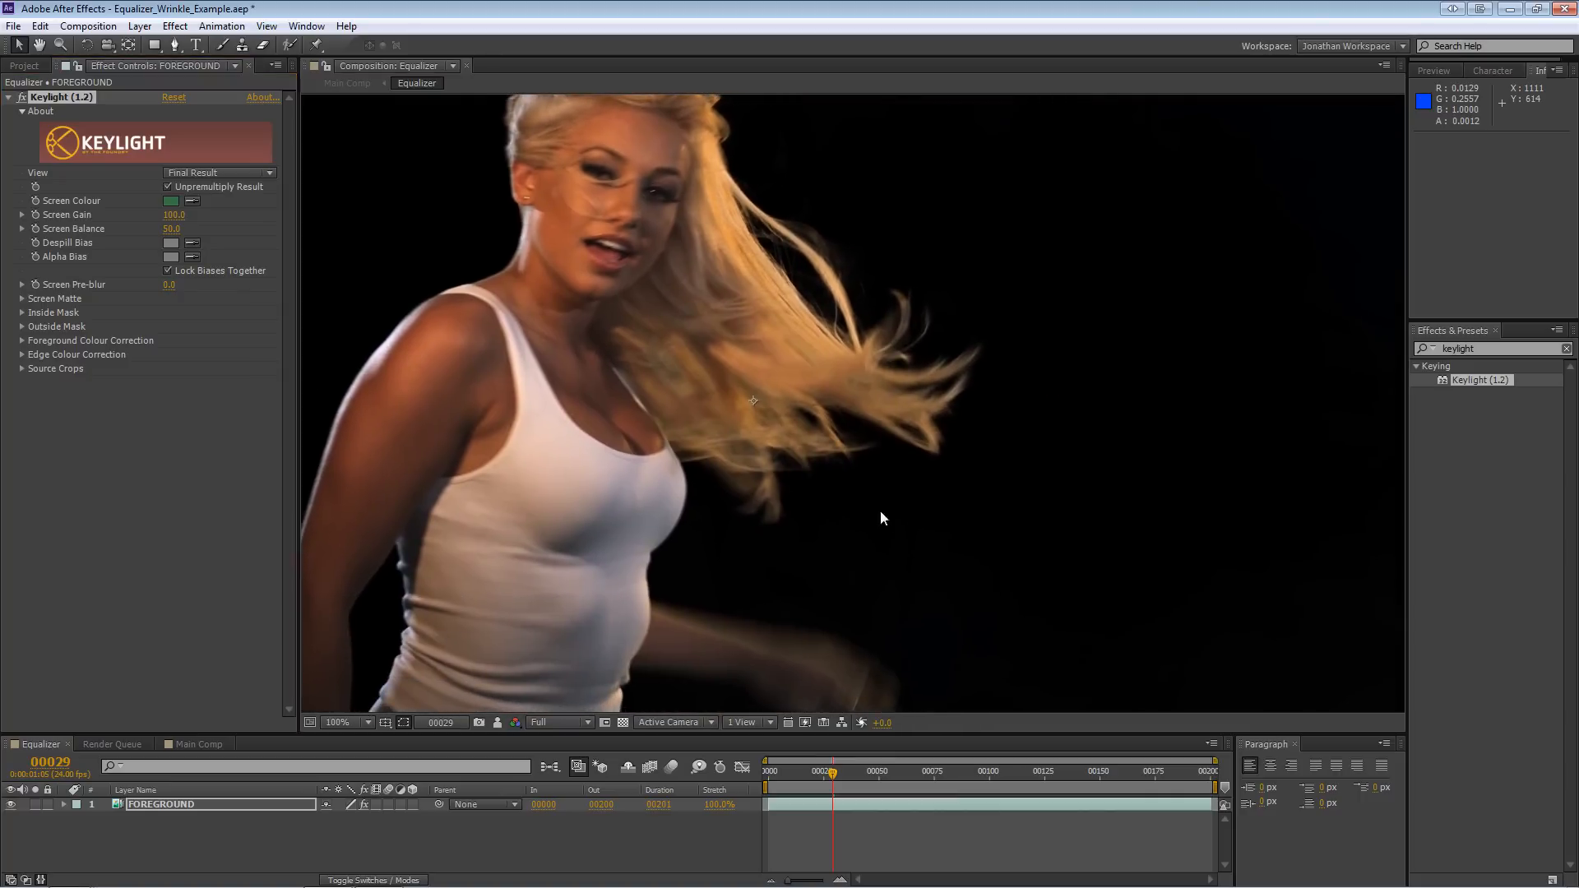
- Switch Keylight's view to Combined Matte, revealing grey wrinkles in the background
click(217, 172)
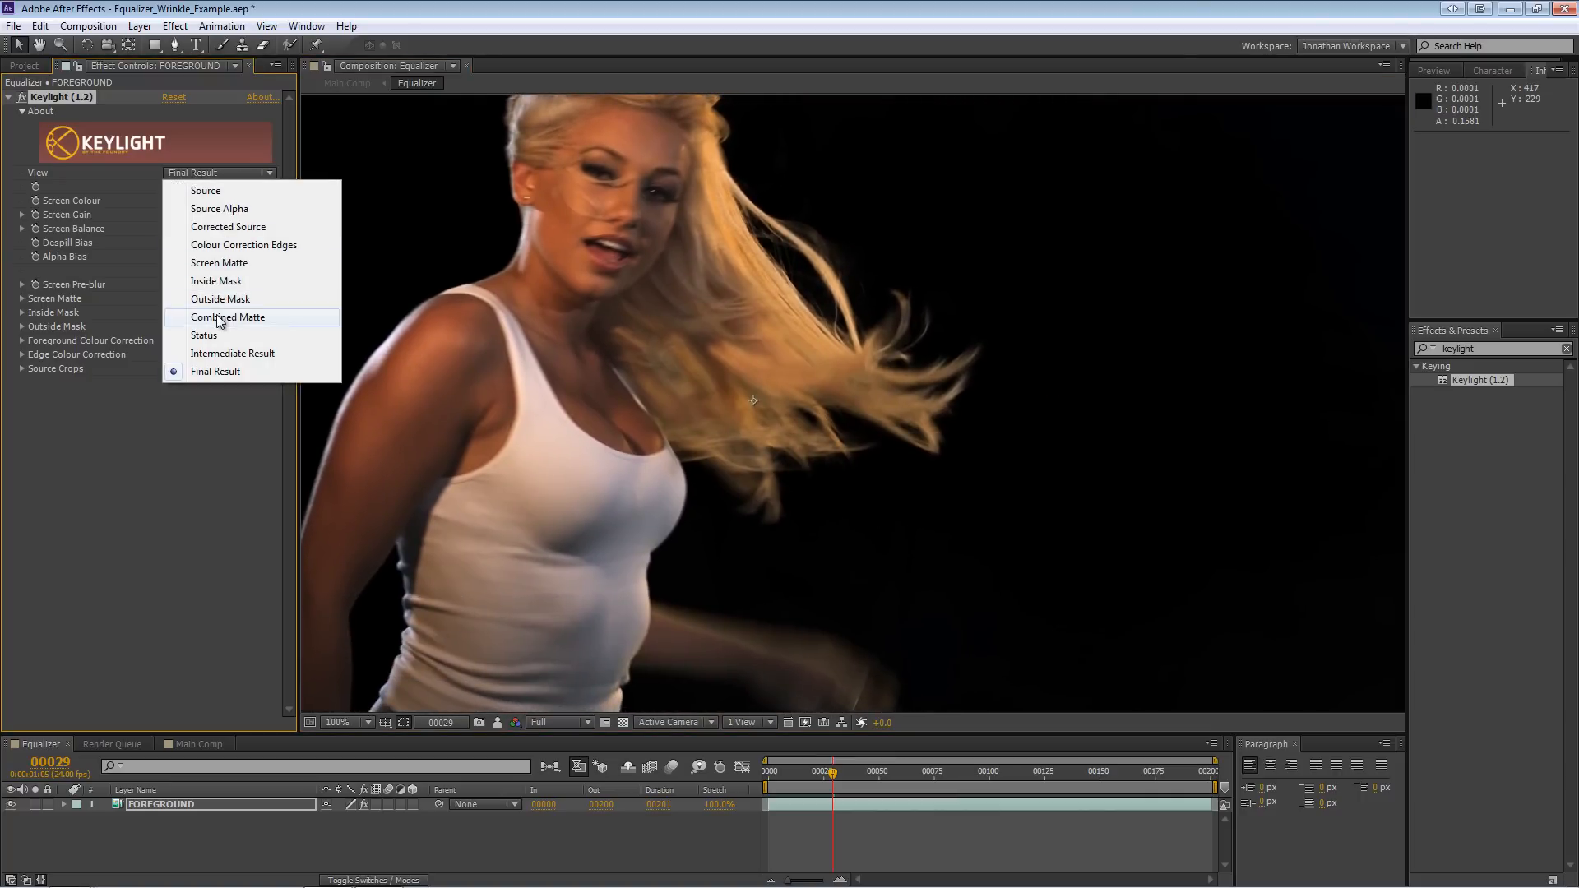
click(228, 317)
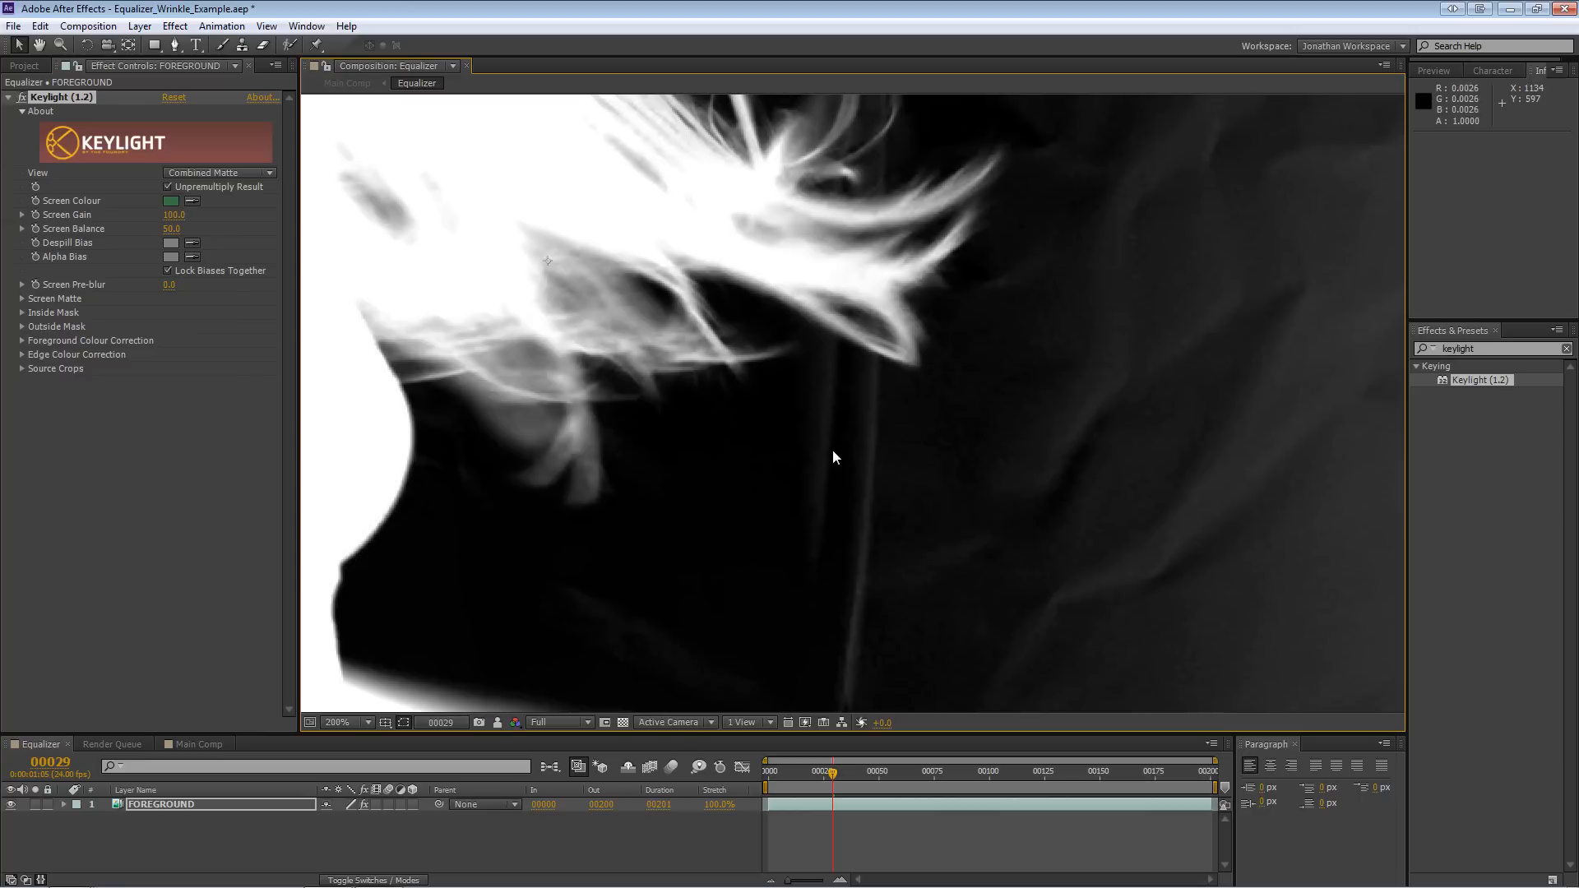
click(340, 722)
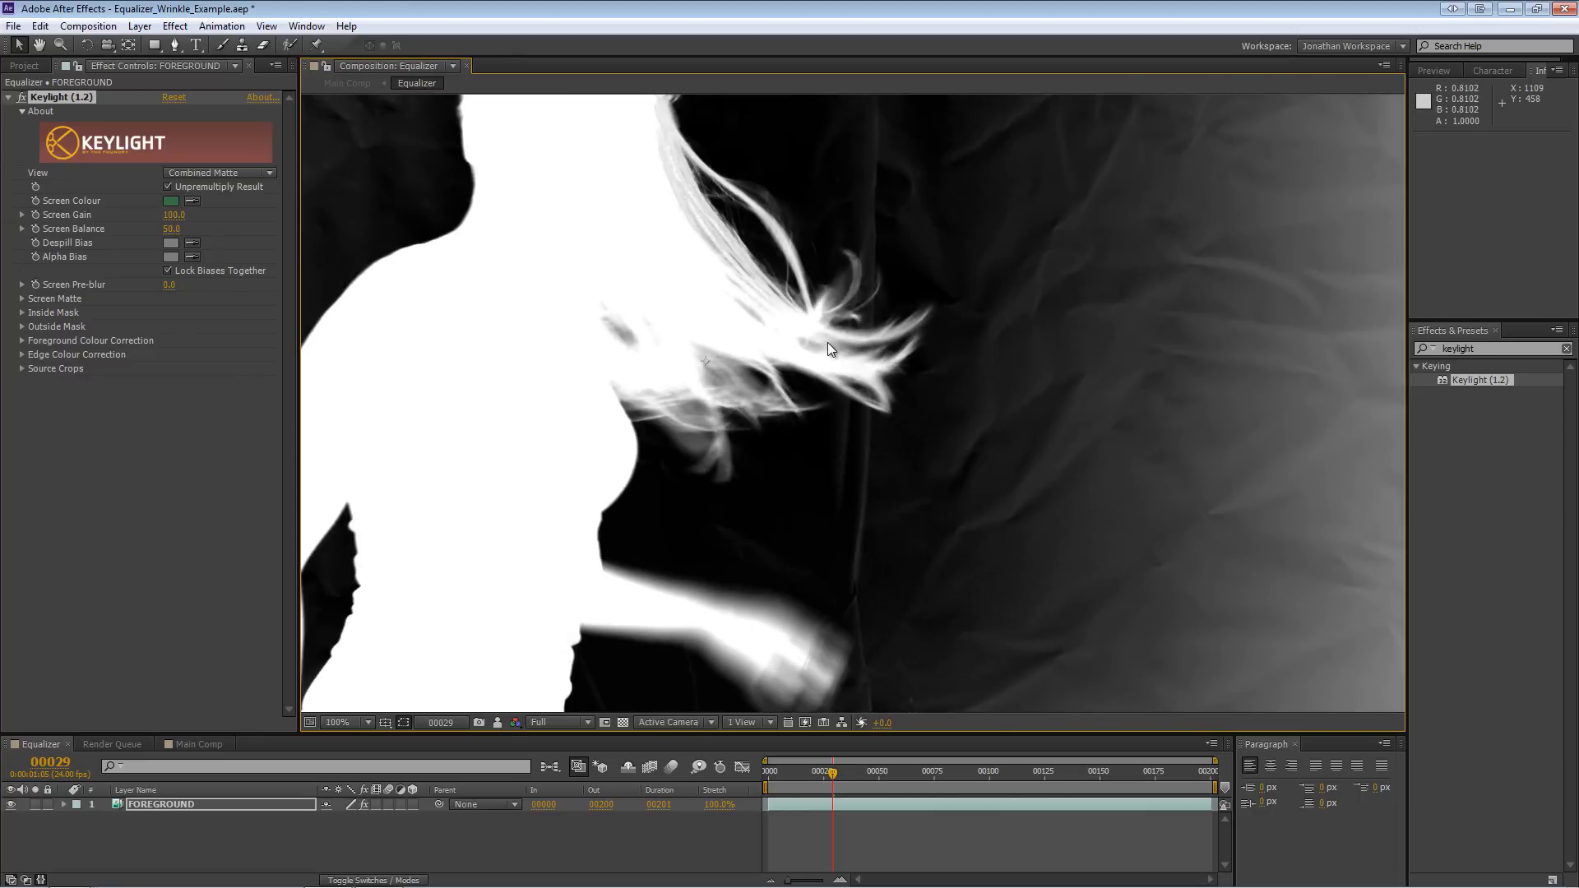
mouse_move(833, 413)
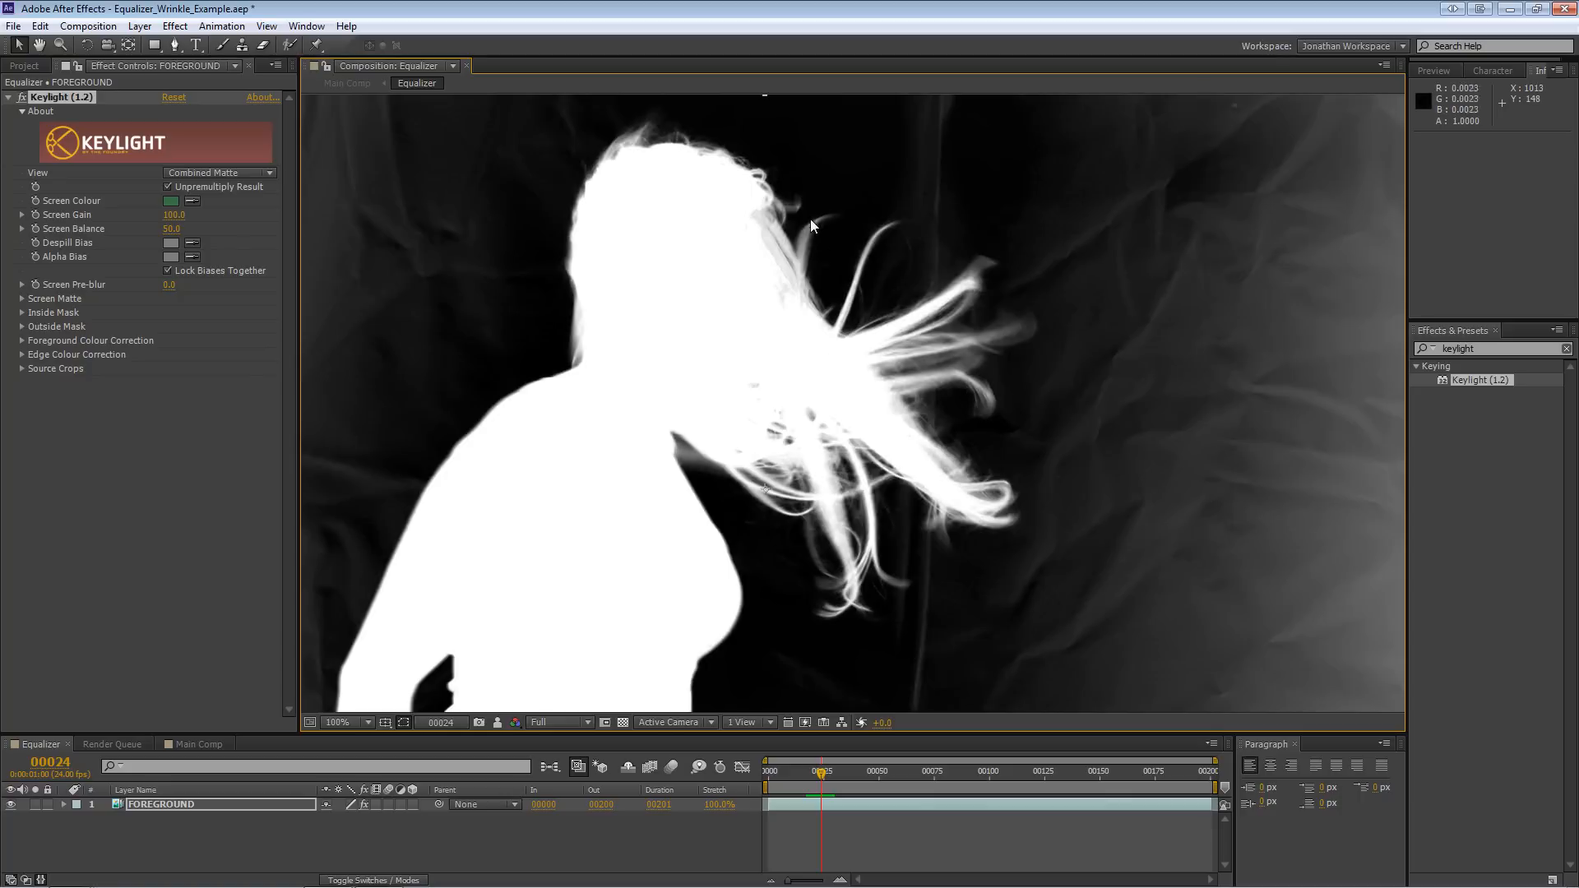
mouse_move(981, 259)
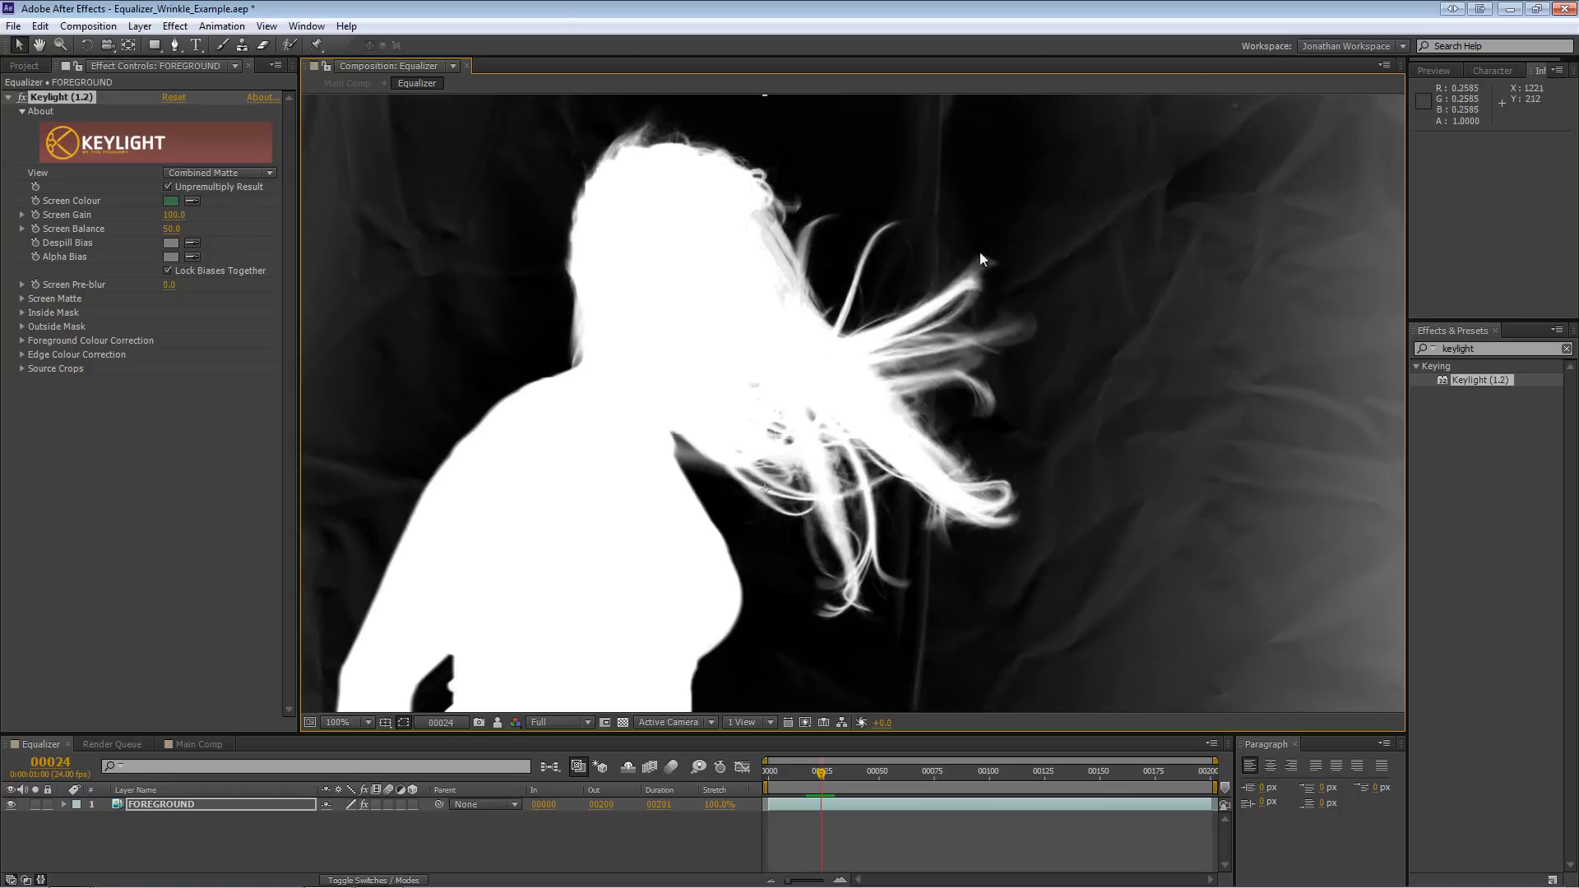
mouse_move(588, 184)
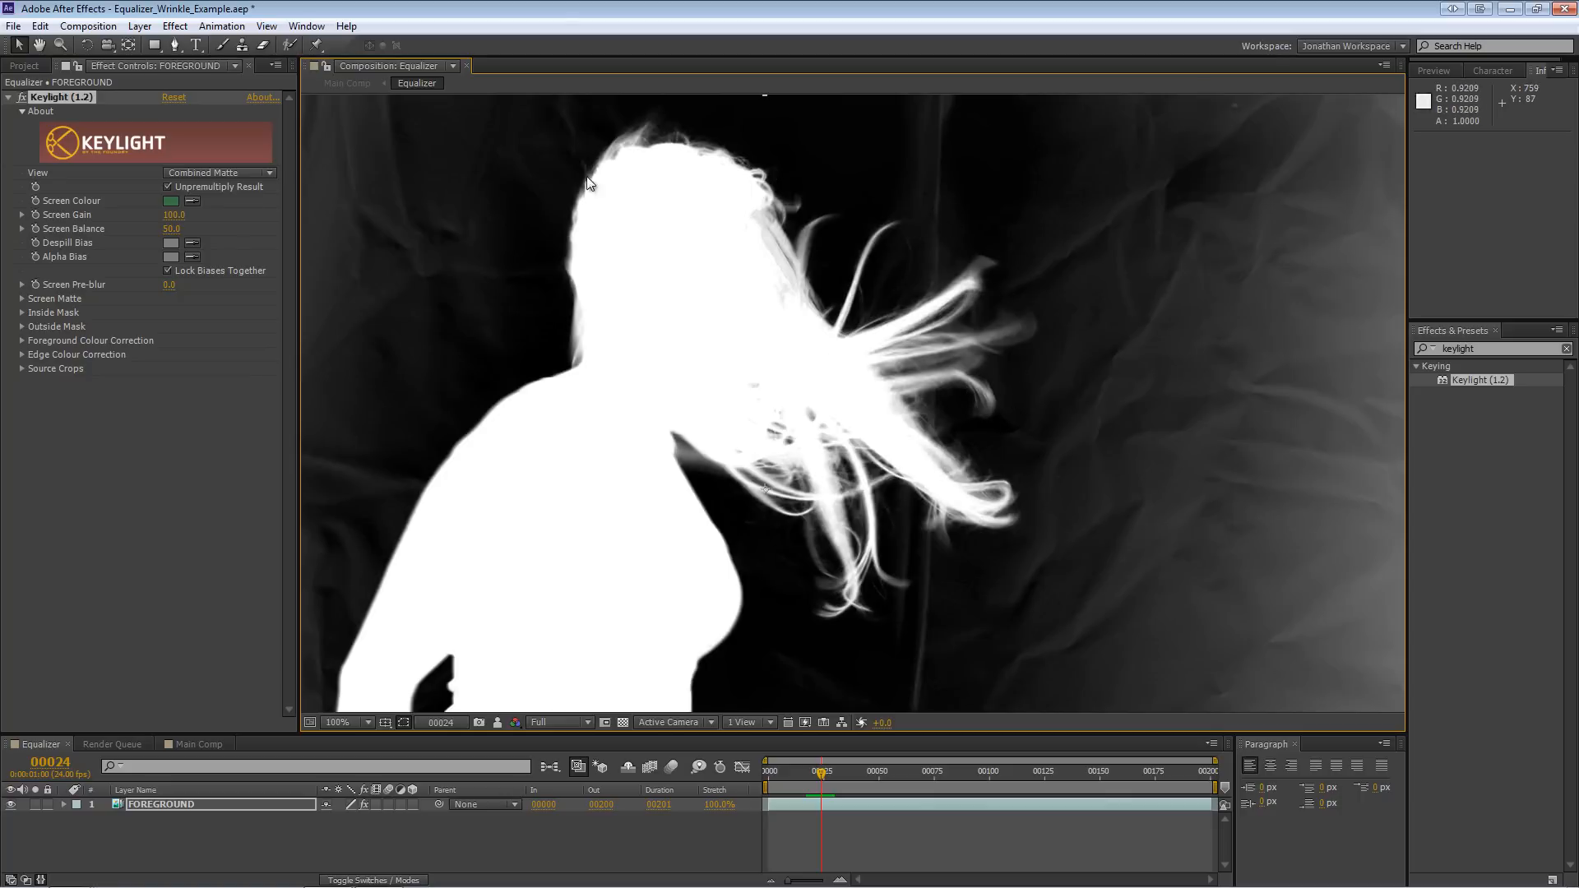
mouse_move(486, 486)
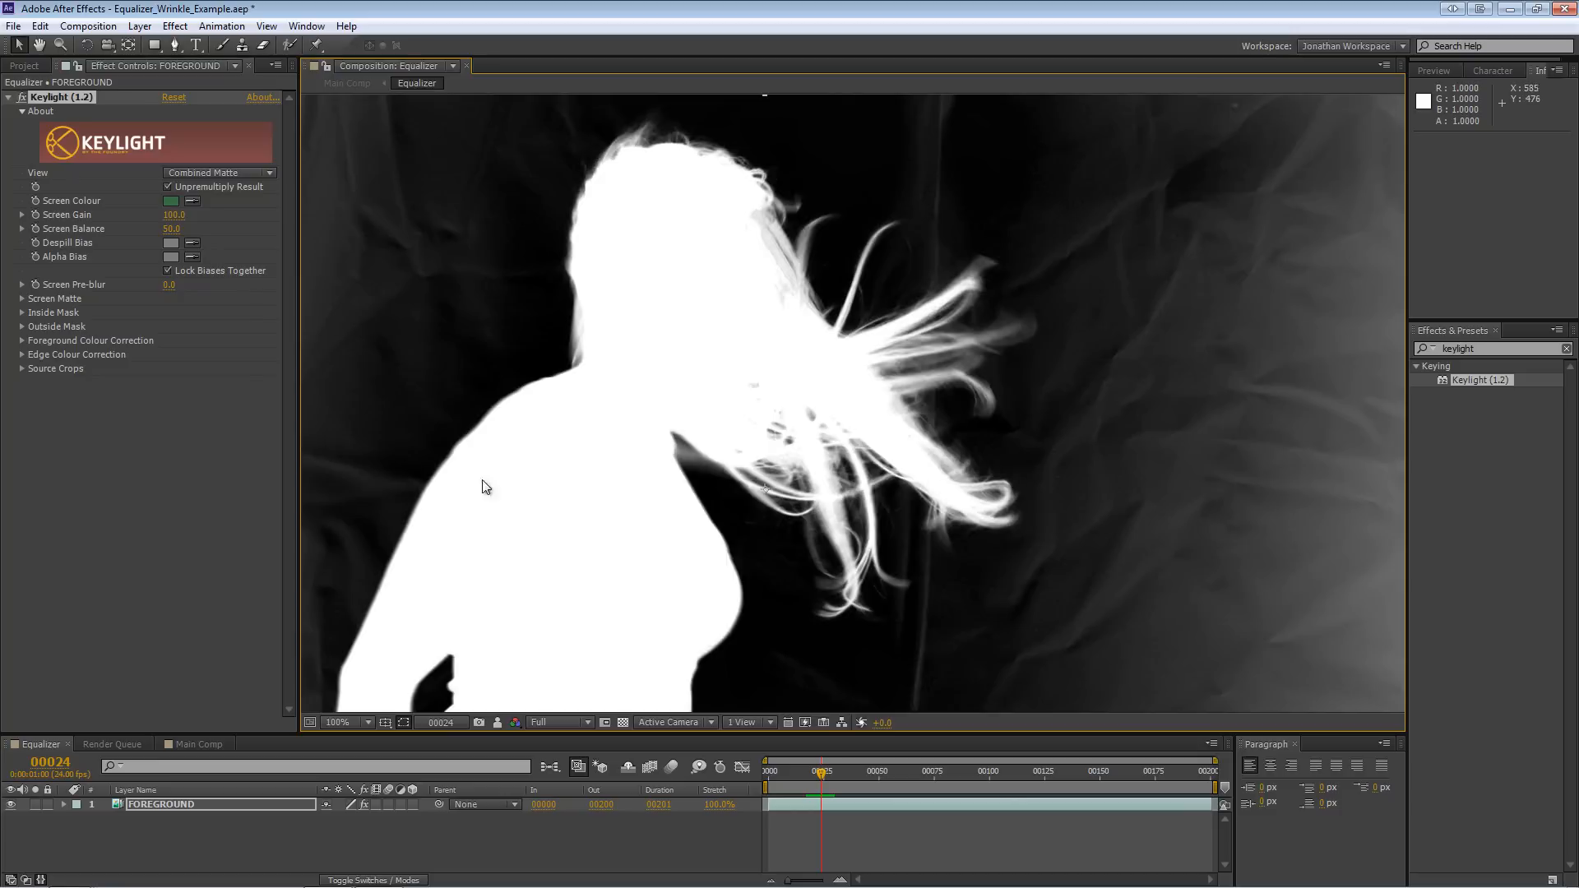
mouse_move(703, 356)
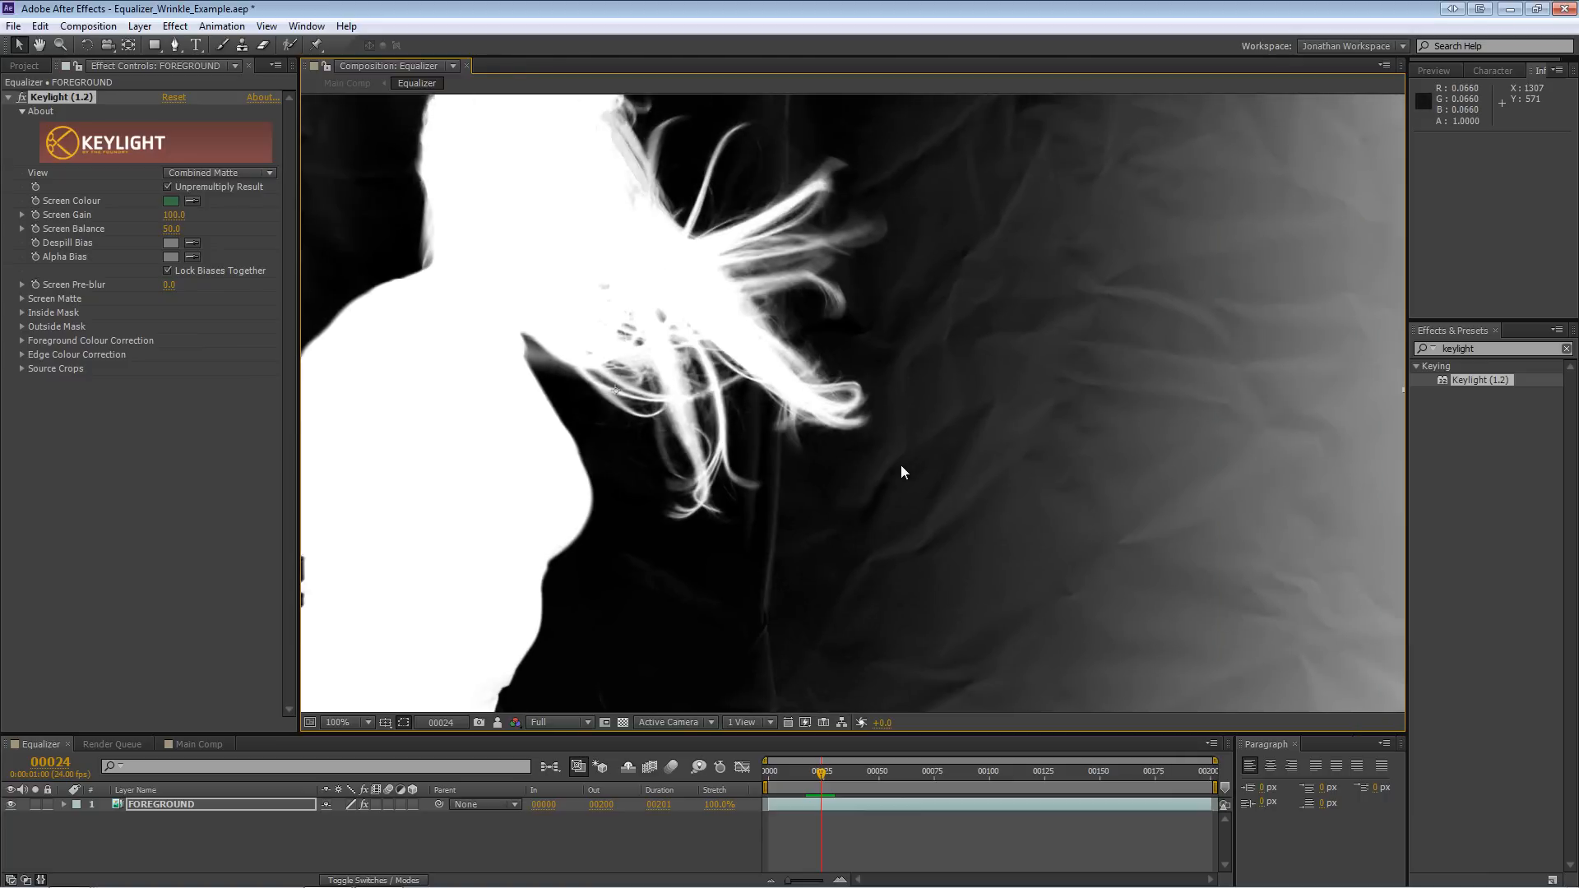
mouse_move(871, 443)
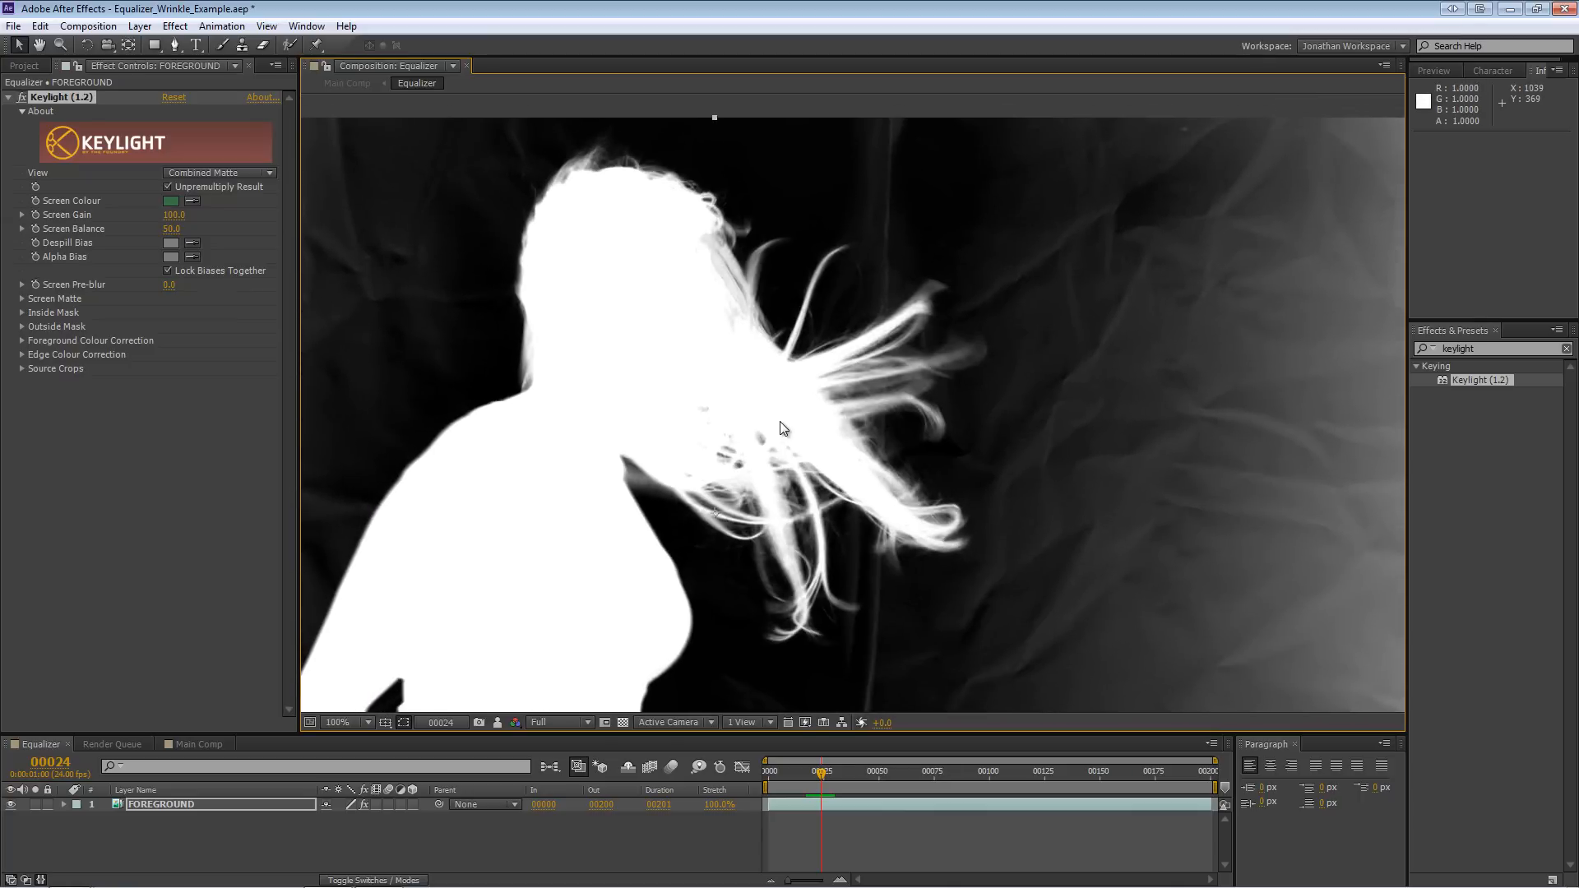
mouse_move(779, 433)
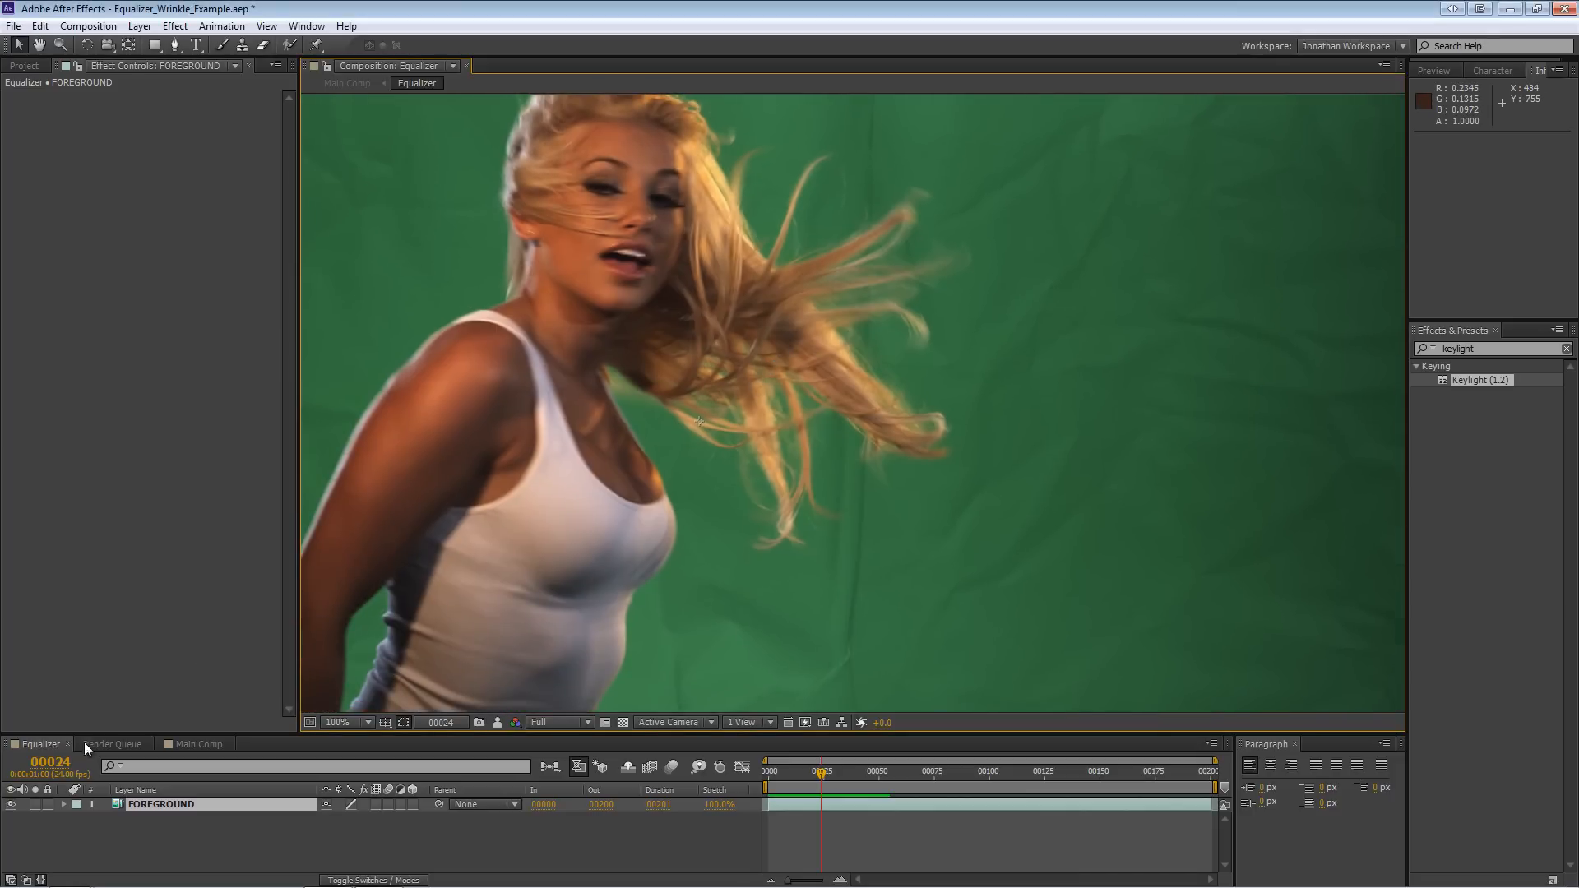
- Move the current-time indicator to frame 00000, showing only wrinkled green screen
click(824, 770)
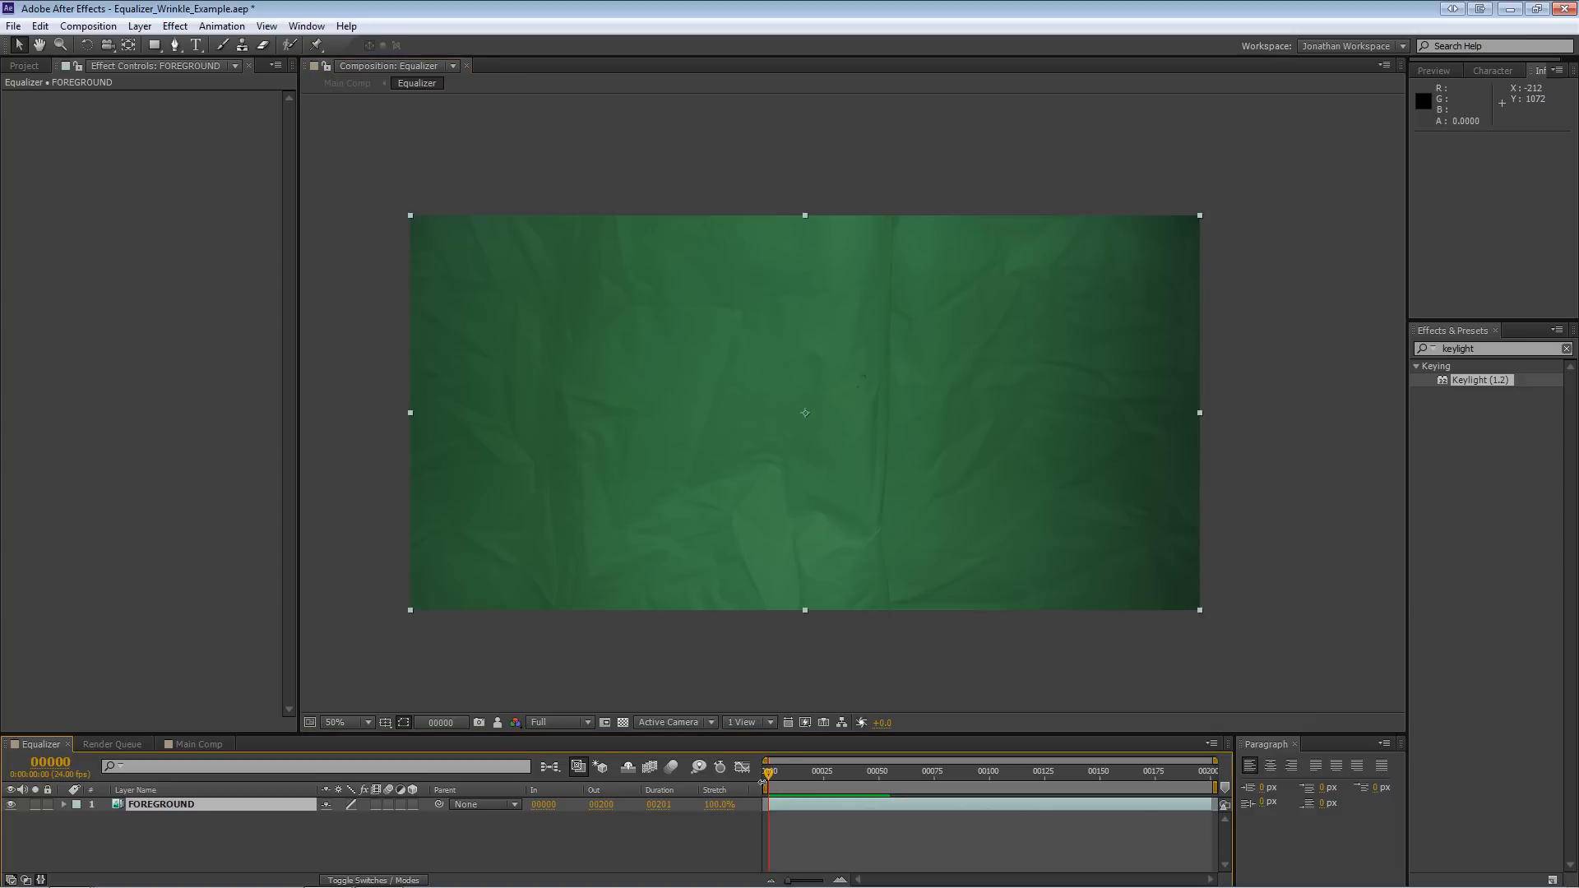
mouse_move(557, 534)
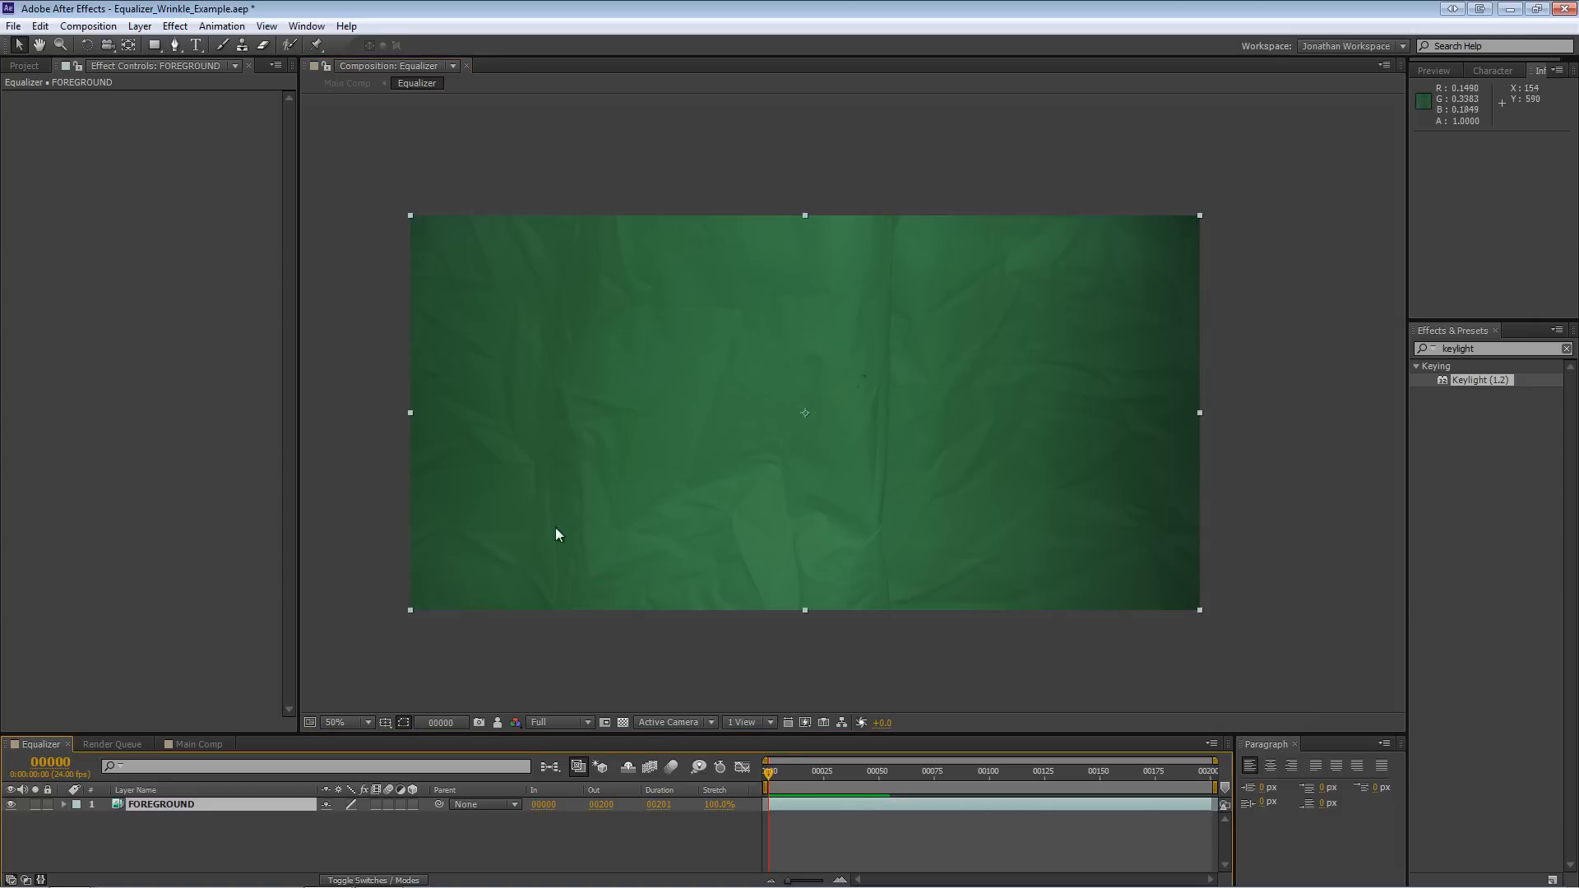
mouse_move(646, 629)
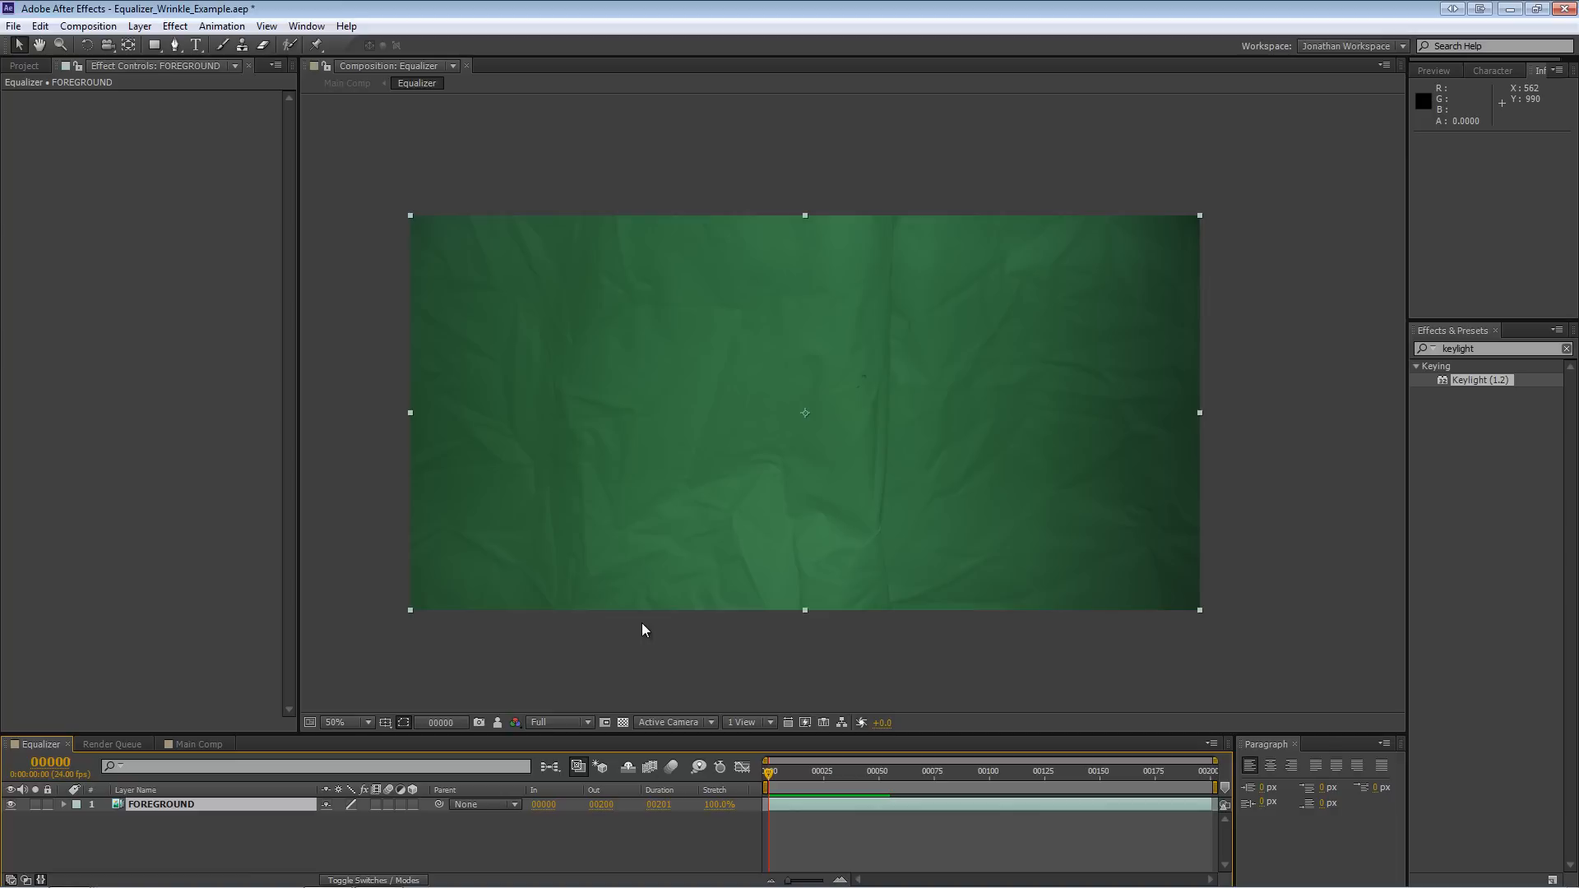
mouse_move(642, 632)
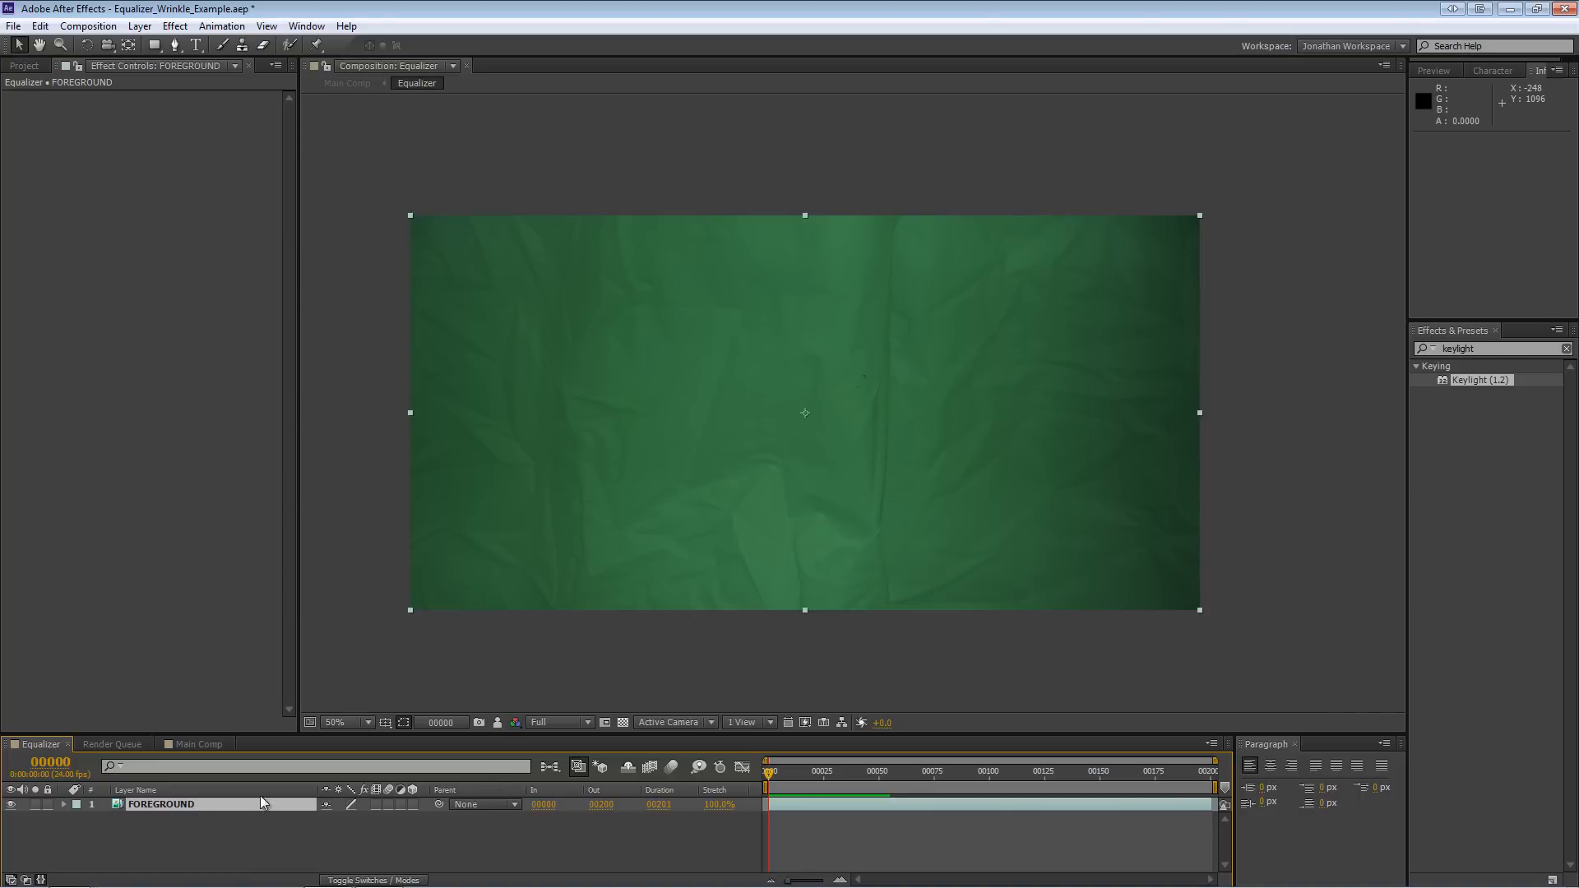
- Duplicate FOREGROUND with Ctrl+D and name the lower copy CLEAN PLATE
key(ctrl+d)
text(CLEAN PLA)
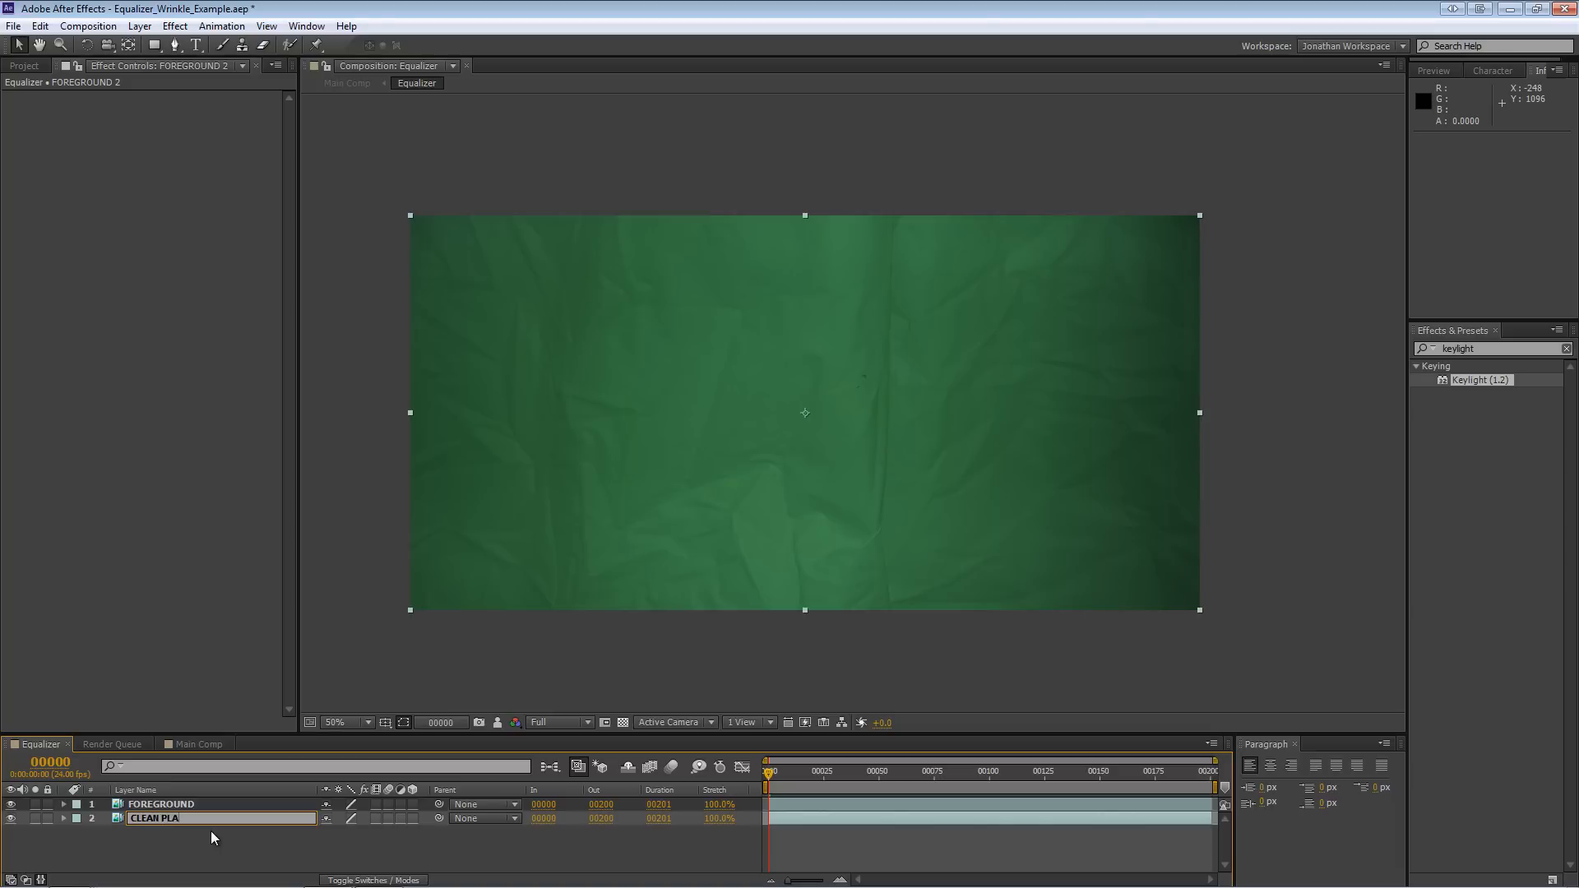
click(157, 816)
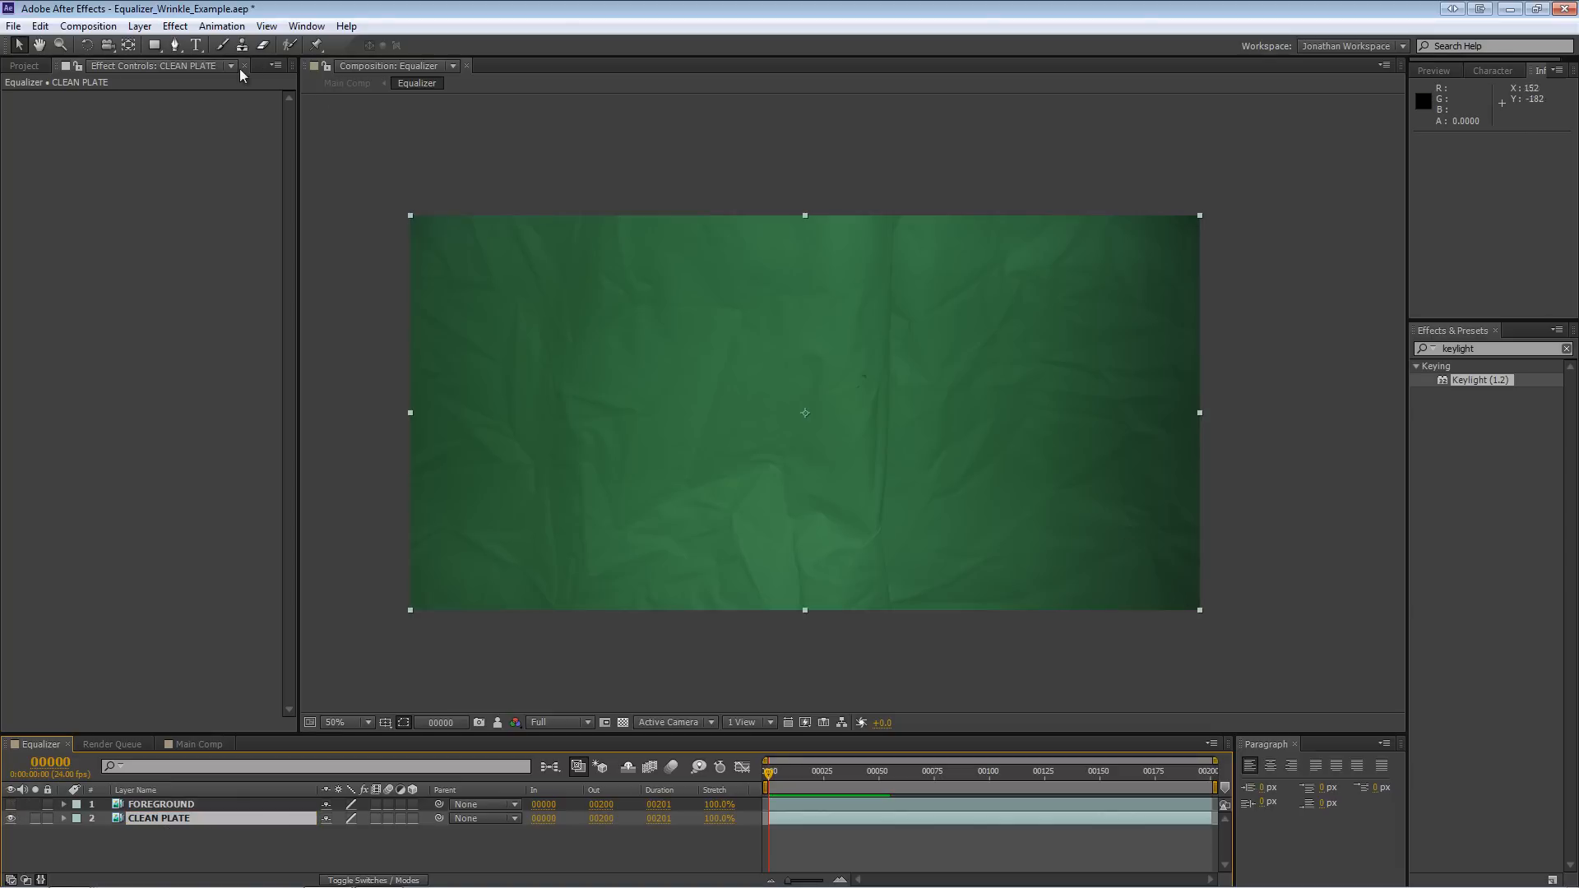
- Freeze CLEAN PLATE at frame 0 with Layer > Time > Freeze Frame
click(139, 26)
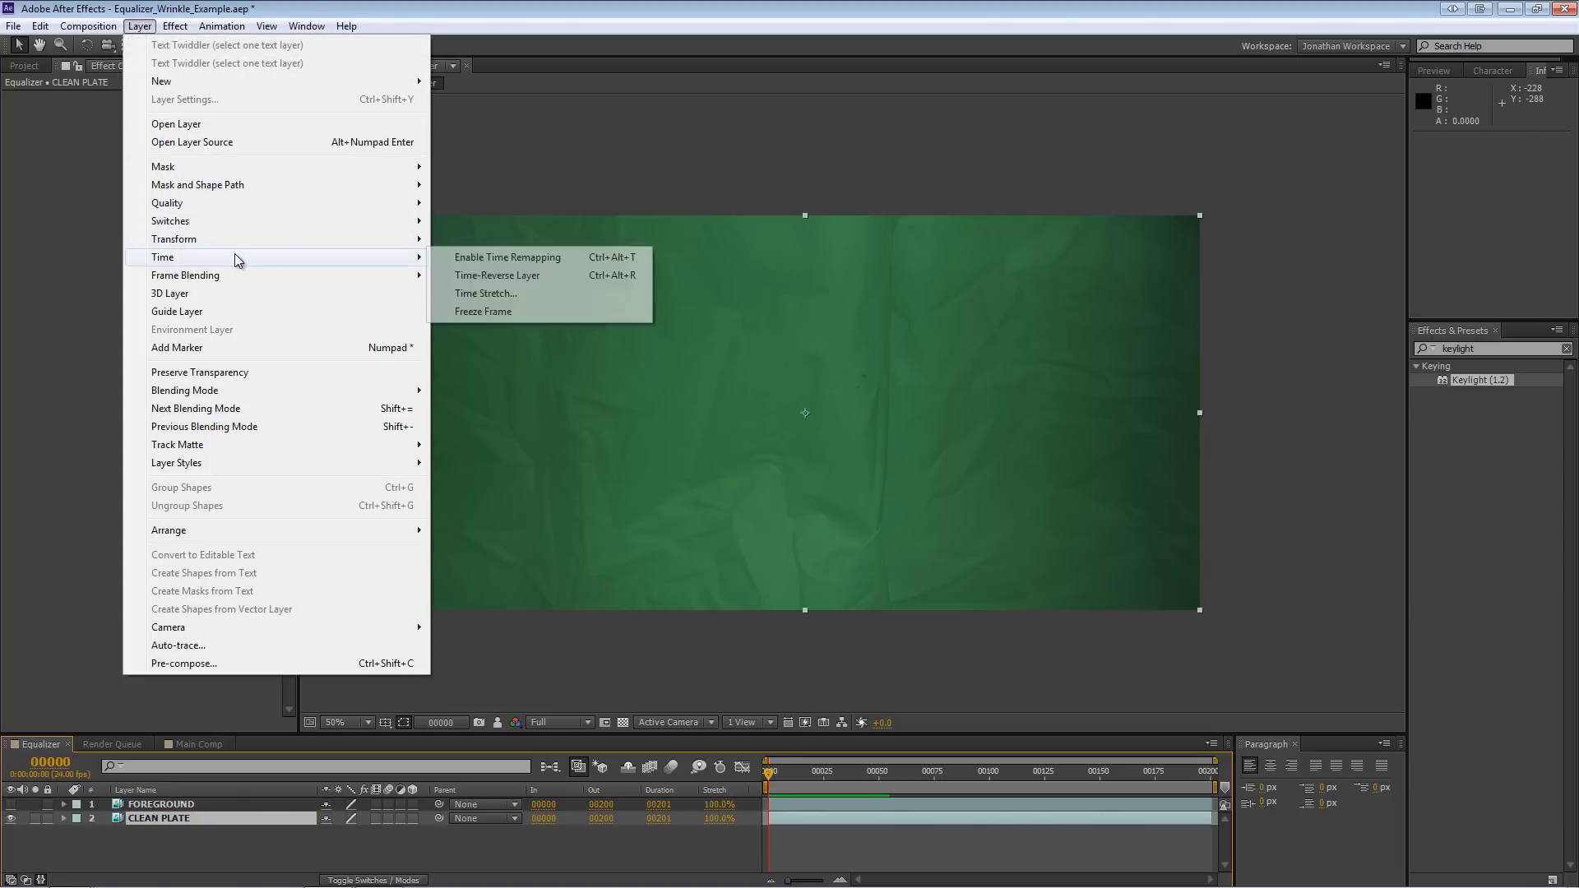
click(508, 257)
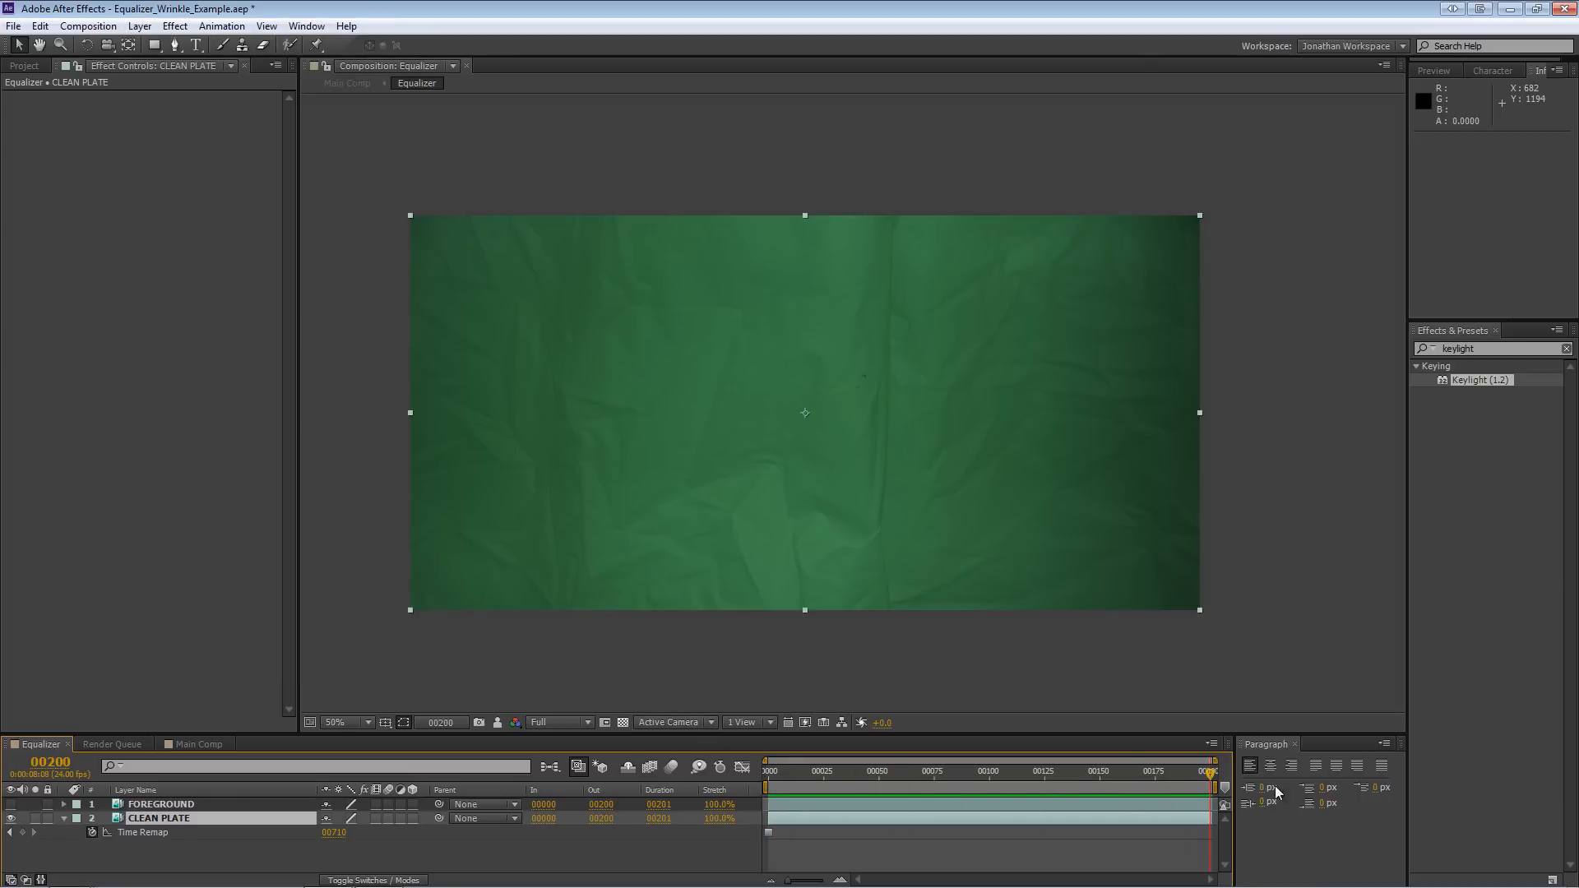
mouse_move(1225, 819)
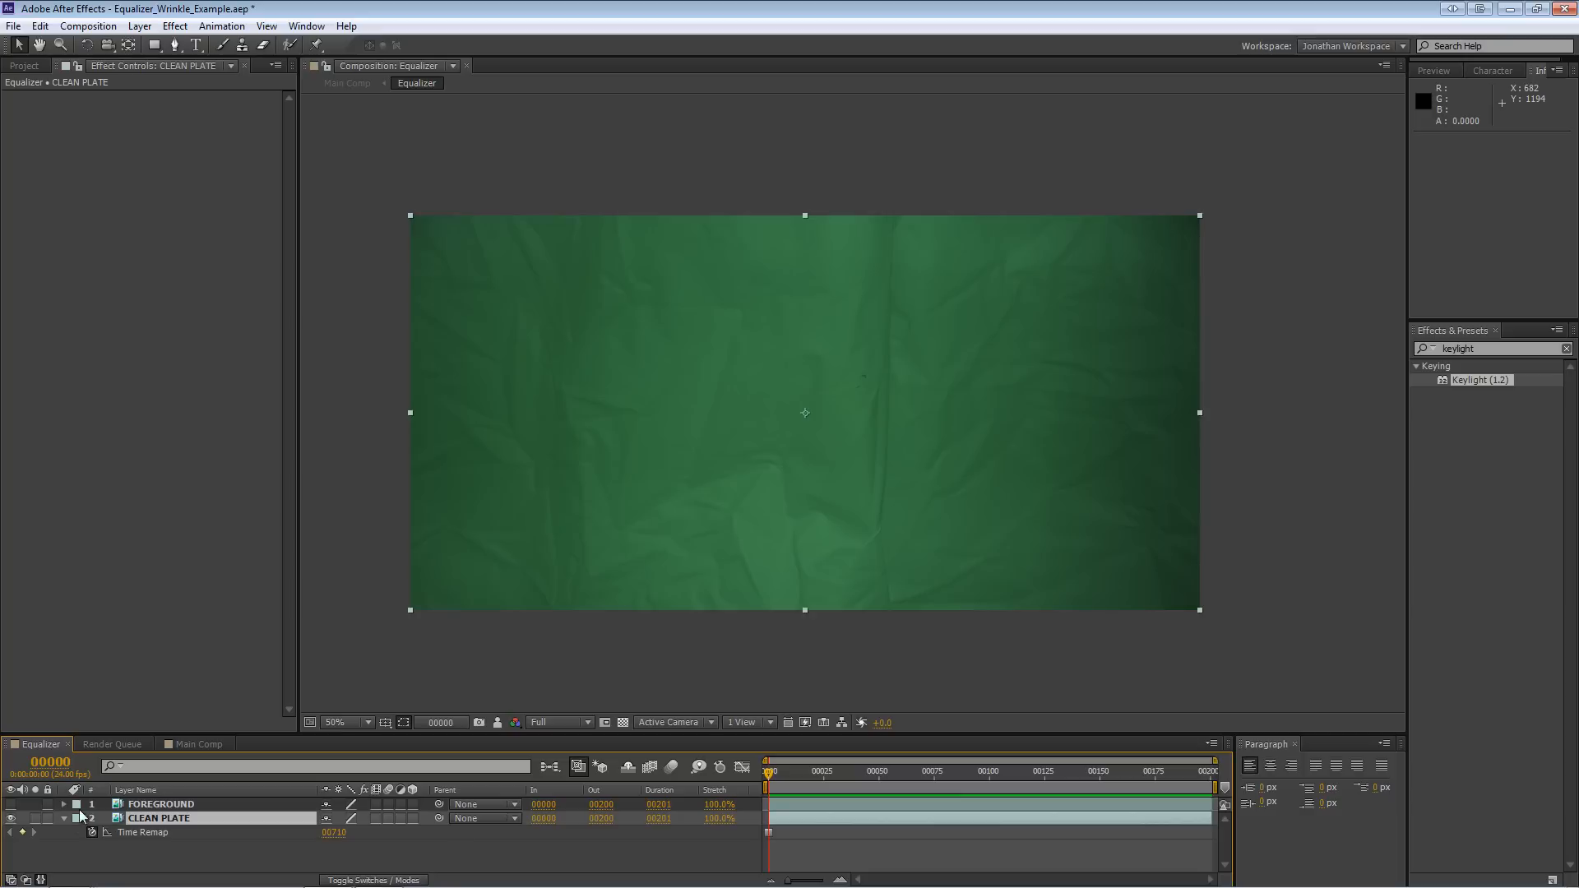
click(161, 803)
text(screen)
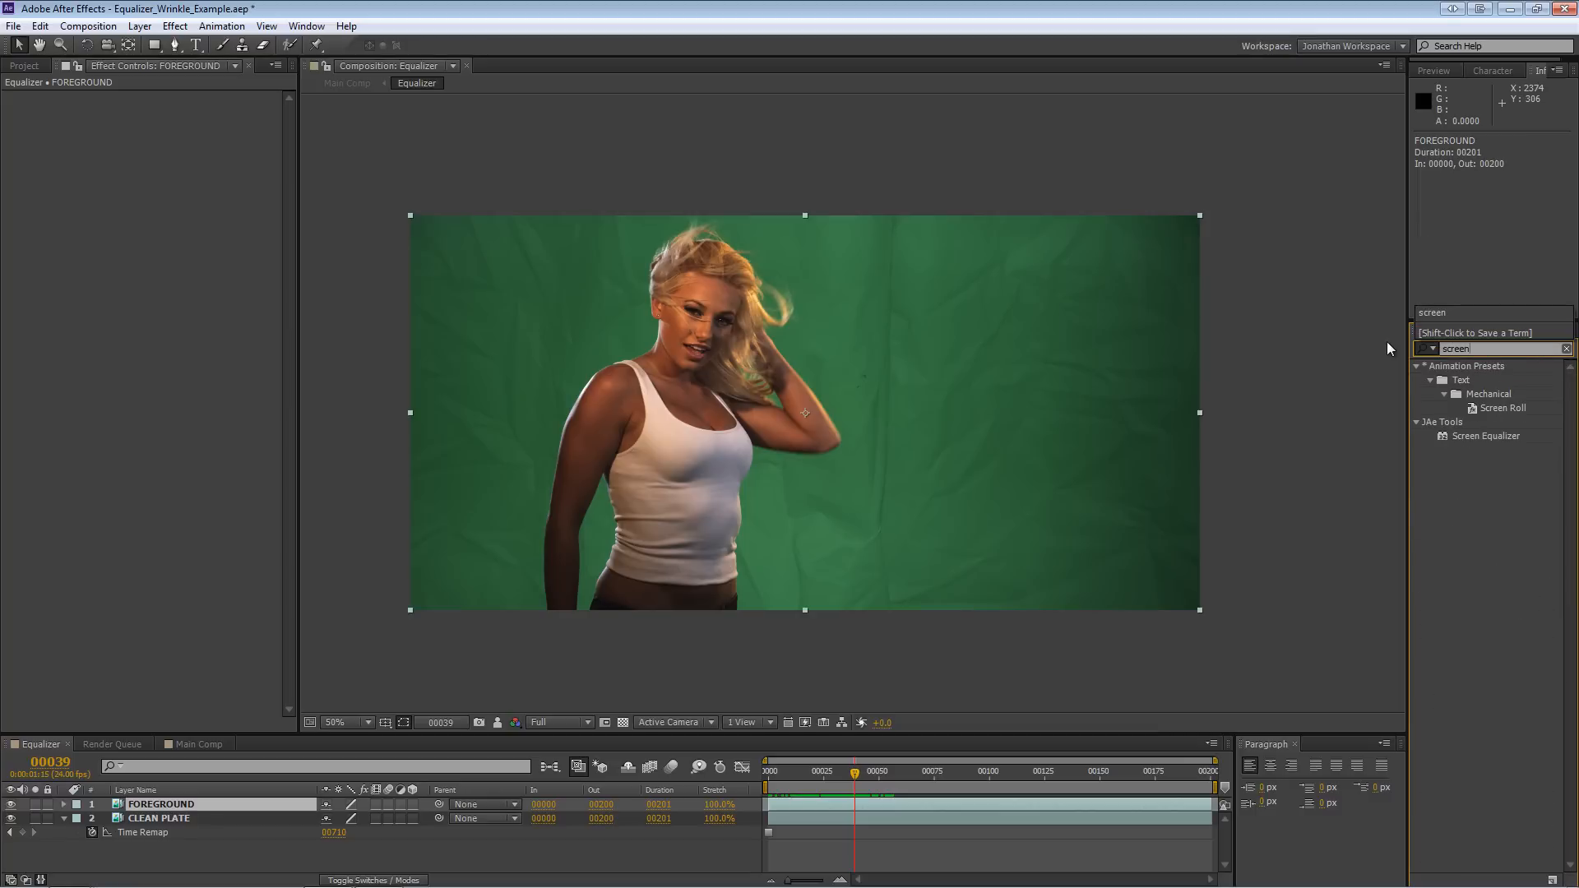
- Apply JAe Tools Screen Equalizer to FOREGROUND and hide FOREGROUND to view the clean plate
double_click(1486, 435)
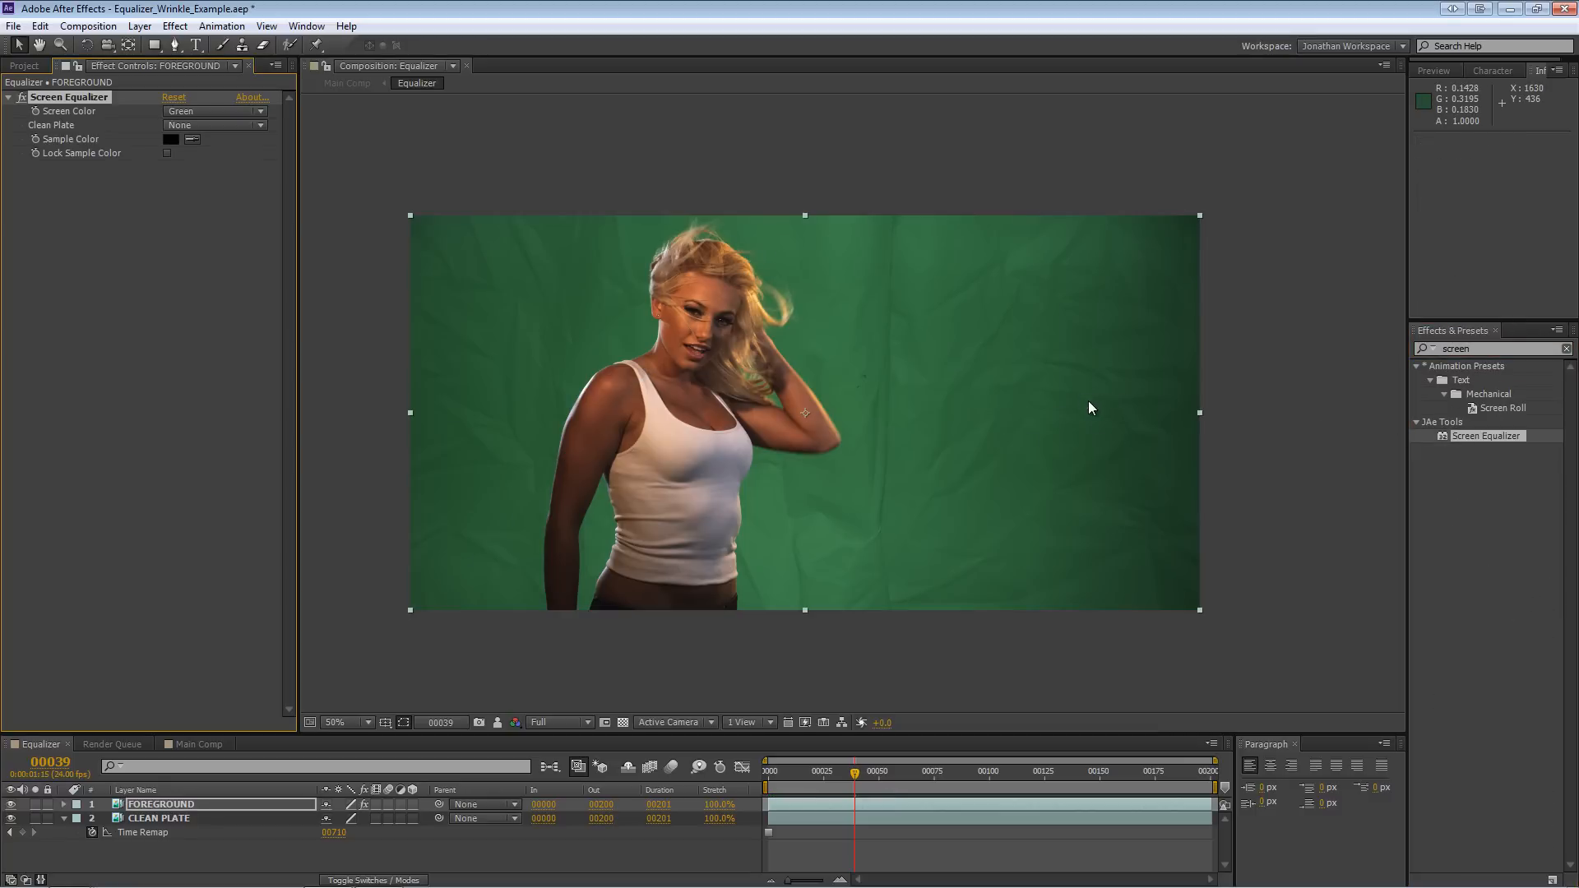
mouse_move(283, 441)
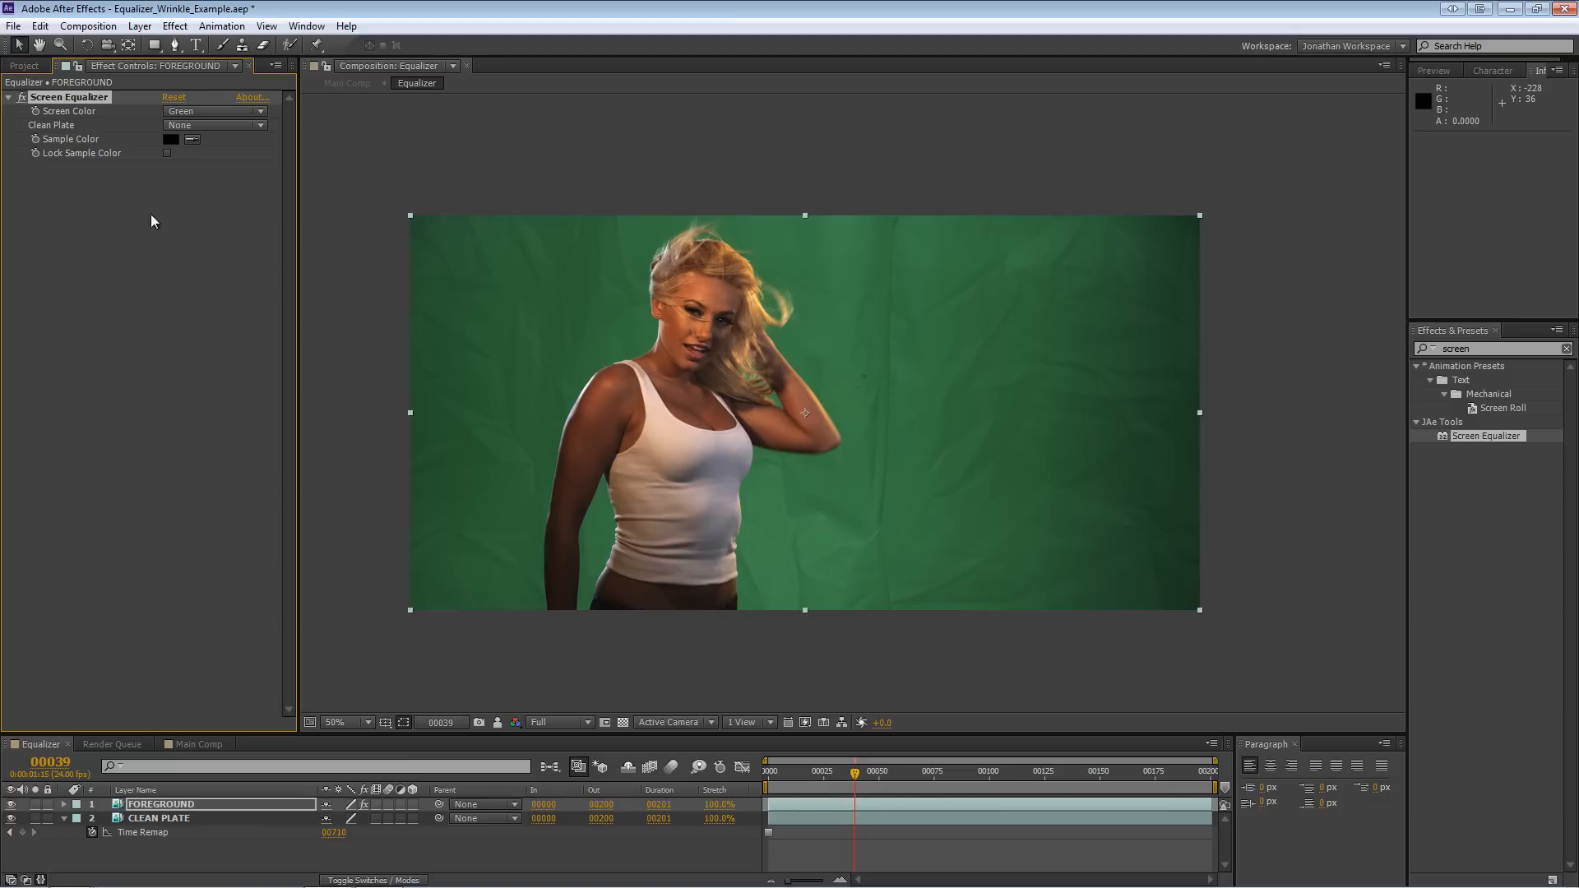
mouse_move(93, 131)
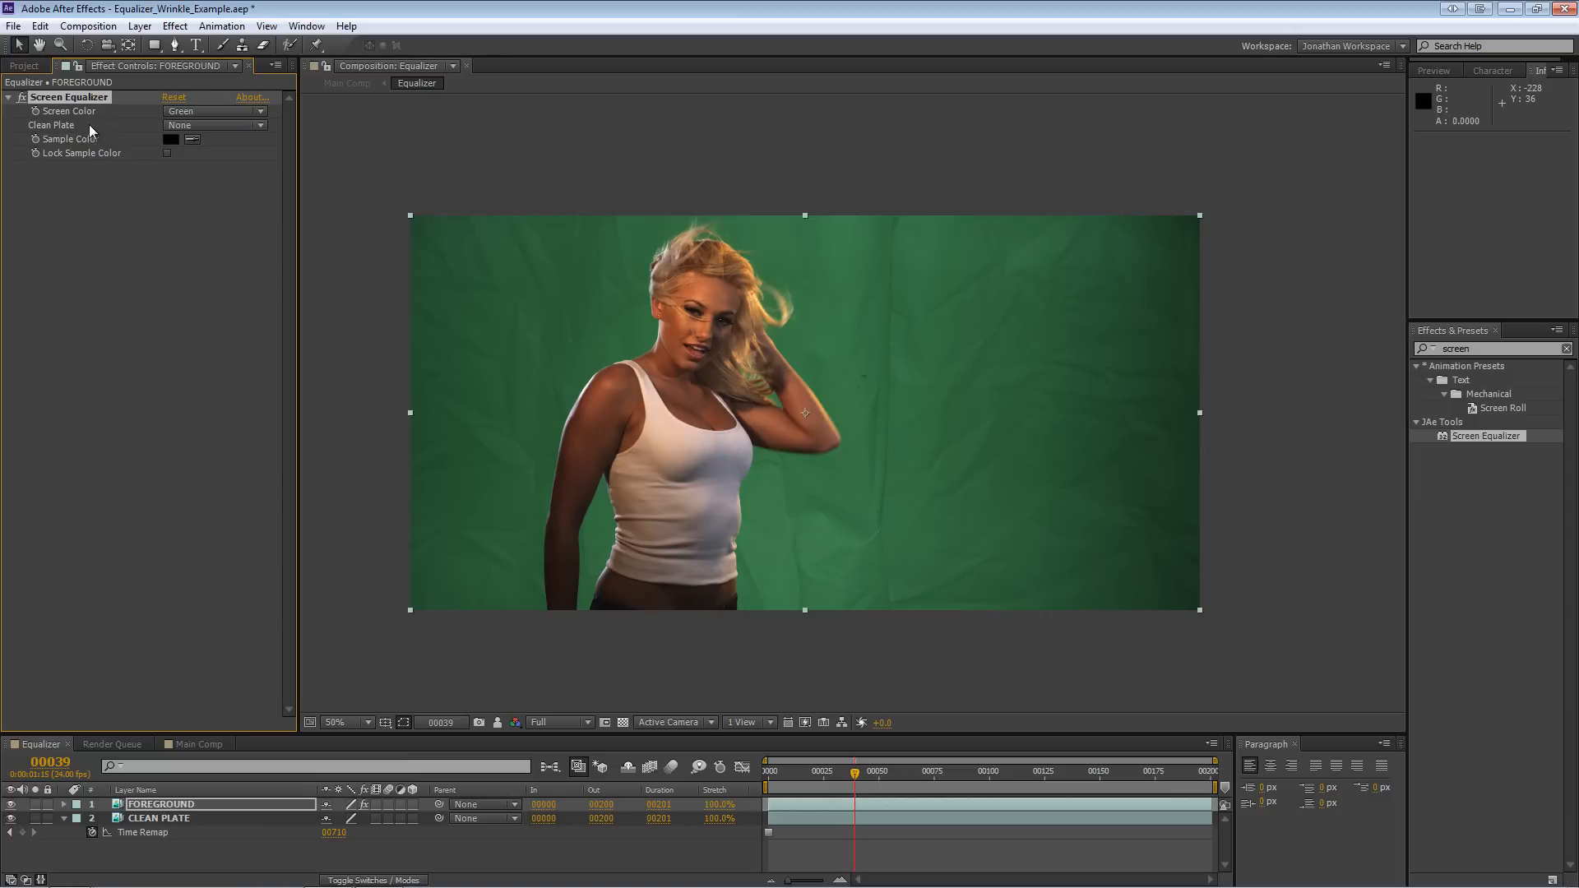
click(213, 111)
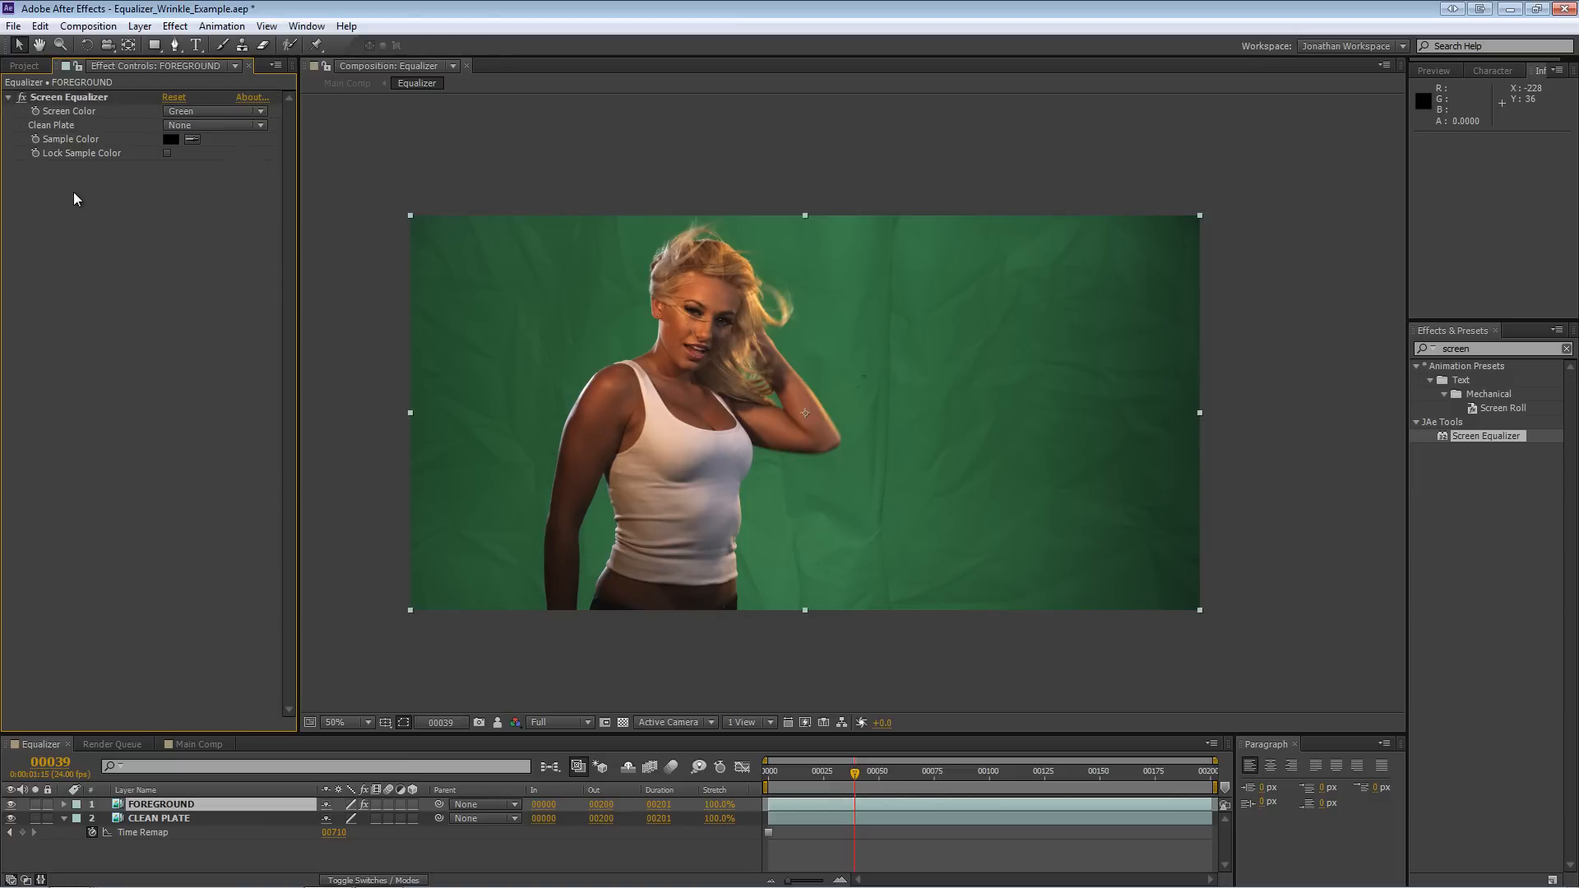
mouse_move(128, 184)
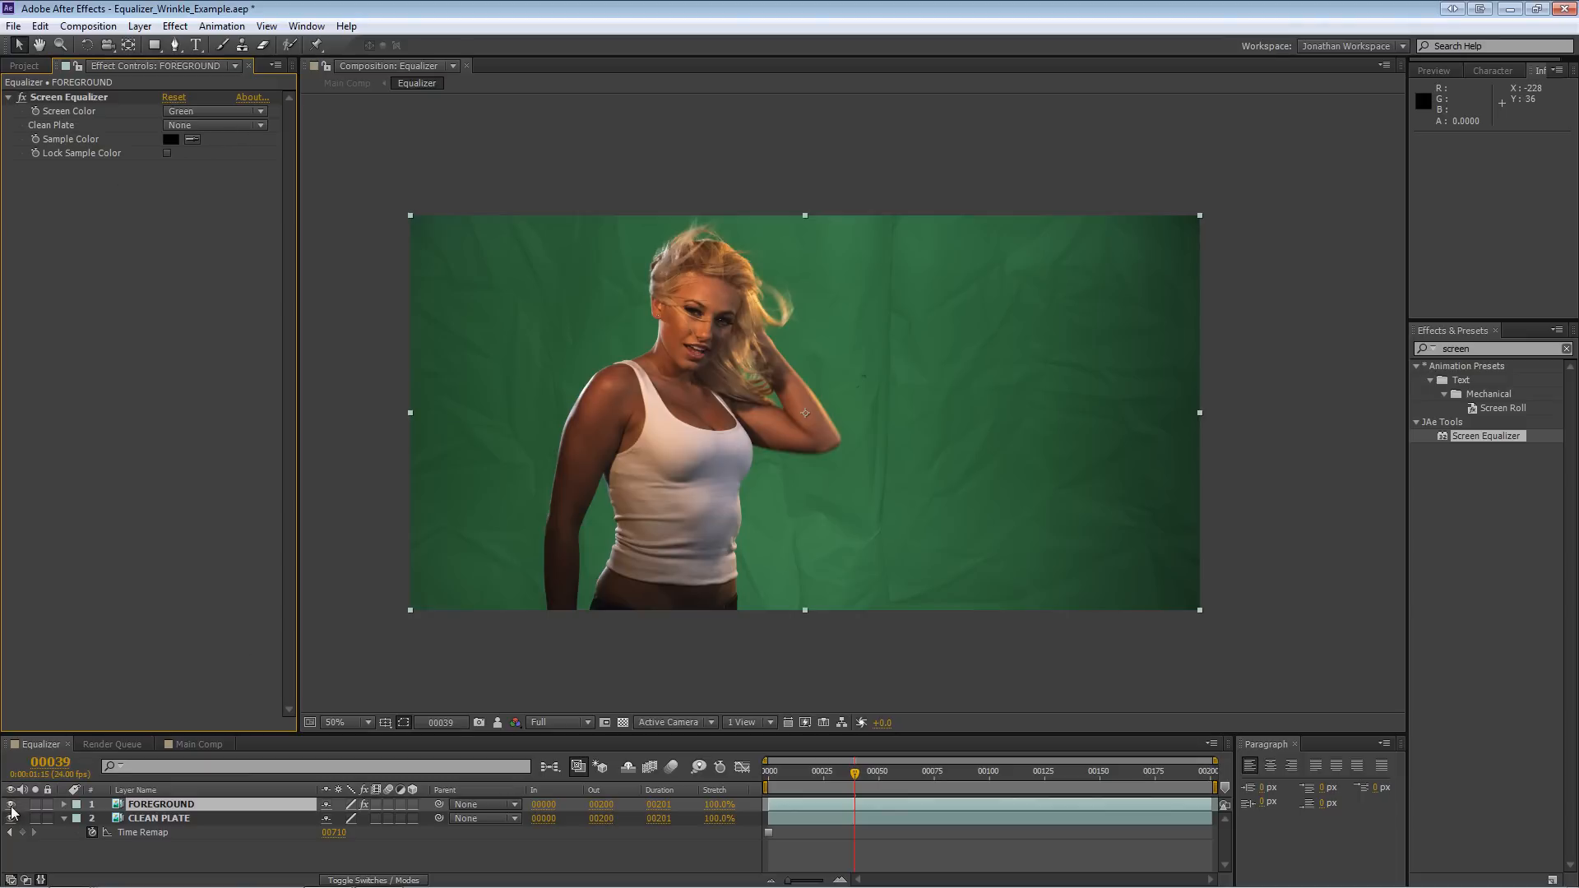
click(10, 804)
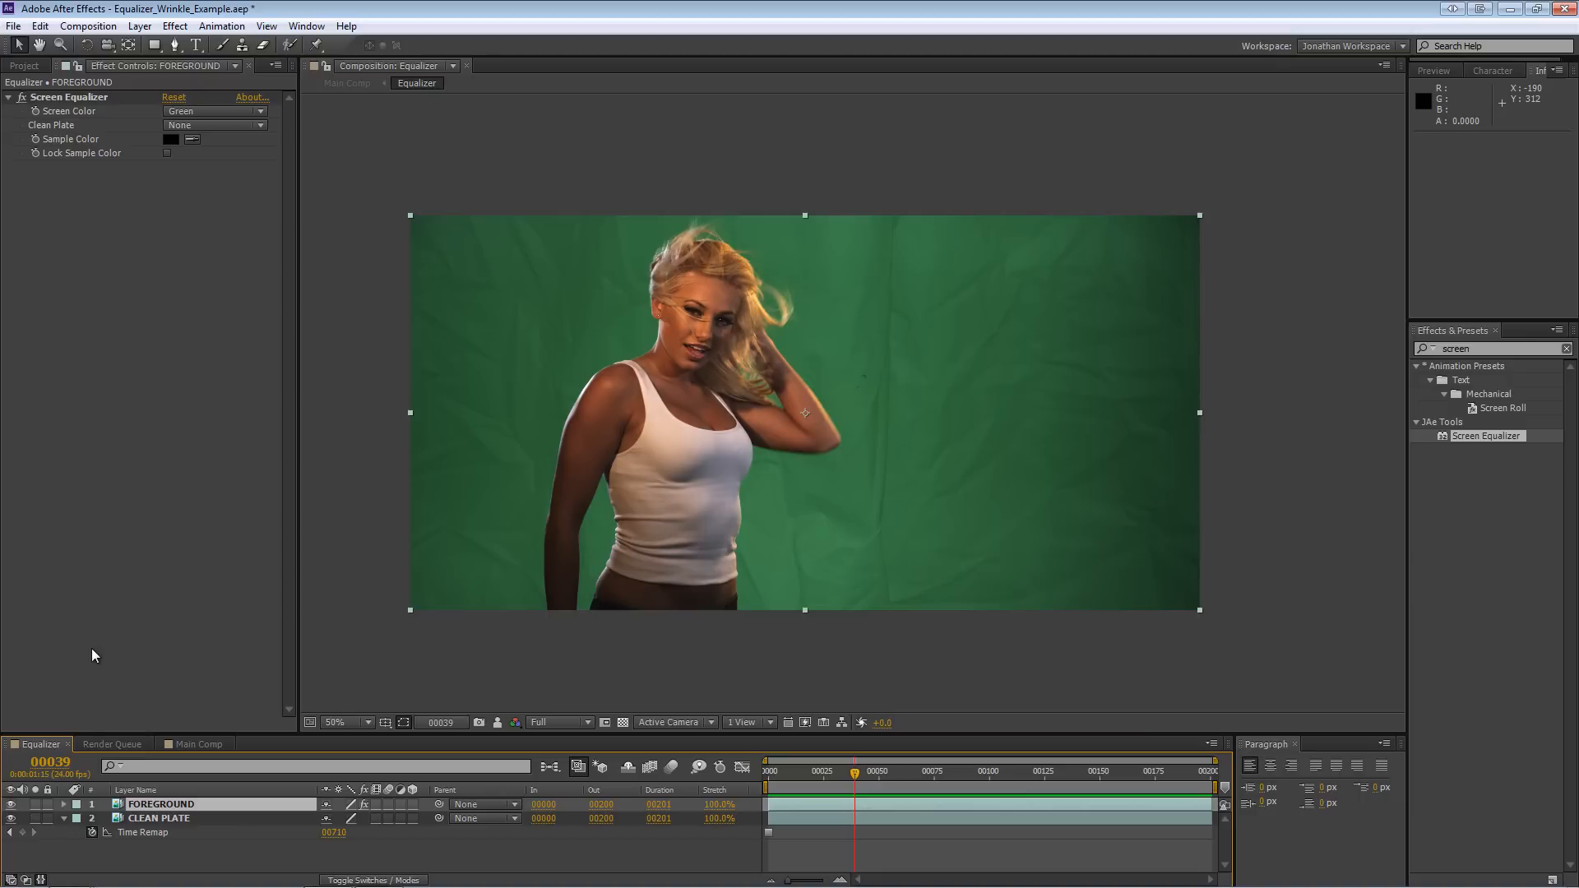
mouse_move(158, 272)
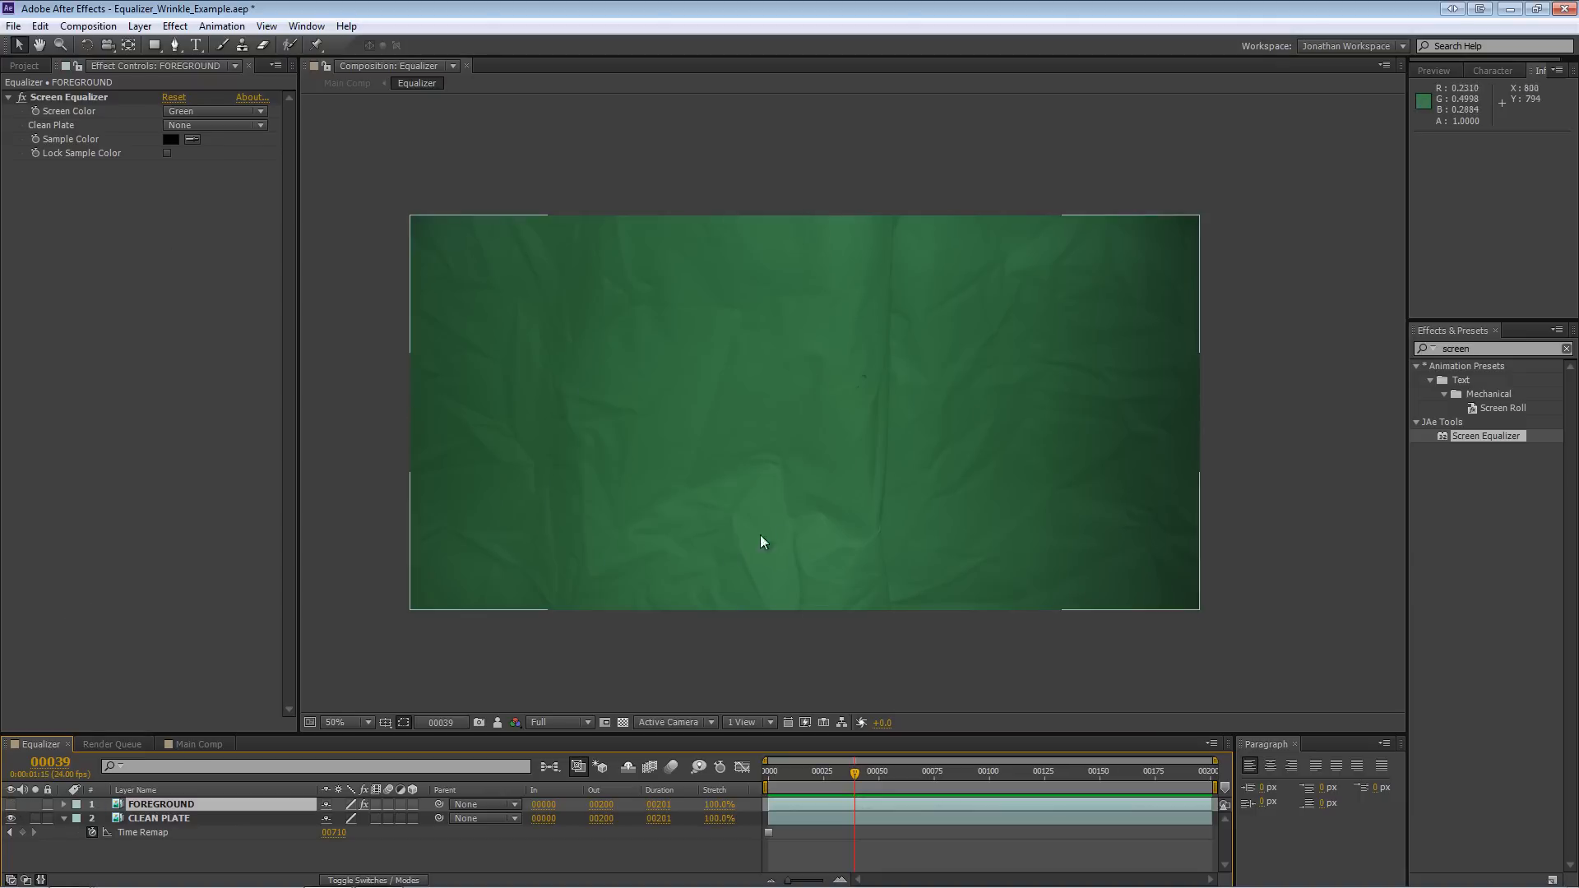
mouse_move(854, 583)
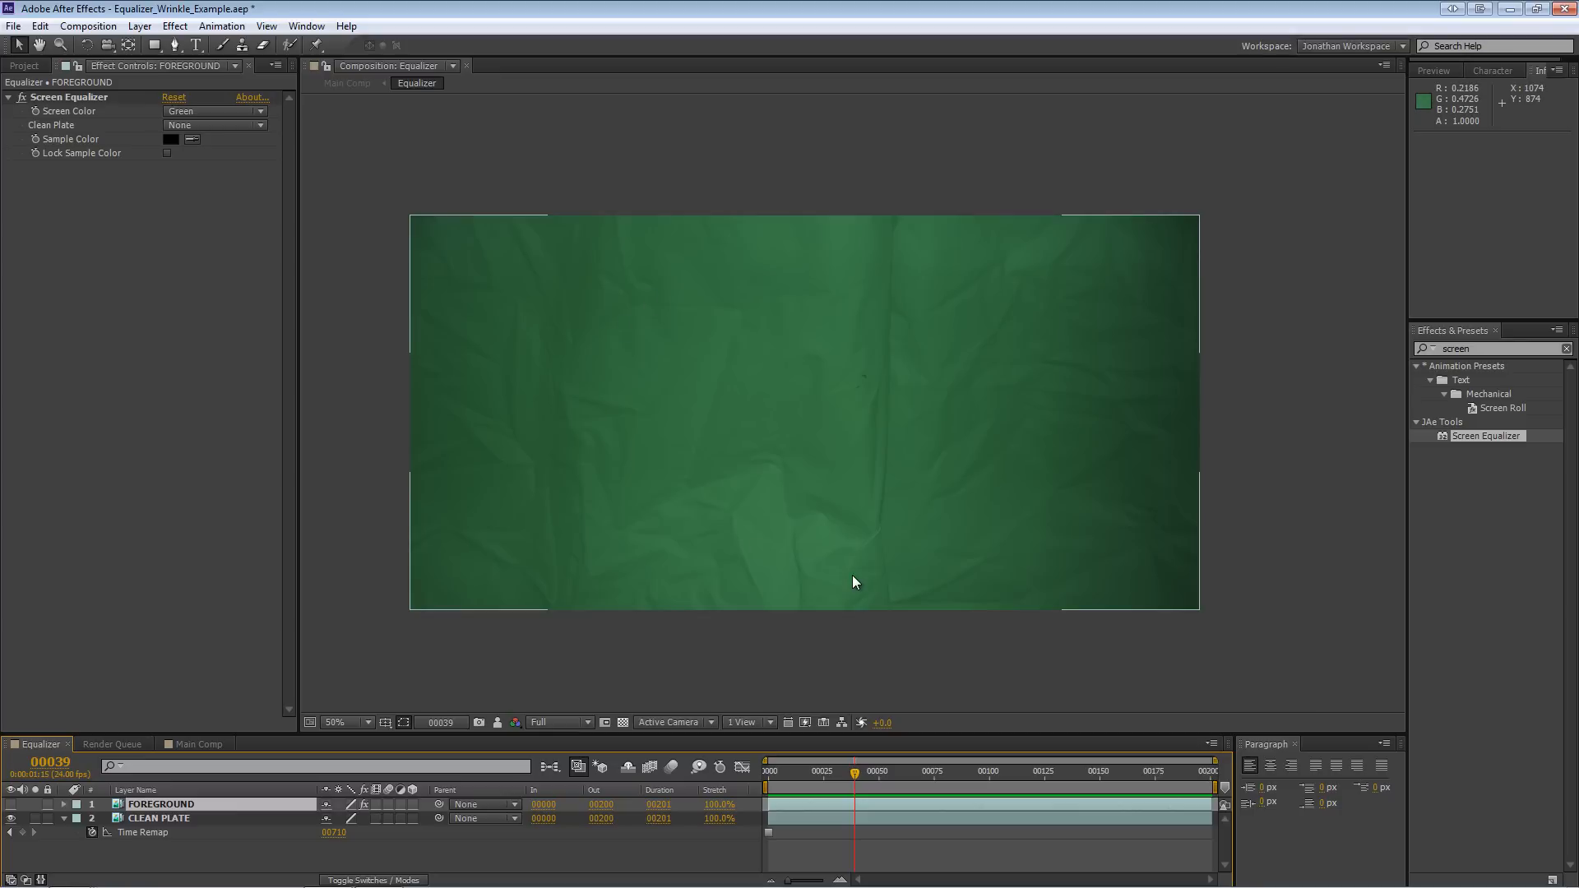
mouse_move(763, 511)
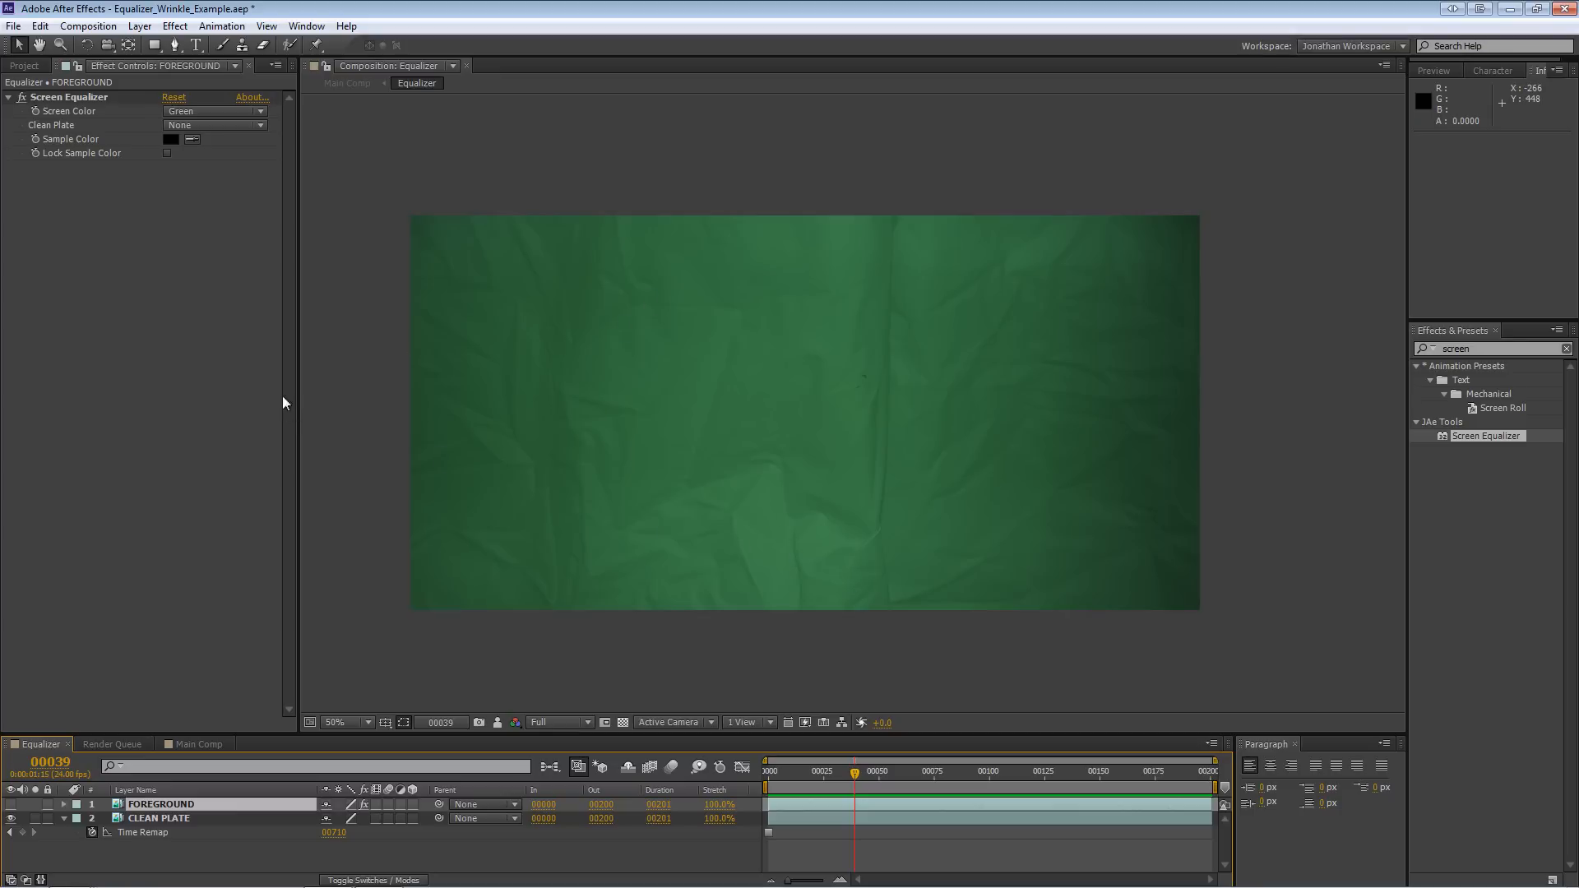
mouse_move(77, 268)
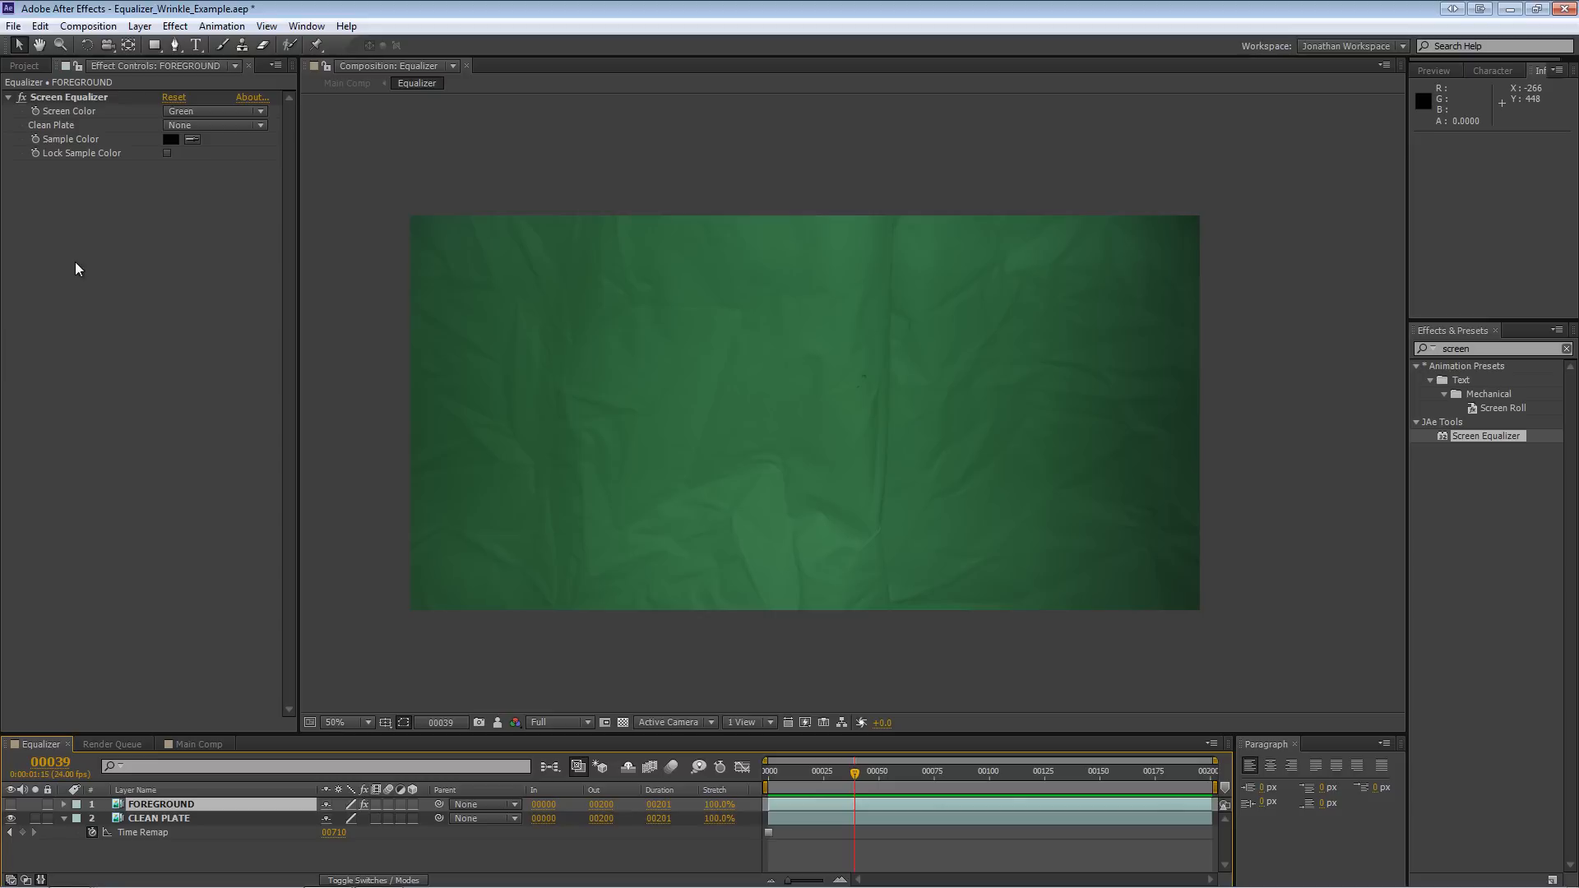
mouse_move(212, 297)
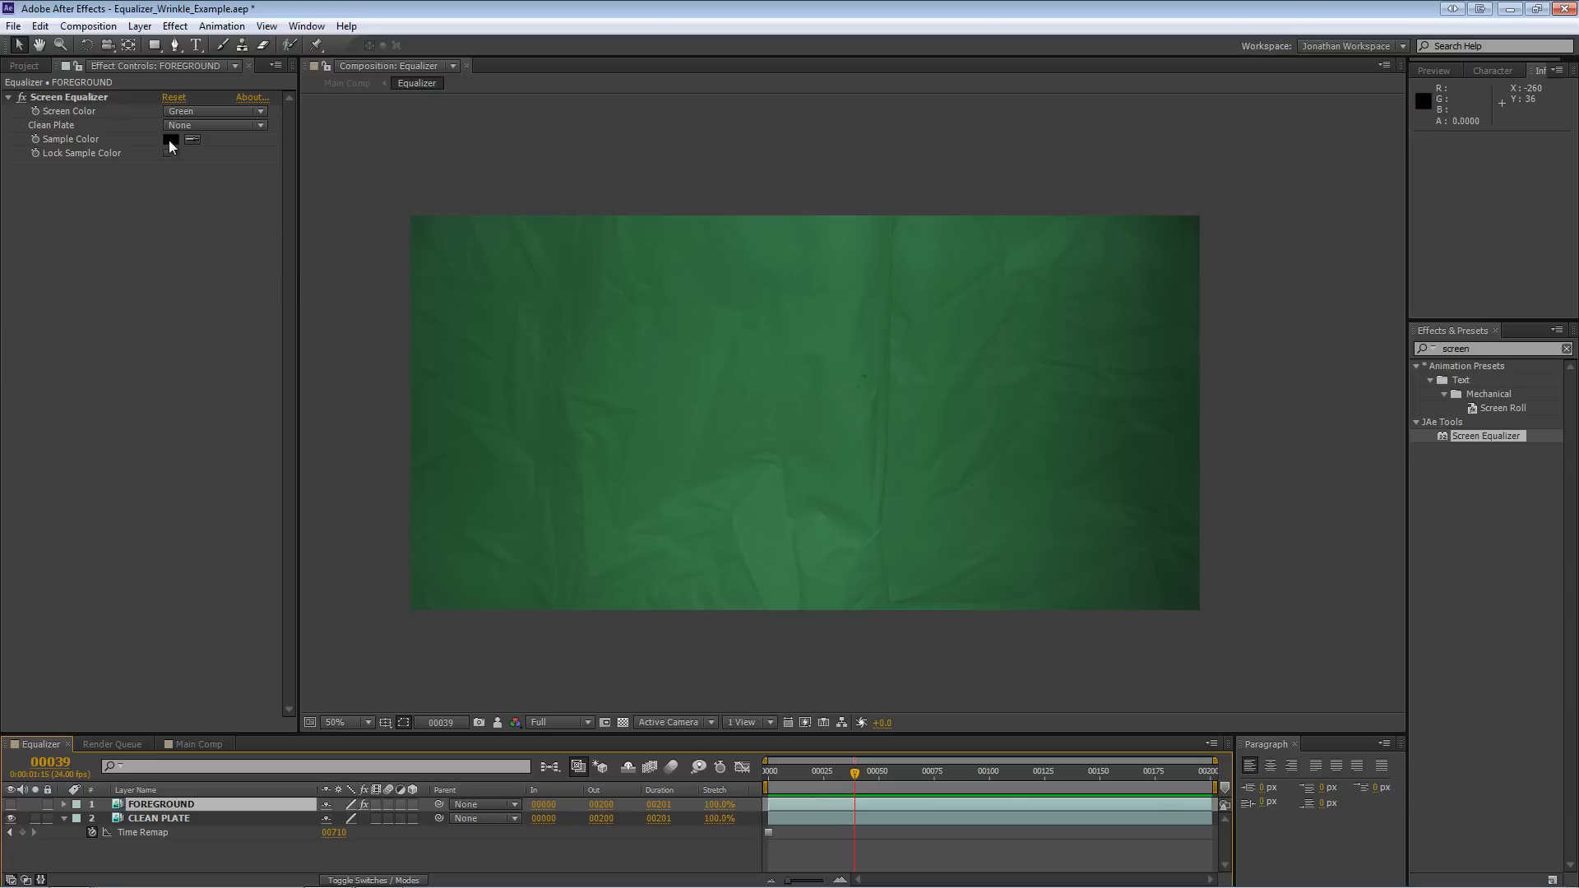
click(170, 139)
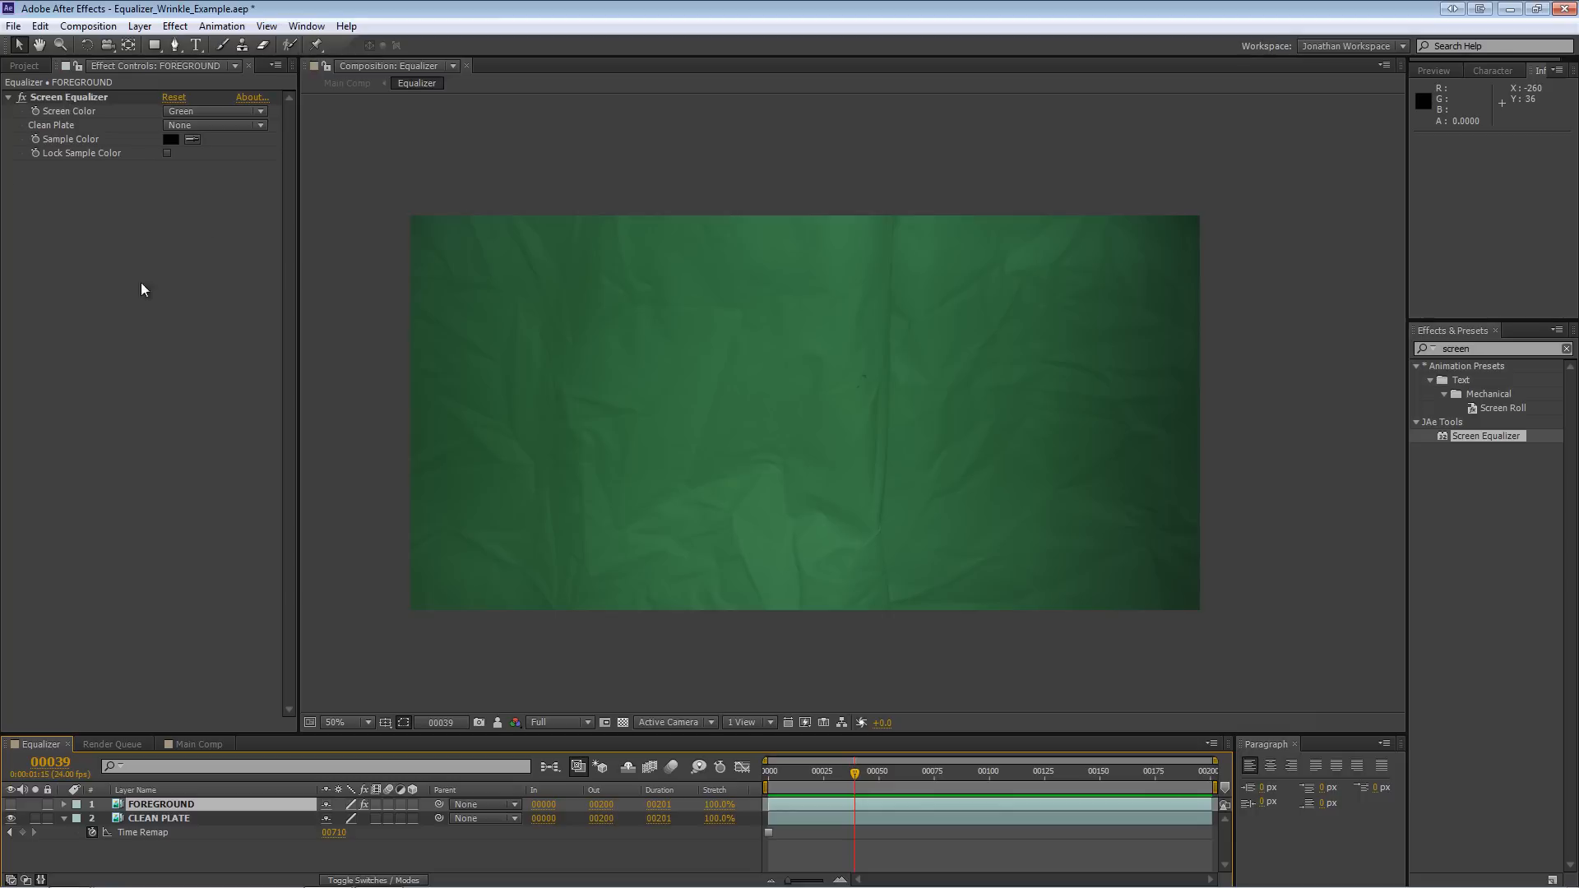
mouse_move(184, 291)
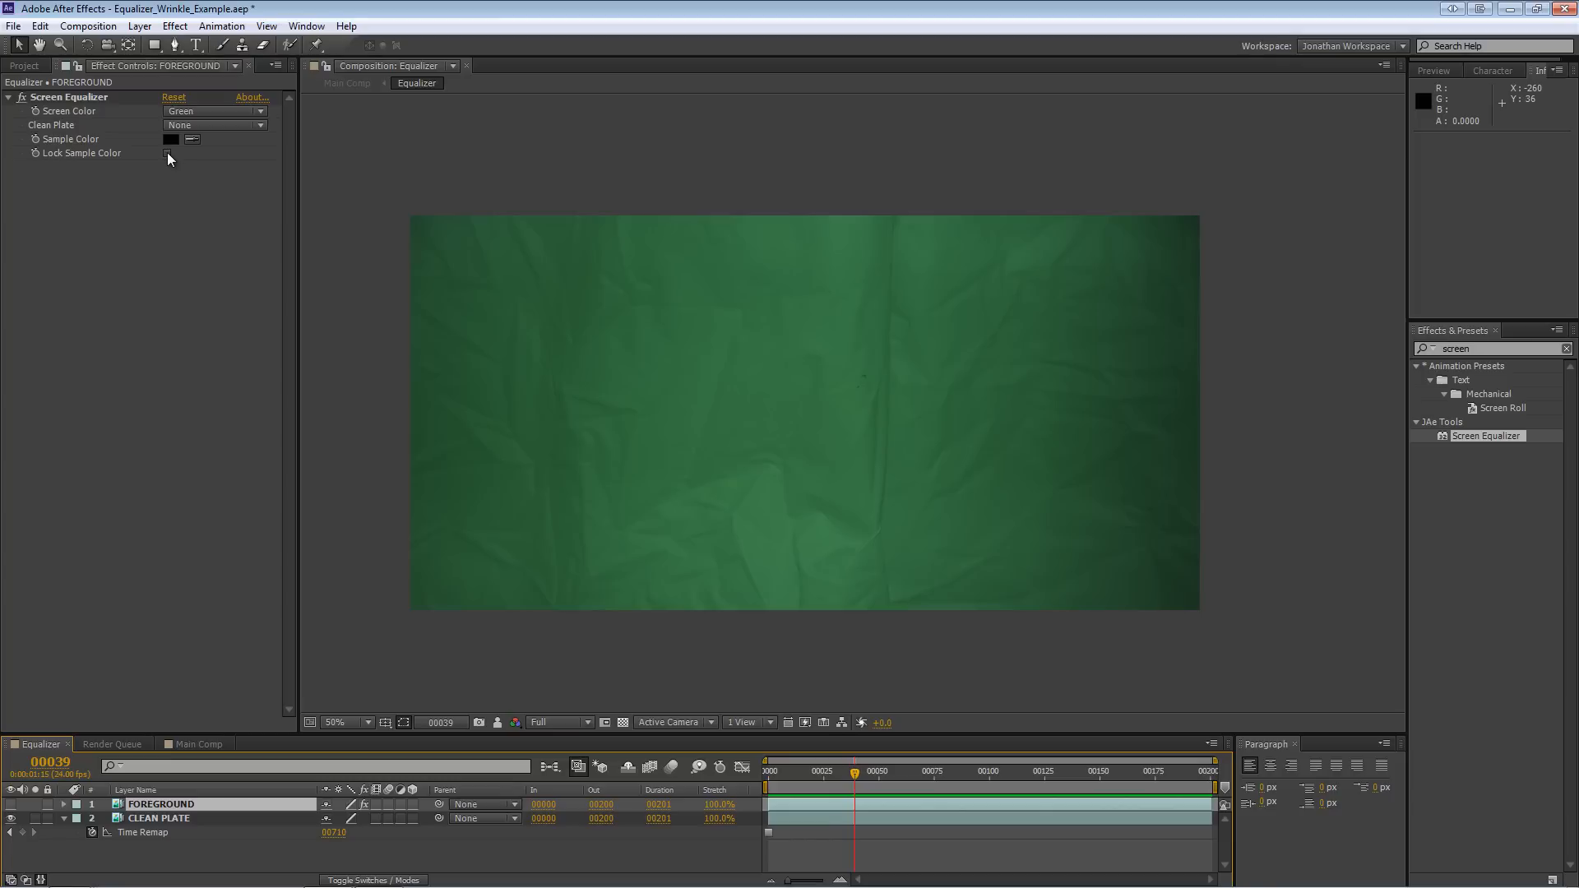
mouse_move(202, 292)
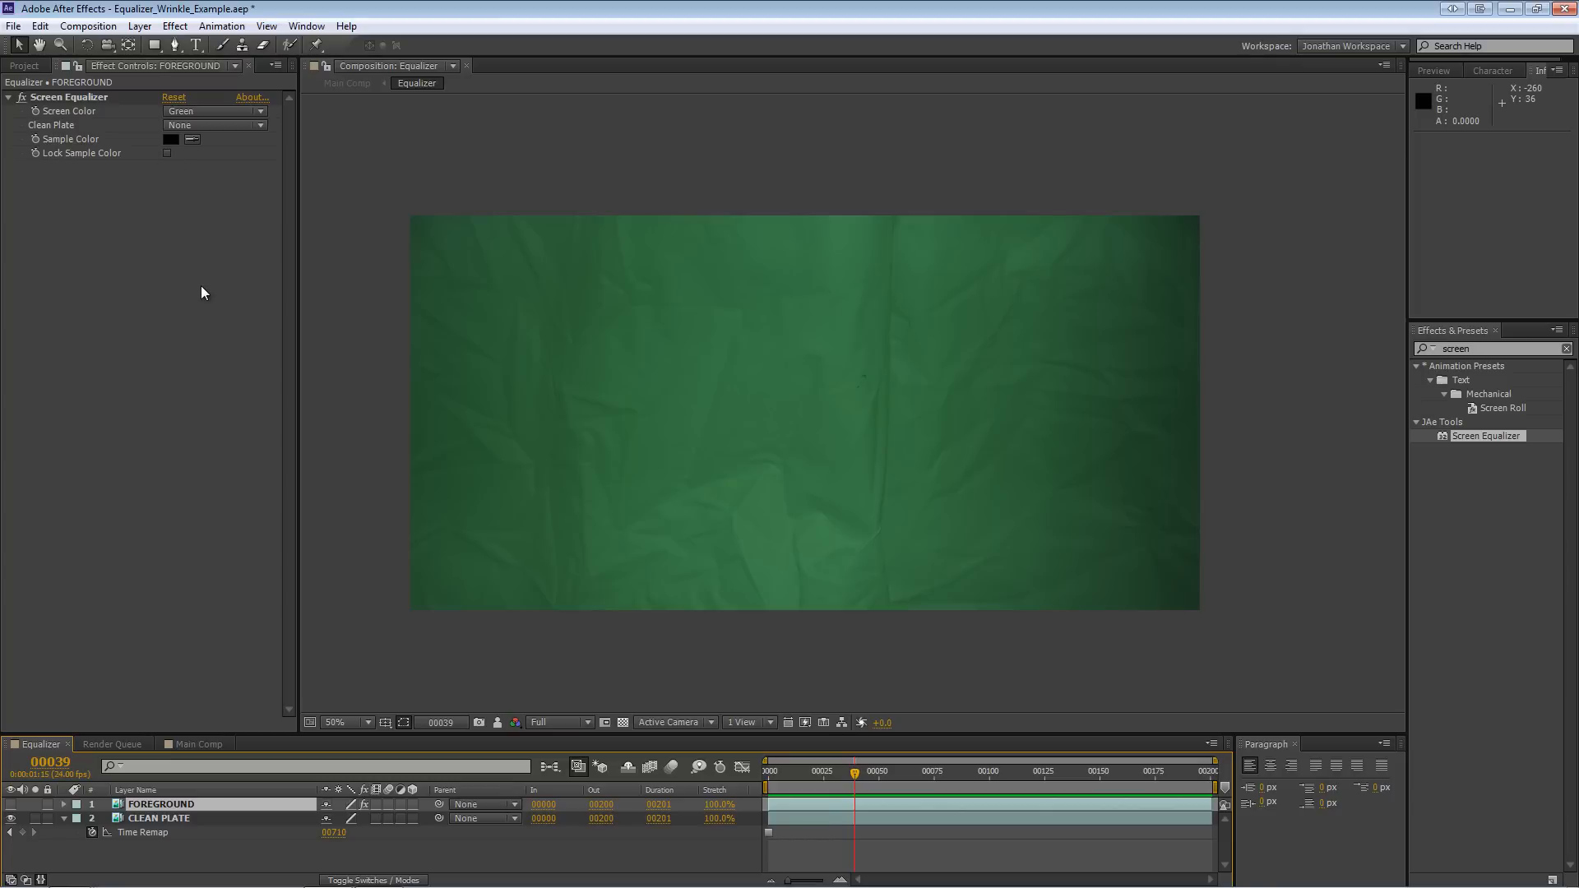
click(791, 771)
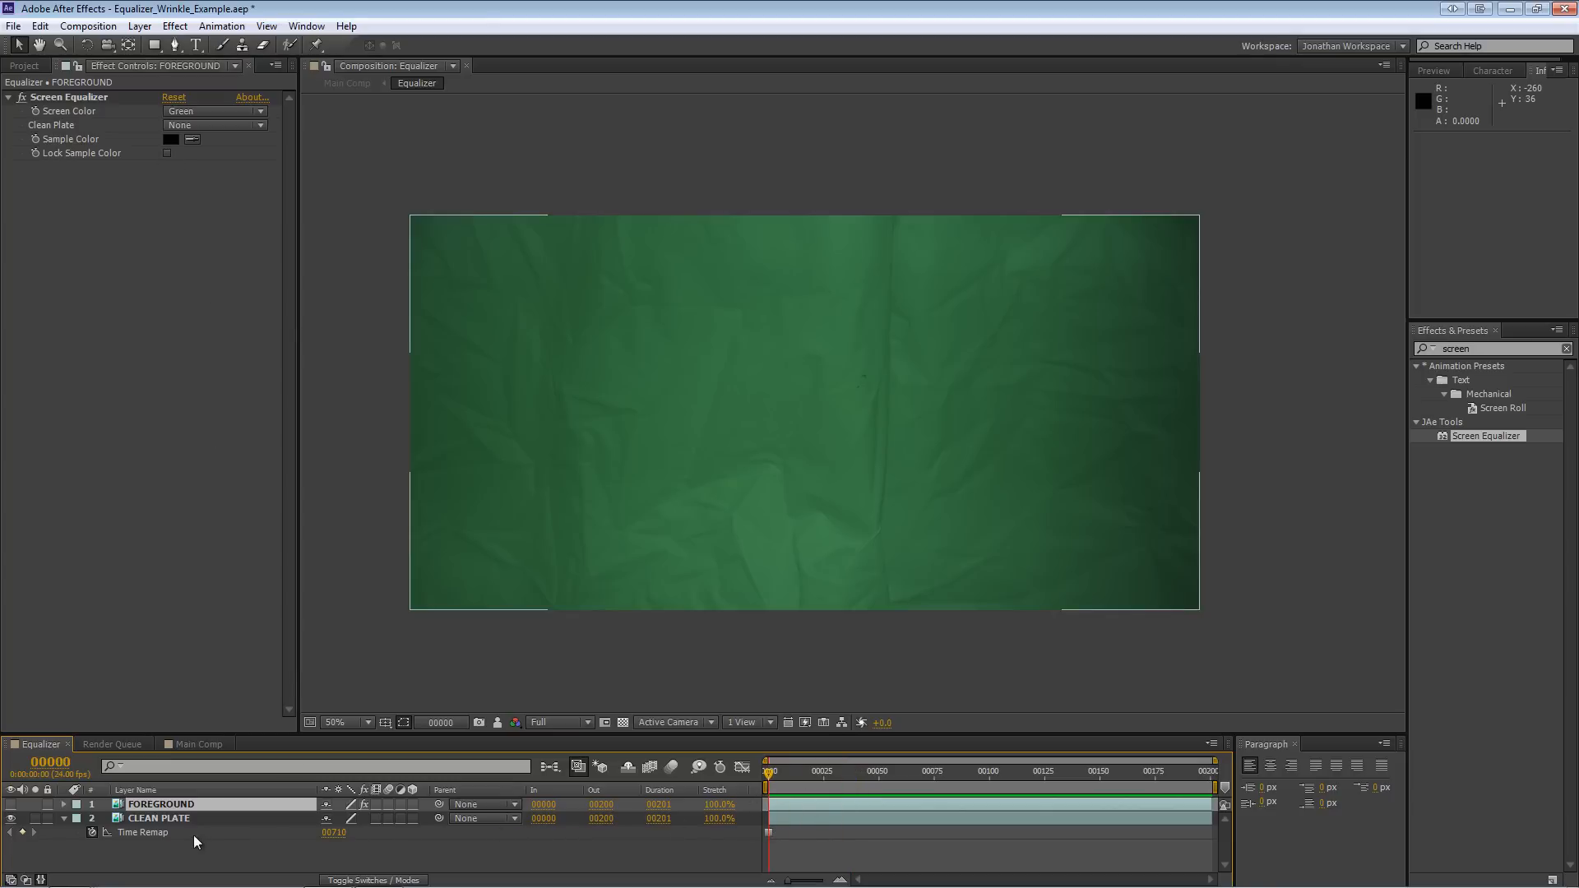
mouse_move(286, 836)
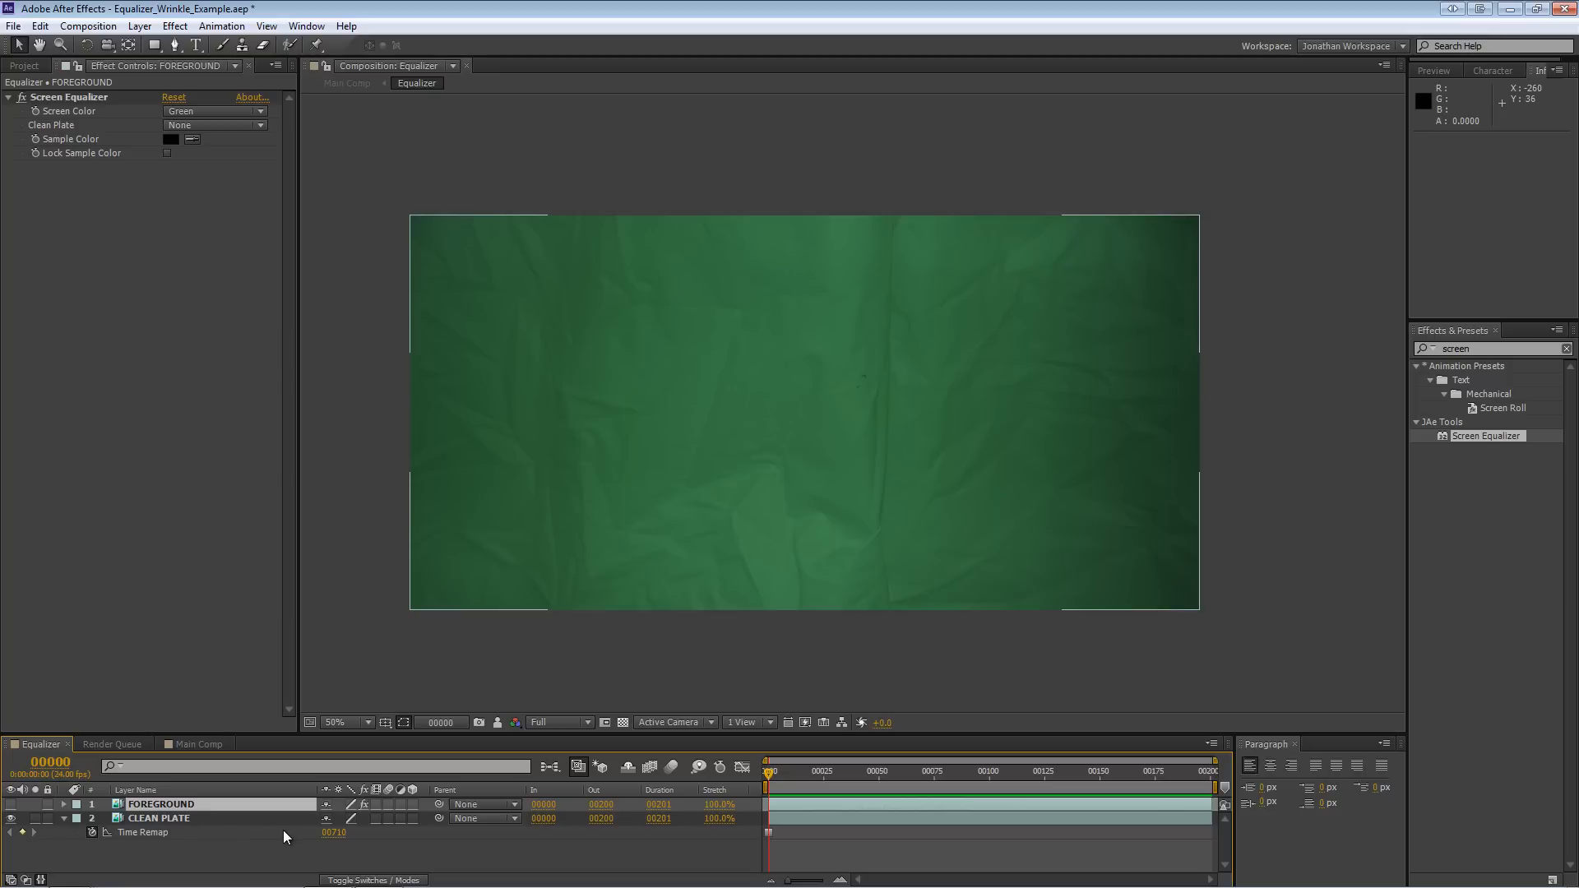
mouse_move(225, 836)
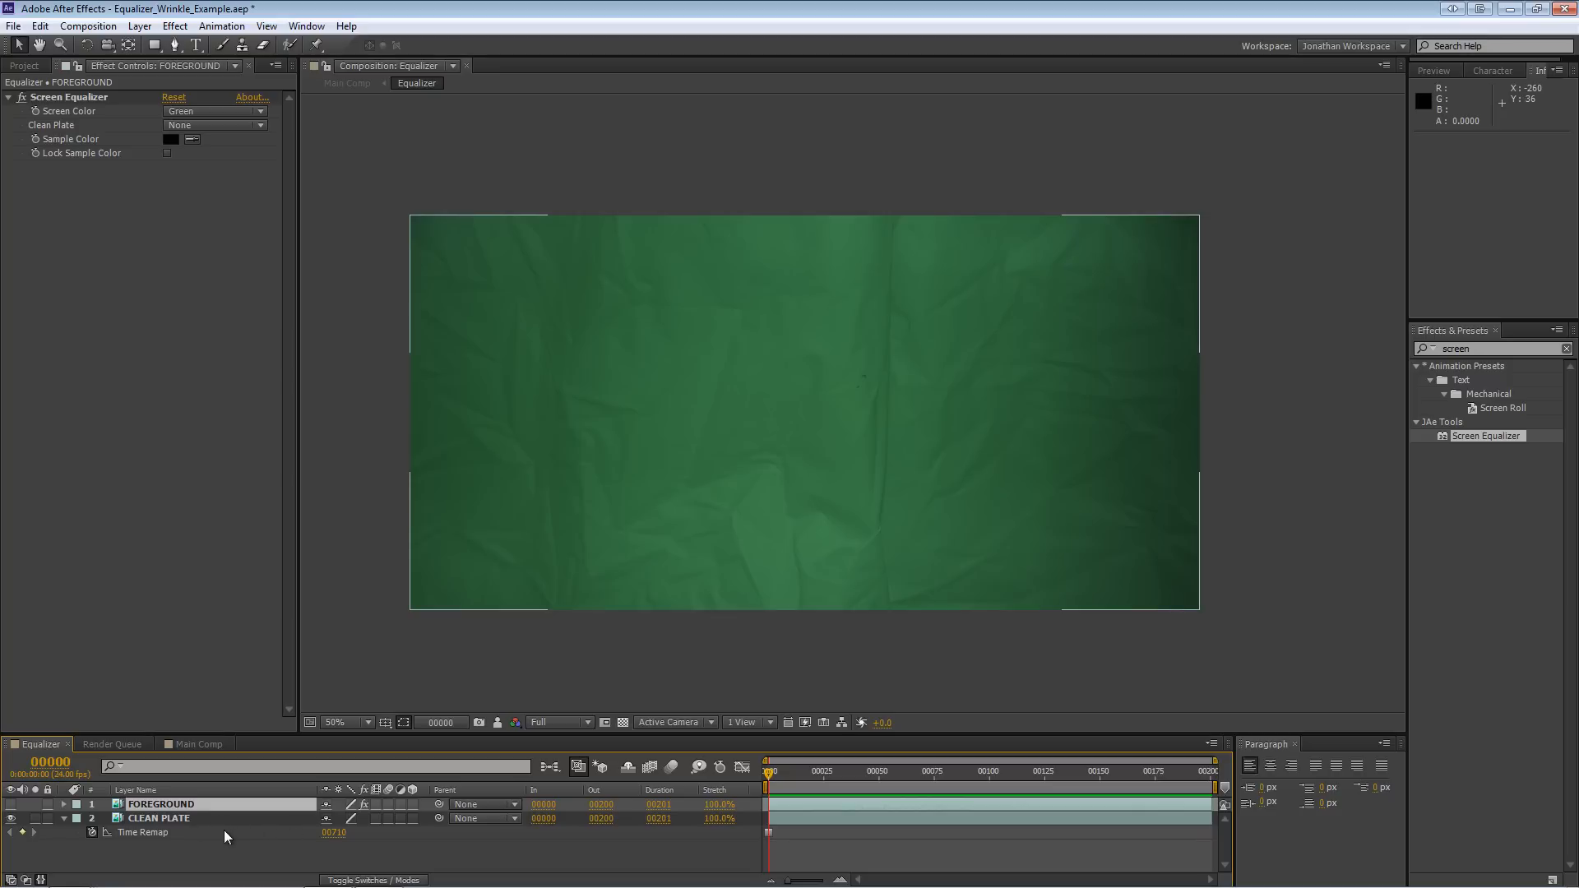
mouse_move(273, 802)
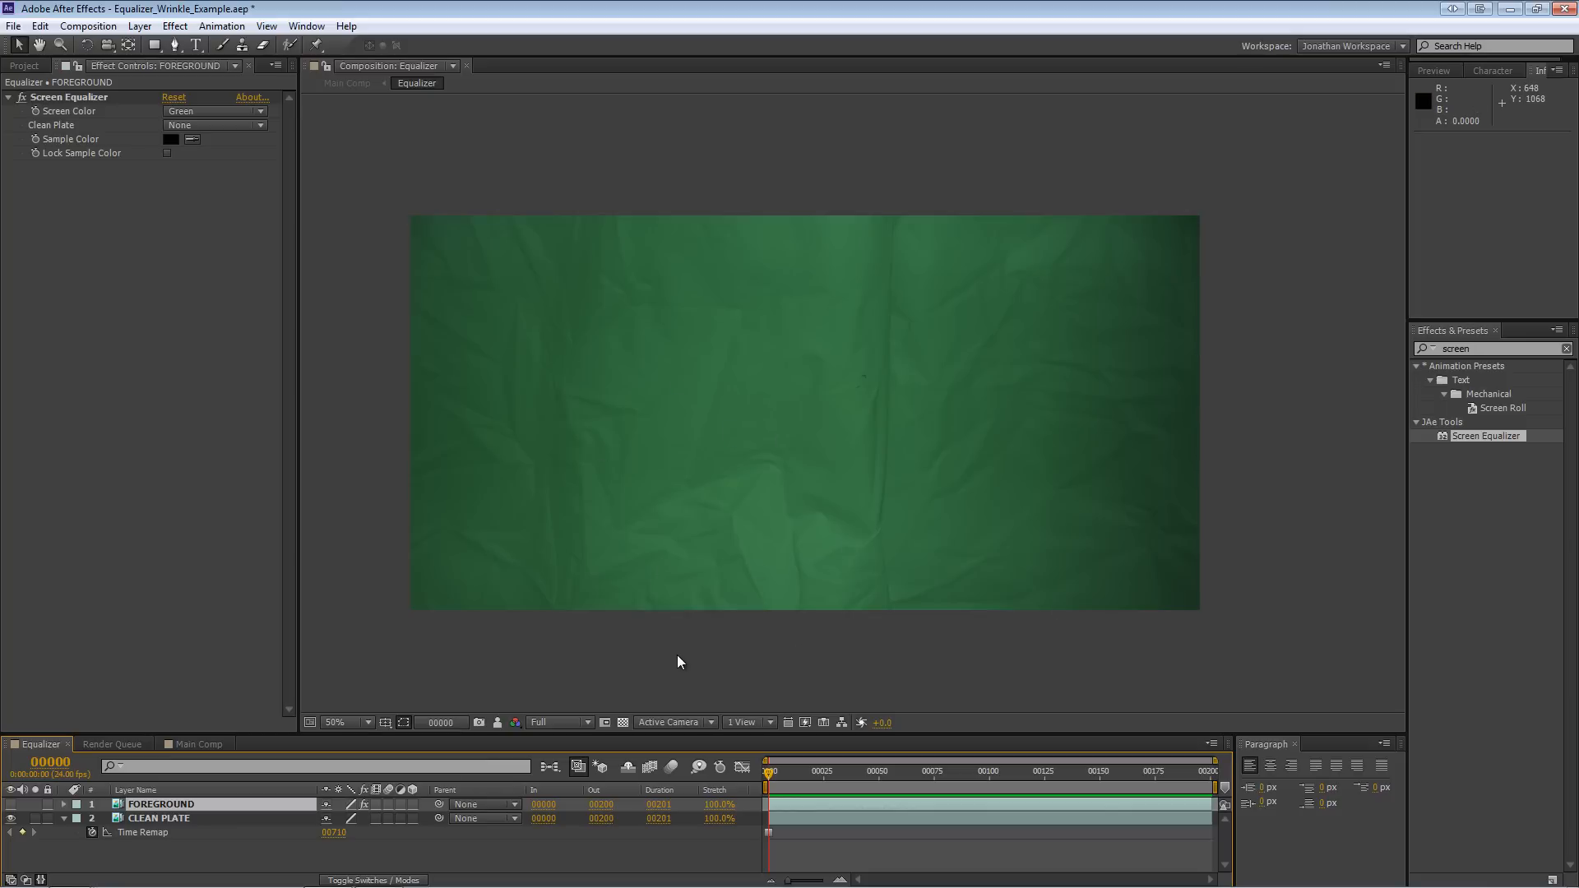
mouse_move(116, 146)
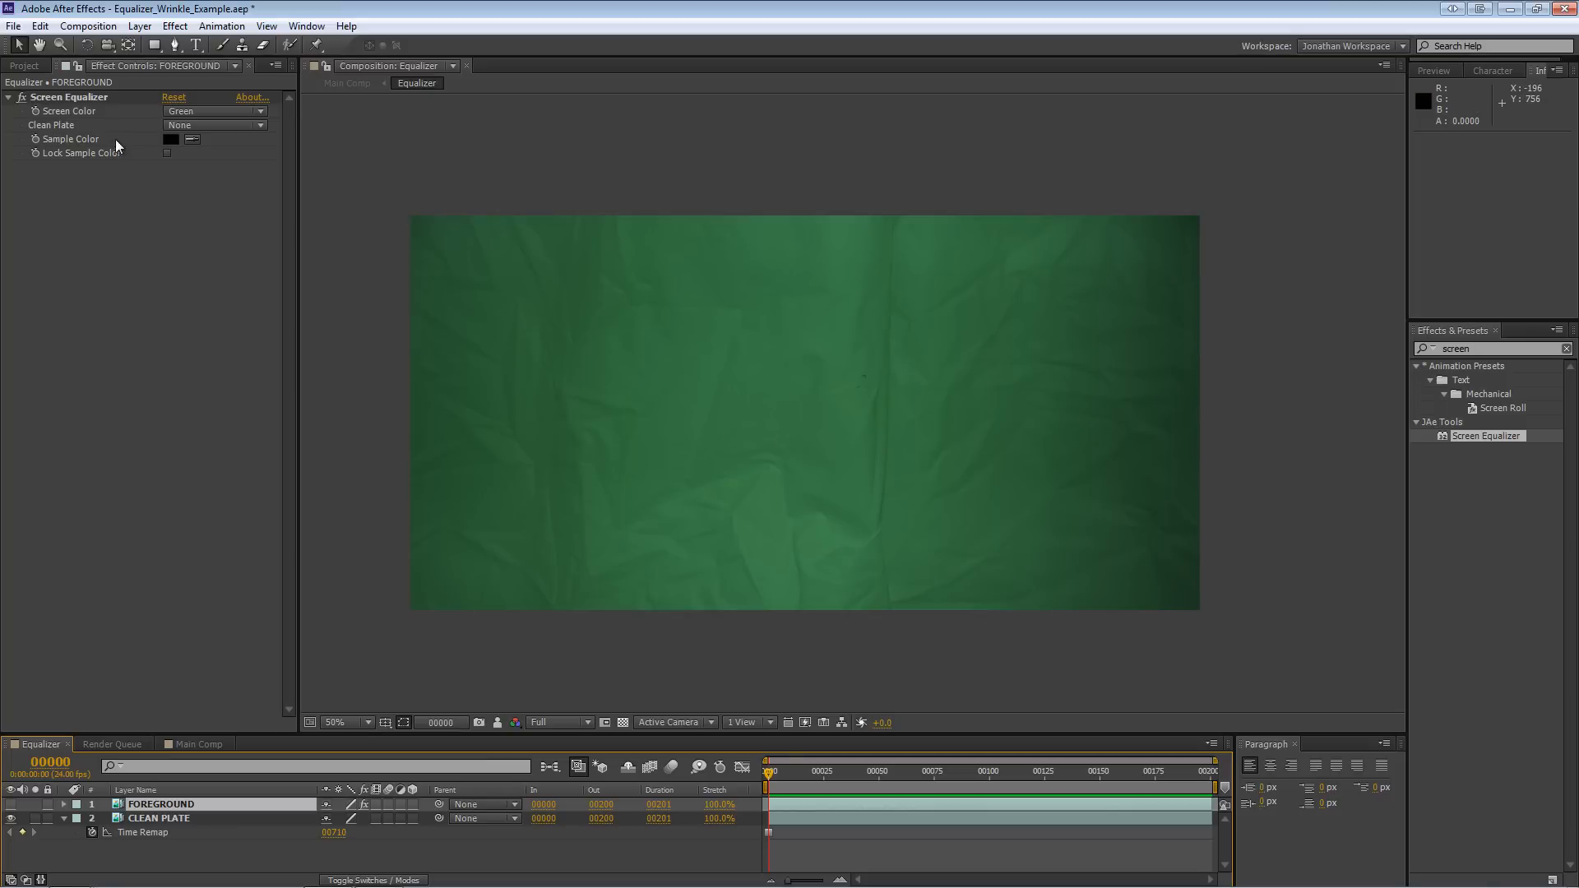
mouse_move(201, 320)
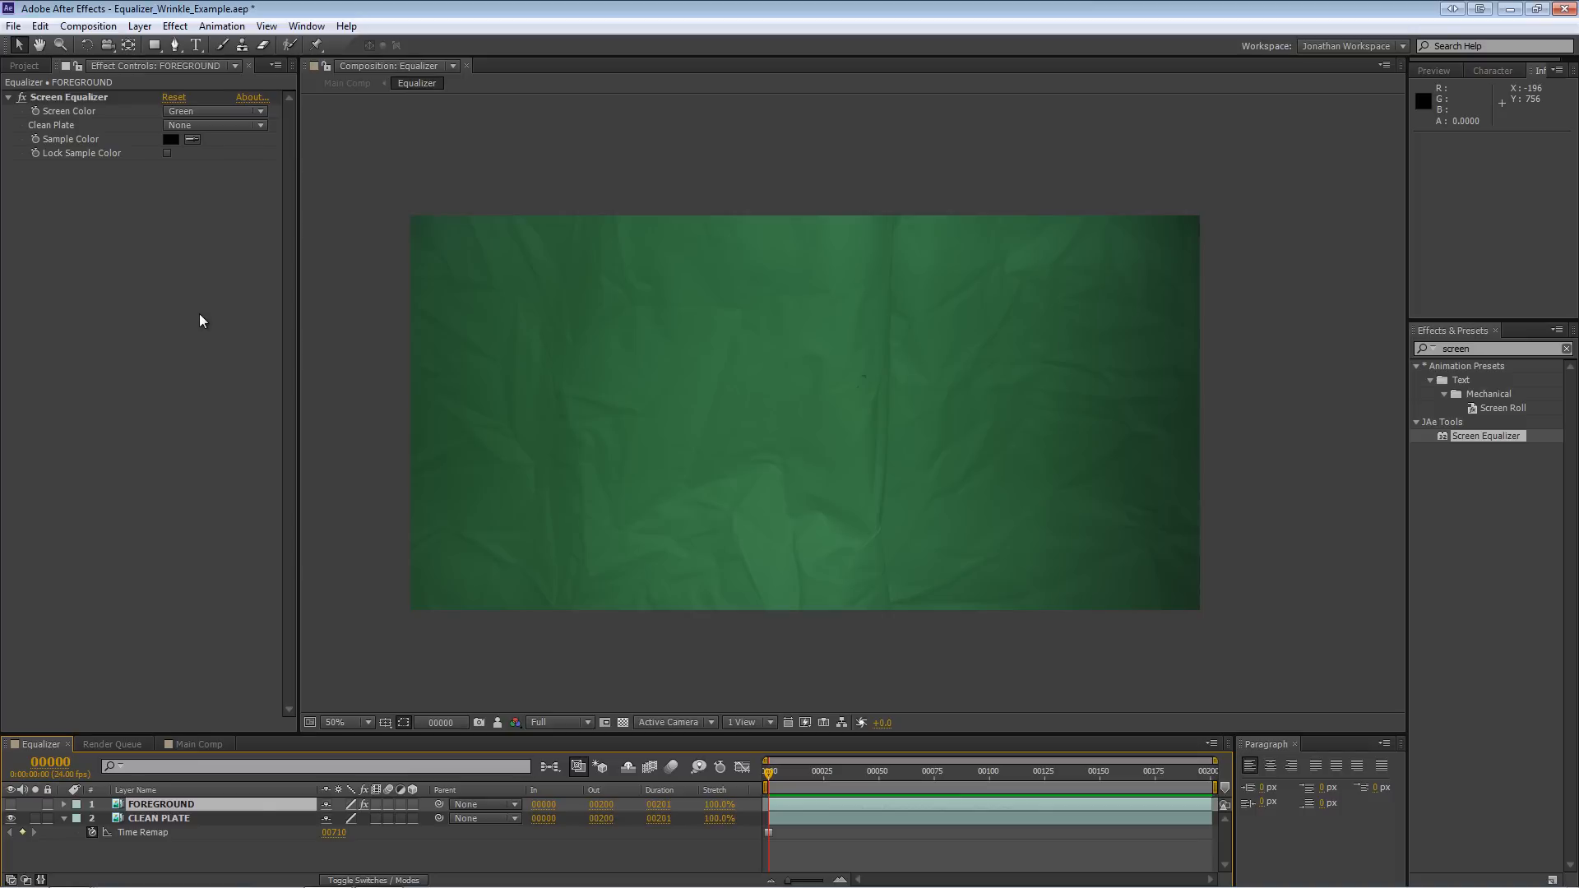
mouse_move(241, 268)
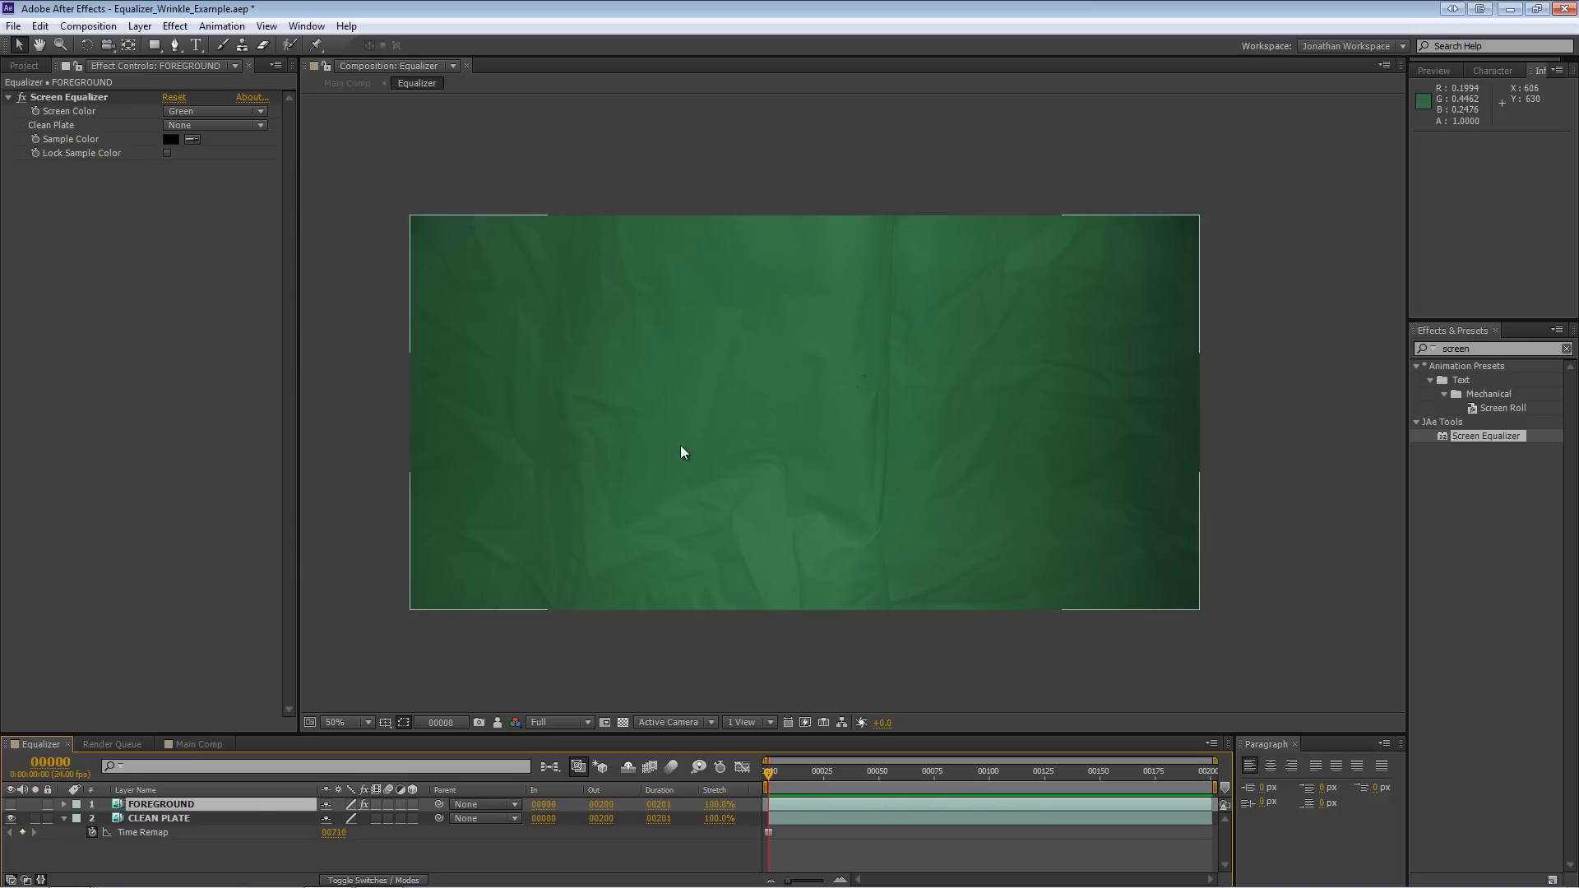
mouse_move(748, 474)
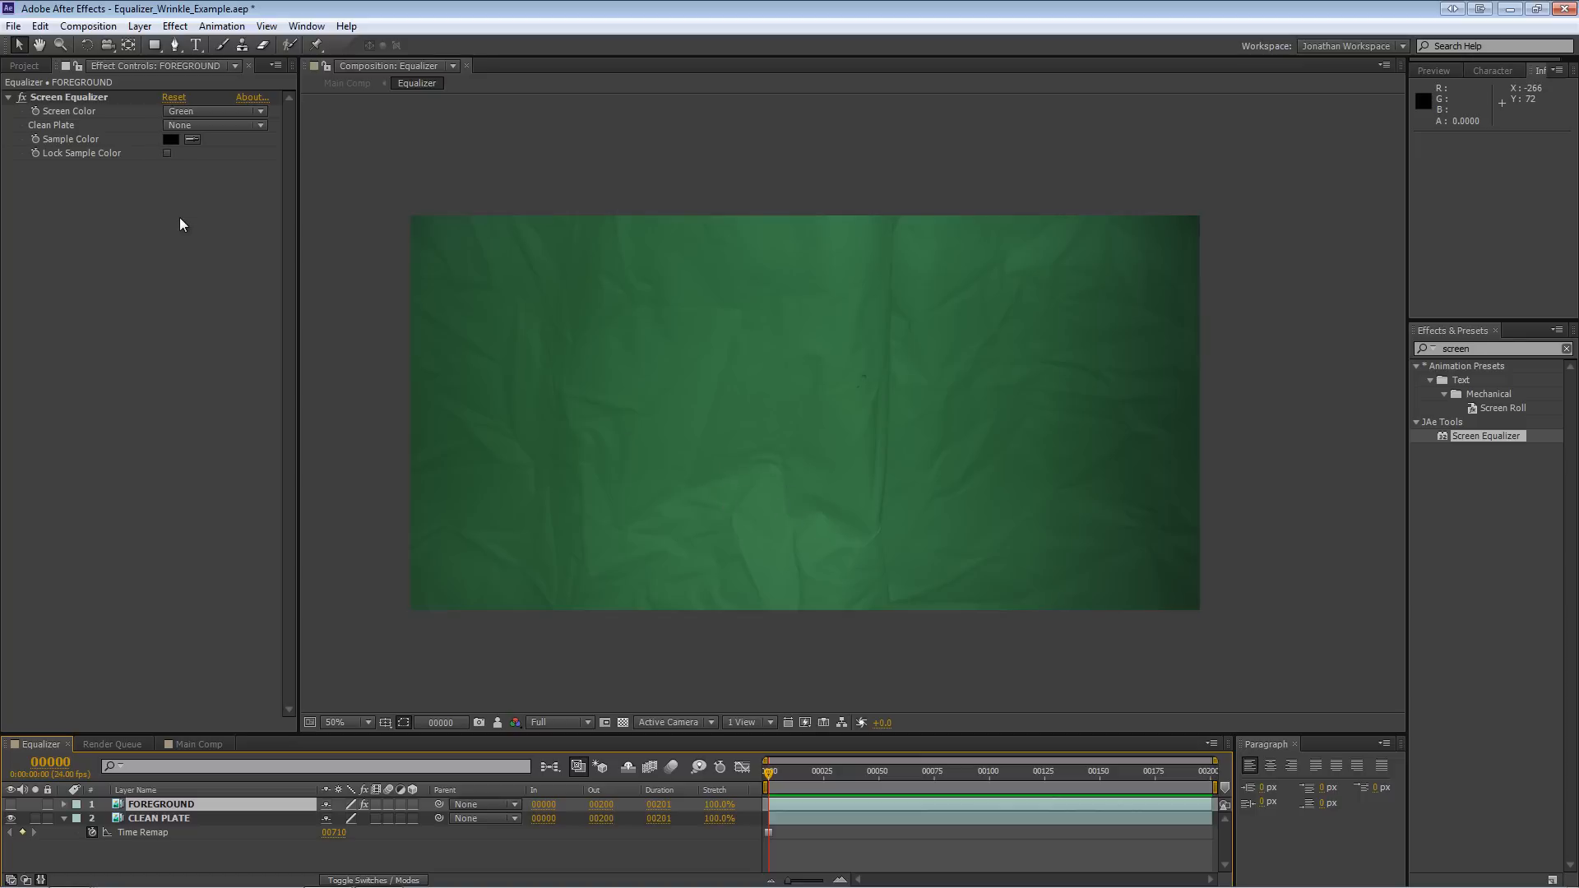
mouse_move(167, 161)
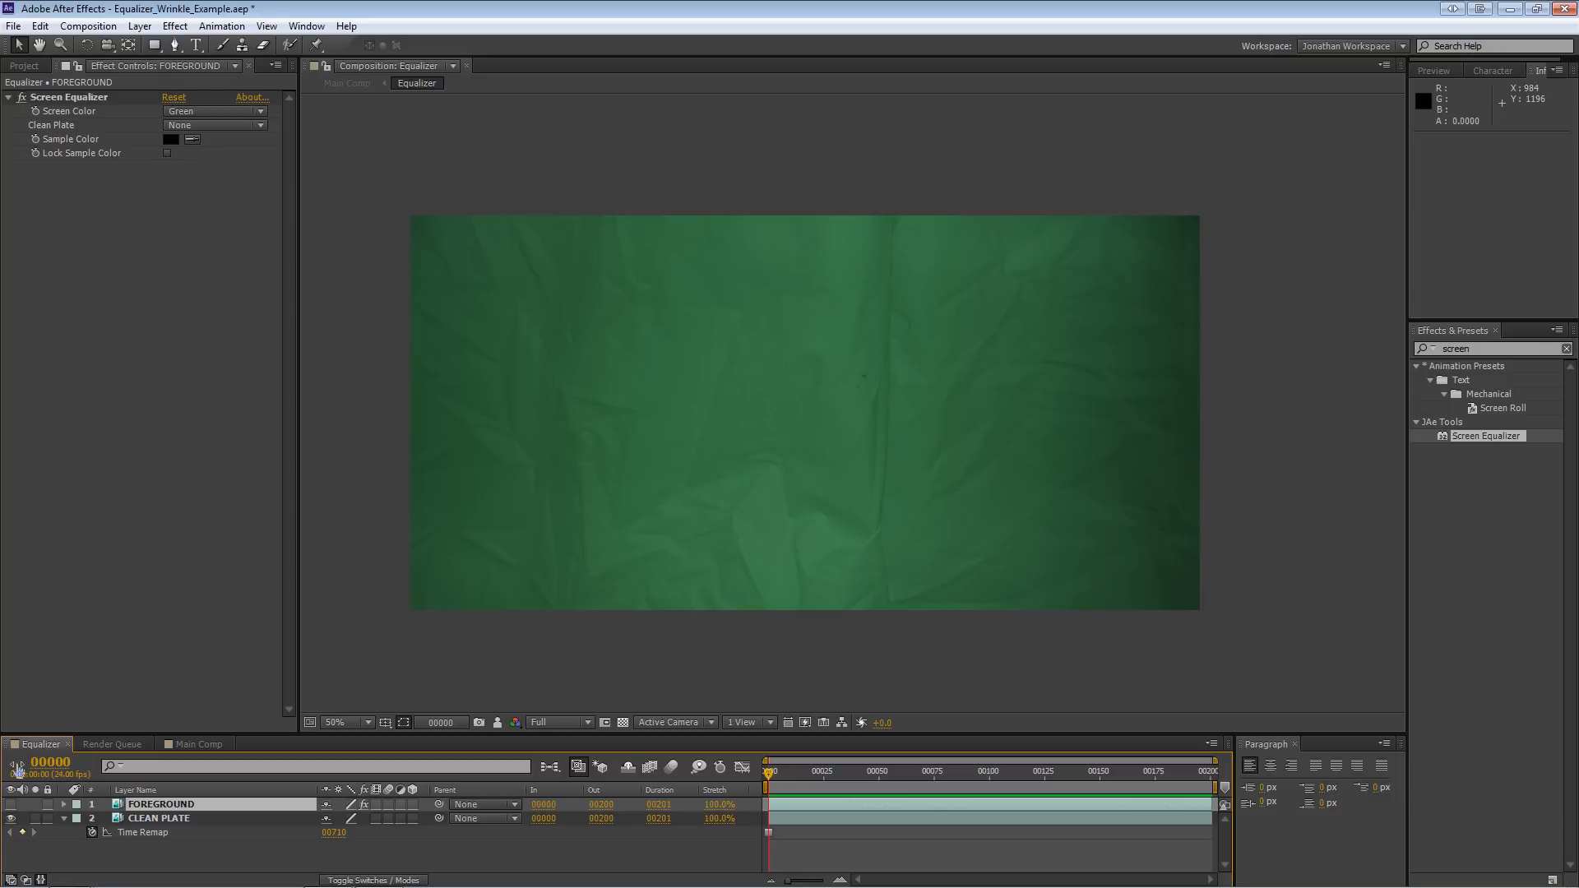
- At frame 29, set Clean Plate to 2. CLEAN PLATE, lock the sample colour, and inspect closely
click(161, 803)
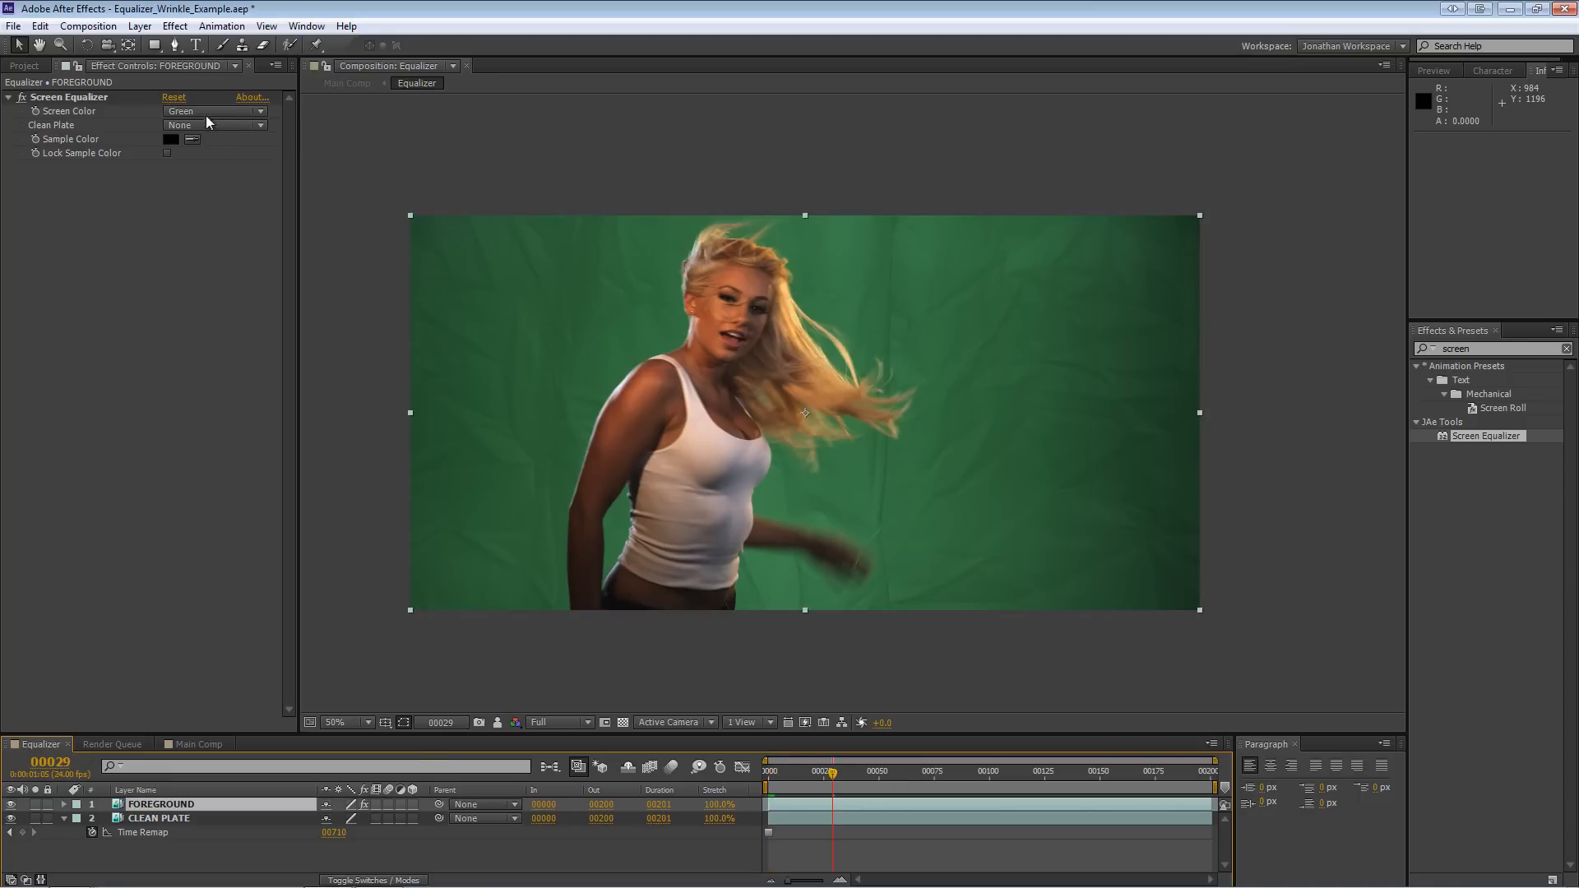
click(214, 125)
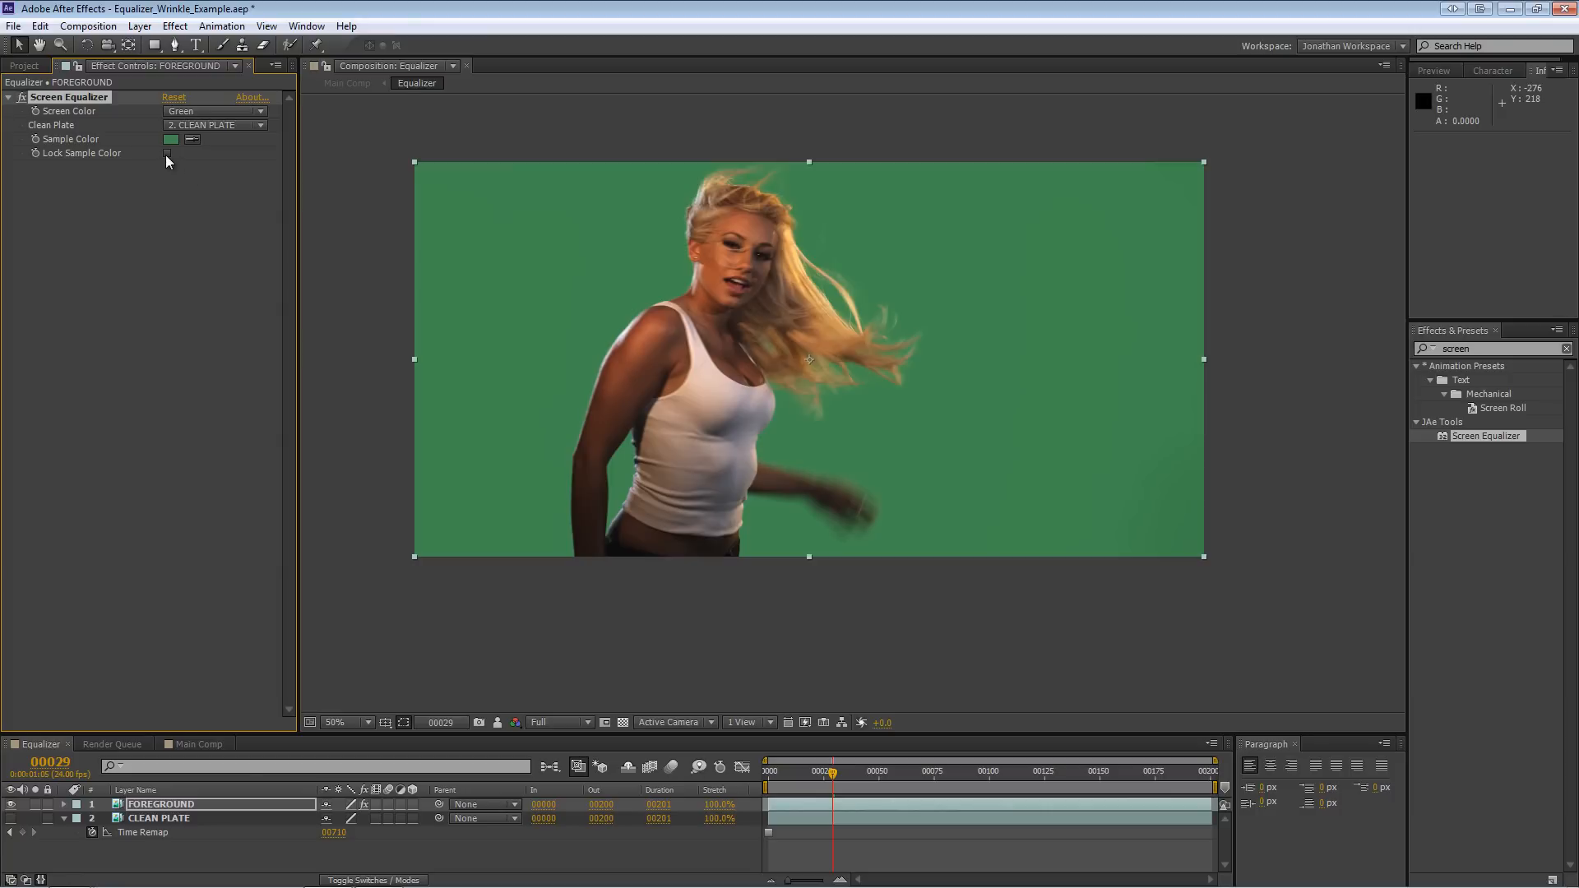
click(167, 153)
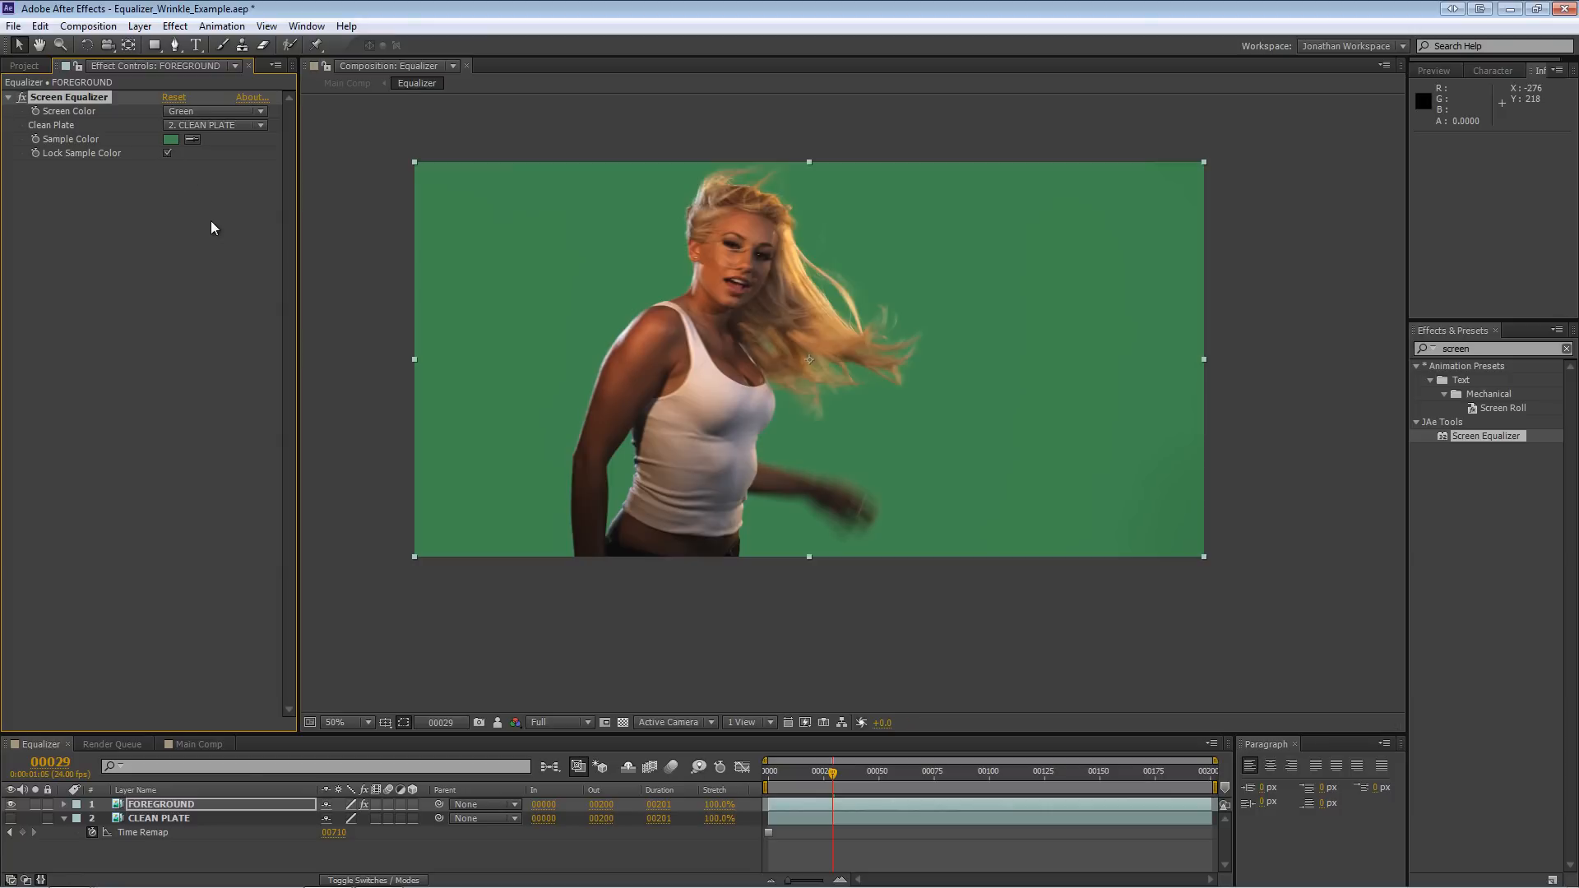
mouse_move(175, 254)
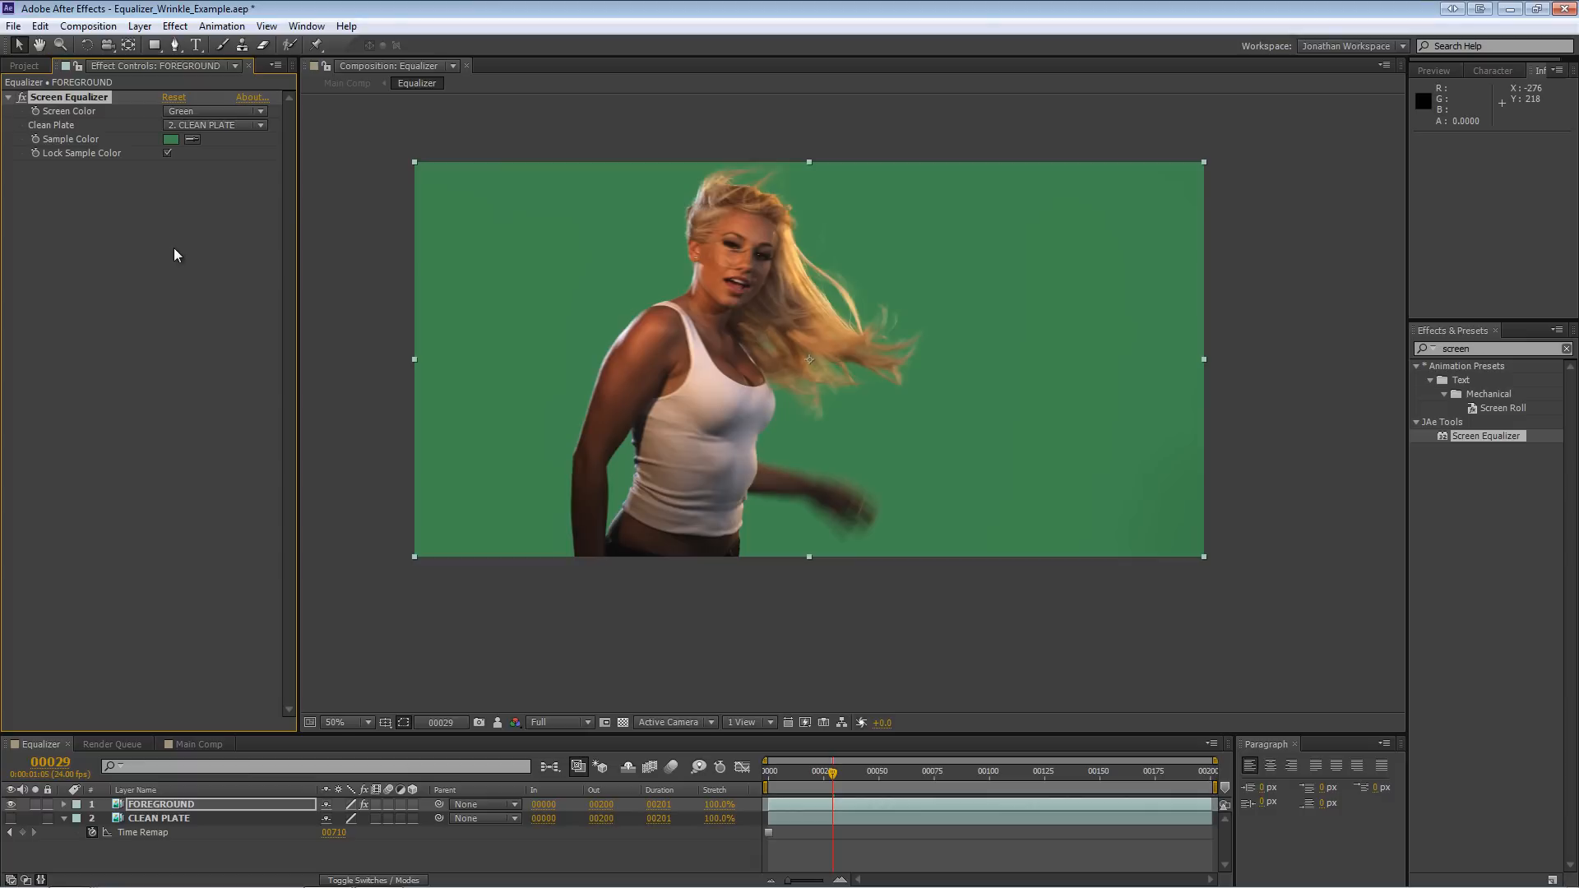
mouse_move(910, 502)
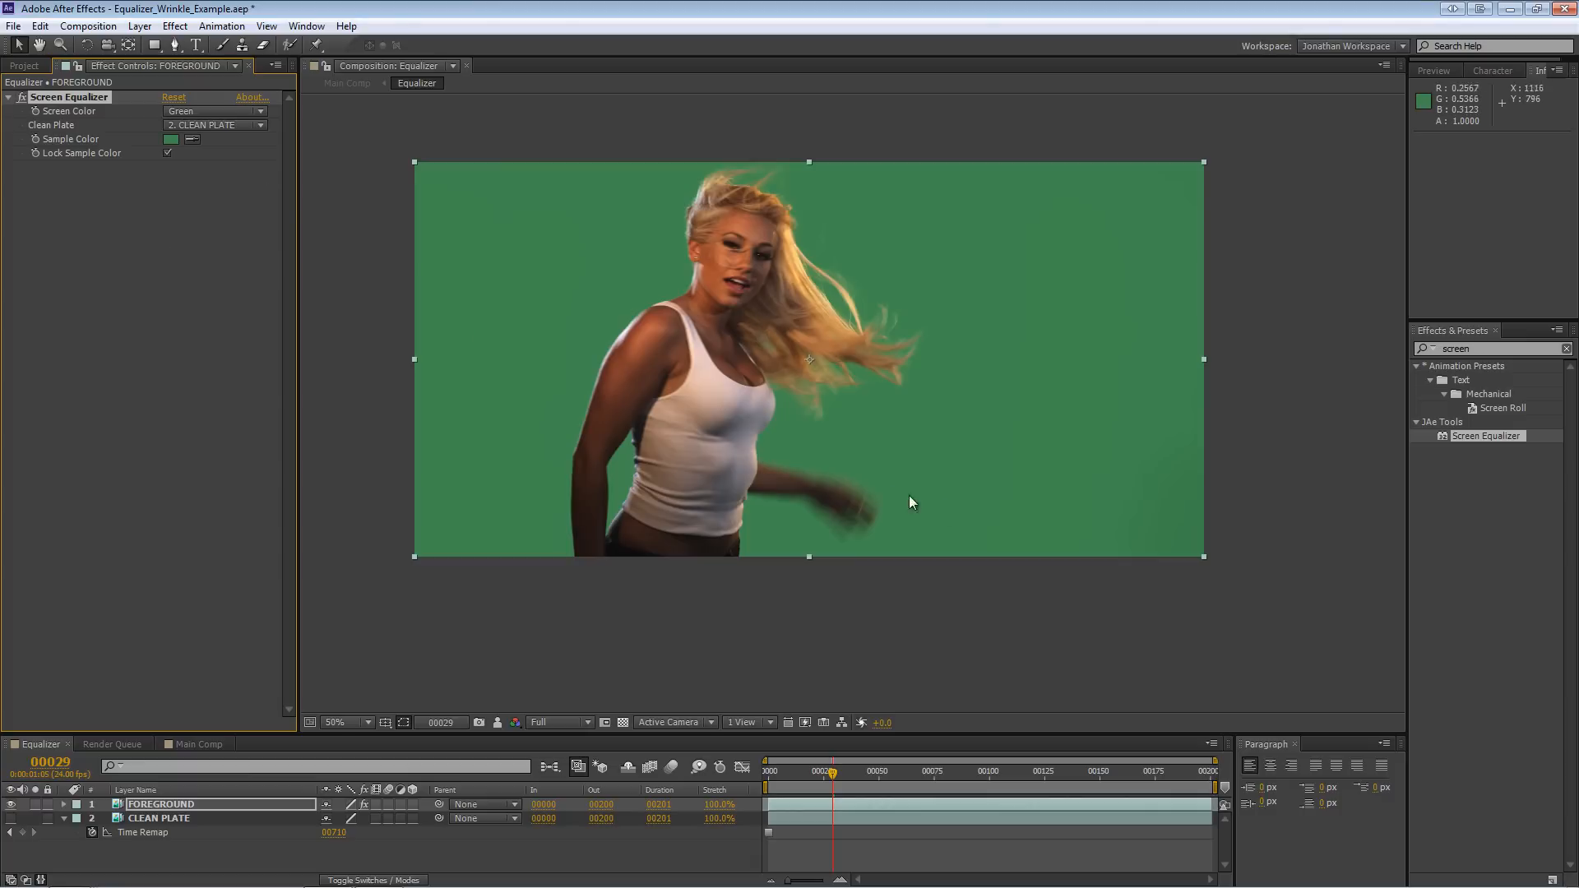
mouse_move(1037, 331)
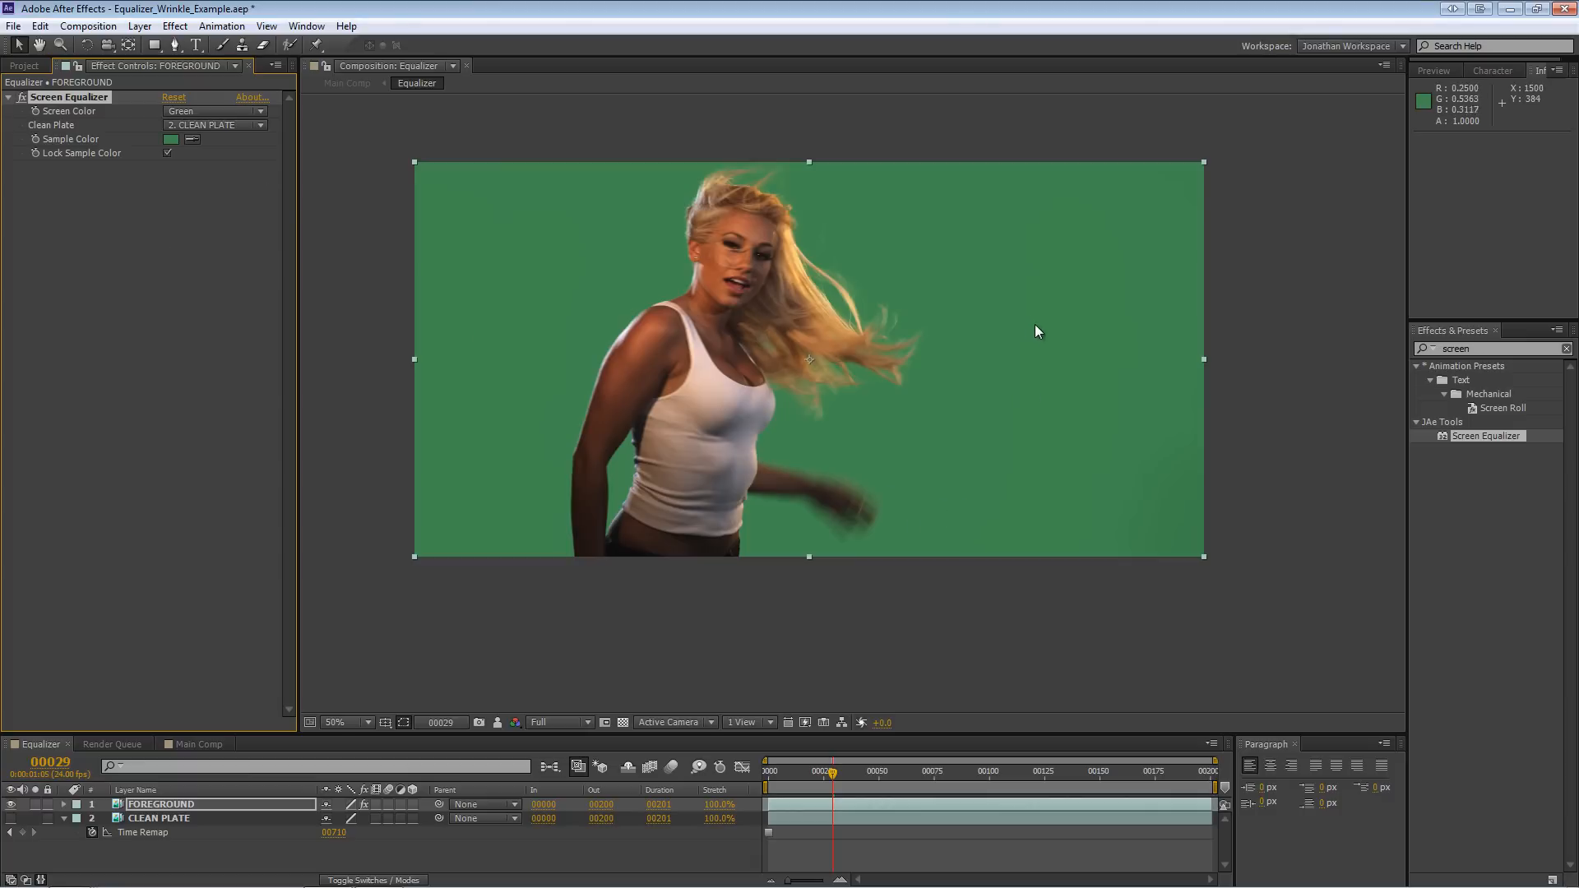
click(334, 722)
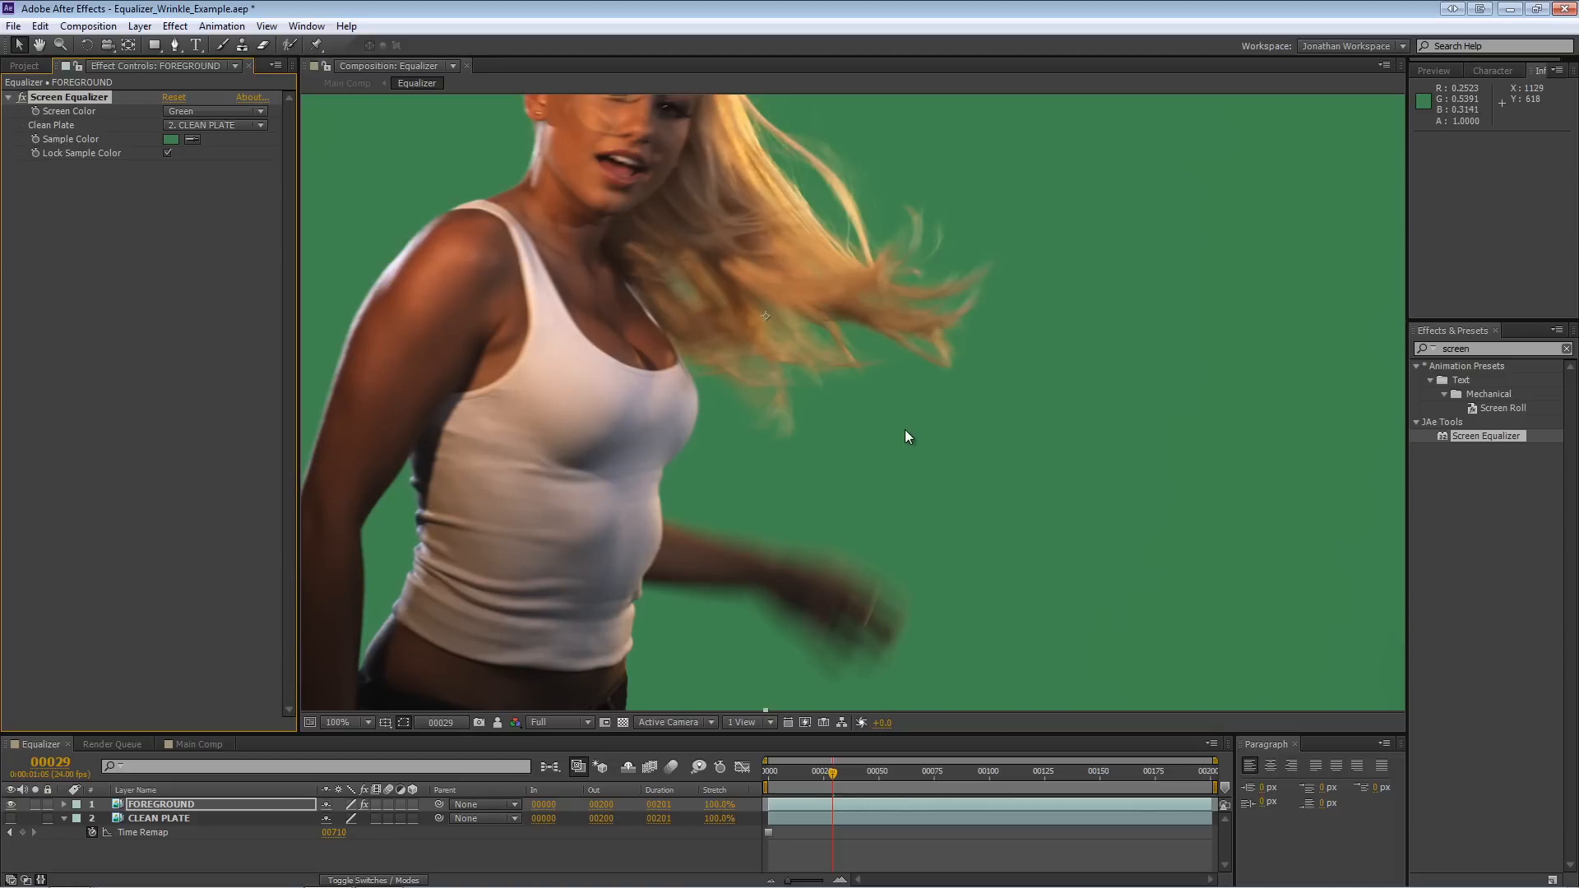
click(331, 722)
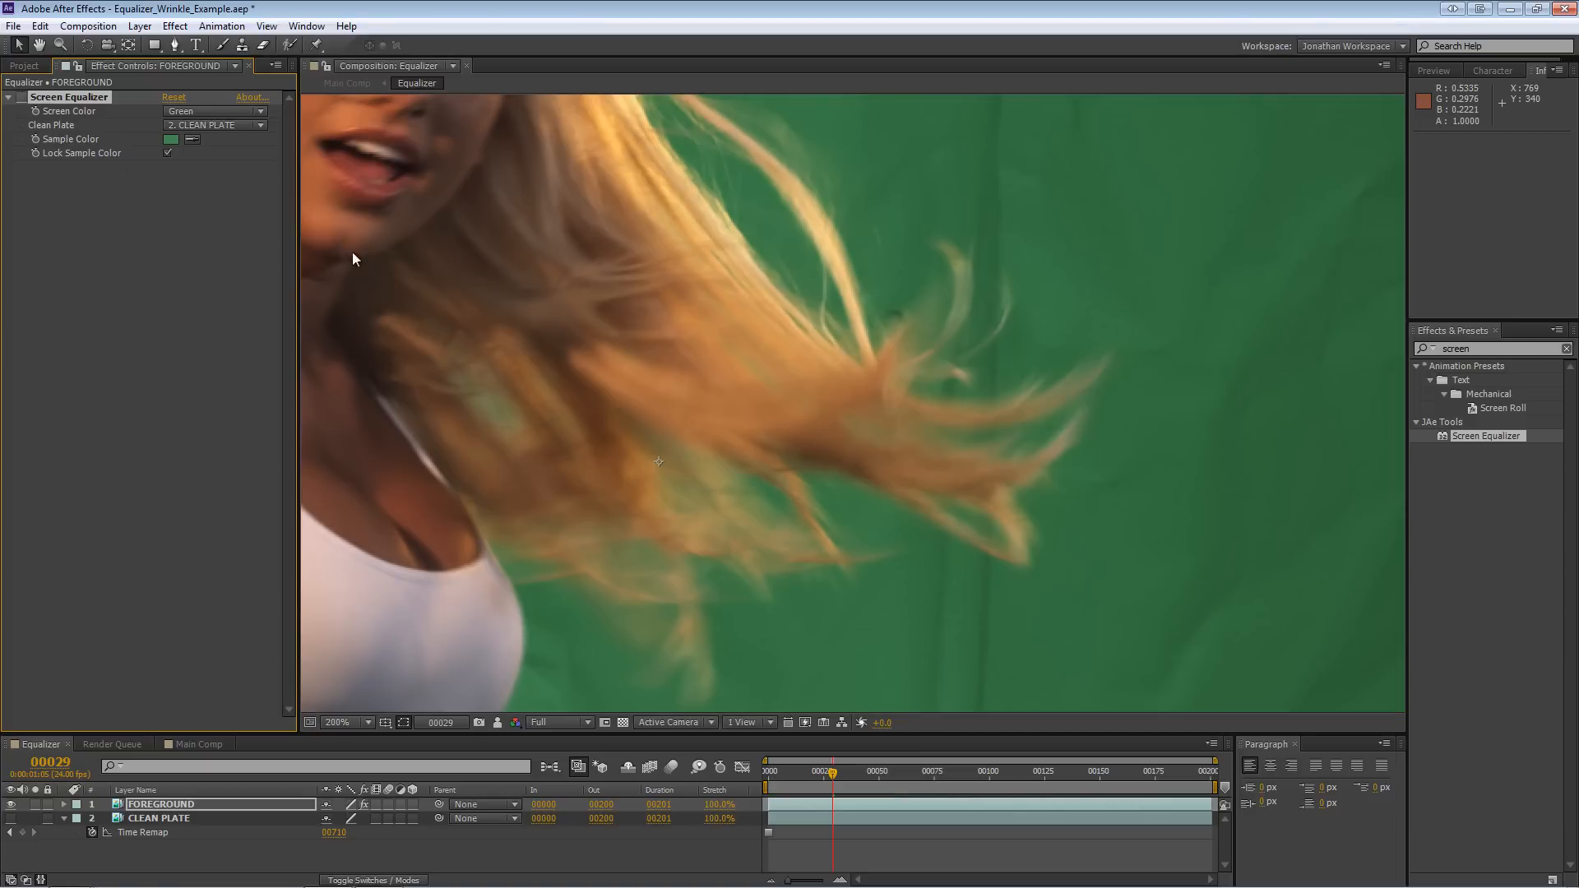
click(341, 722)
text(keylight)
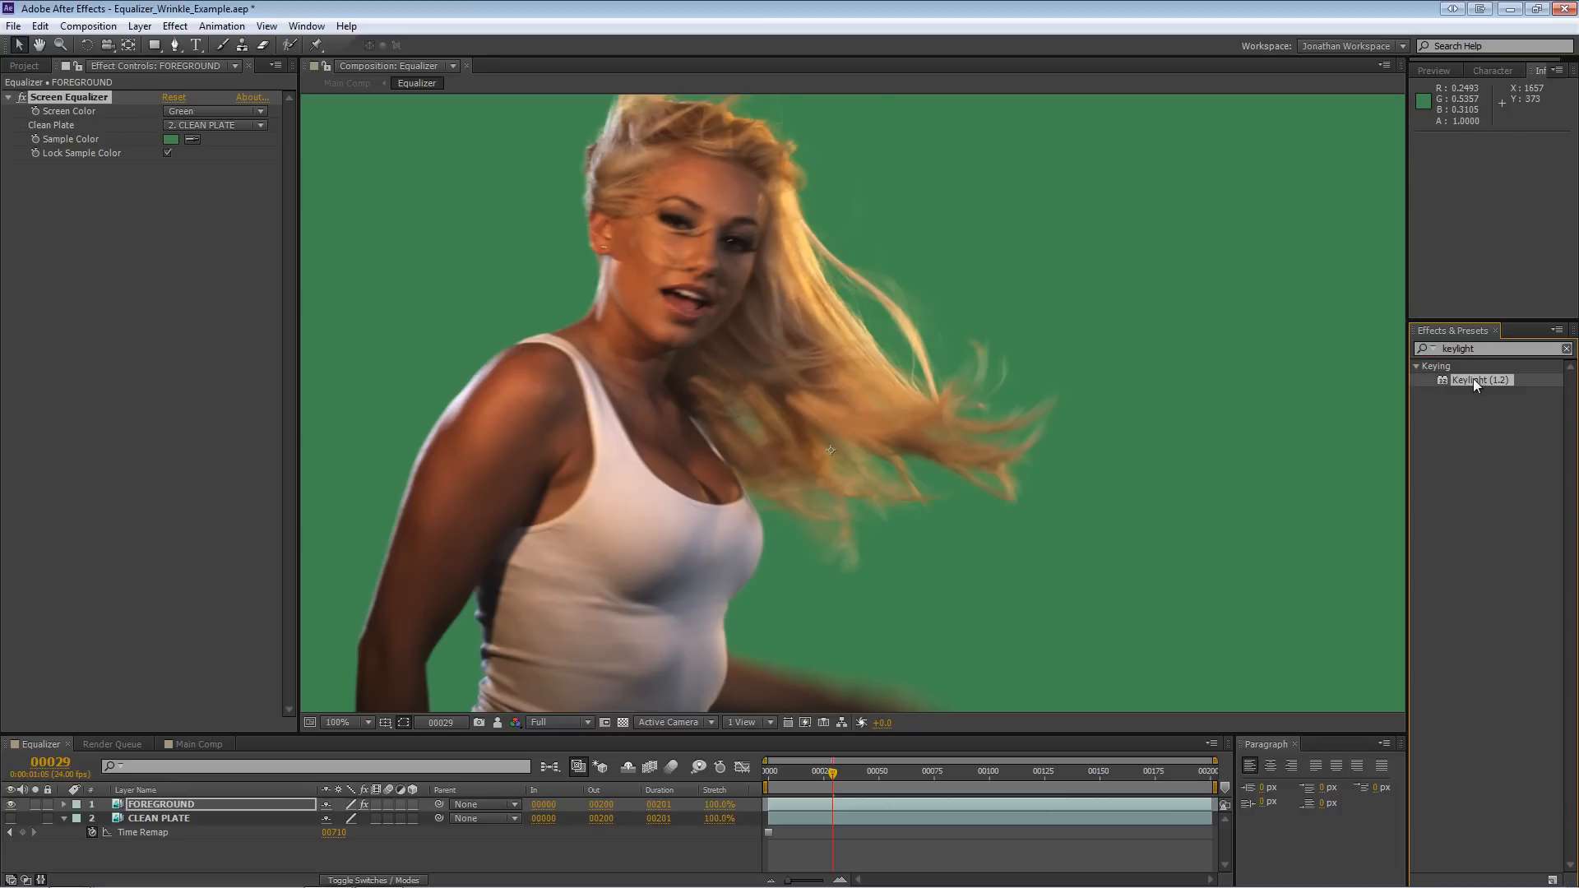
double_click(1478, 380)
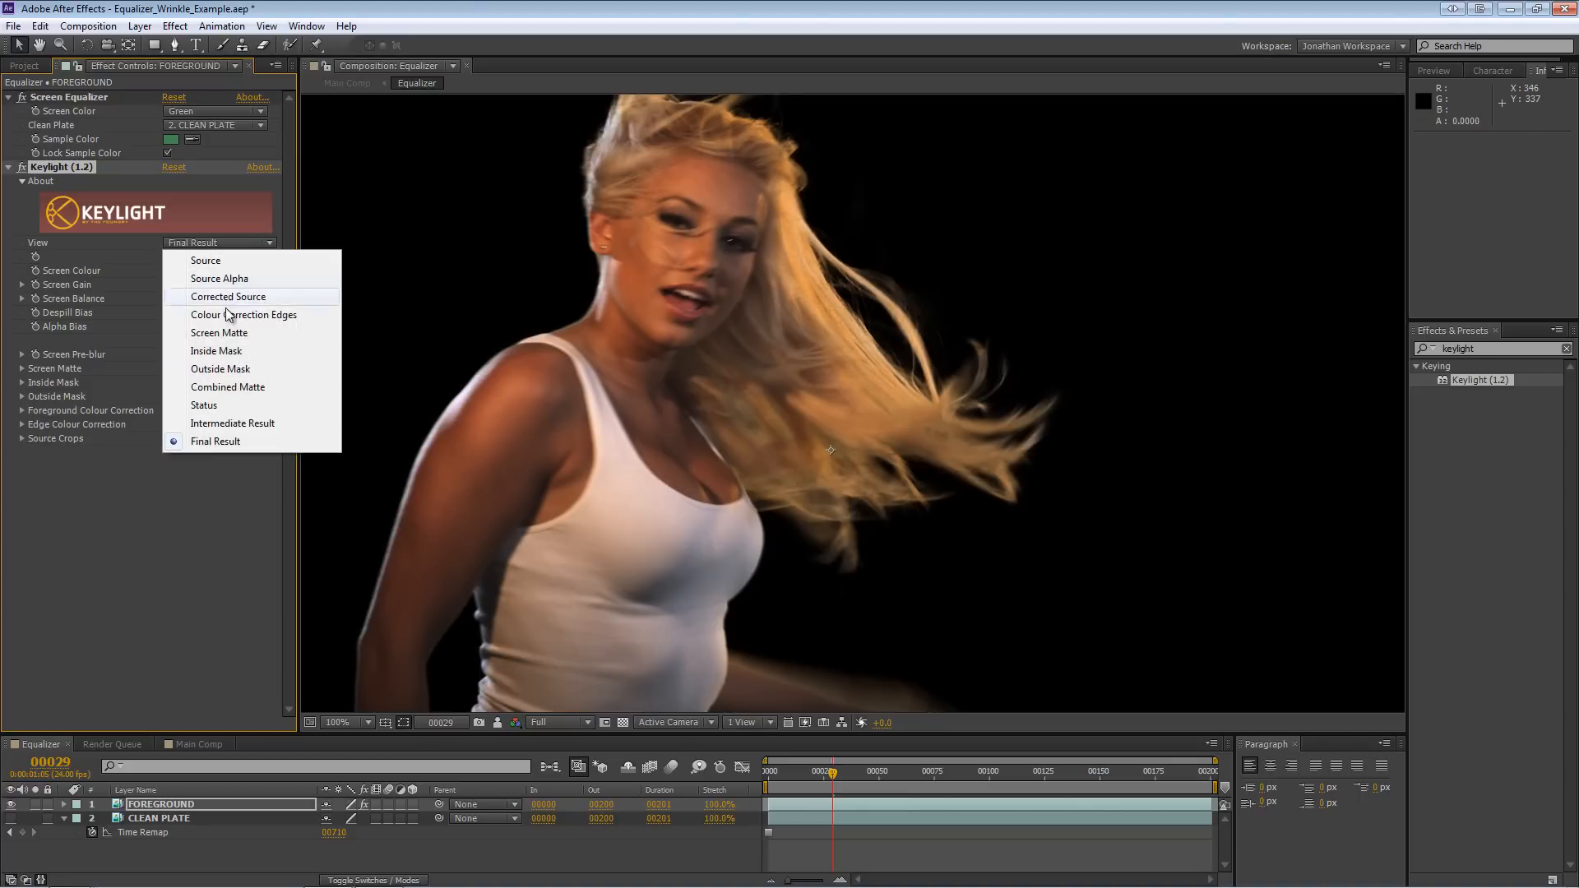
click(228, 387)
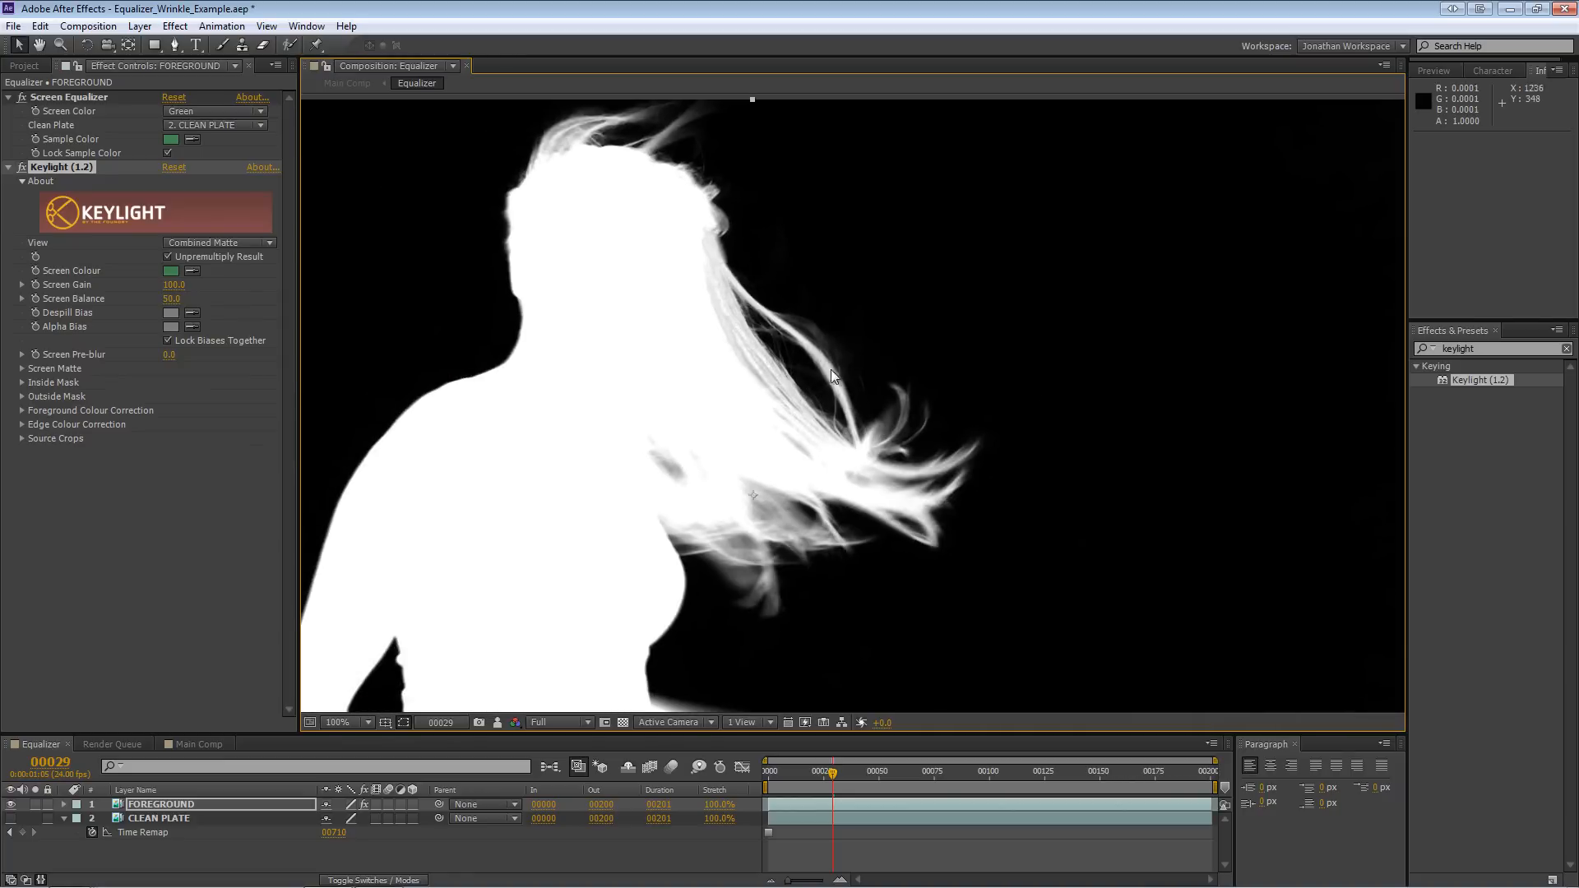
click(340, 722)
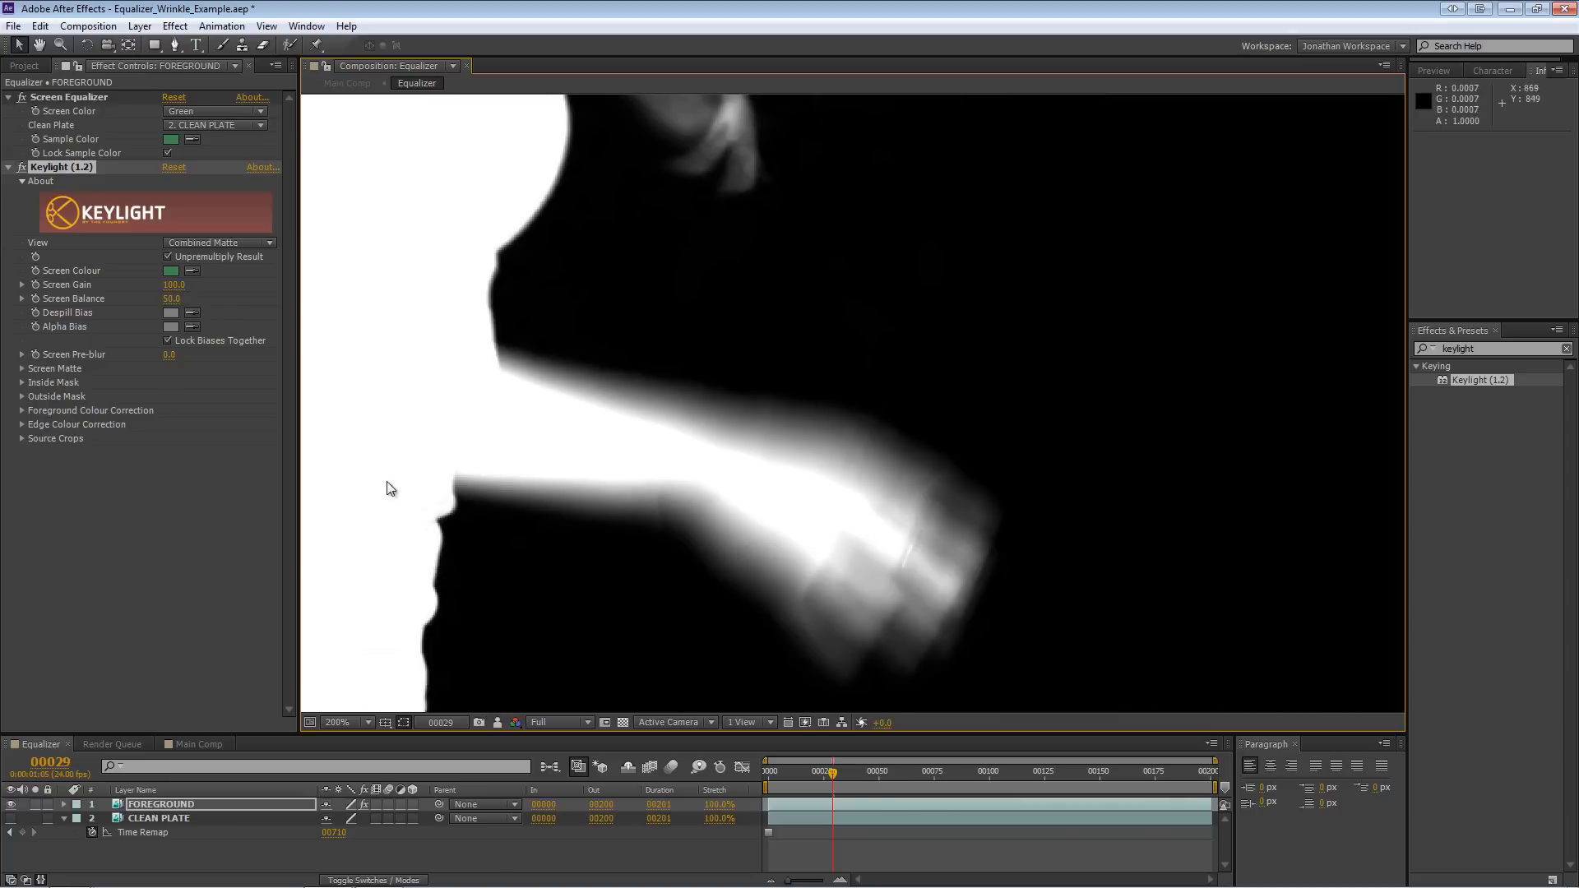
click(22, 367)
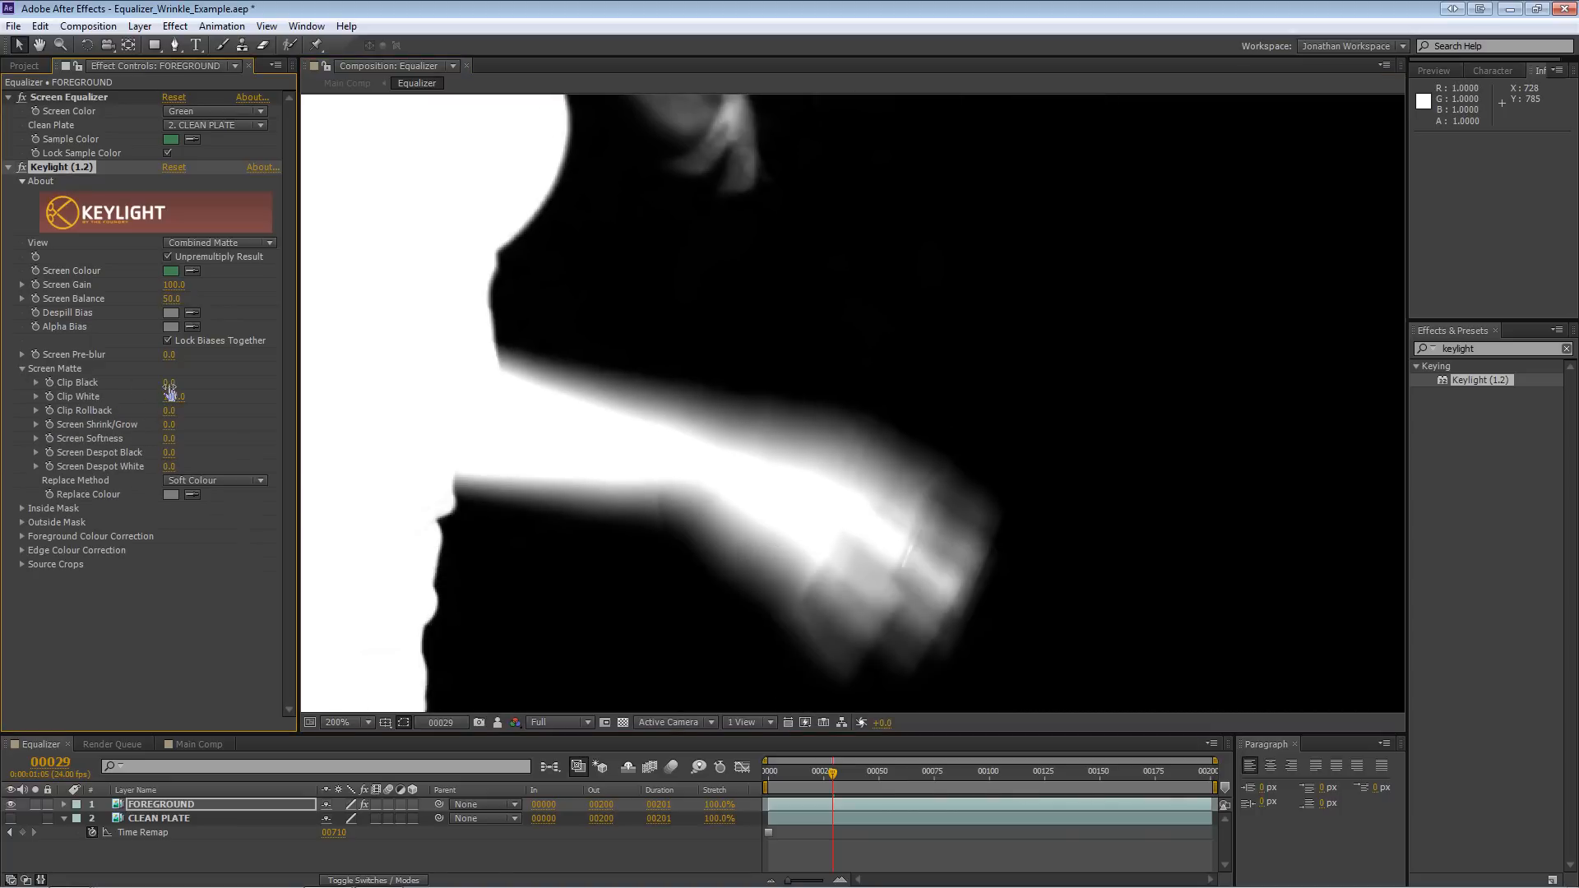
double_click(173, 383)
text(17)
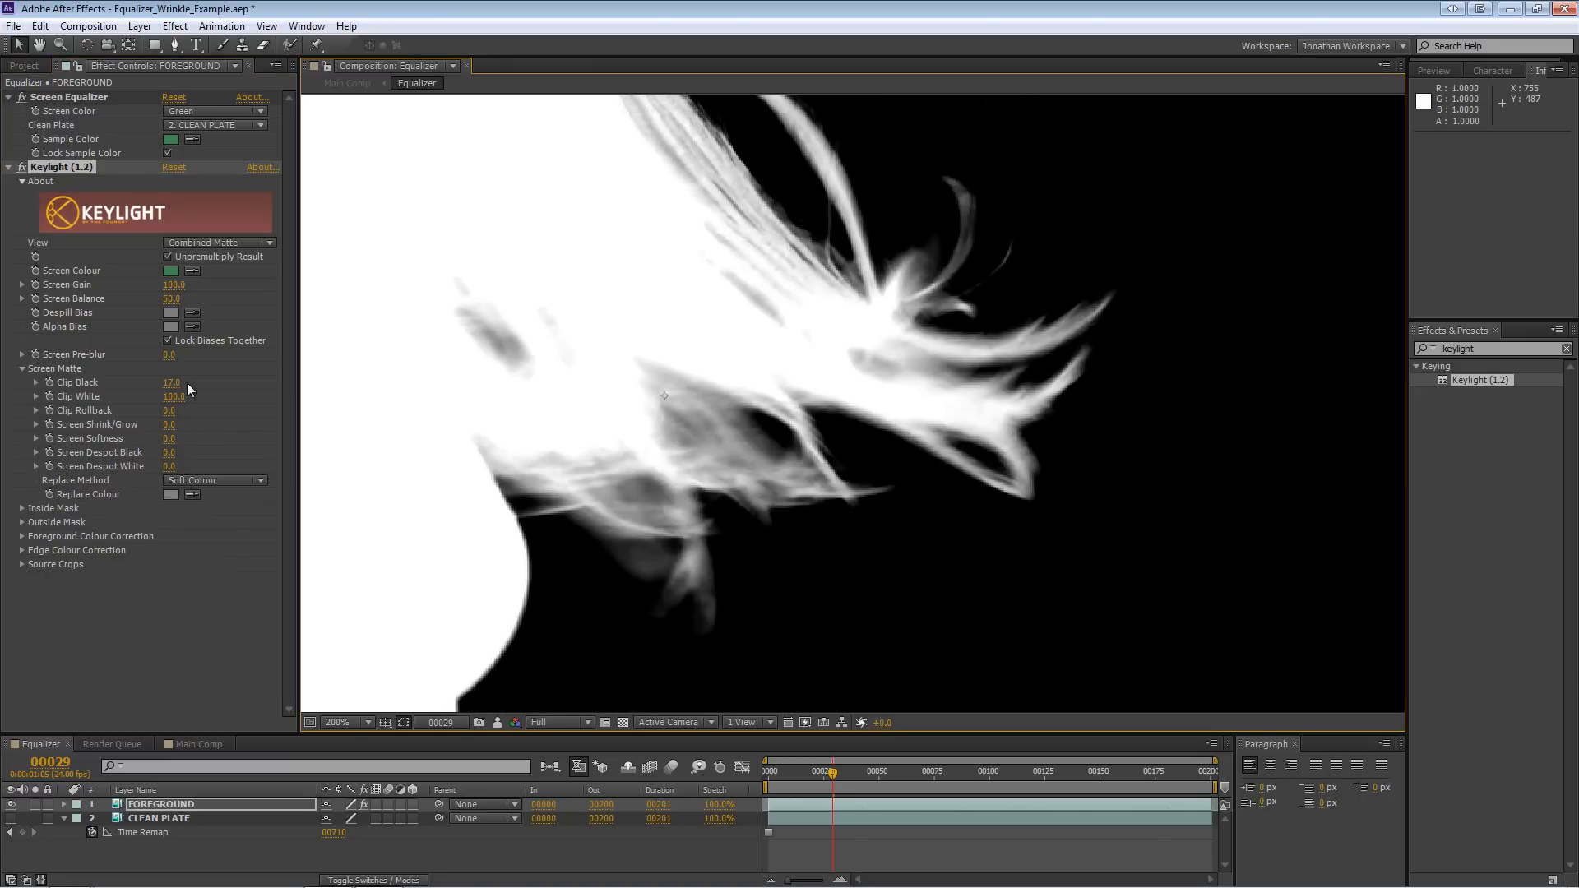
mouse_move(187, 393)
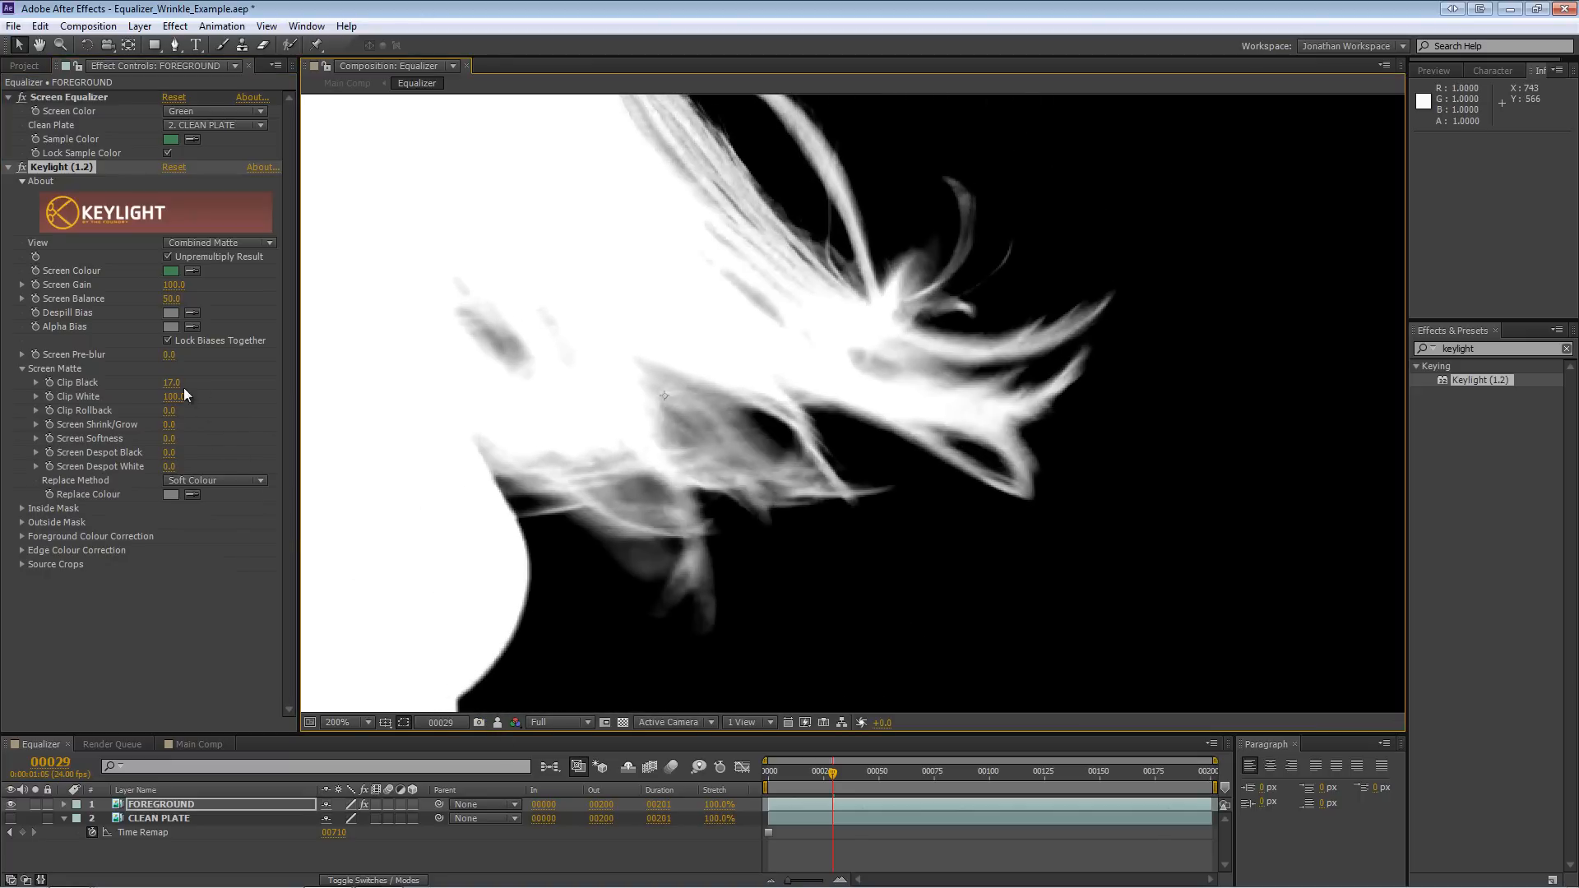
click(171, 381)
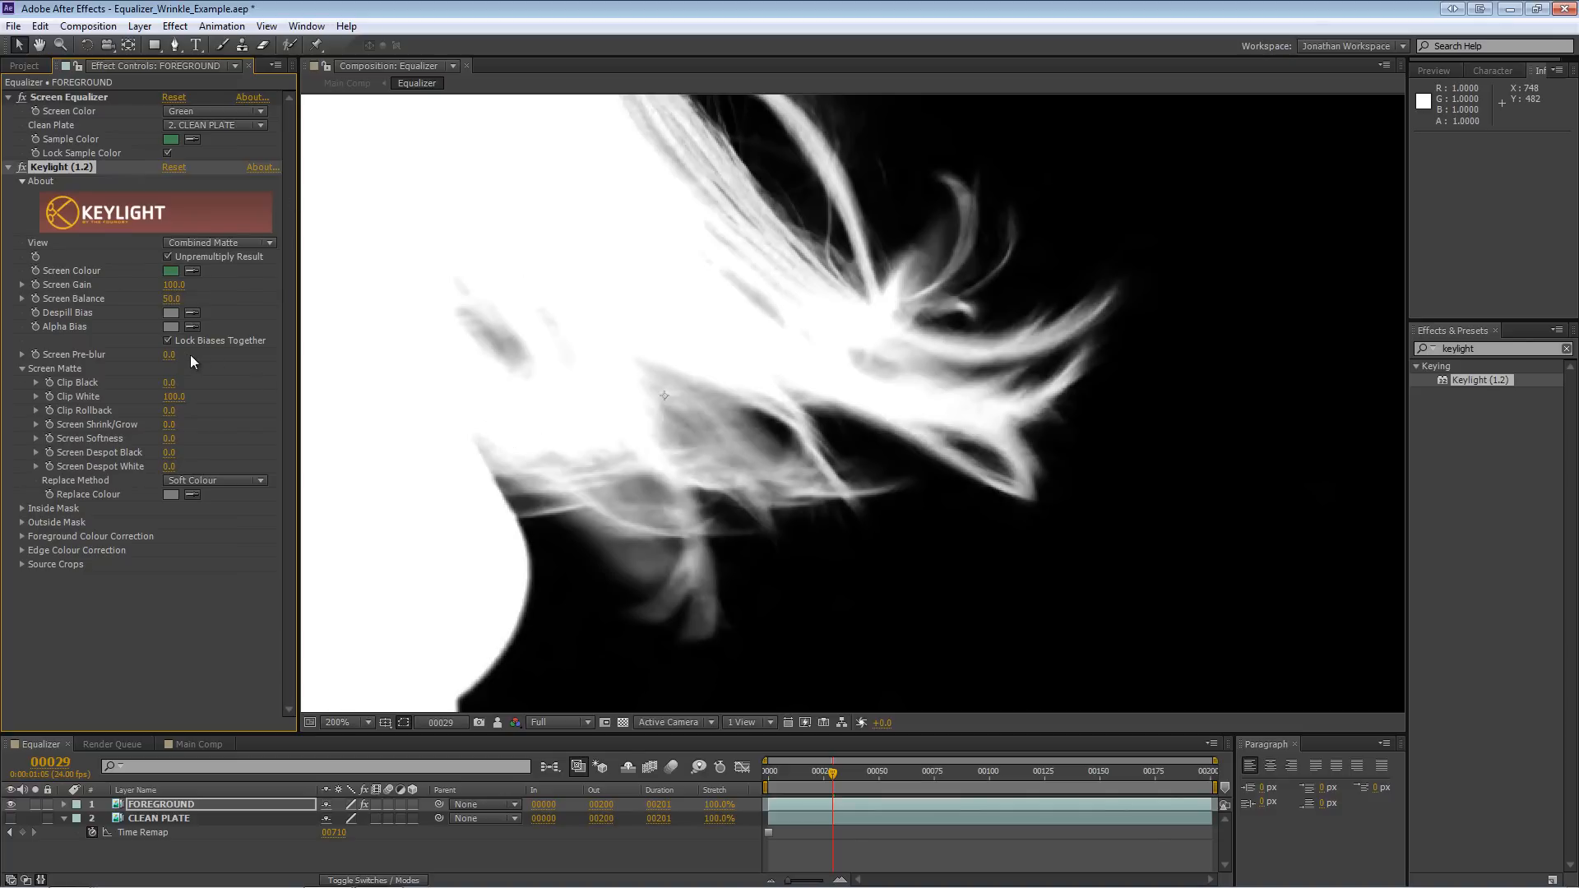
click(363, 722)
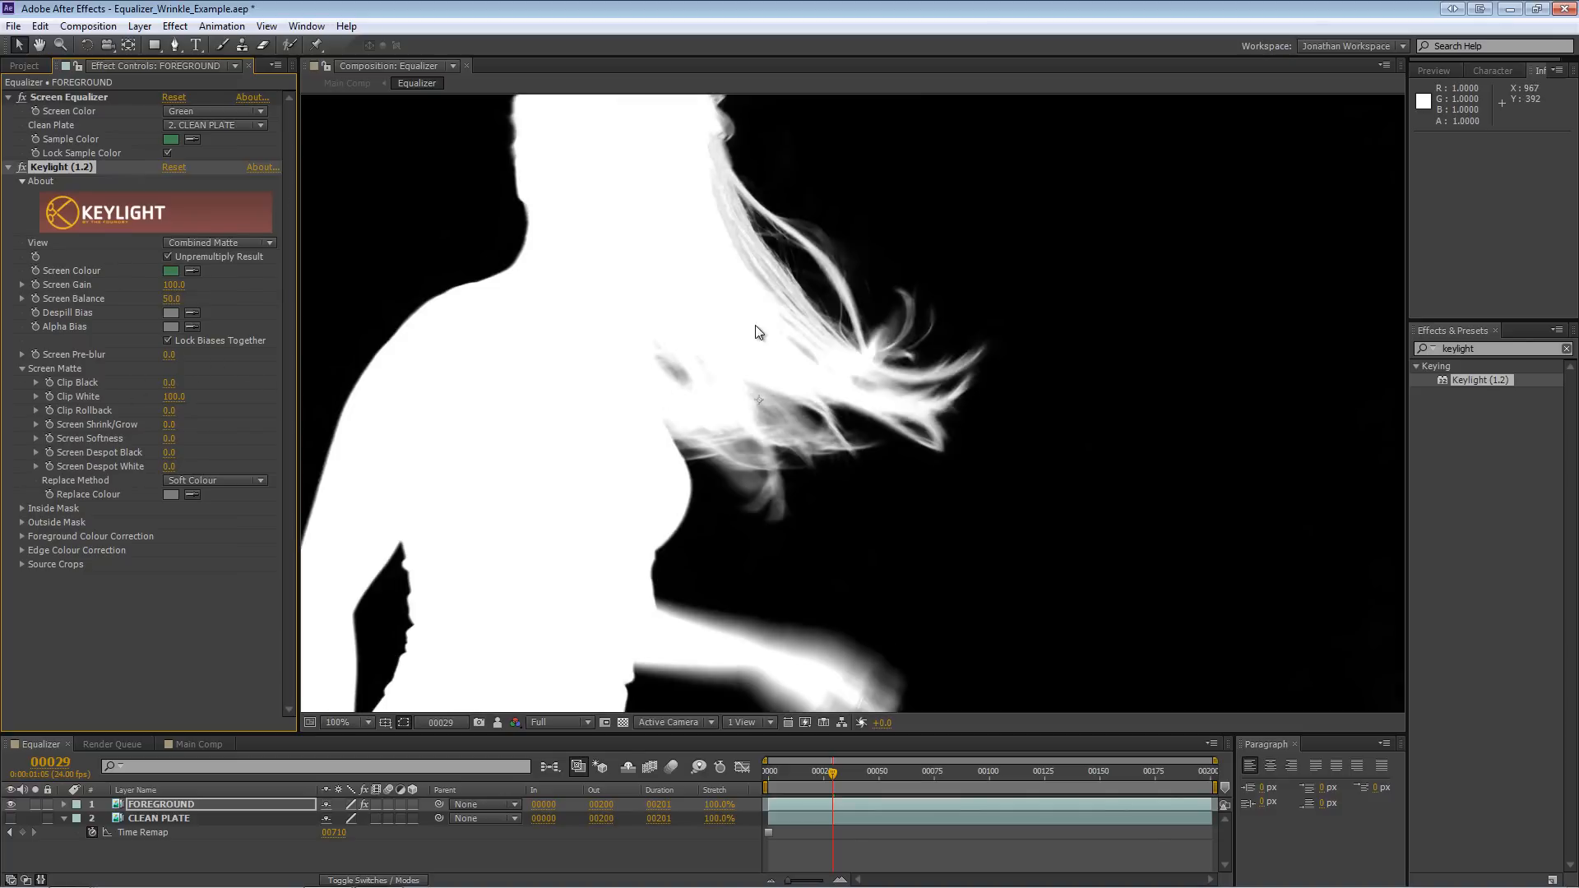
click(336, 722)
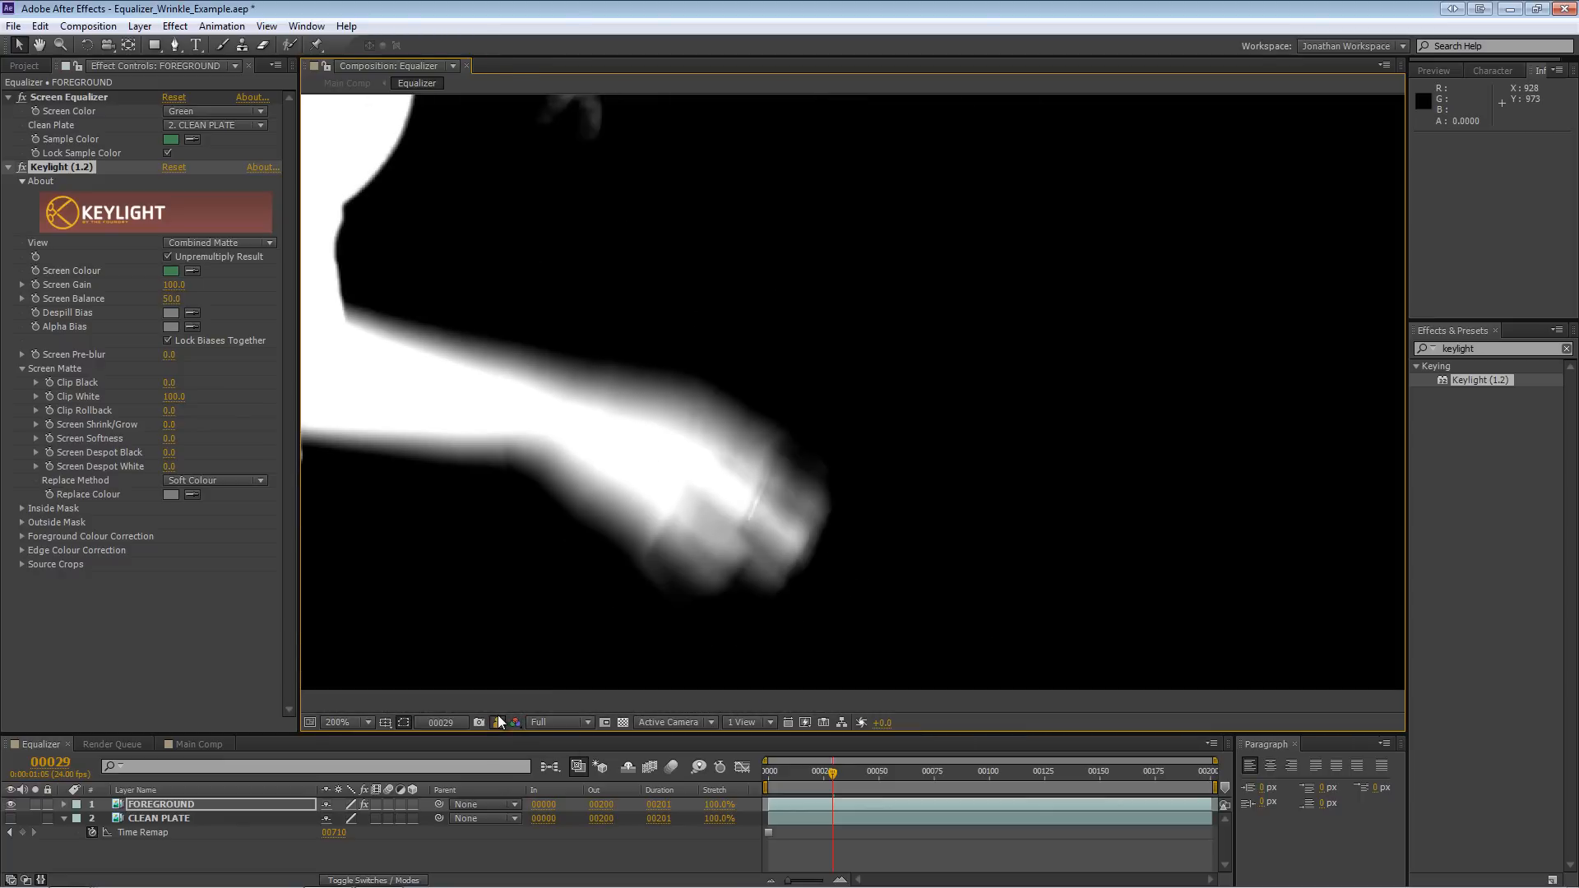
click(340, 722)
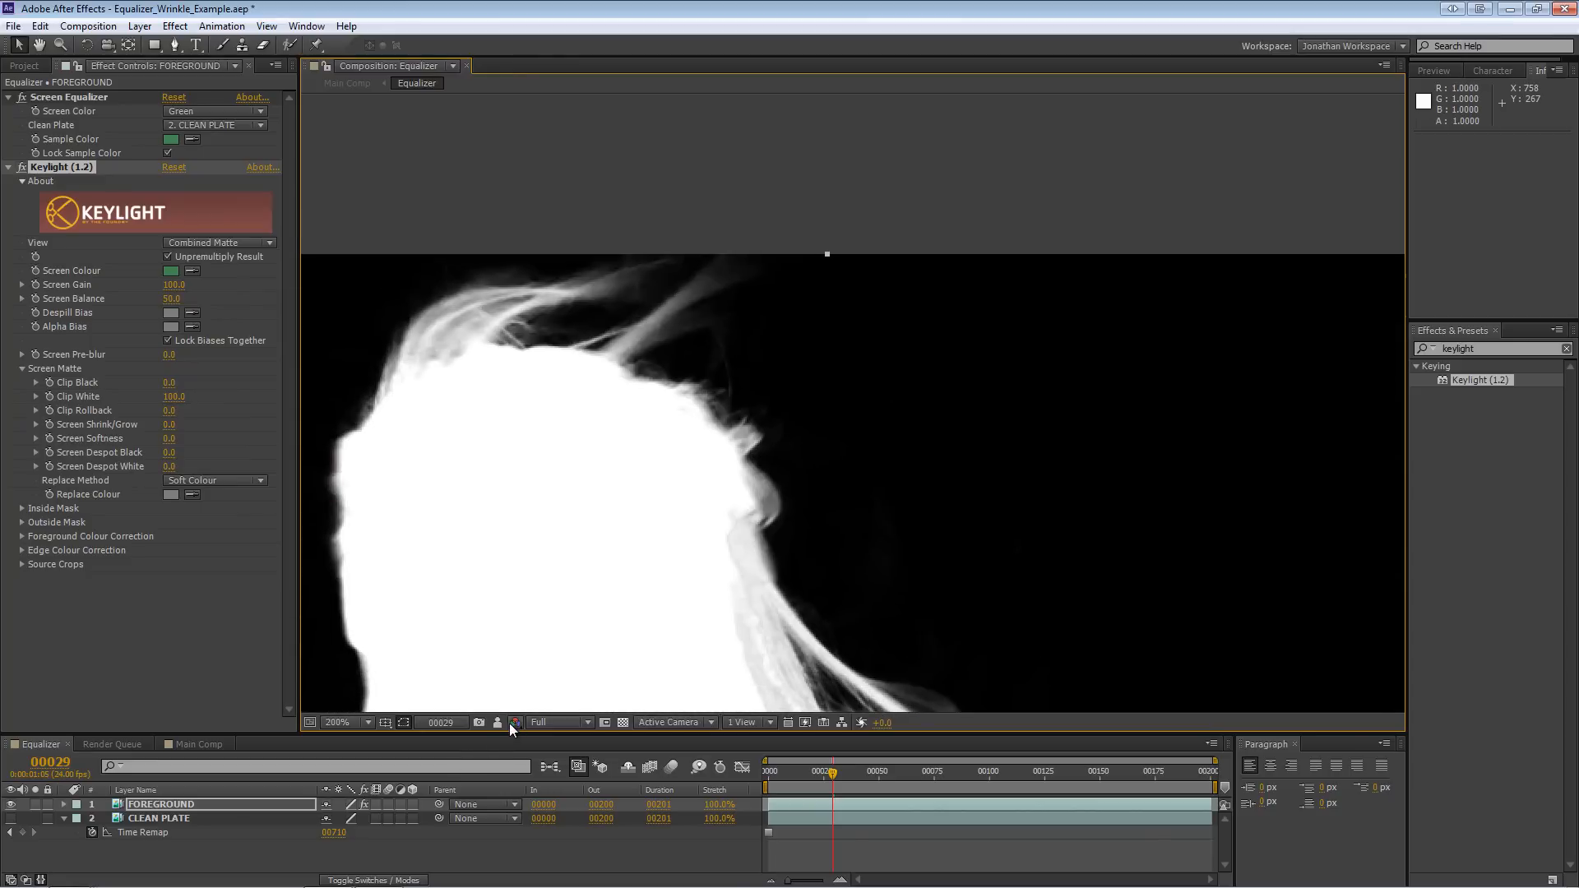
mouse_move(499, 727)
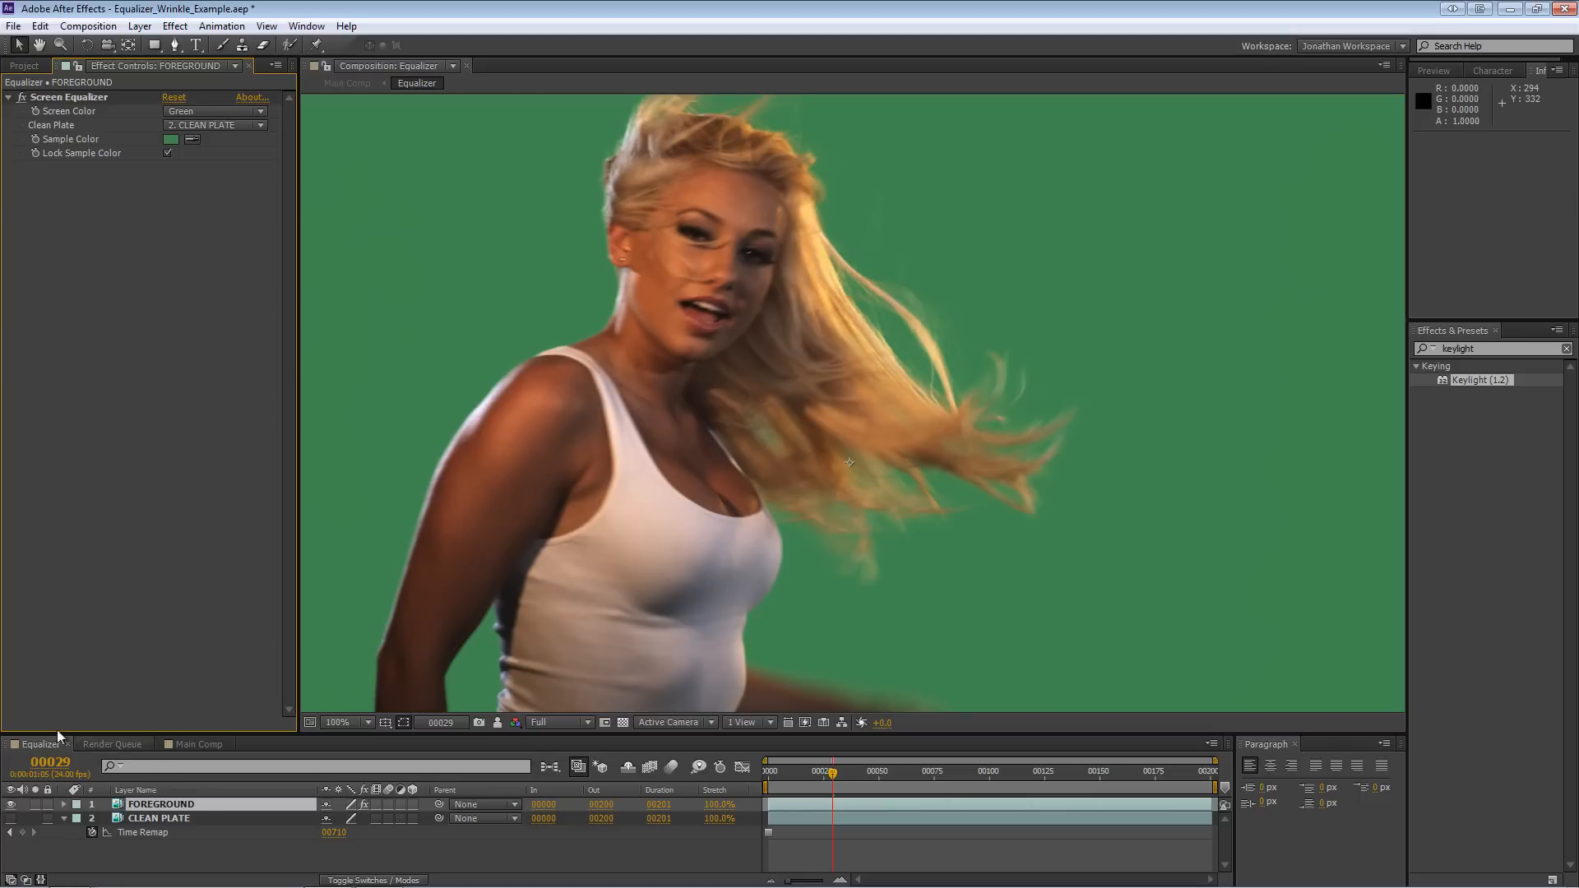
click(201, 744)
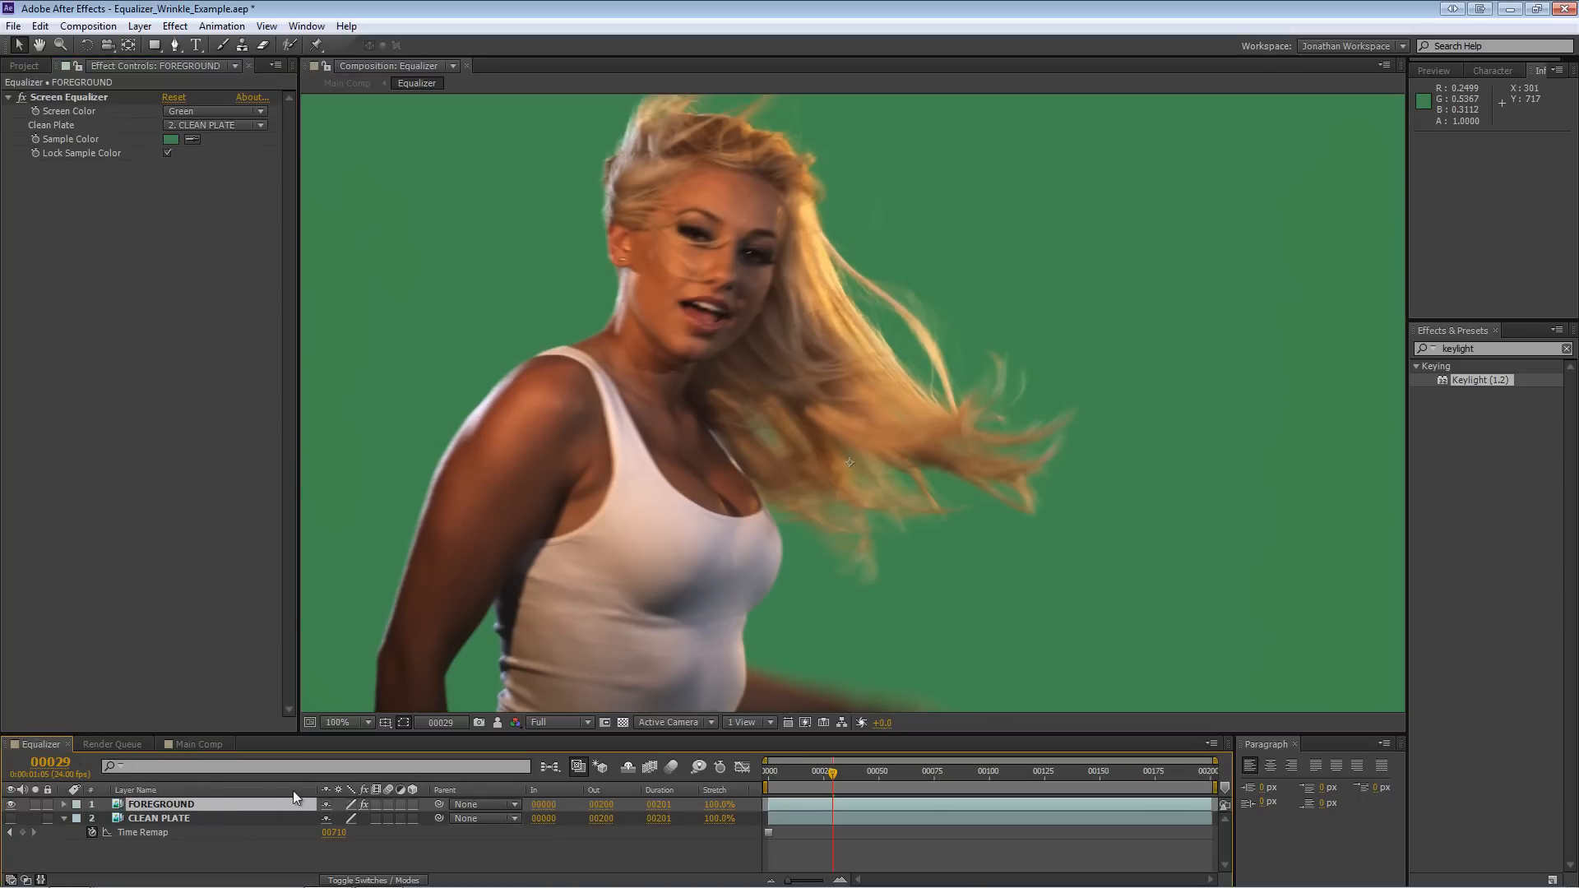
mouse_move(187, 745)
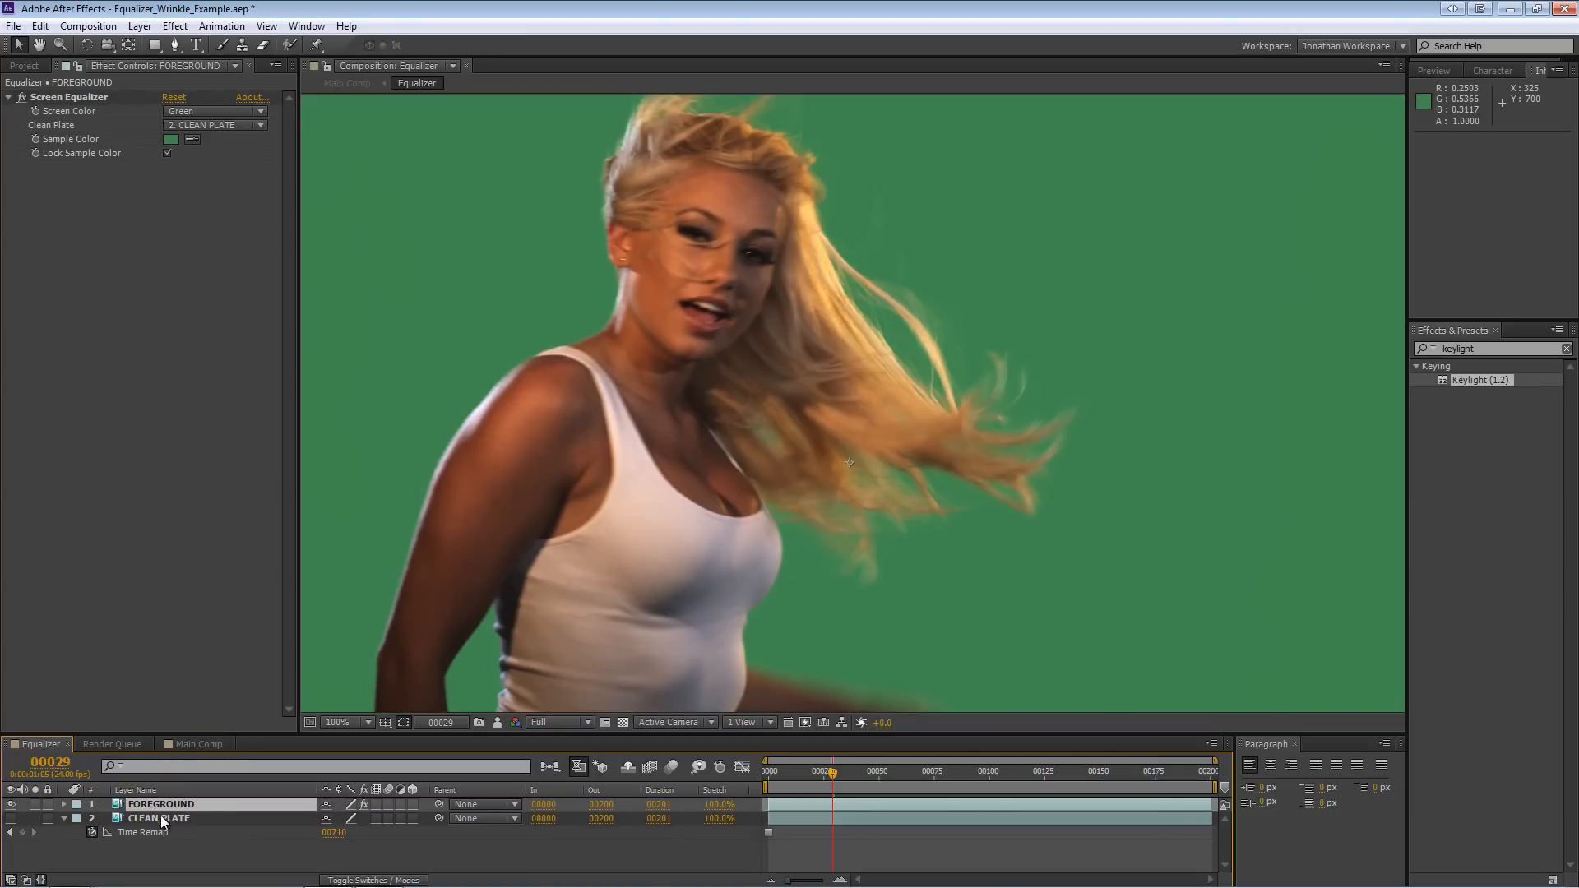
mouse_move(547, 590)
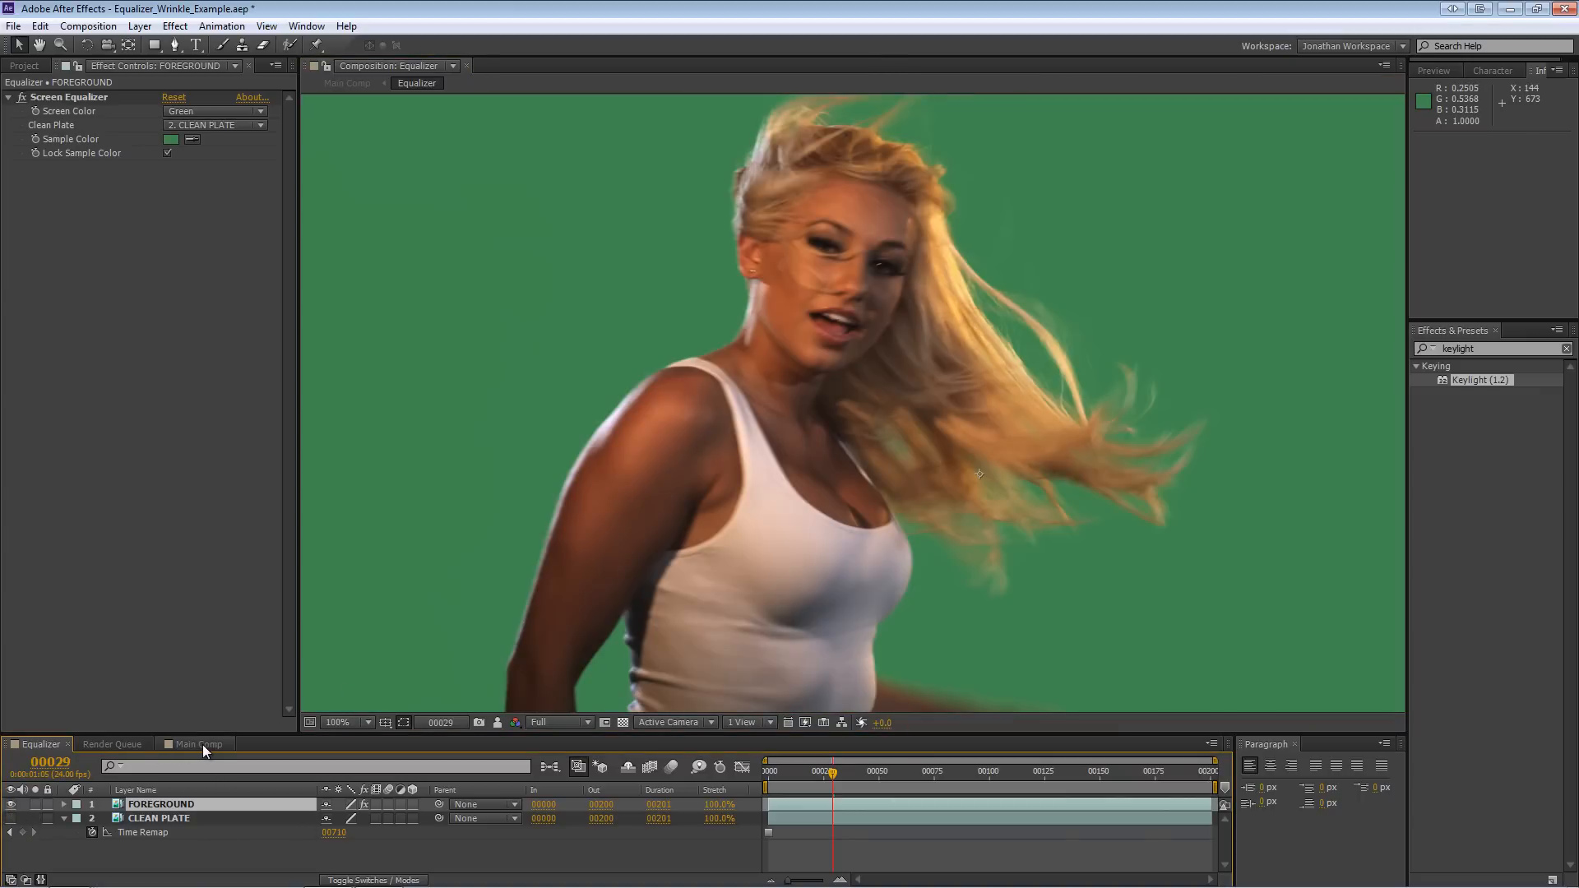
- In Main Comp, apply Keylight (1.2) to the Equalizer precomp and review the result
click(201, 744)
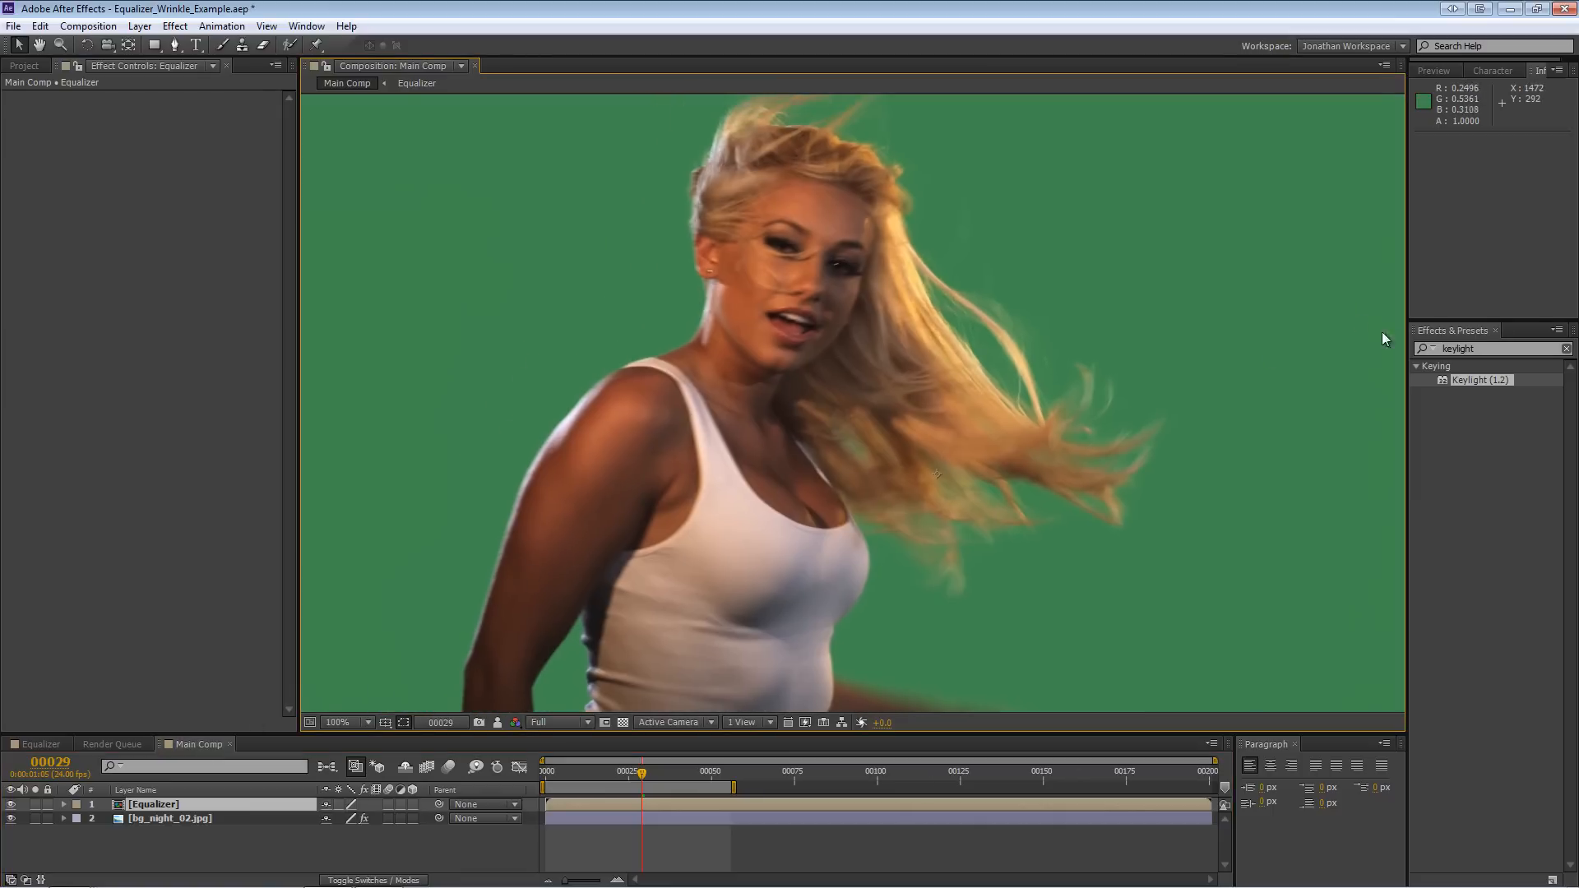
double_click(1480, 380)
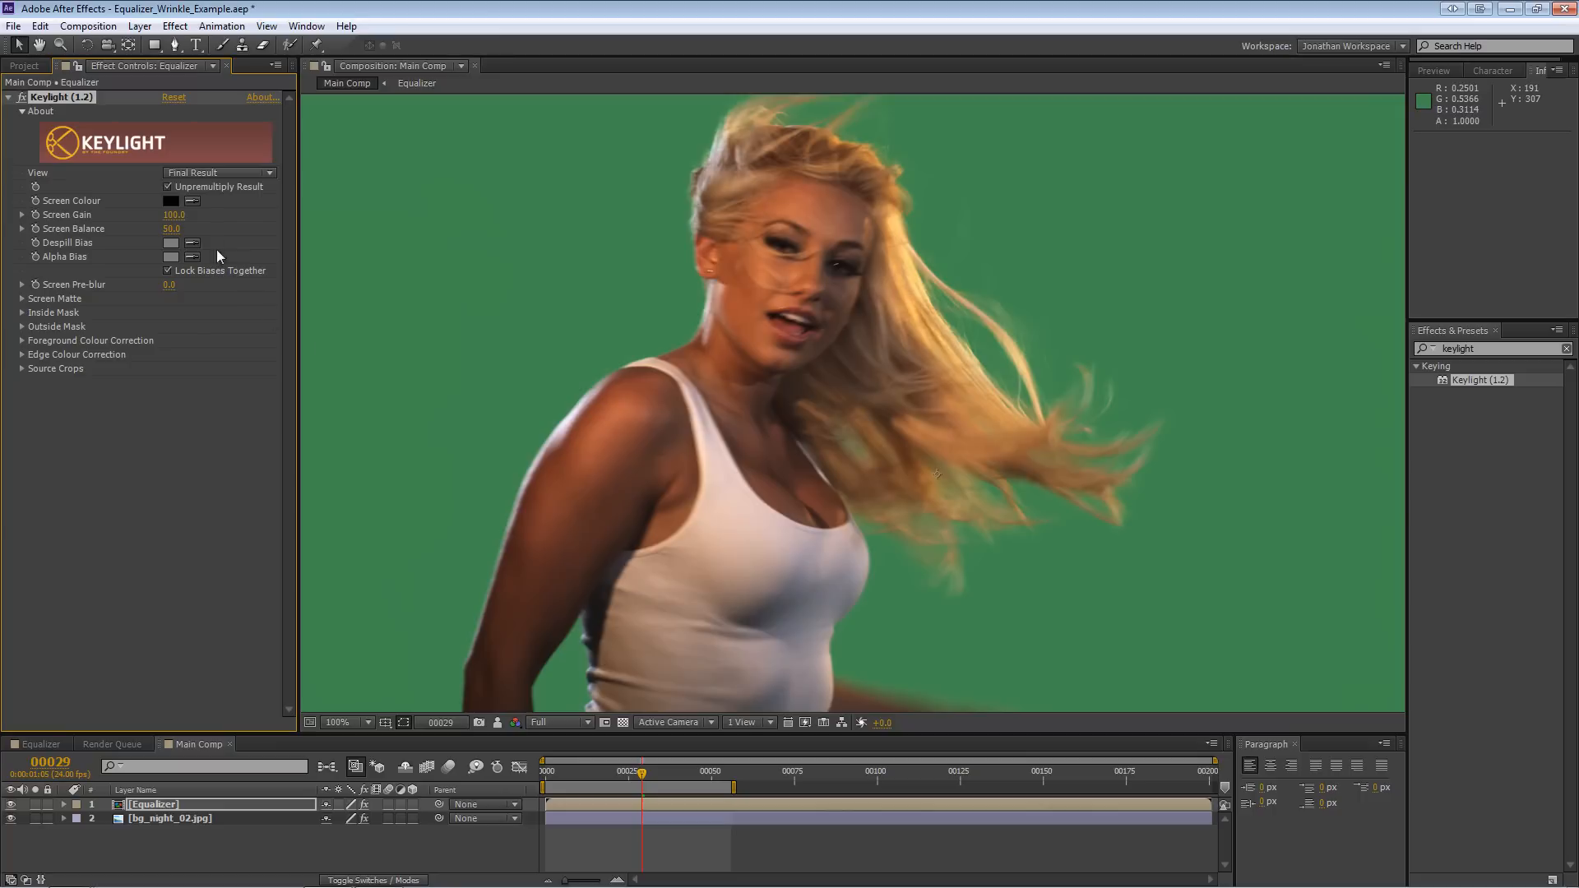
mouse_move(1073, 544)
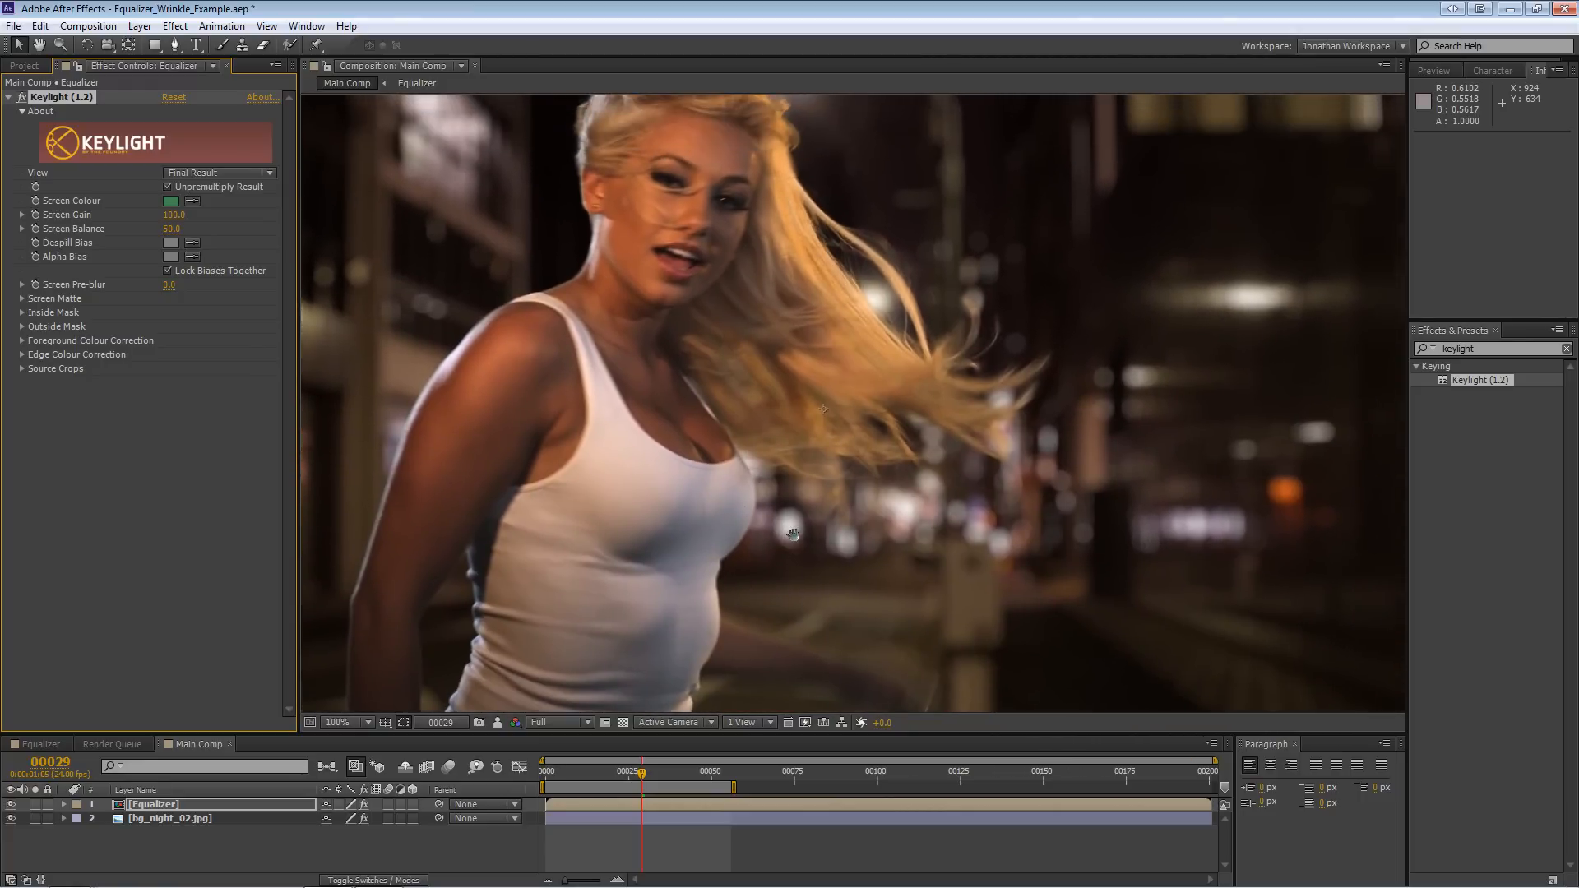
mouse_move(800, 655)
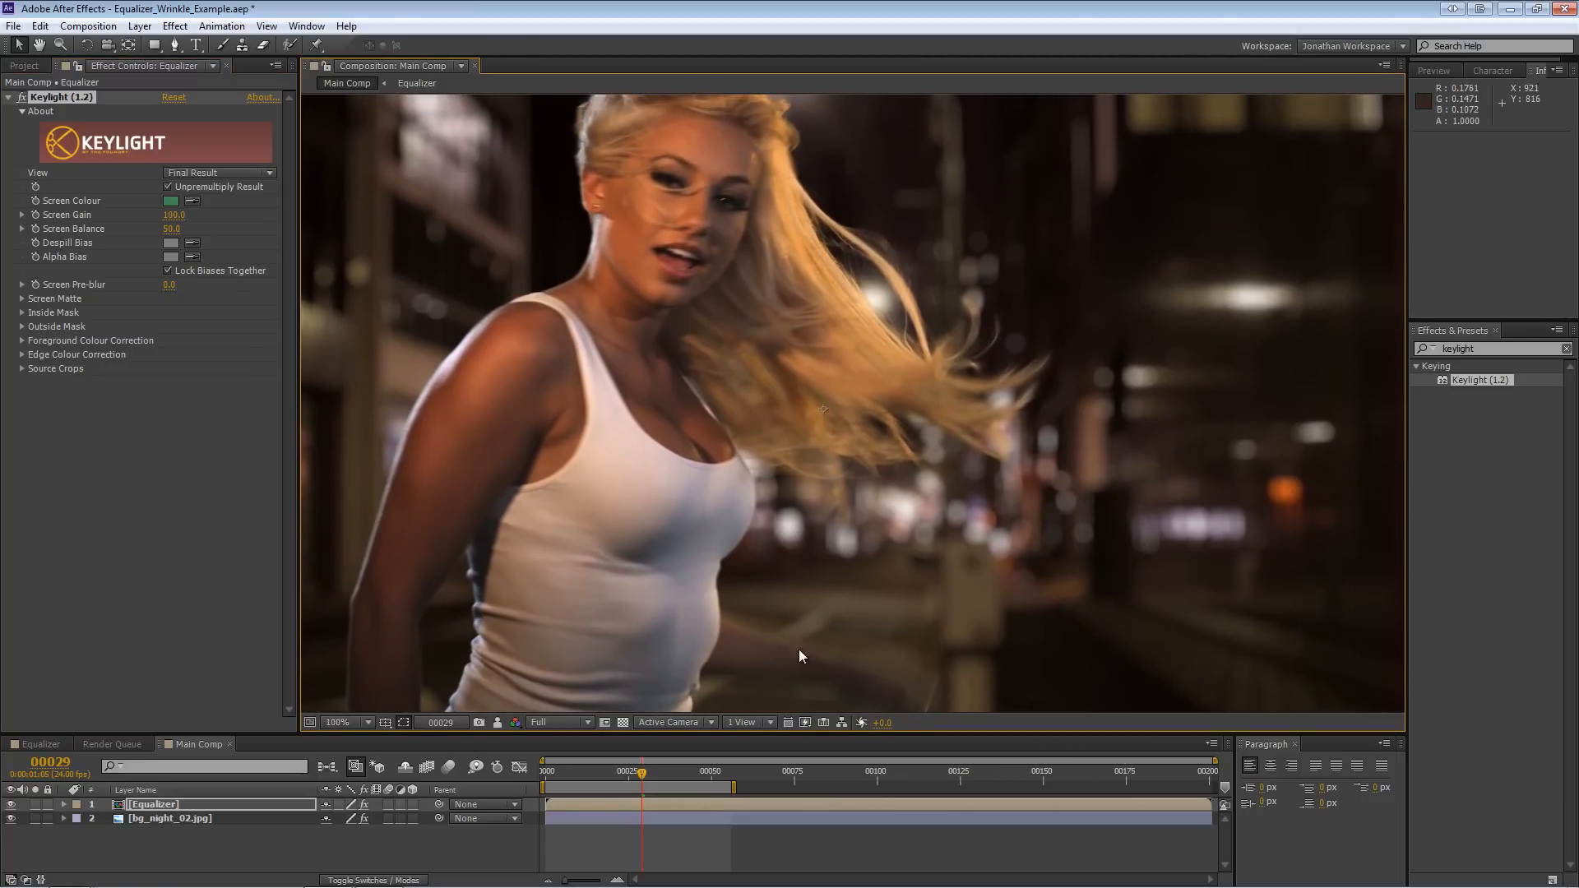
click(340, 722)
text(spill)
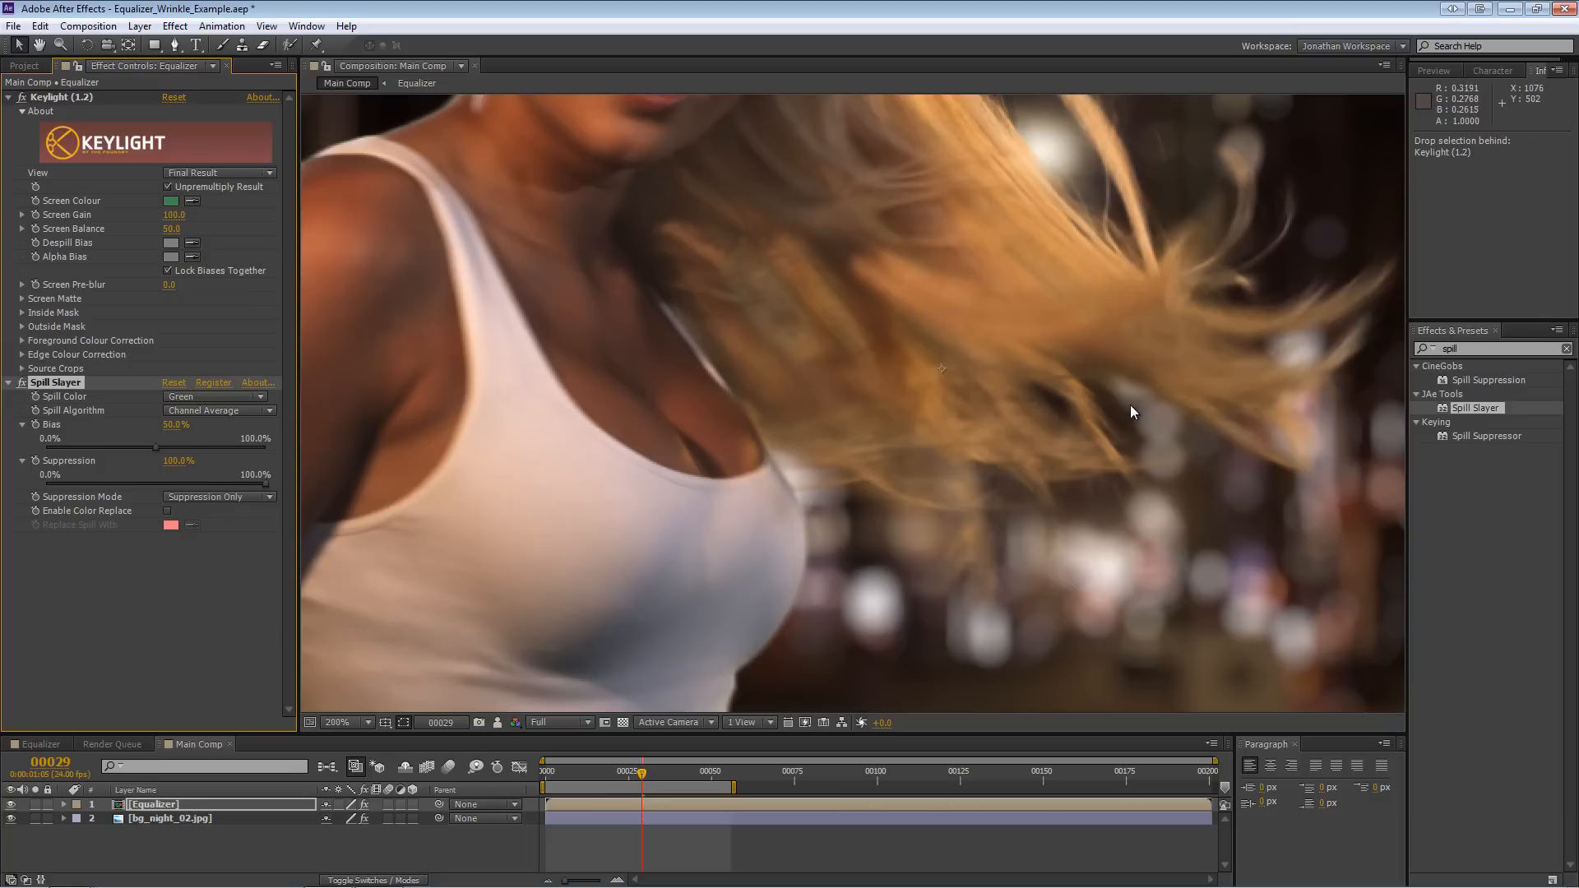
- Add Spill Slayer under Keylight and raise its Bias to 60%
double_click(176, 425)
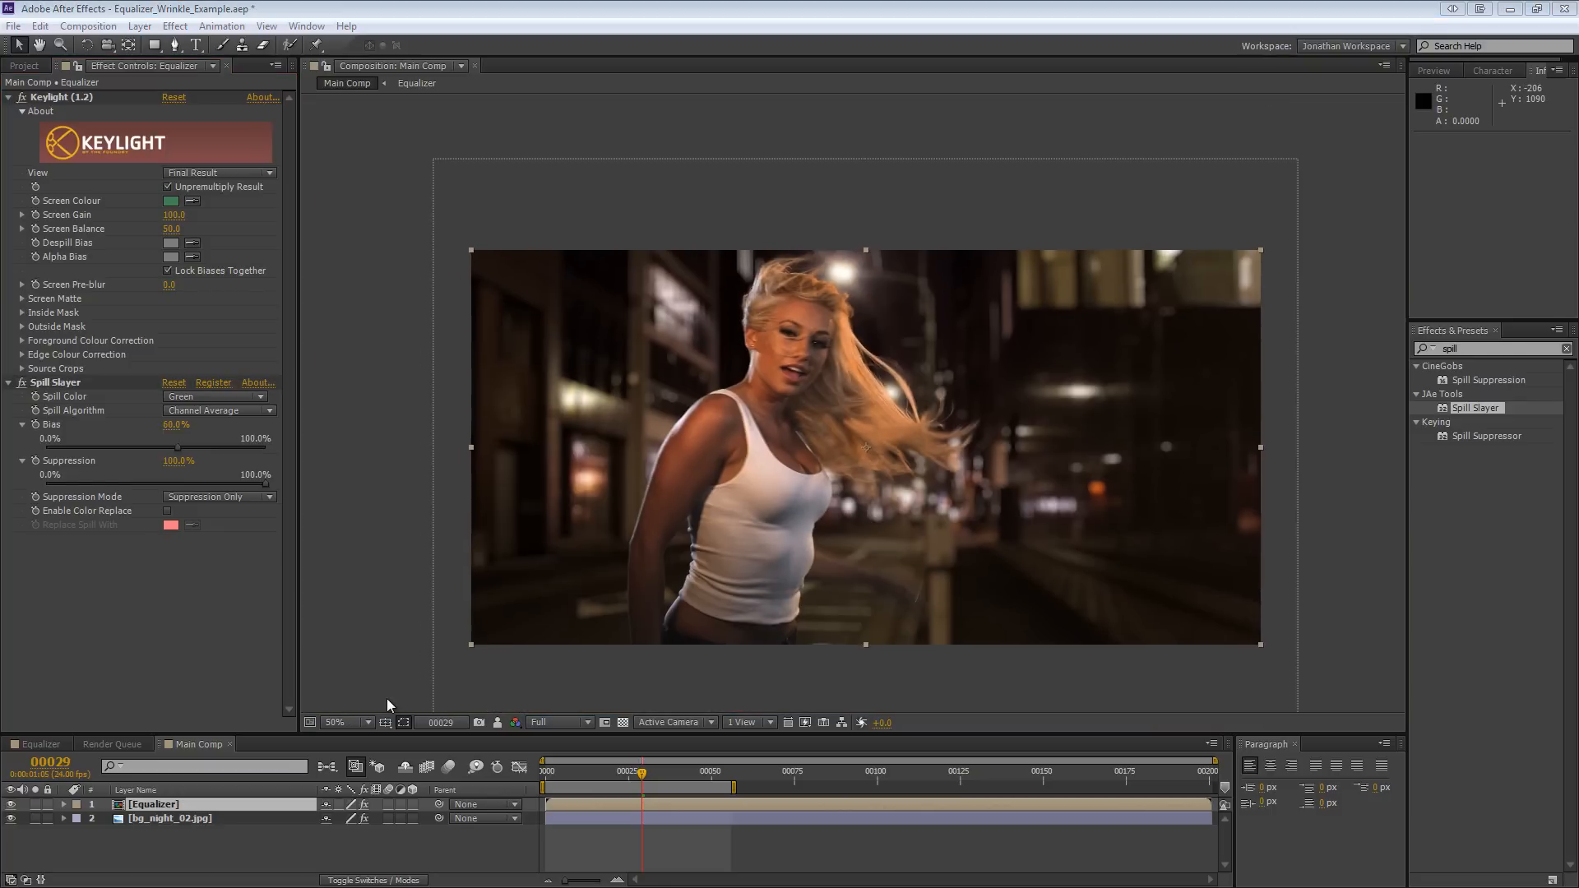
mouse_move(758, 577)
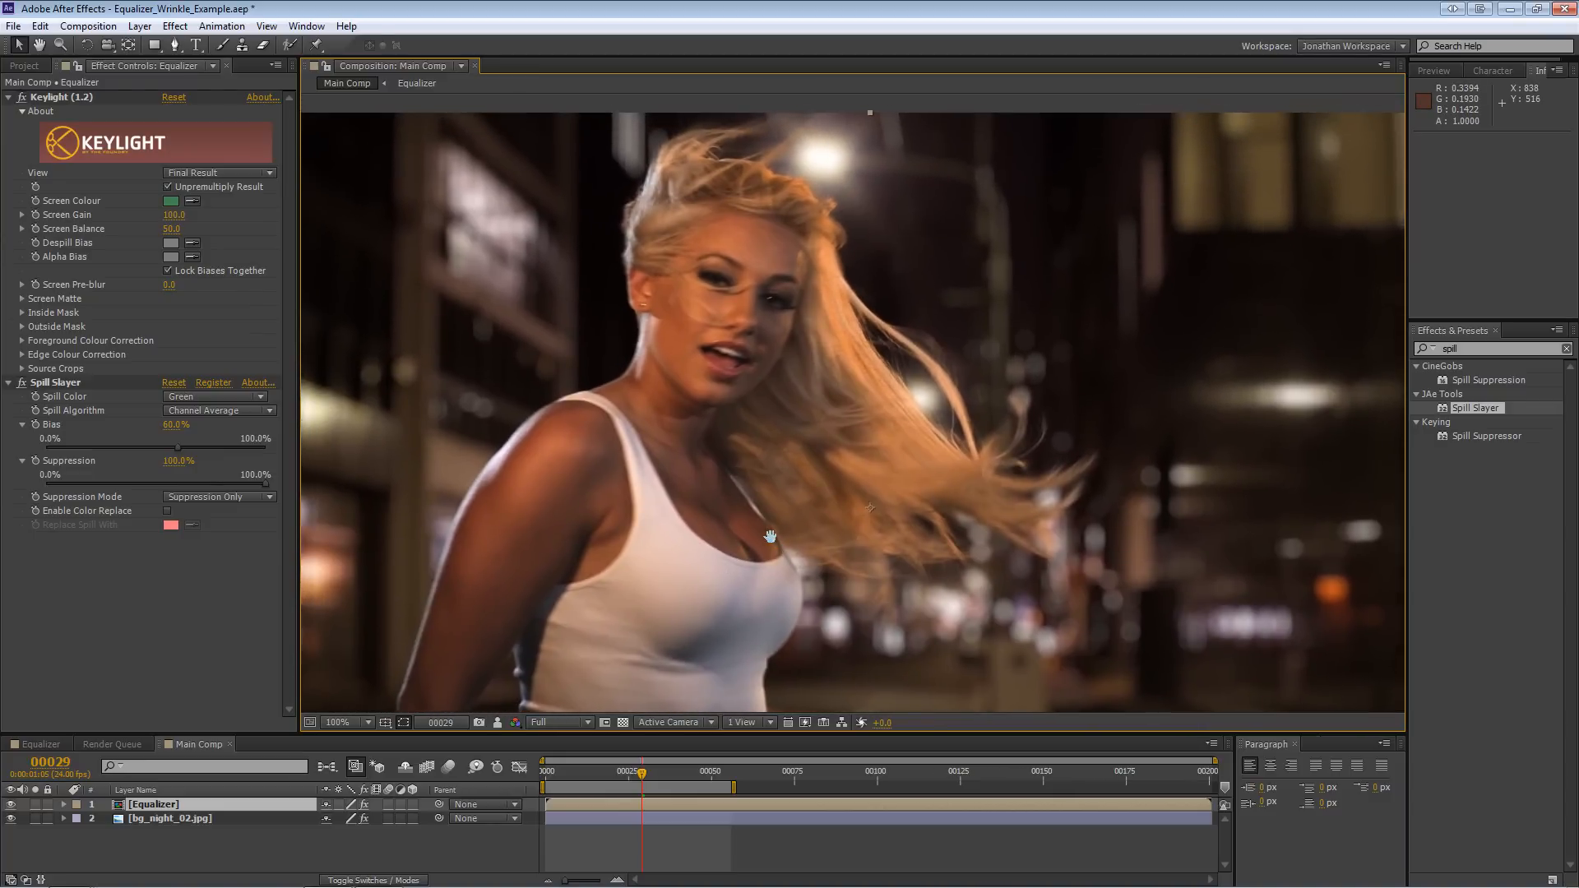
mouse_move(1066, 523)
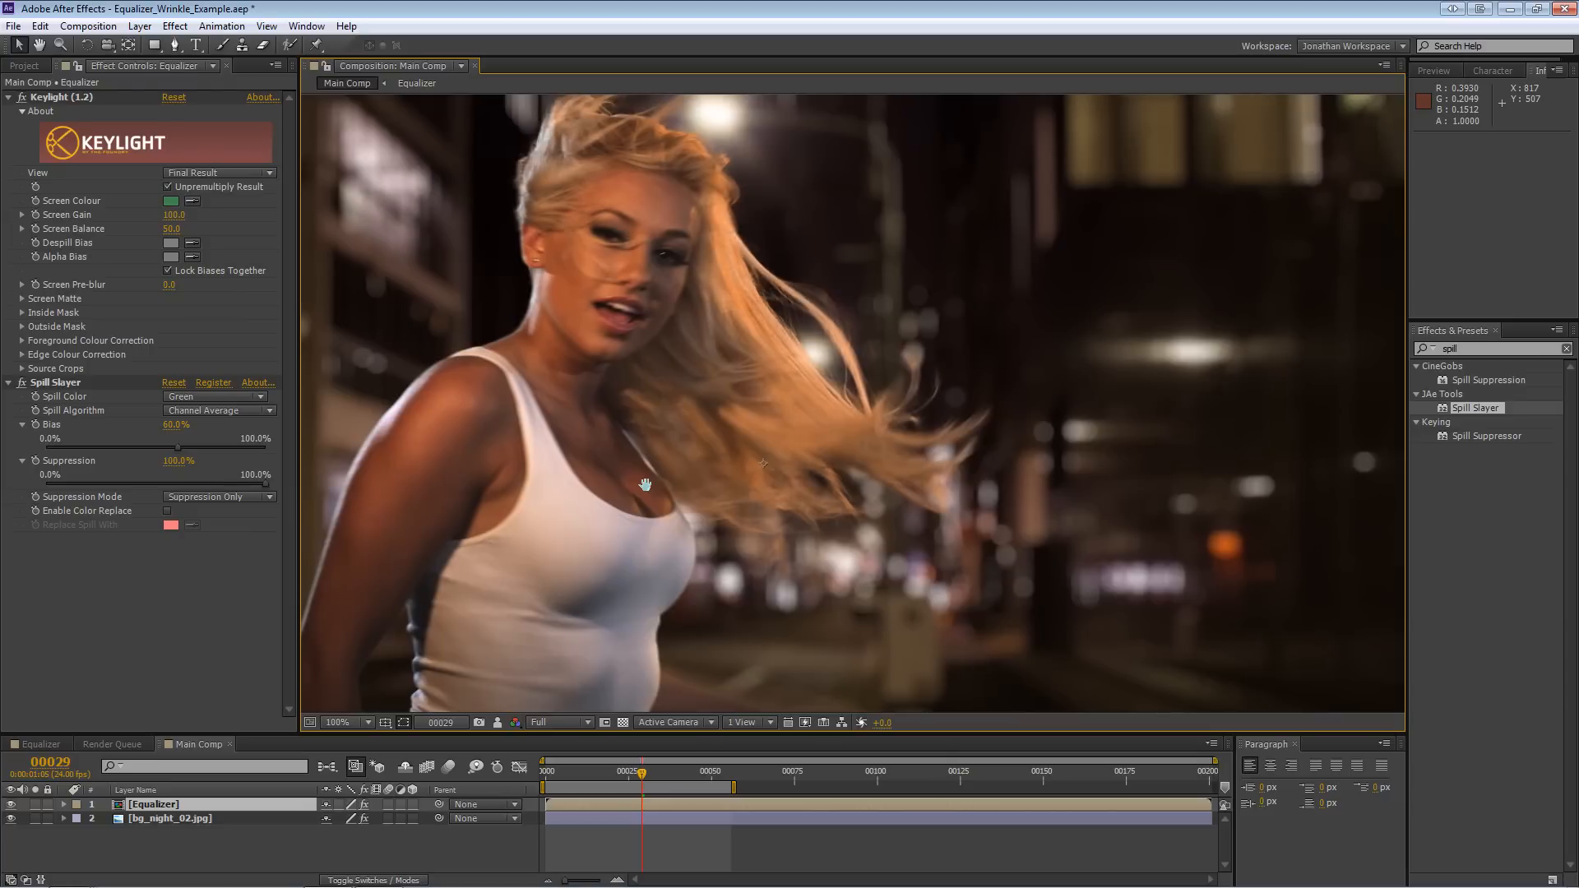
mouse_move(645, 493)
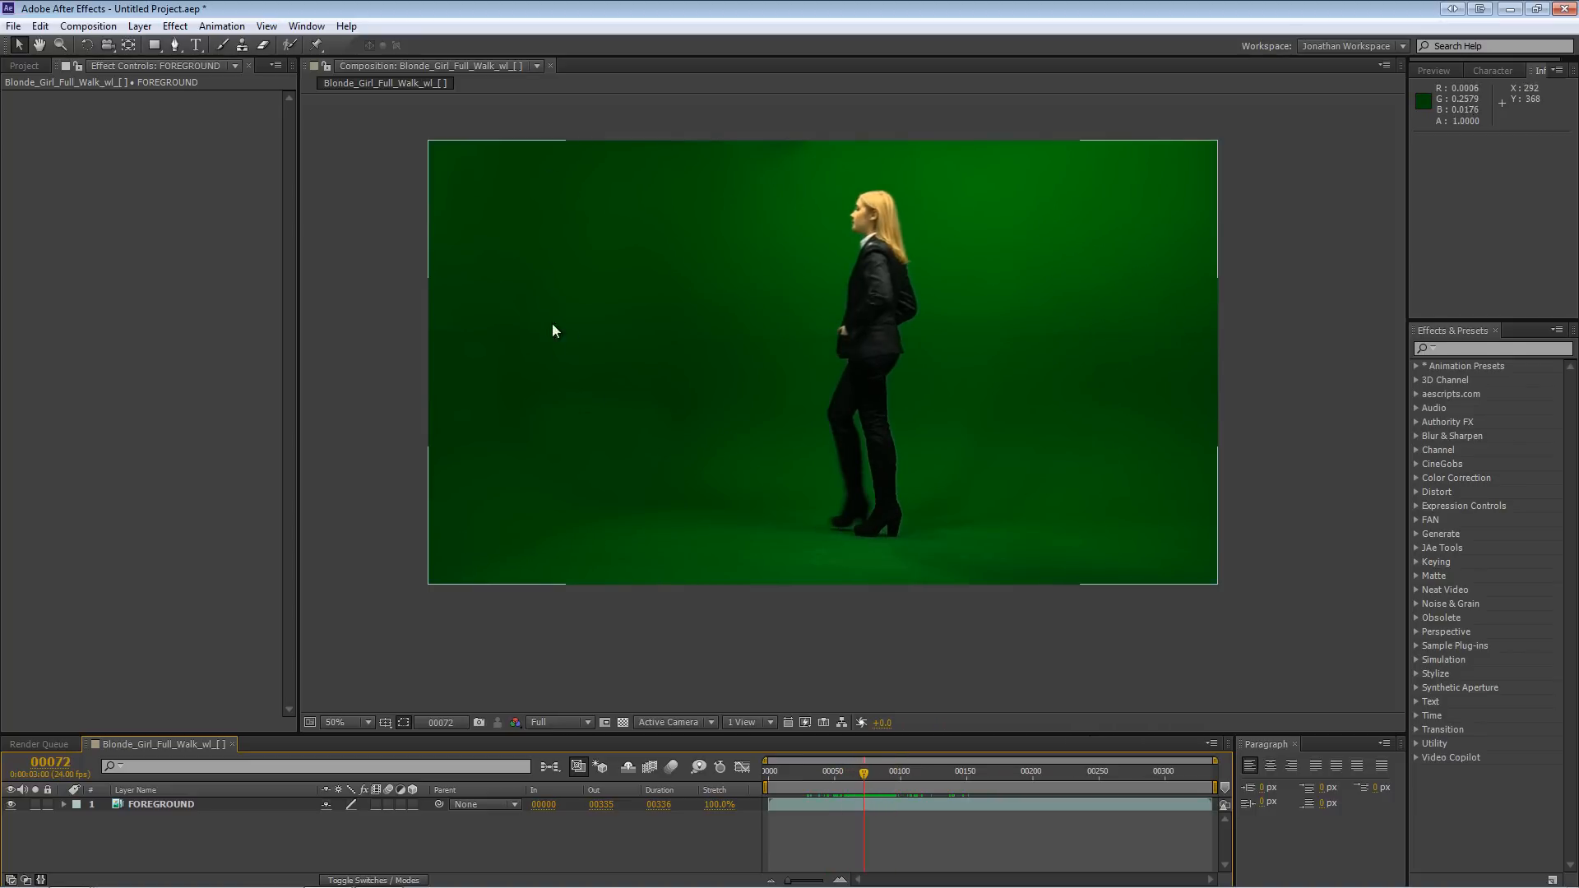
mouse_move(618, 307)
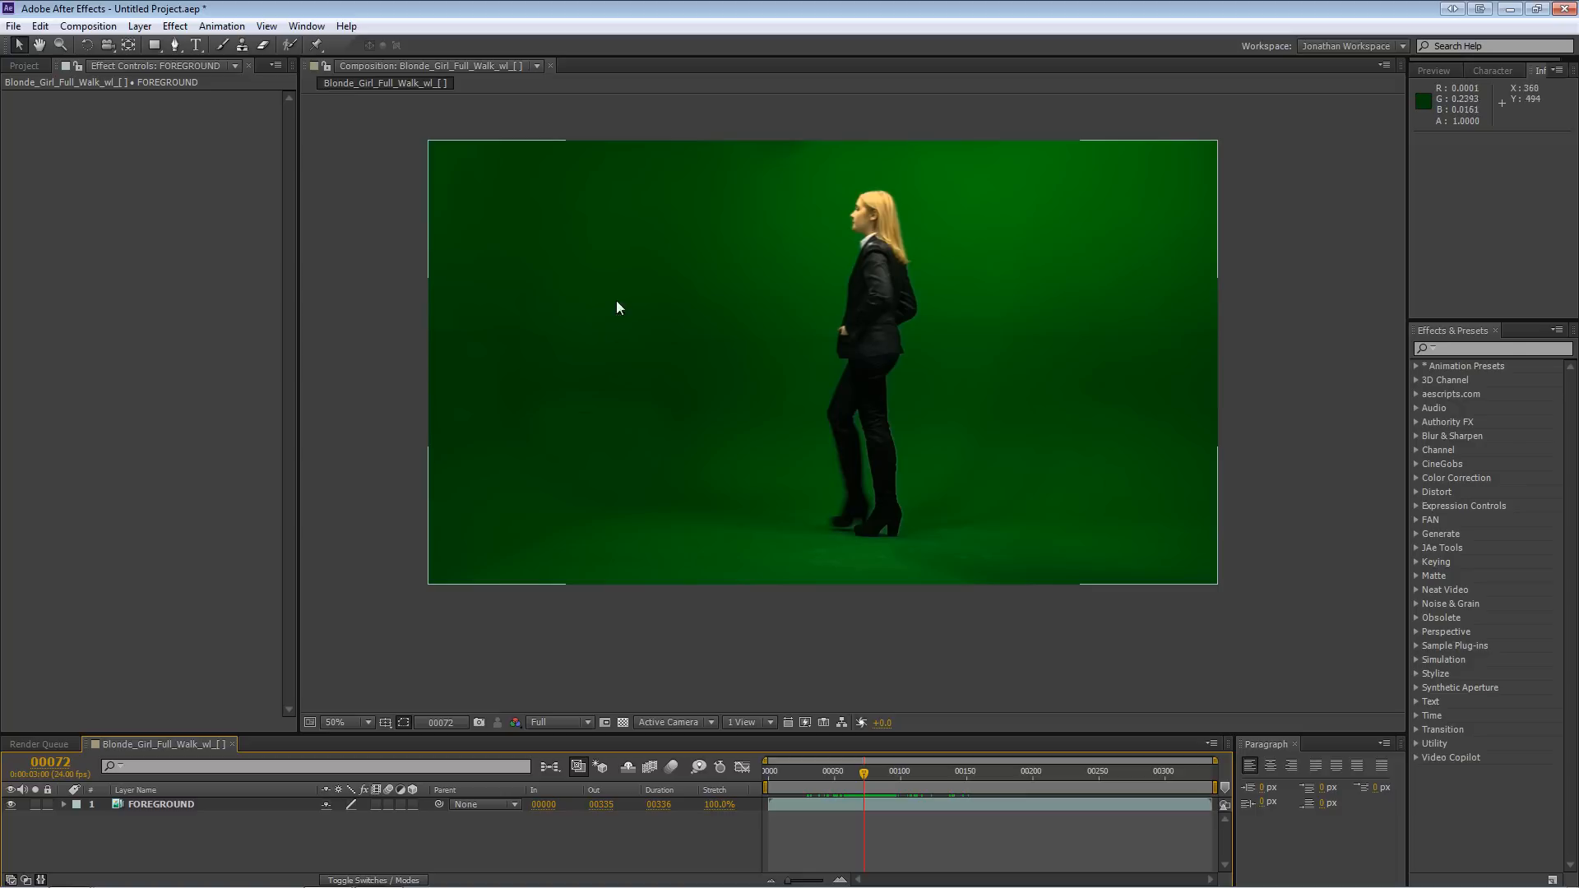
mouse_move(1014, 393)
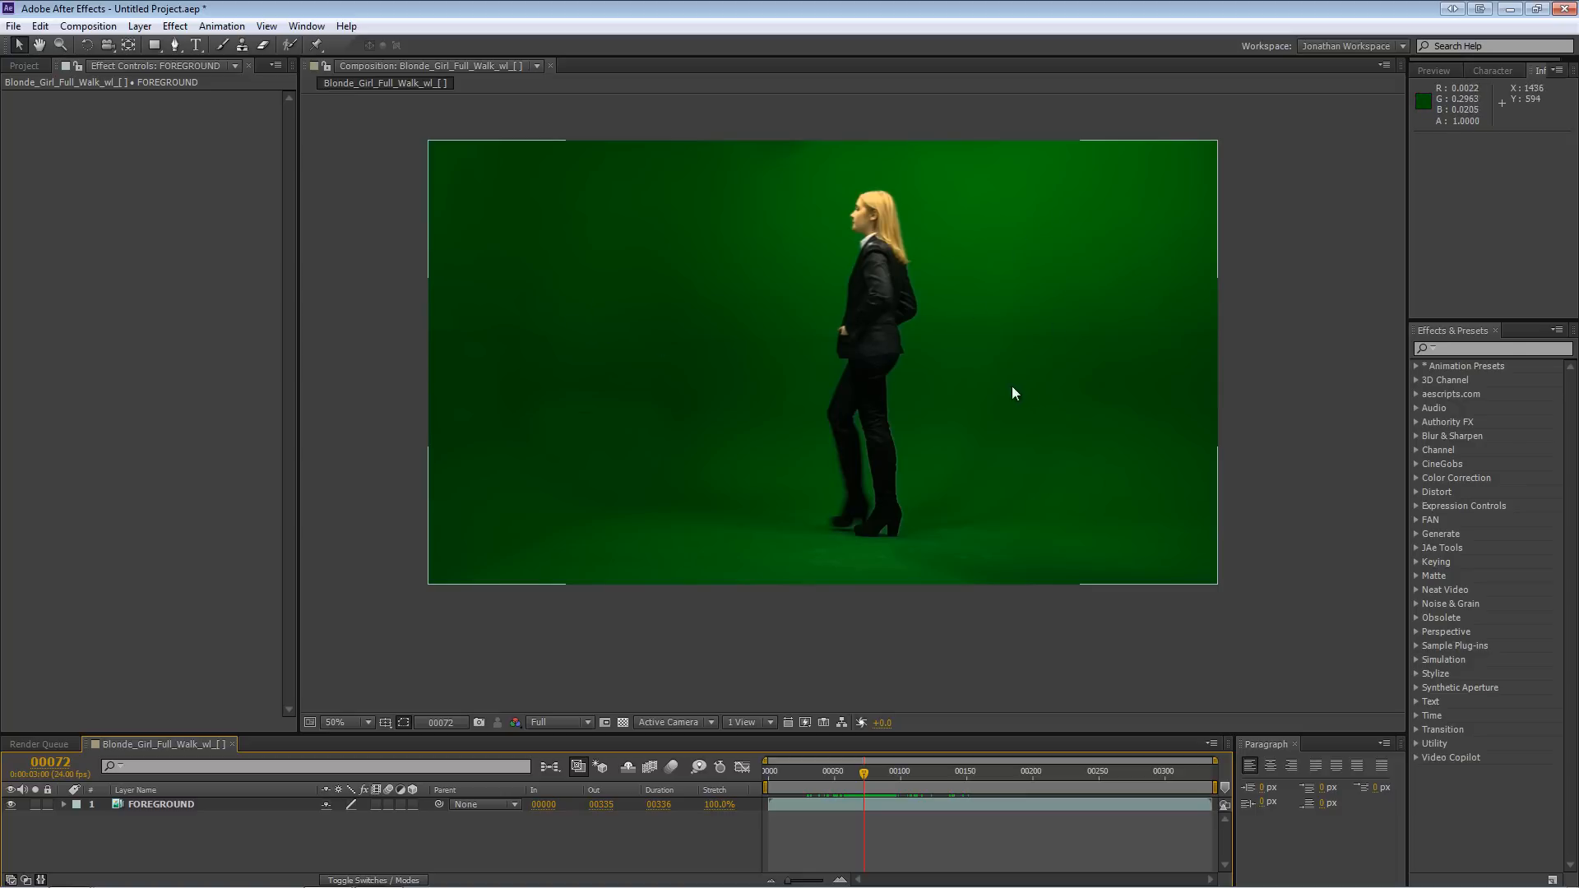
mouse_move(1071, 391)
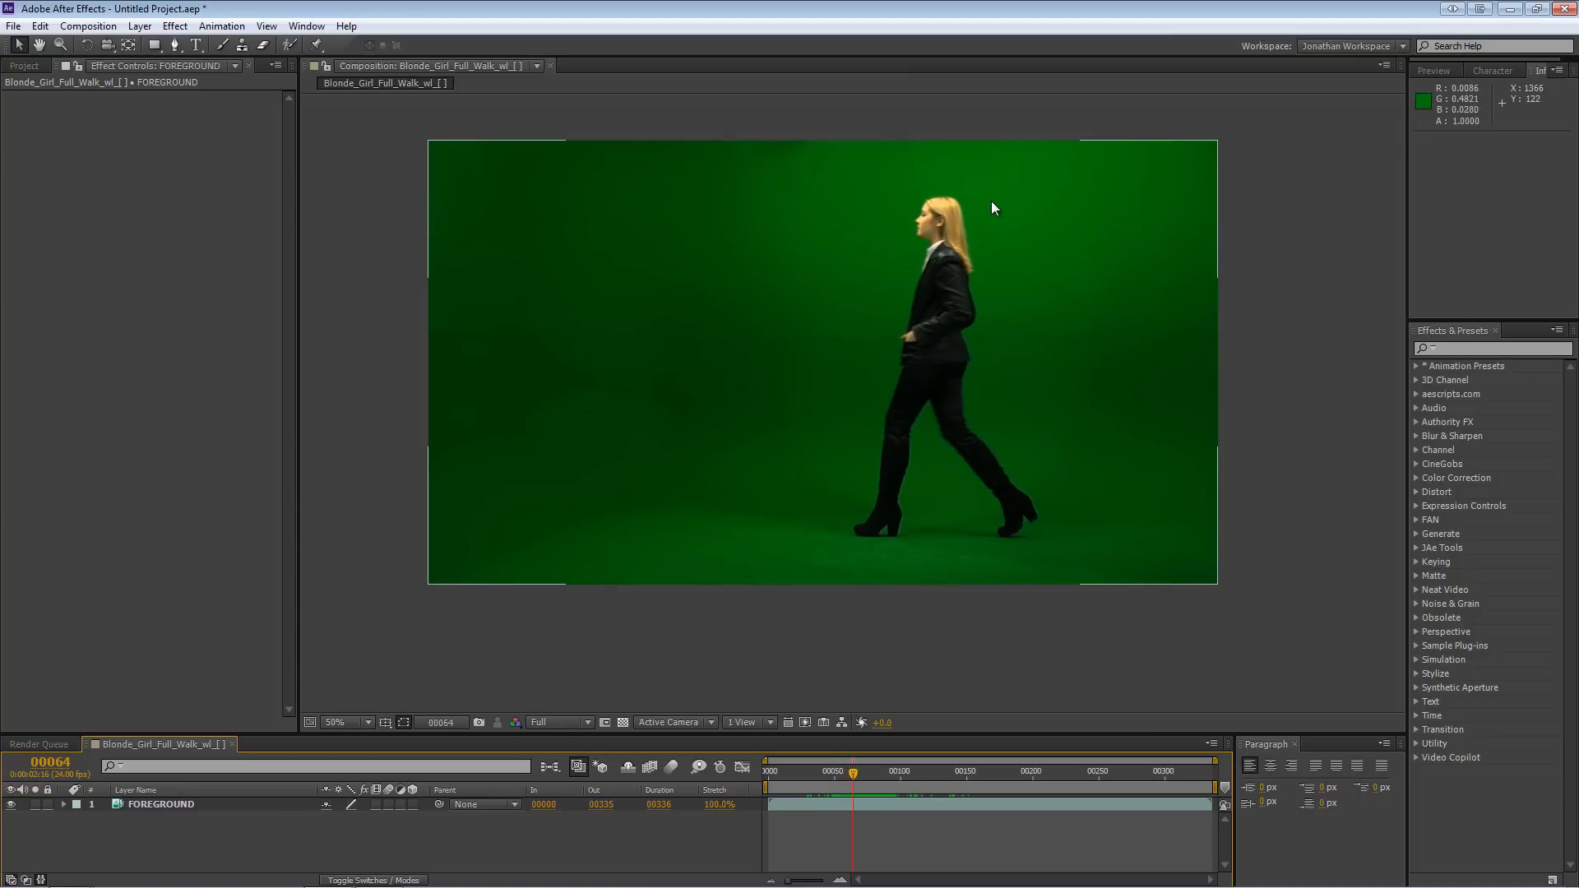
mouse_move(544, 234)
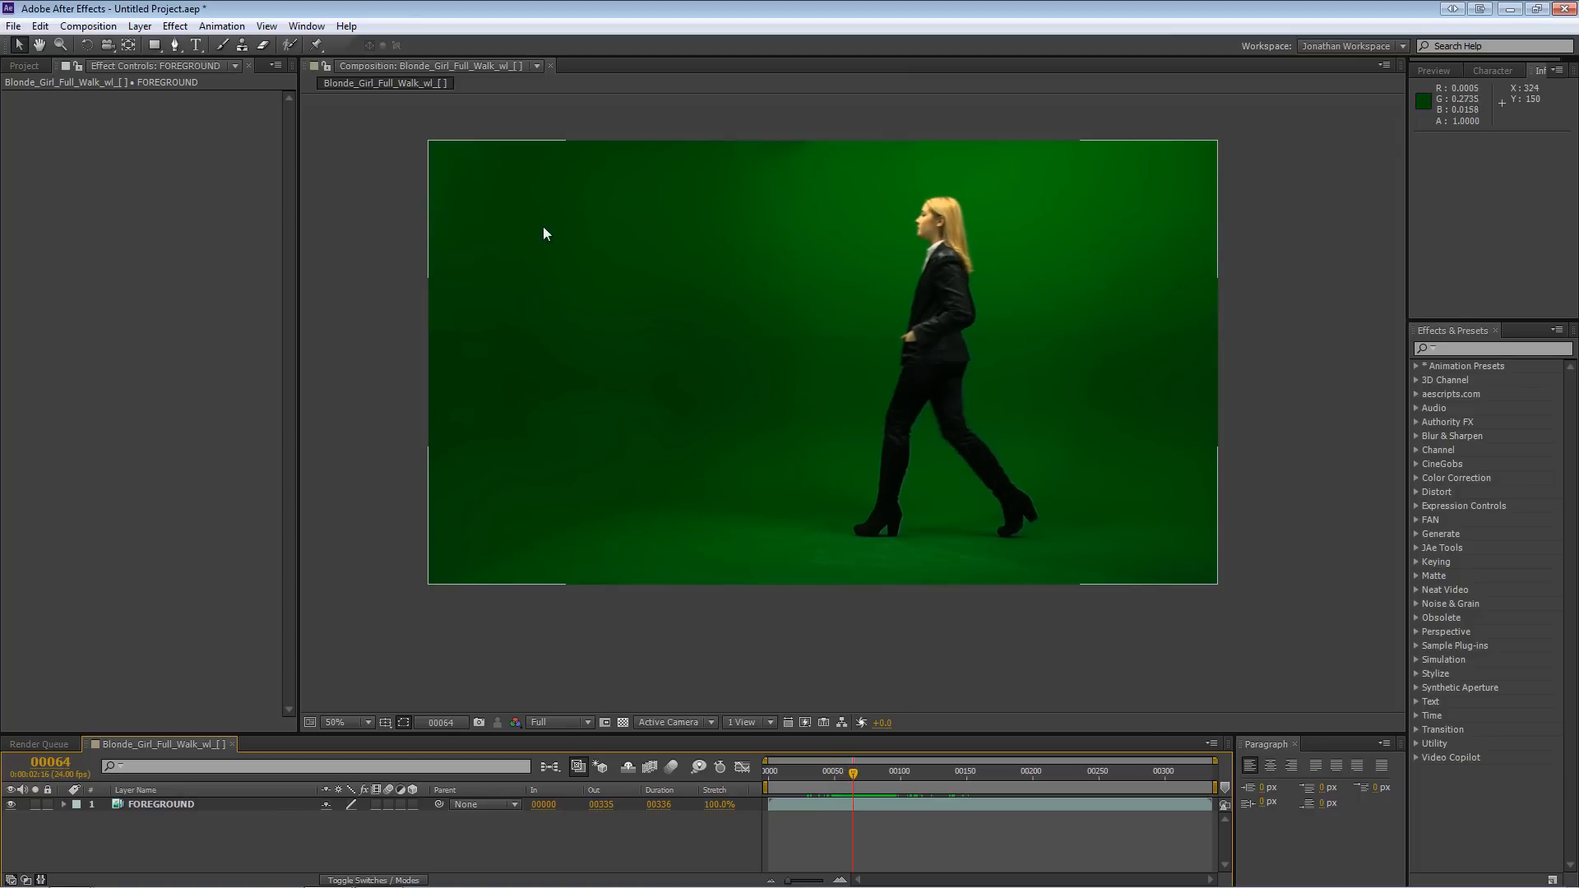
mouse_move(560, 302)
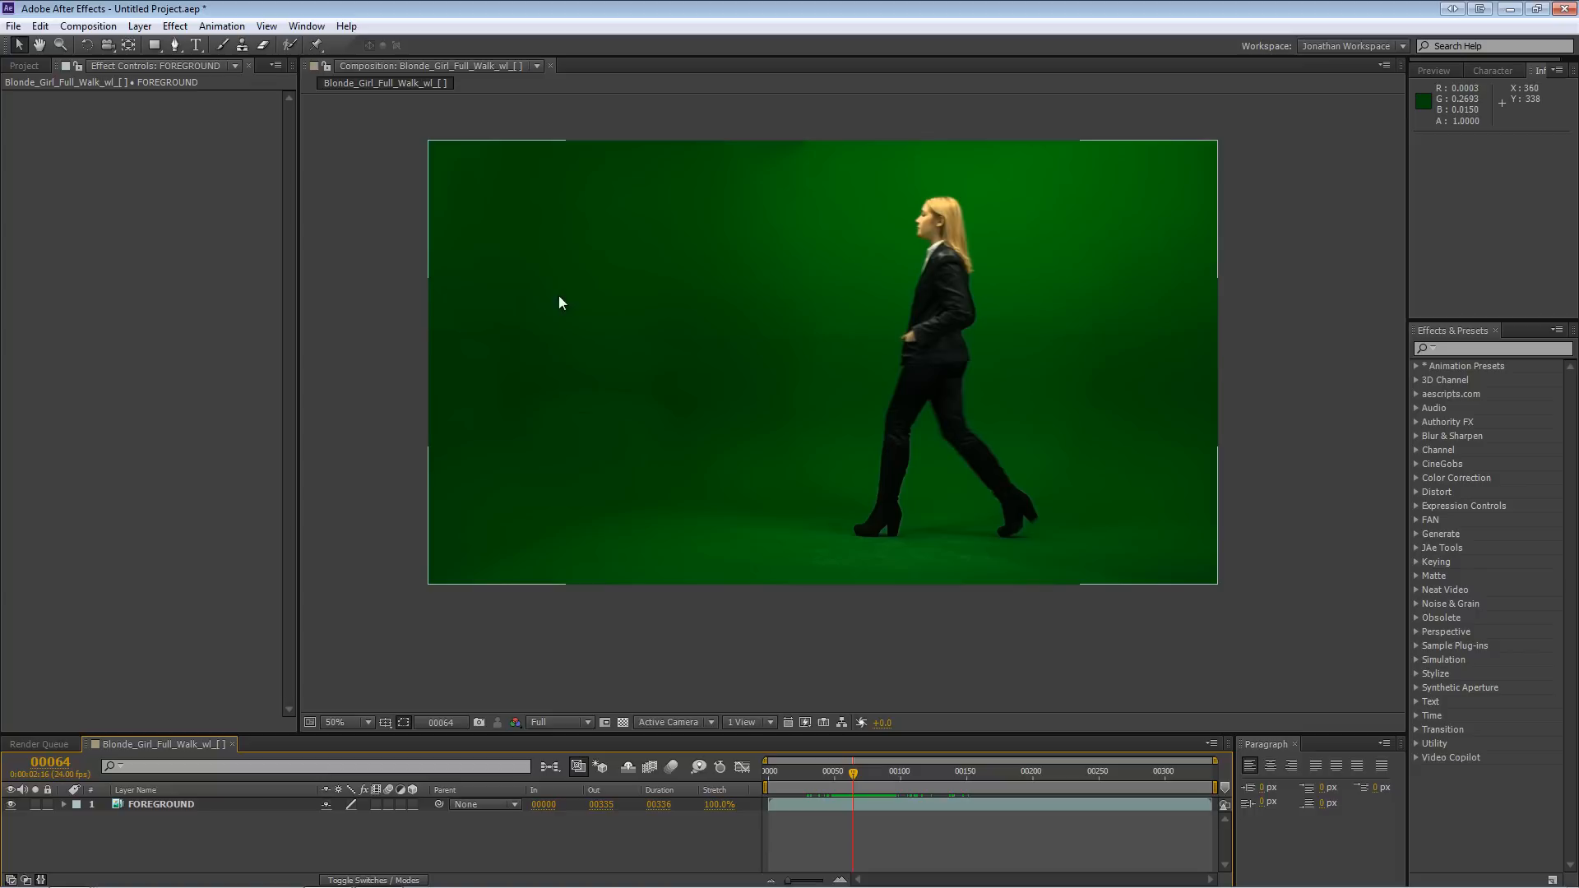
mouse_move(972, 560)
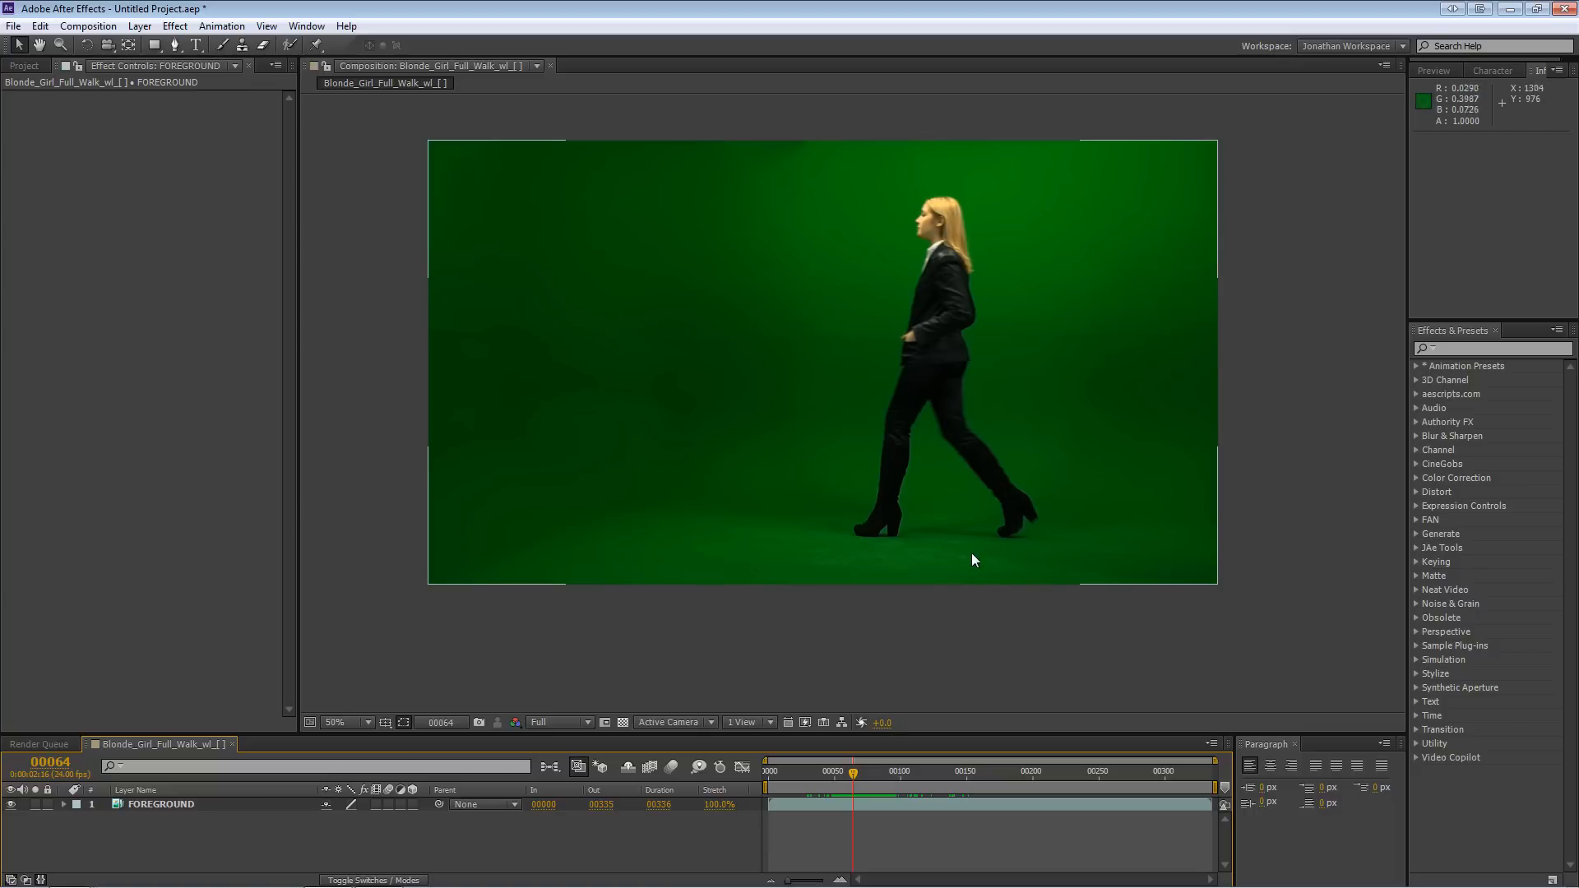
mouse_move(956, 239)
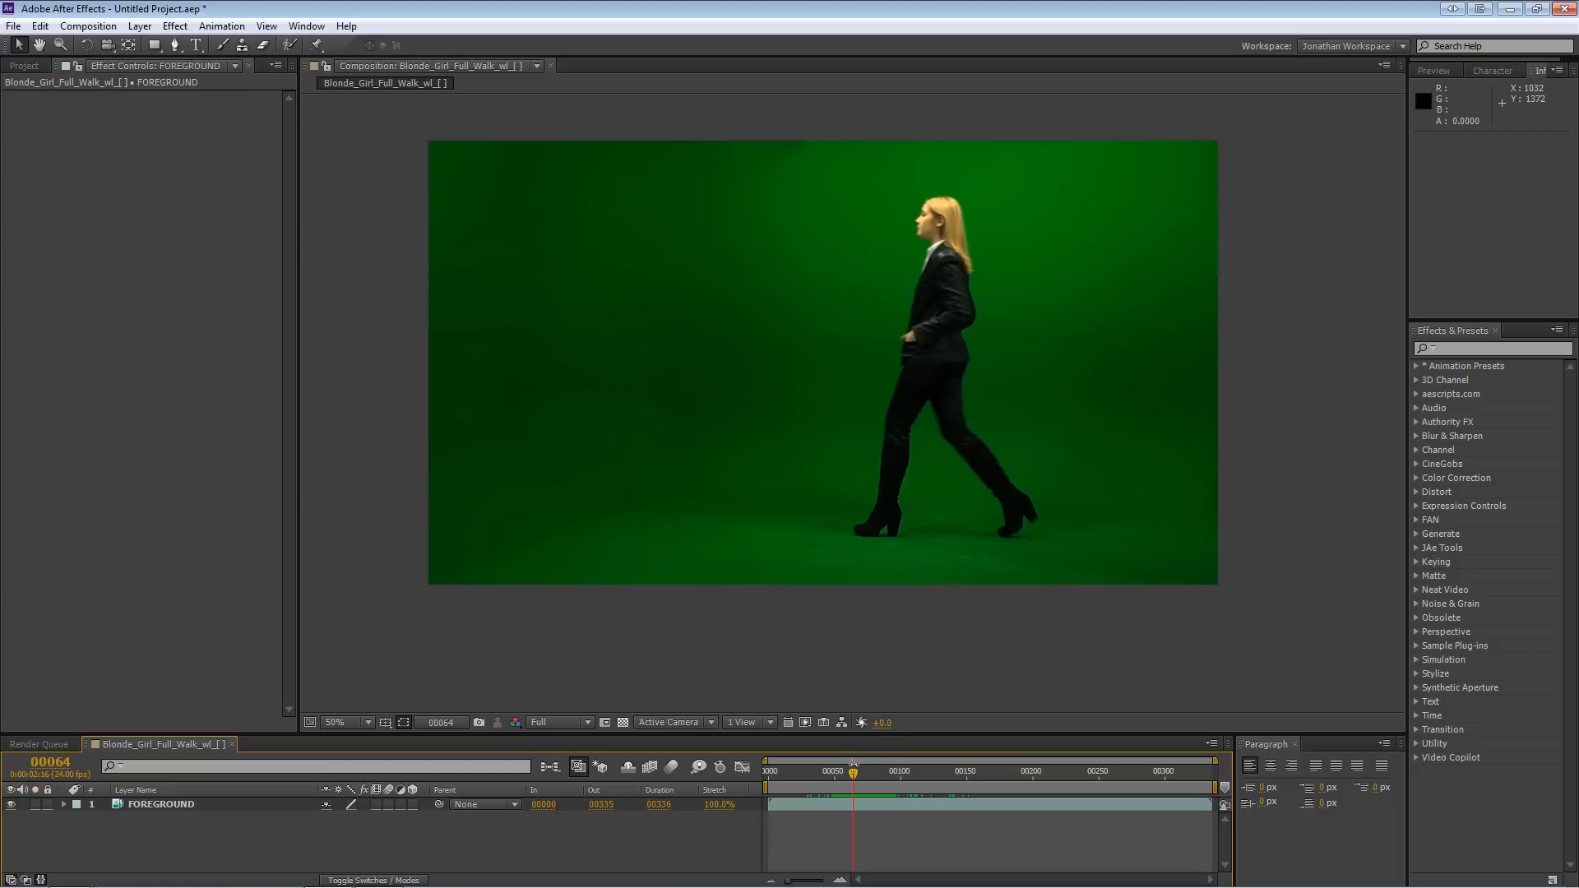
- Scrub Blonde_Girl_Full_Walk to another frame and select the FOREGROUND layer
click(862, 770)
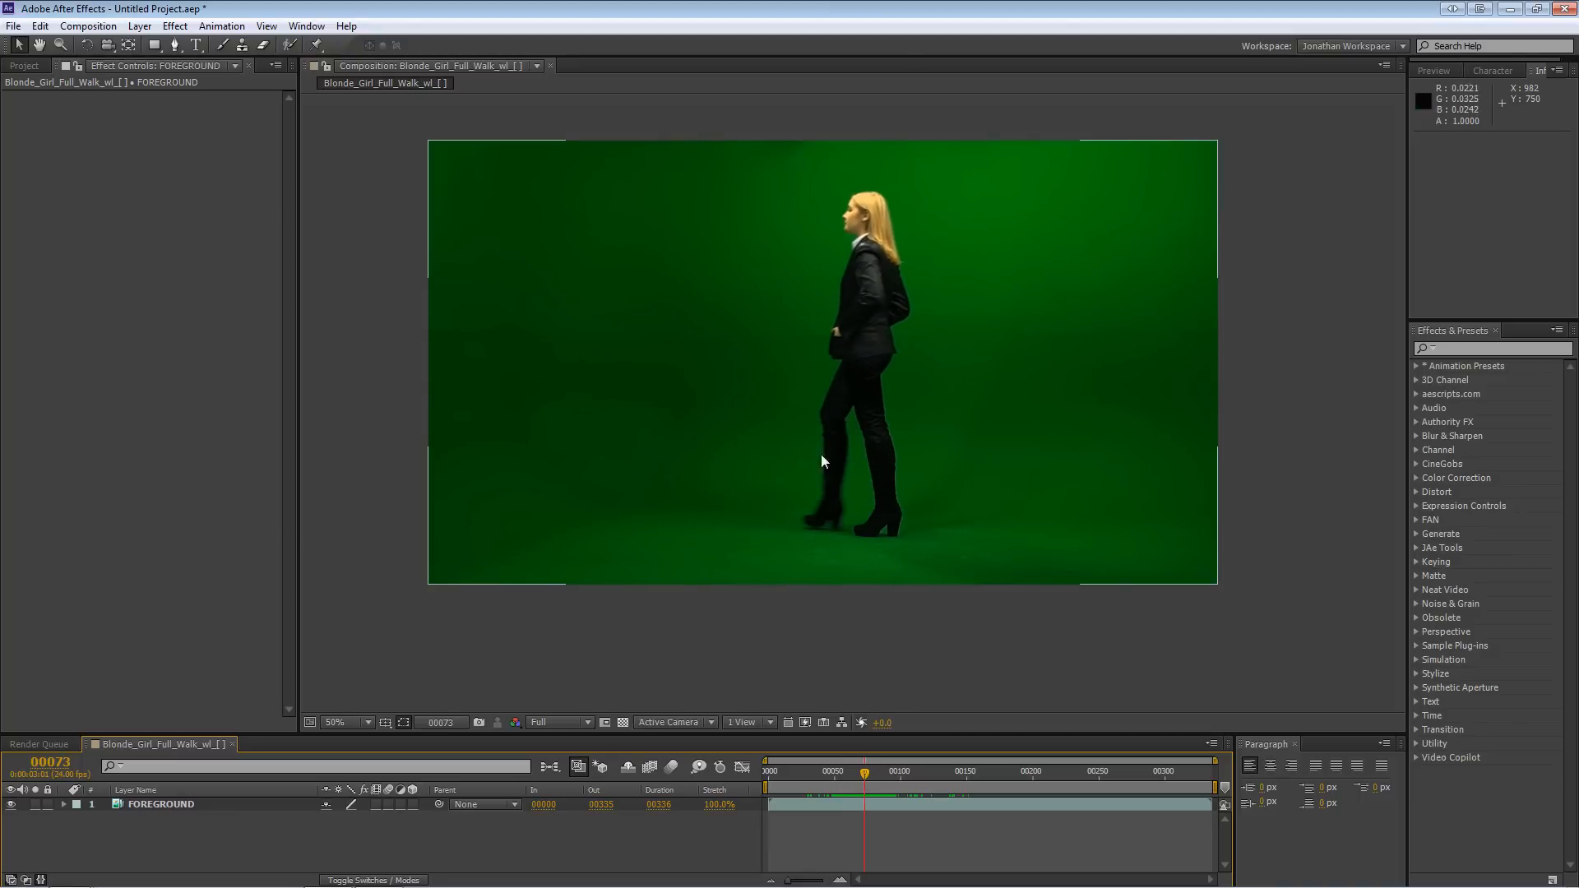
mouse_move(754, 663)
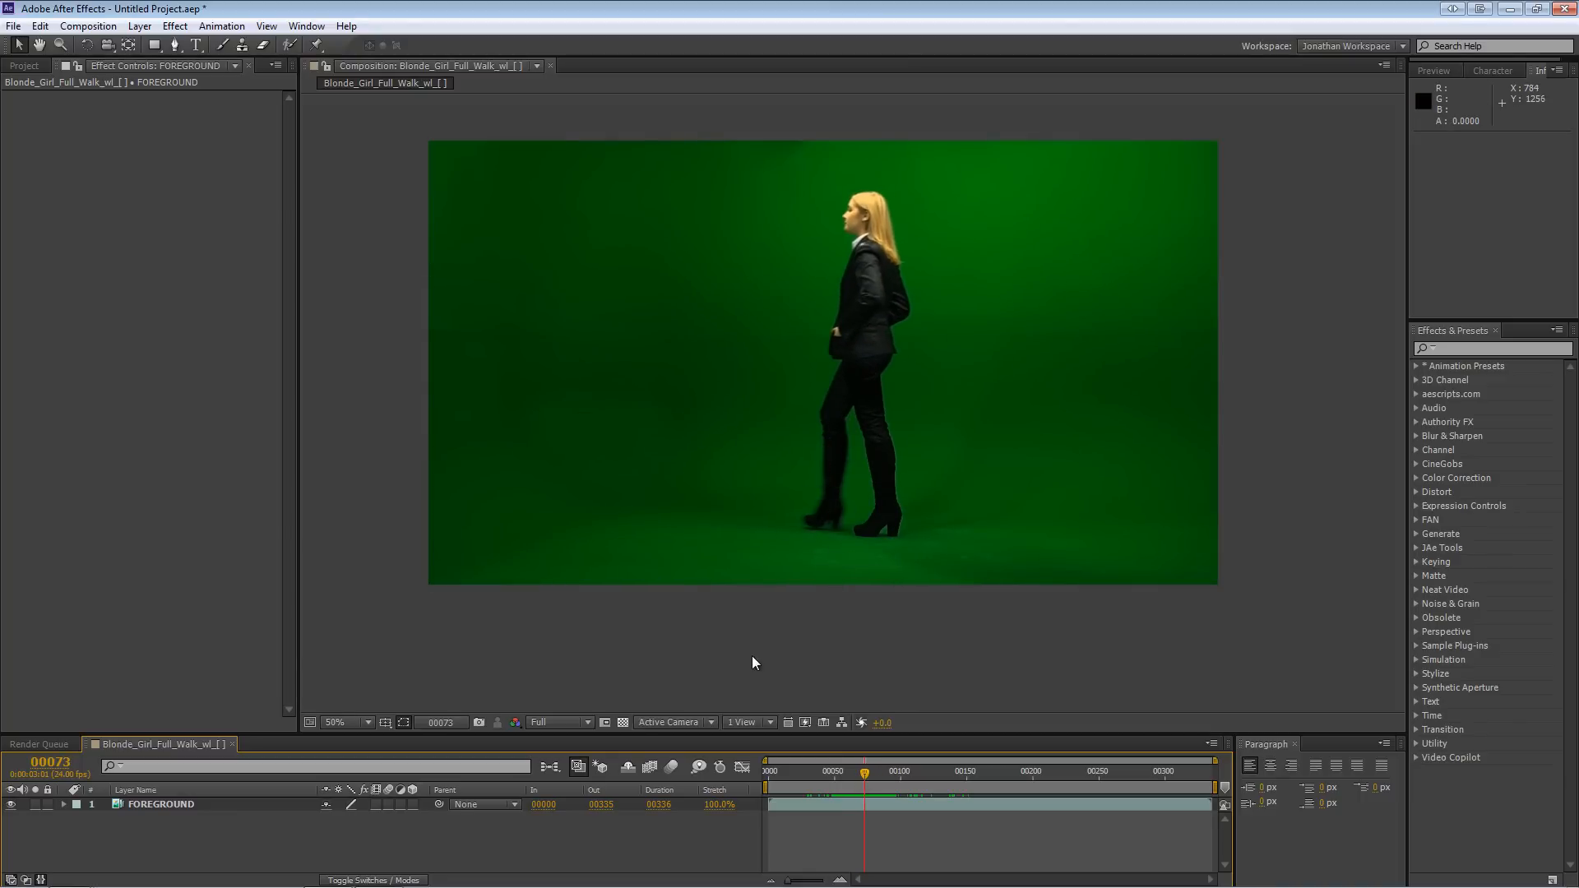
click(162, 803)
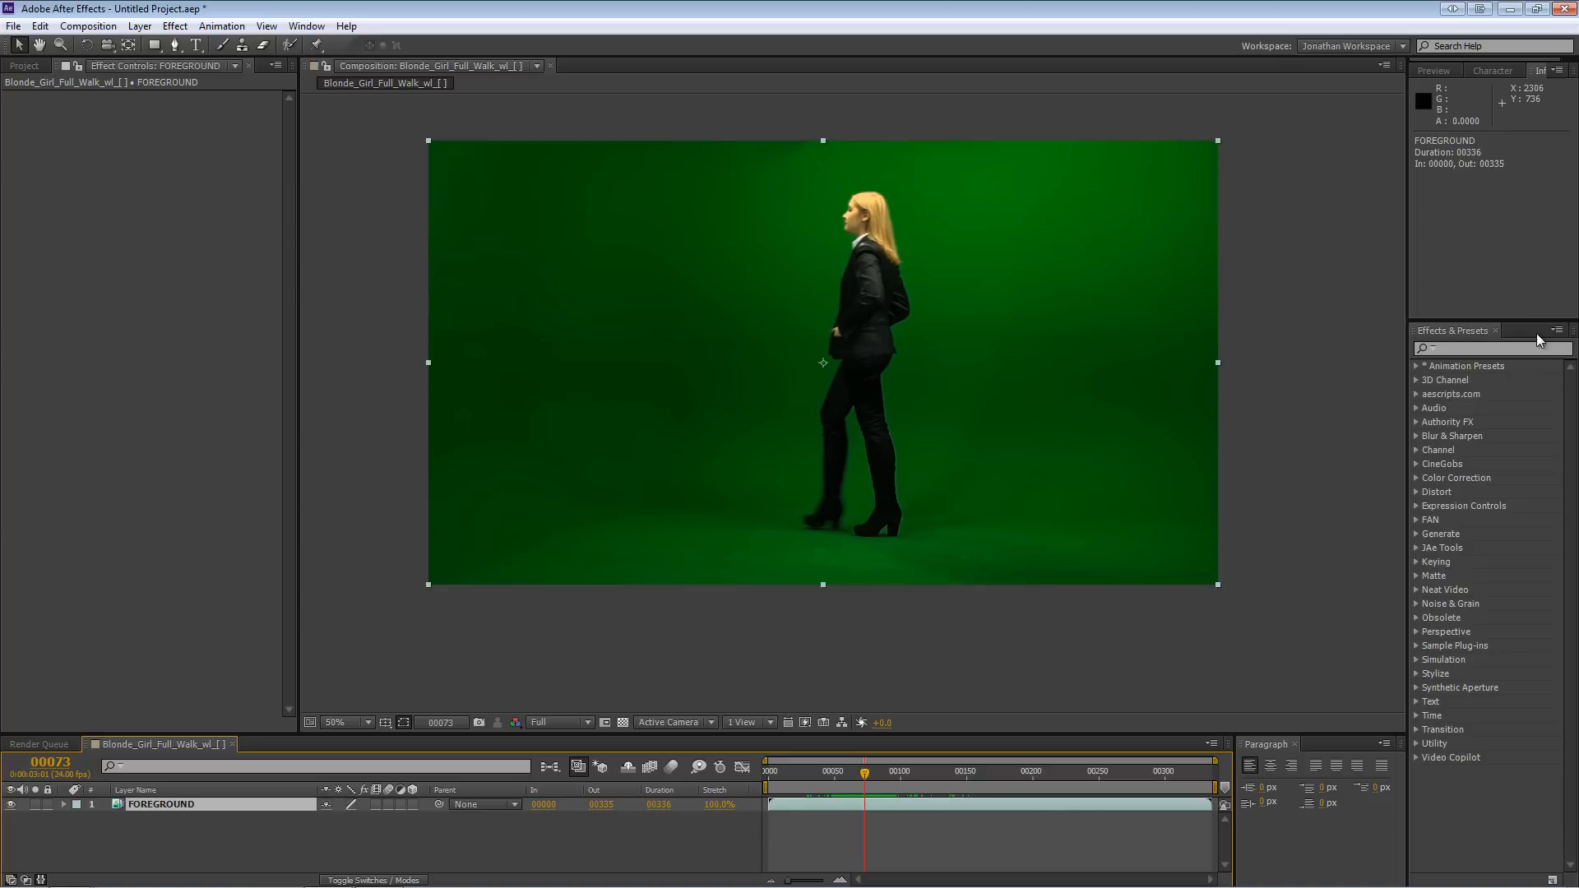
- Apply Keylight 1.2 to FOREGROUND, sample the green screen, and view Combined Matte
text(keylight)
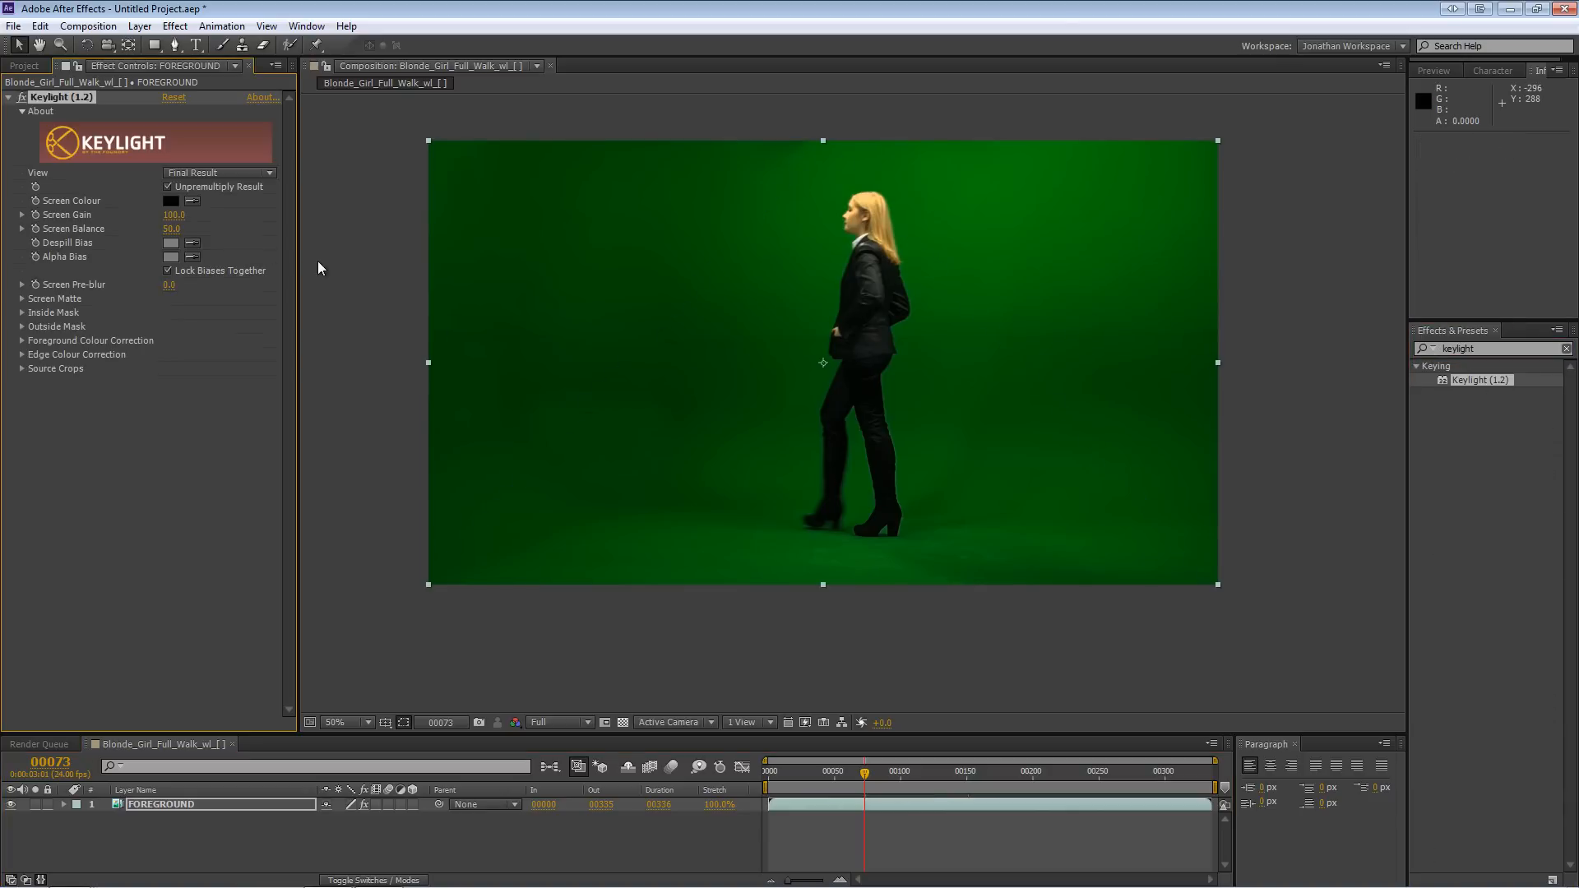
mouse_move(911, 236)
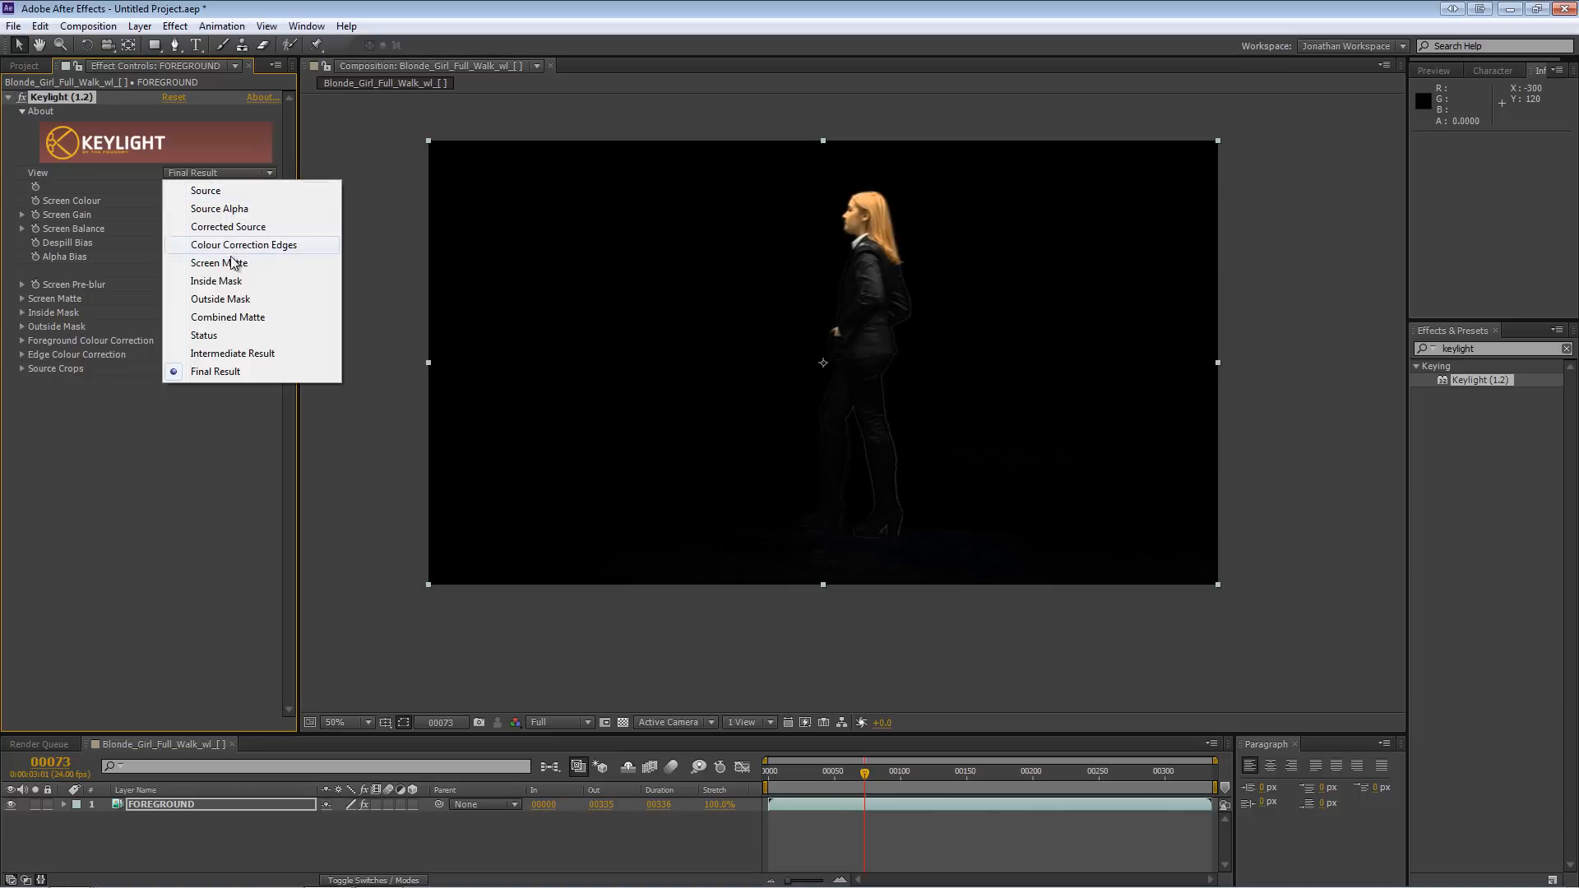
click(228, 317)
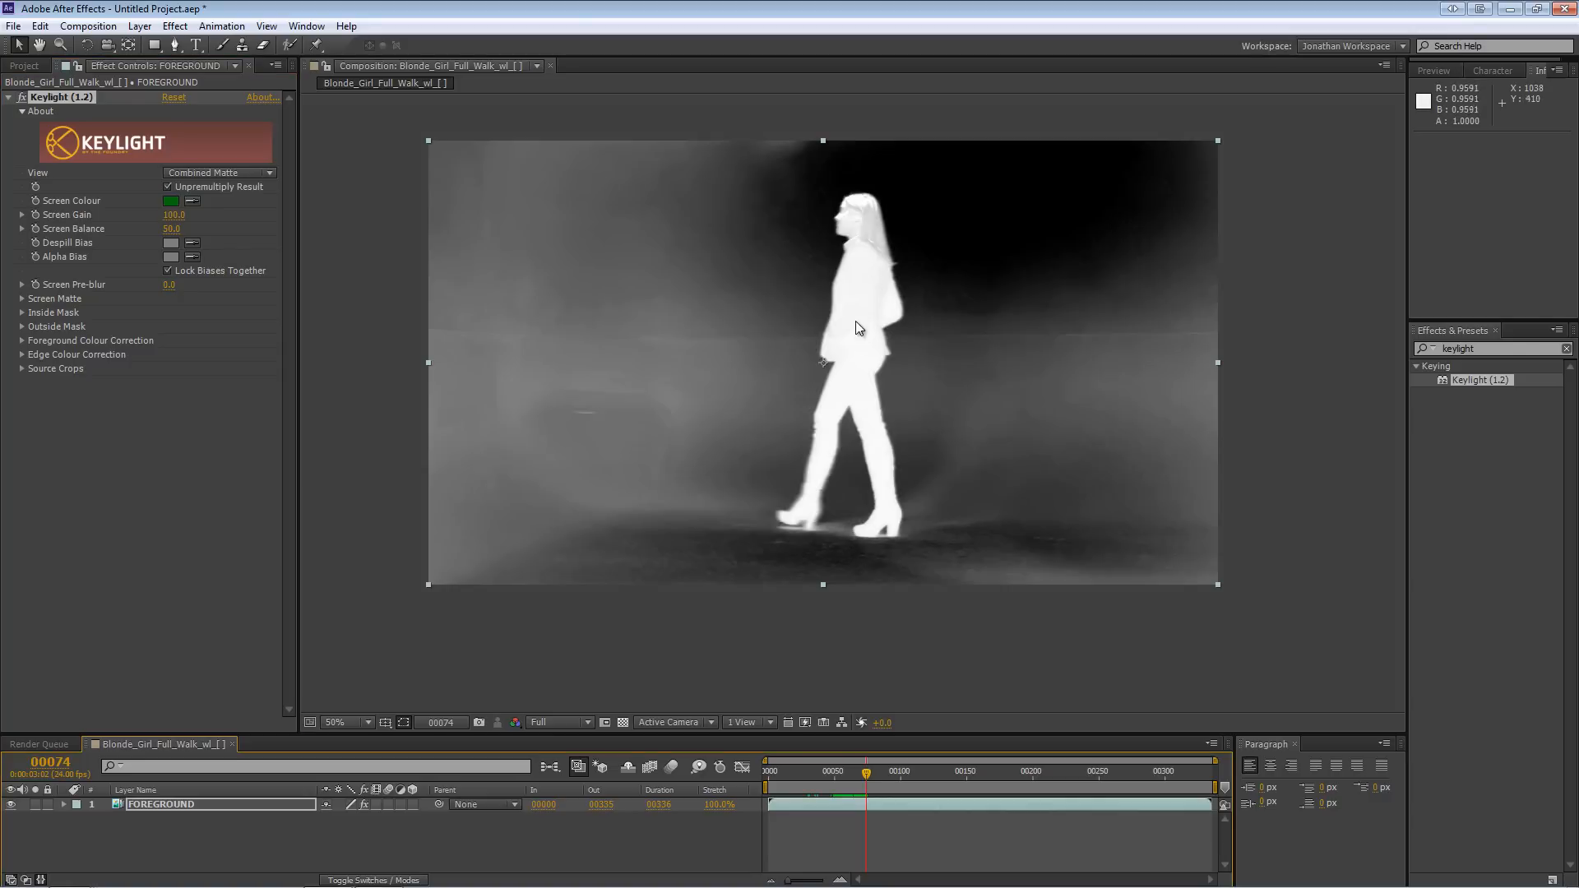
mouse_move(932, 506)
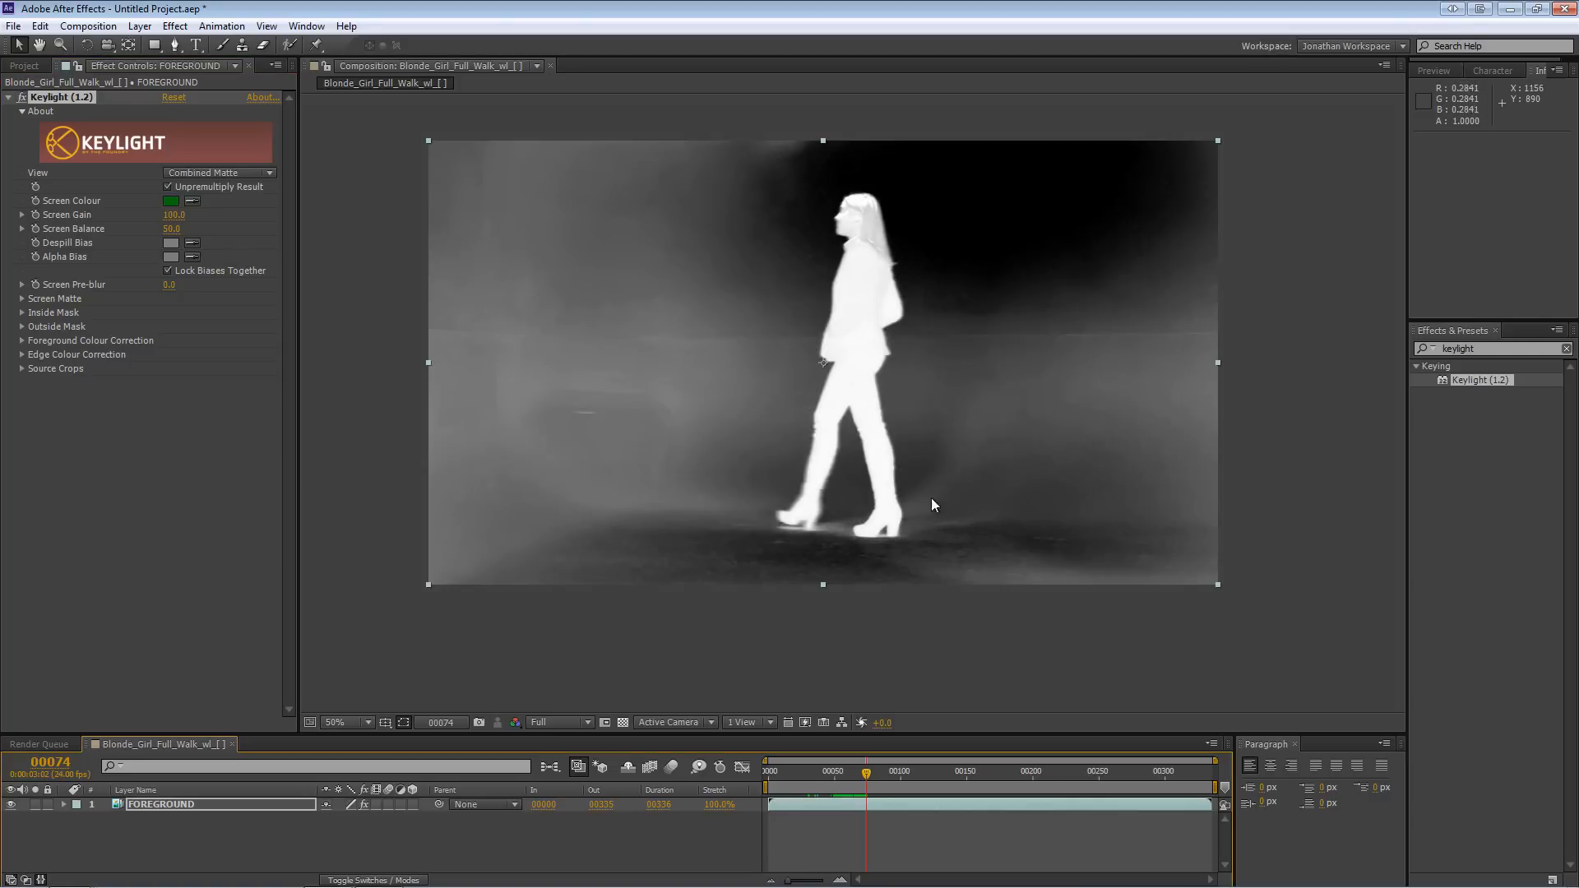
mouse_move(1013, 280)
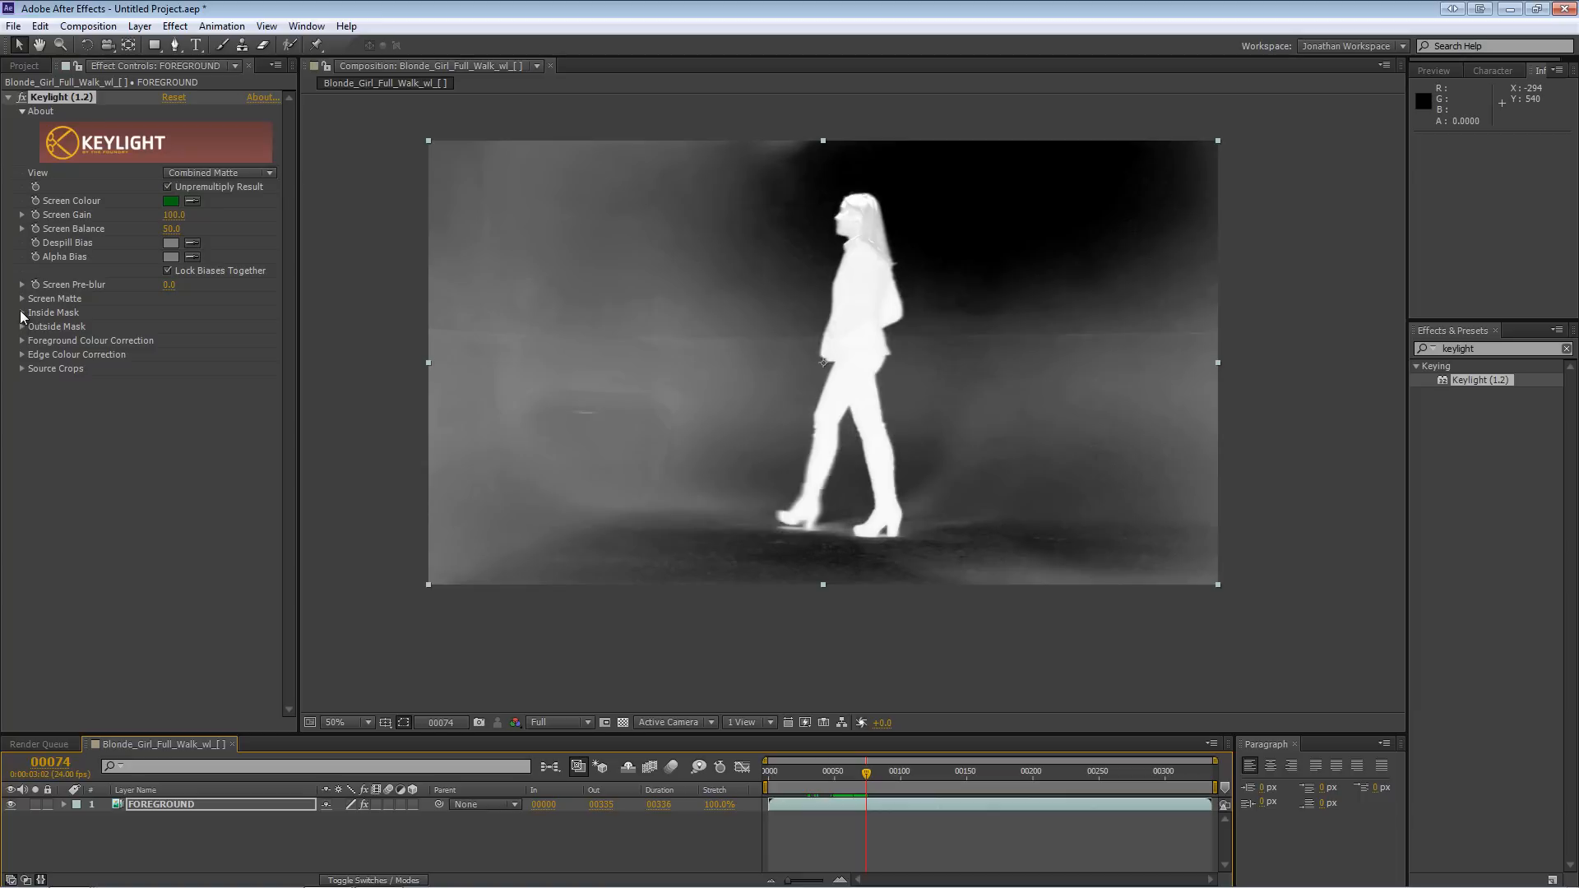
- Raise Keylight's Clip Black to 33, then to 50 at frame 222, at 100% zoom
click(22, 298)
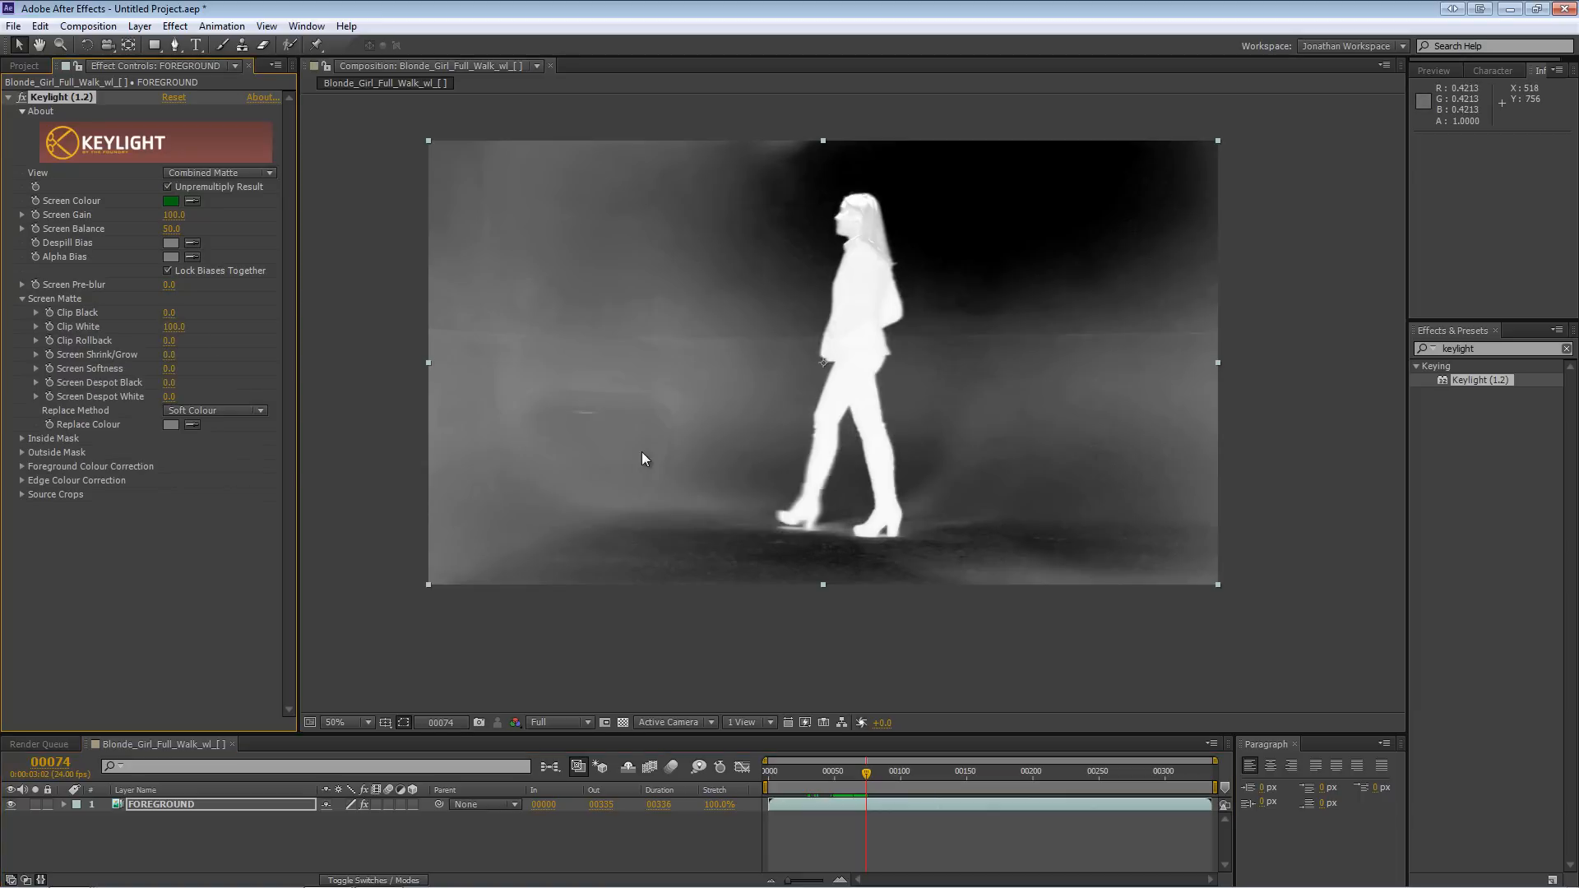
click(342, 722)
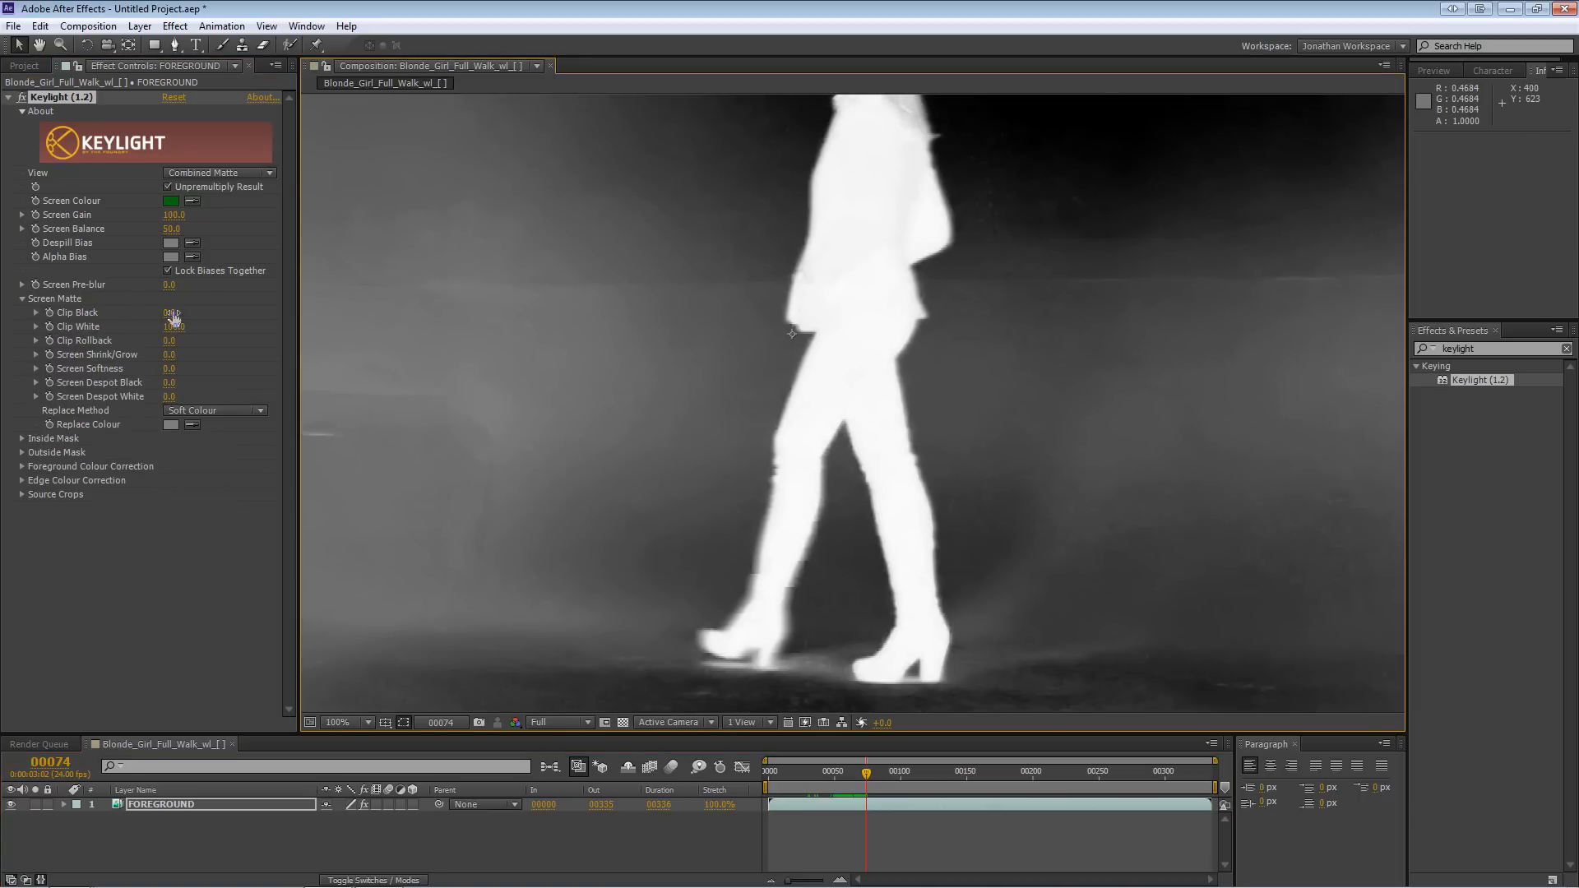
drag(173, 312, 201, 312)
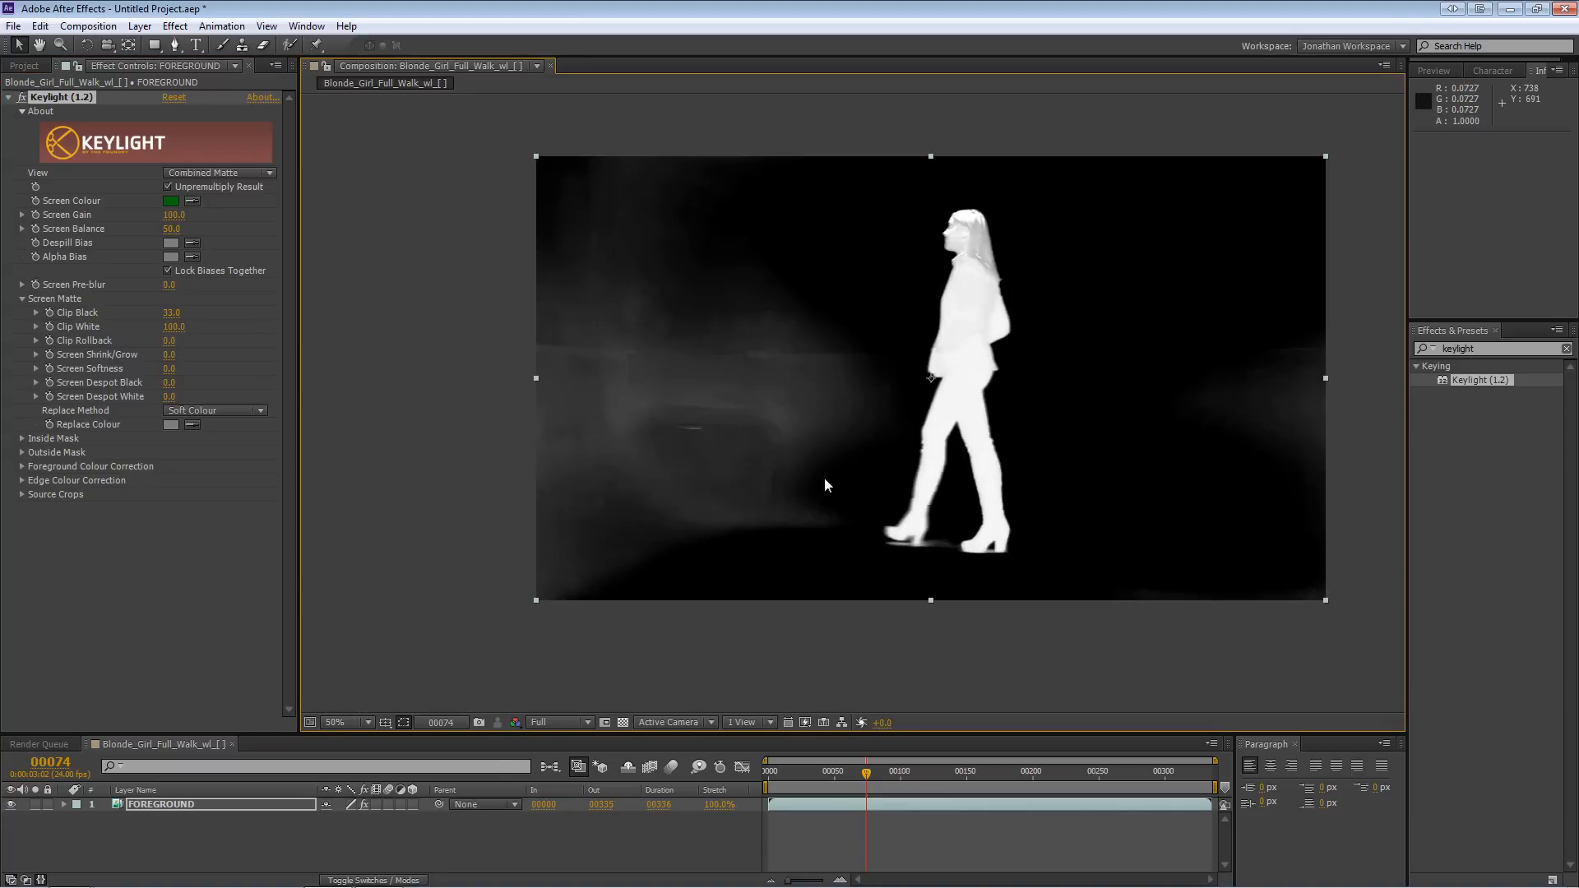
click(337, 722)
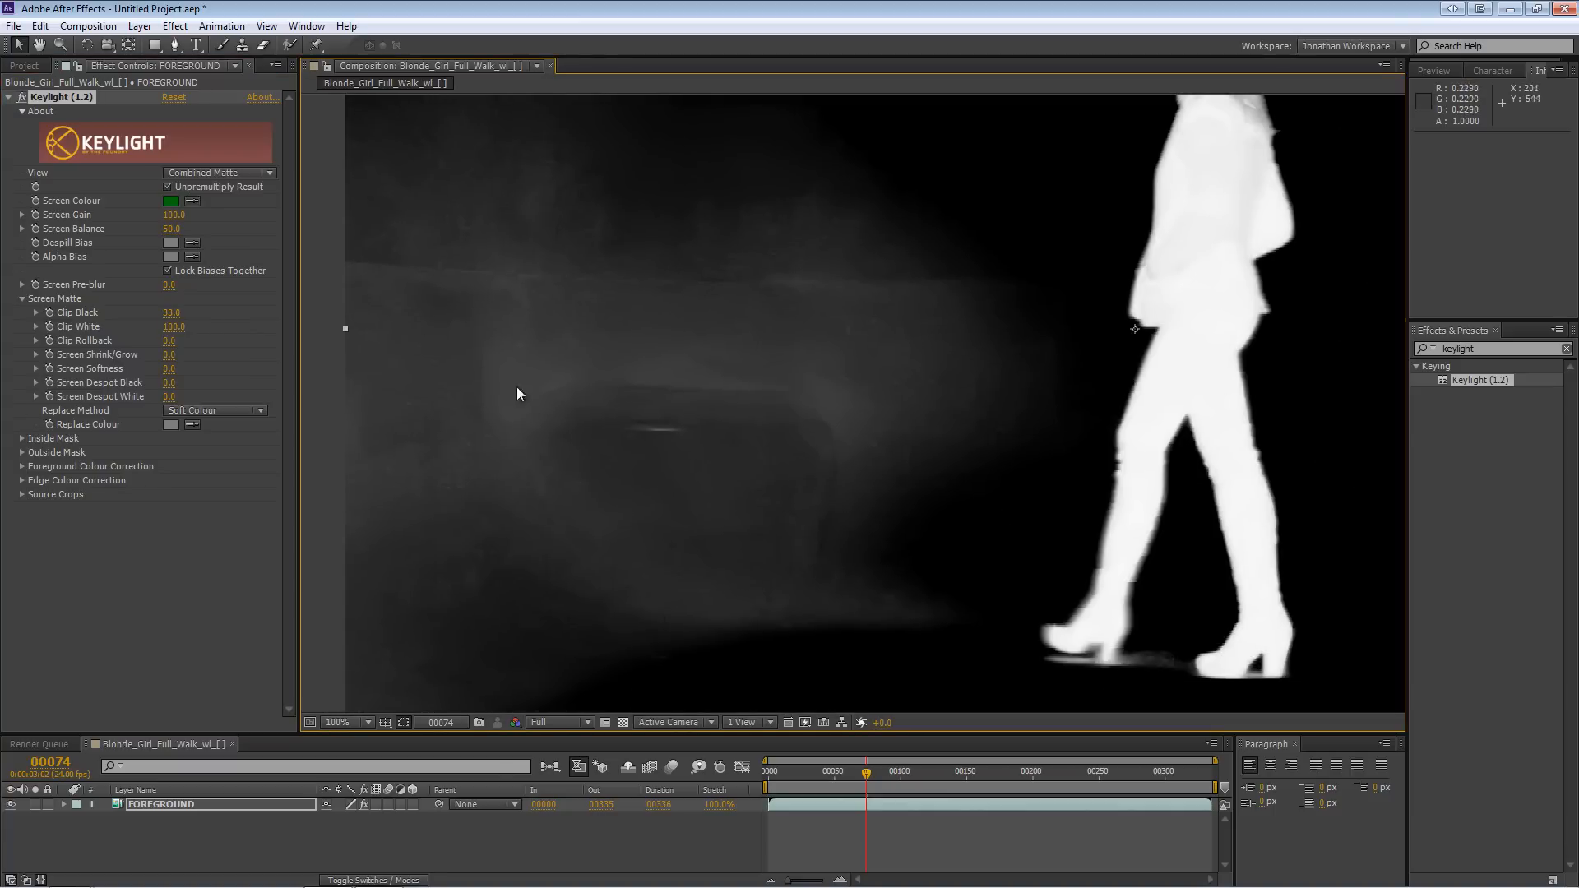
click(1059, 771)
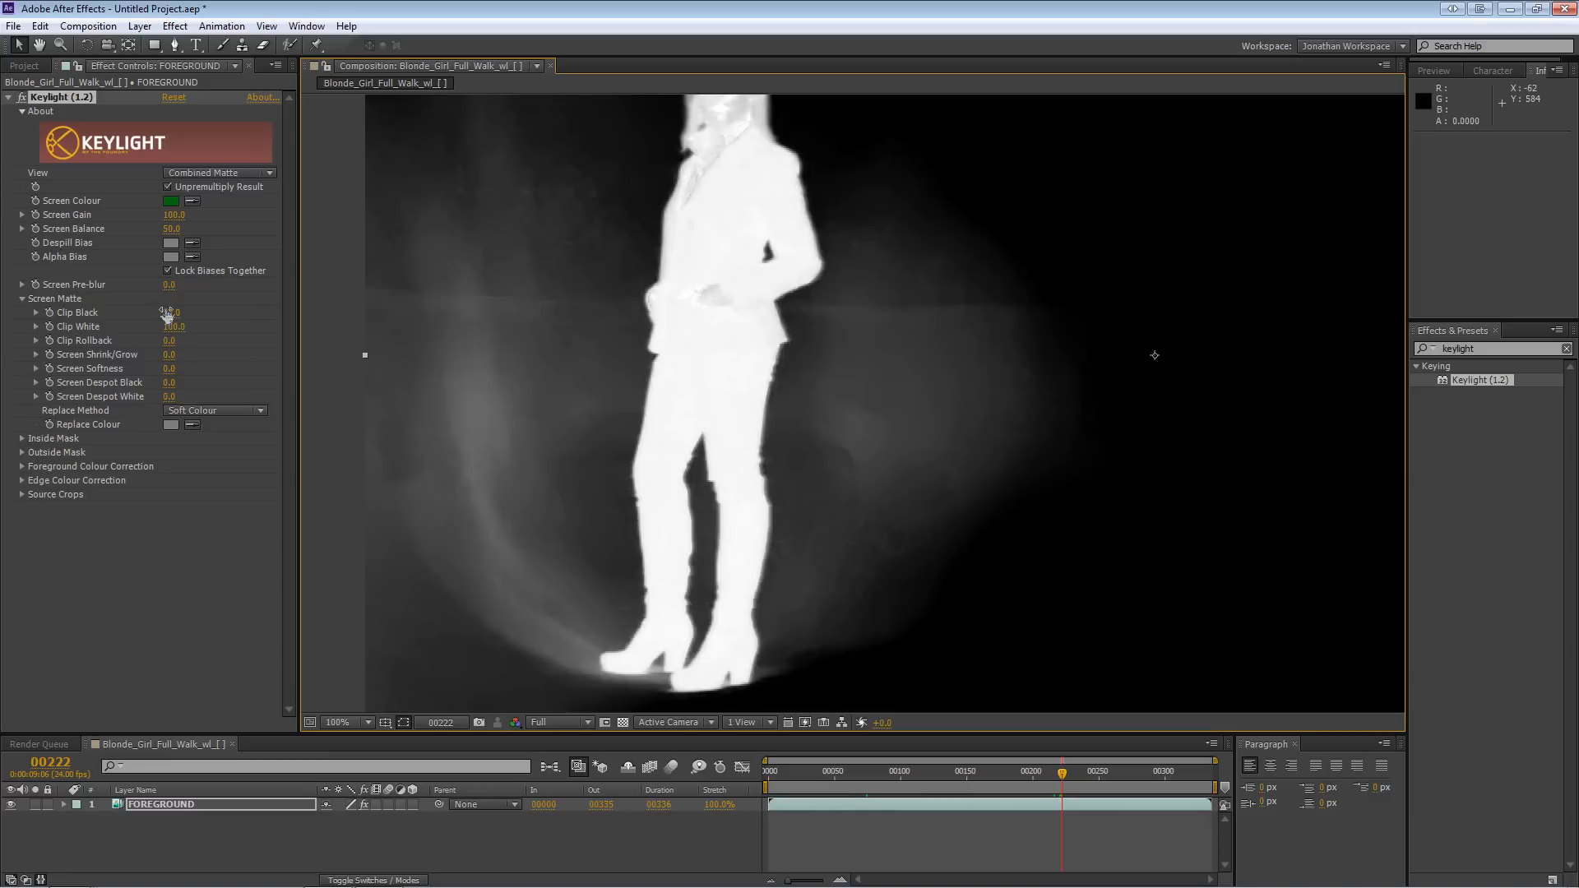
drag(171, 312, 178, 313)
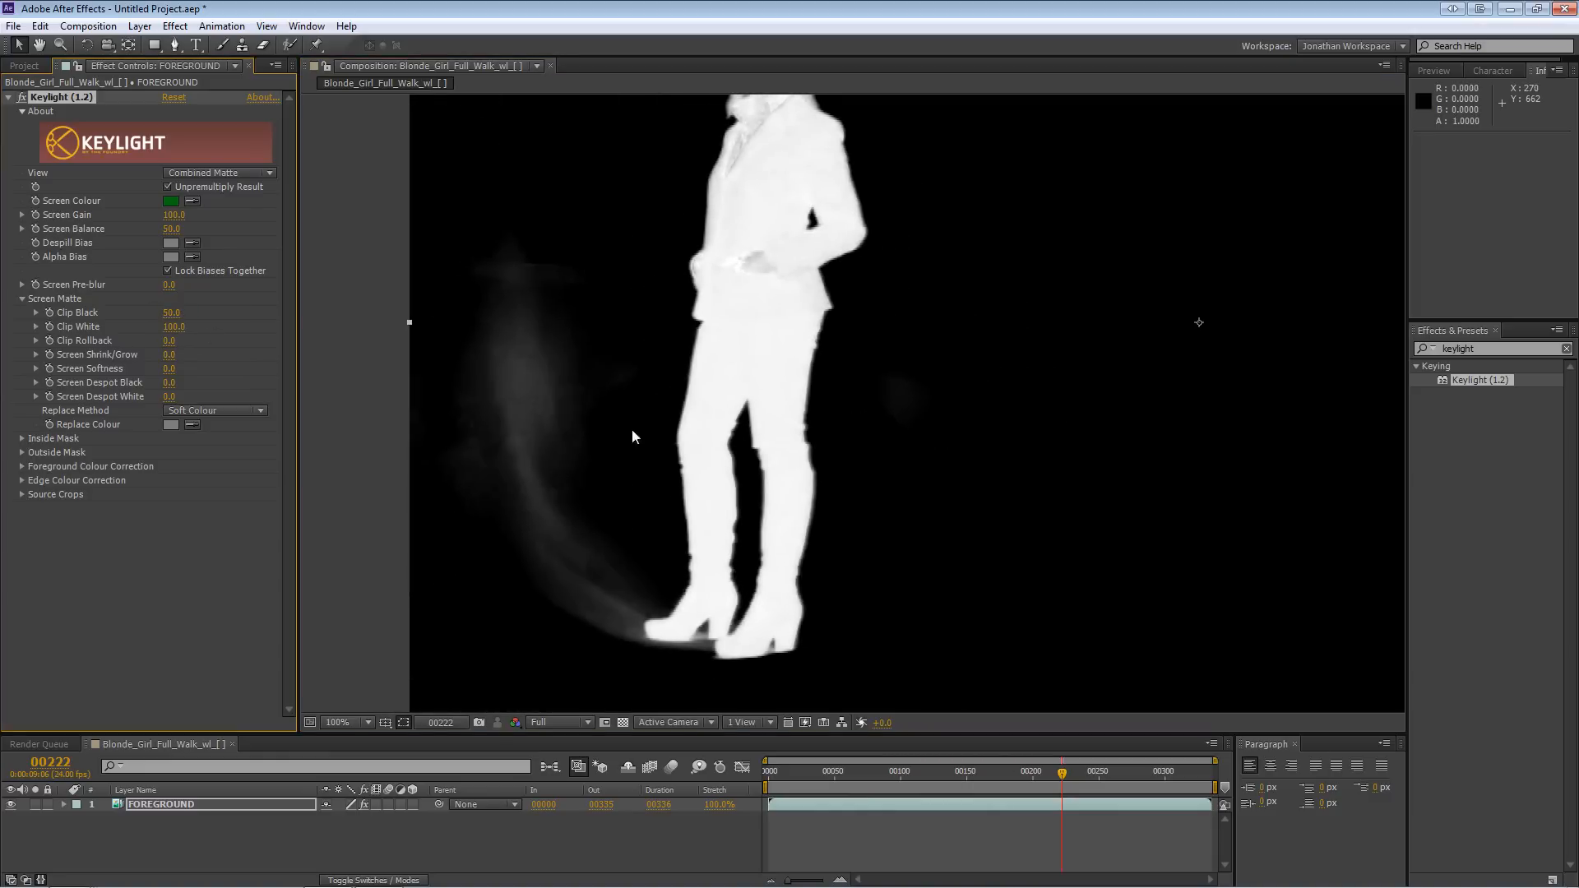
mouse_move(901, 541)
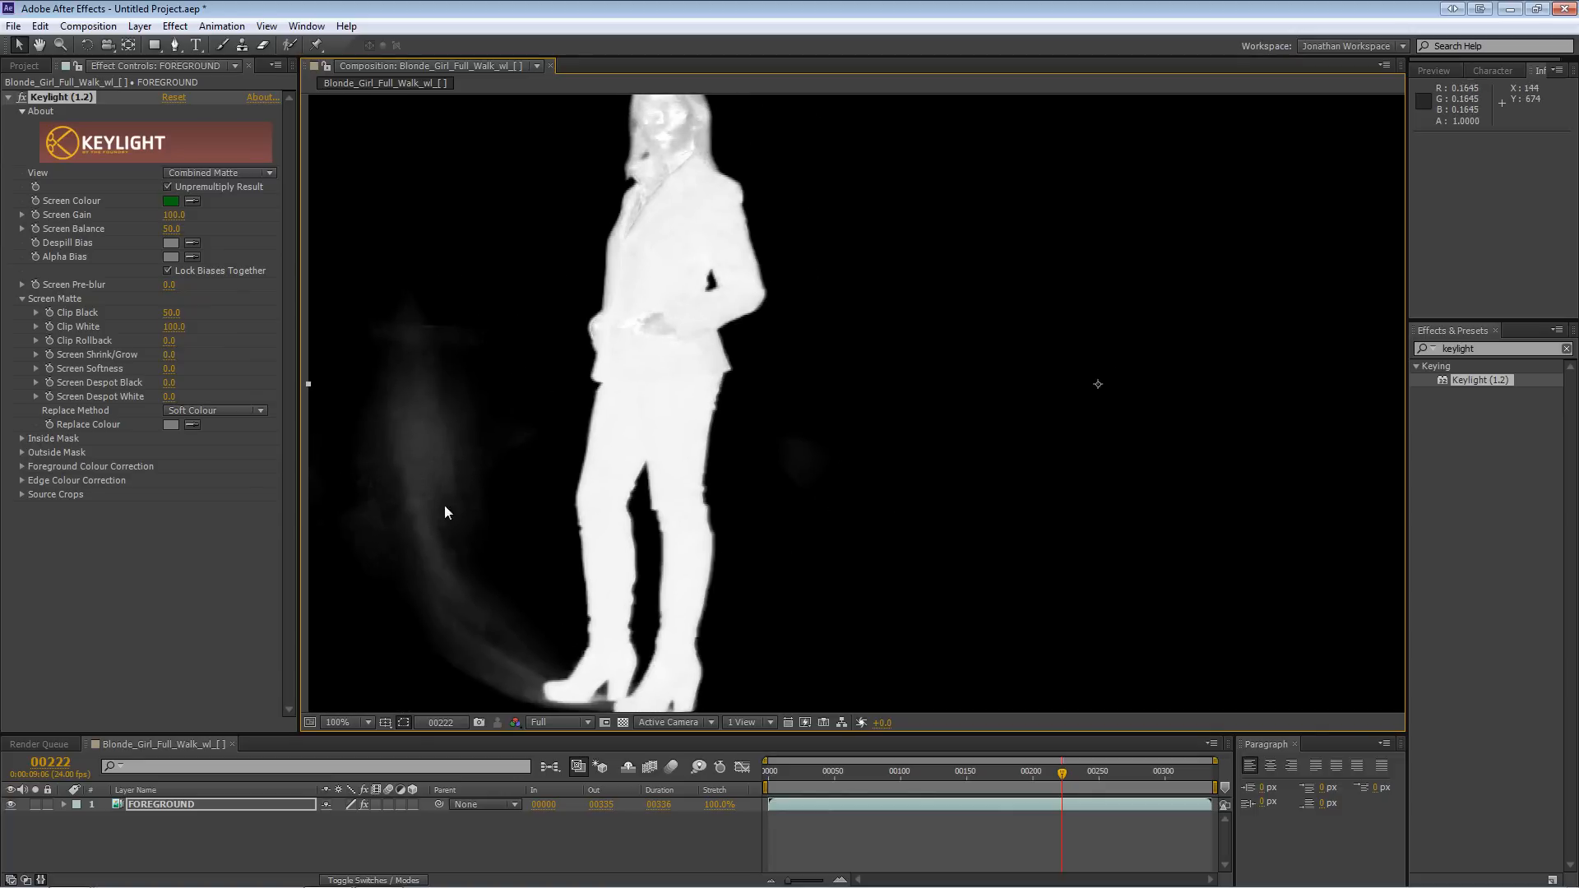
mouse_move(544, 466)
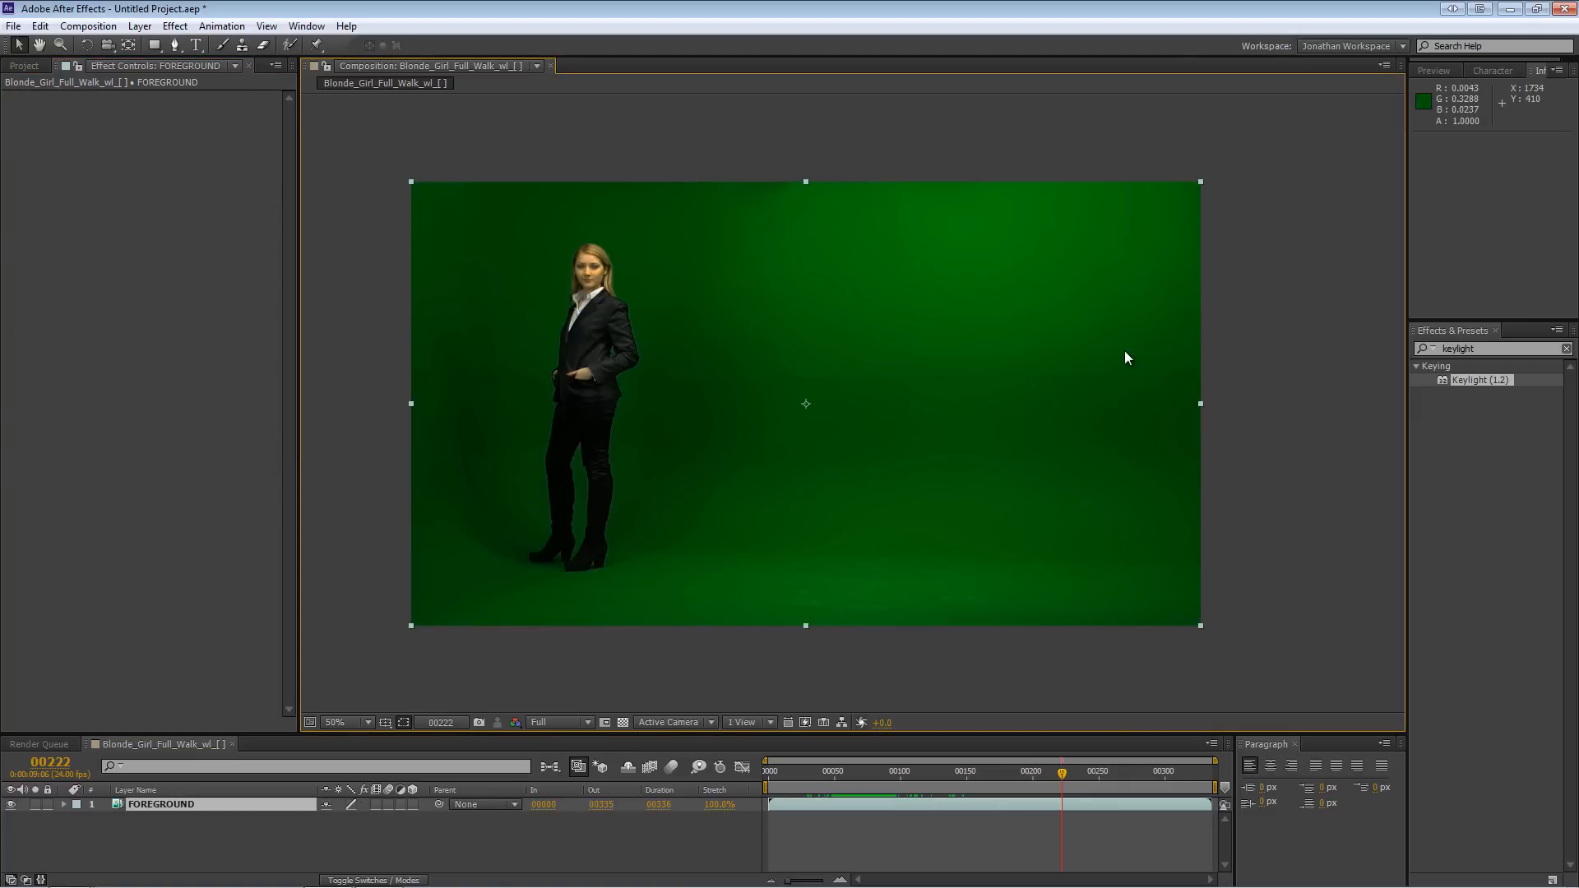
- Duplicate the FOREGROUND layer with Ctrl+D to create a BACKGROUND copy
triple_click(1485, 348)
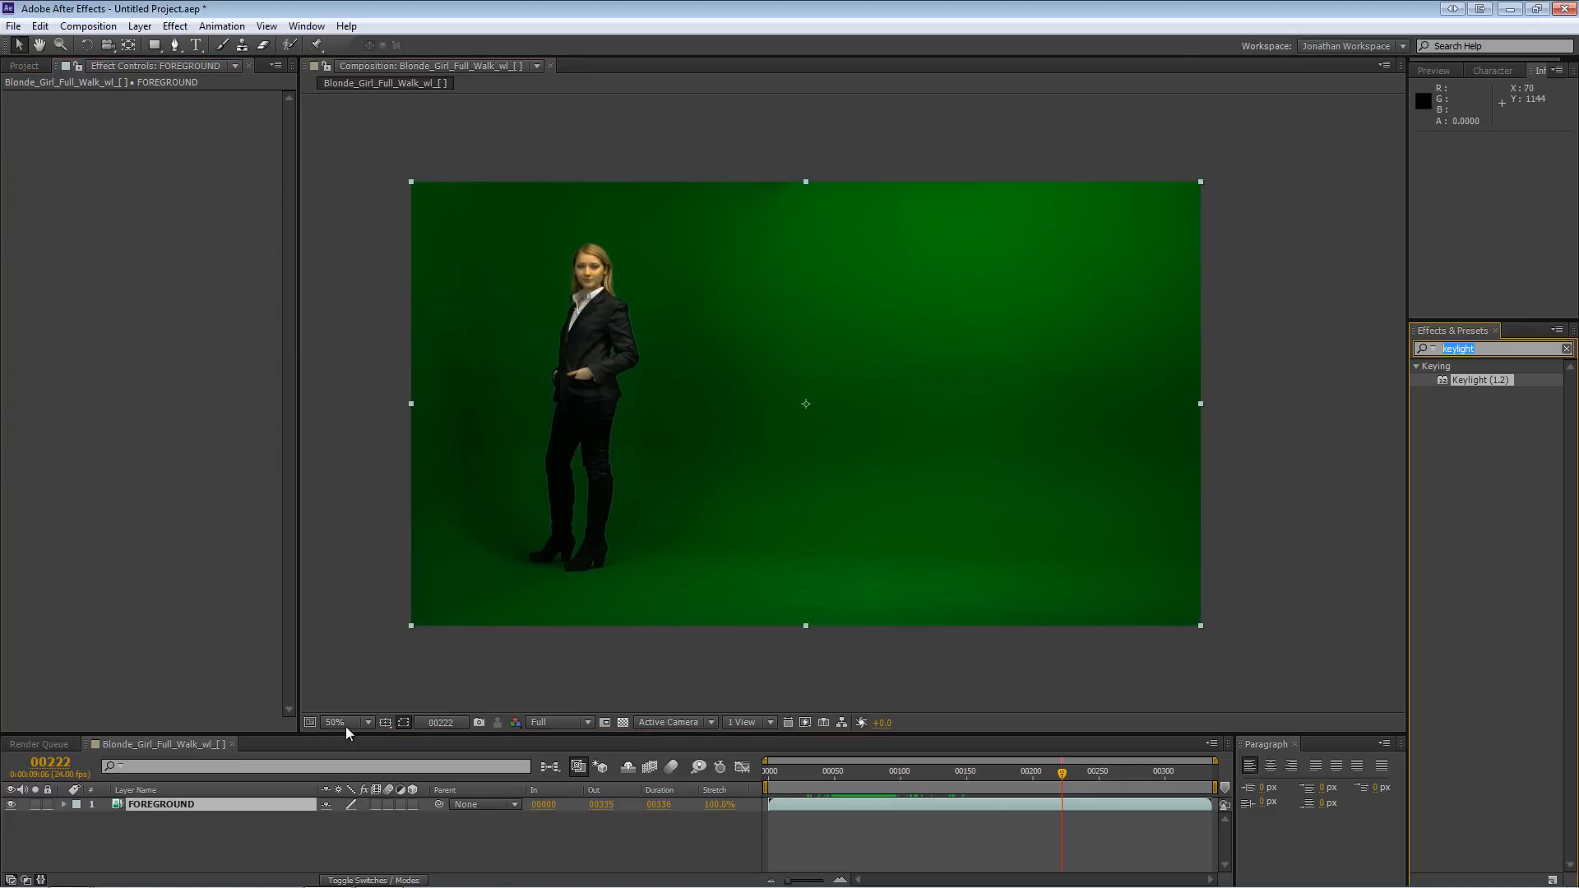
click(161, 804)
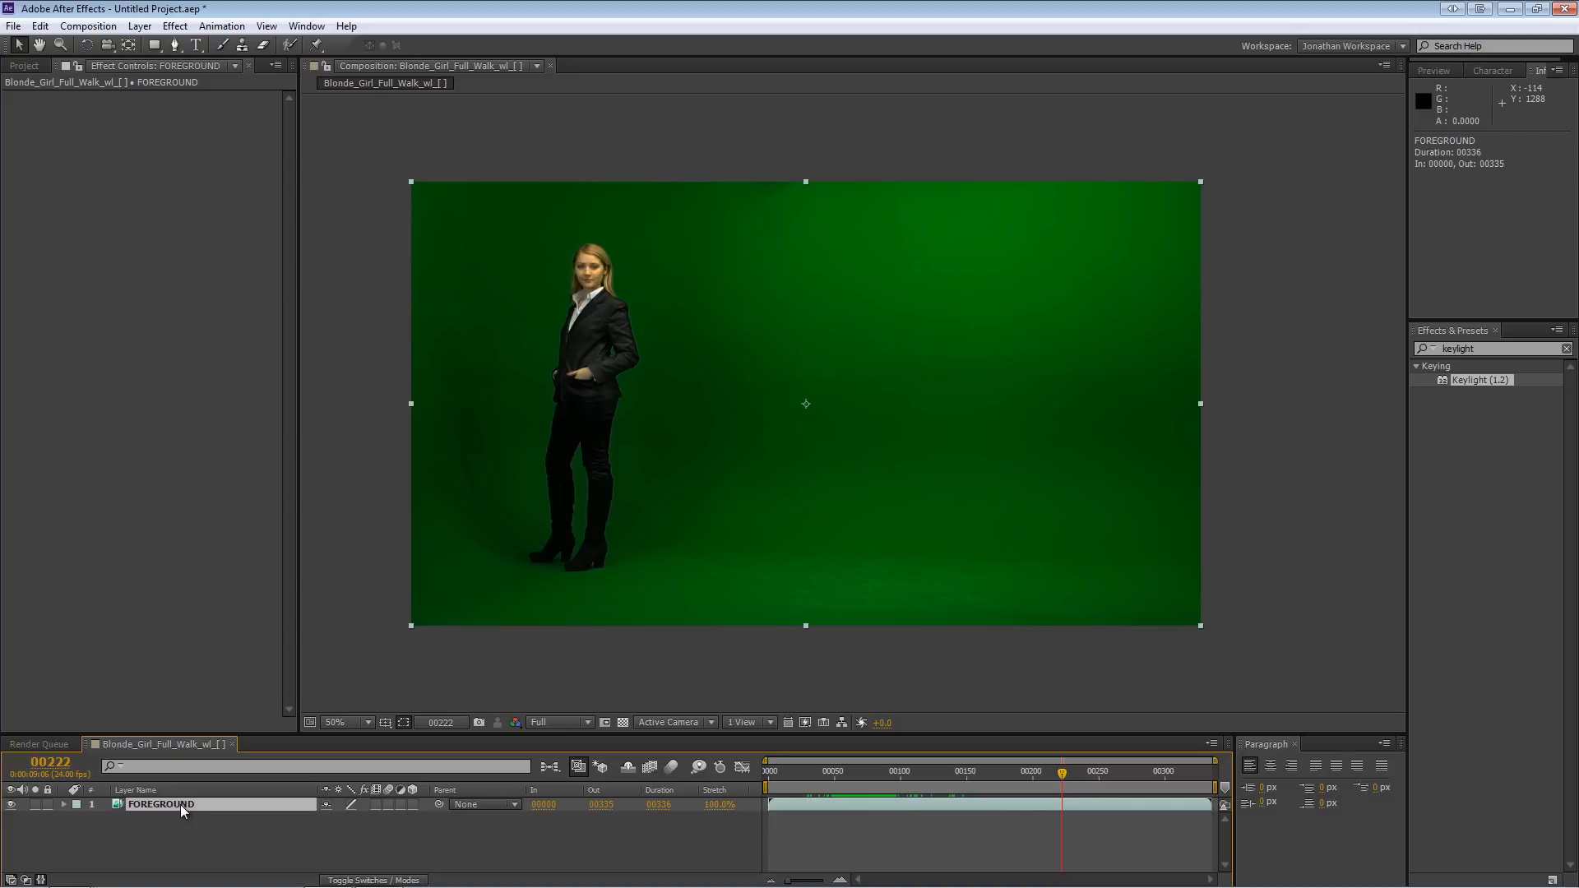
key(ctrl+d)
text(BACKGROUND)
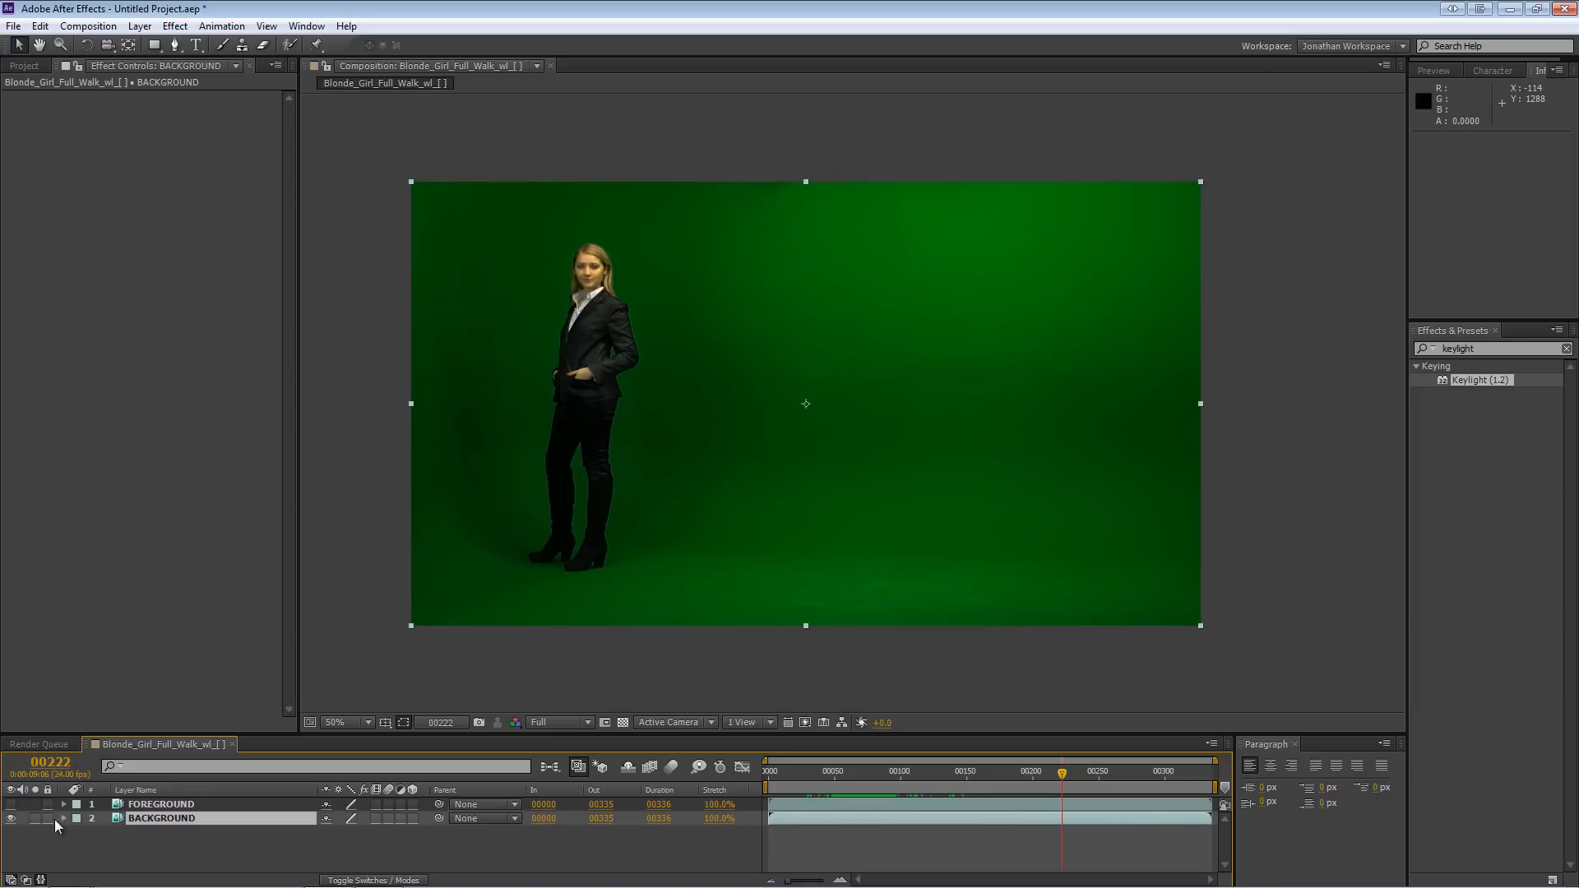
mouse_move(1062, 777)
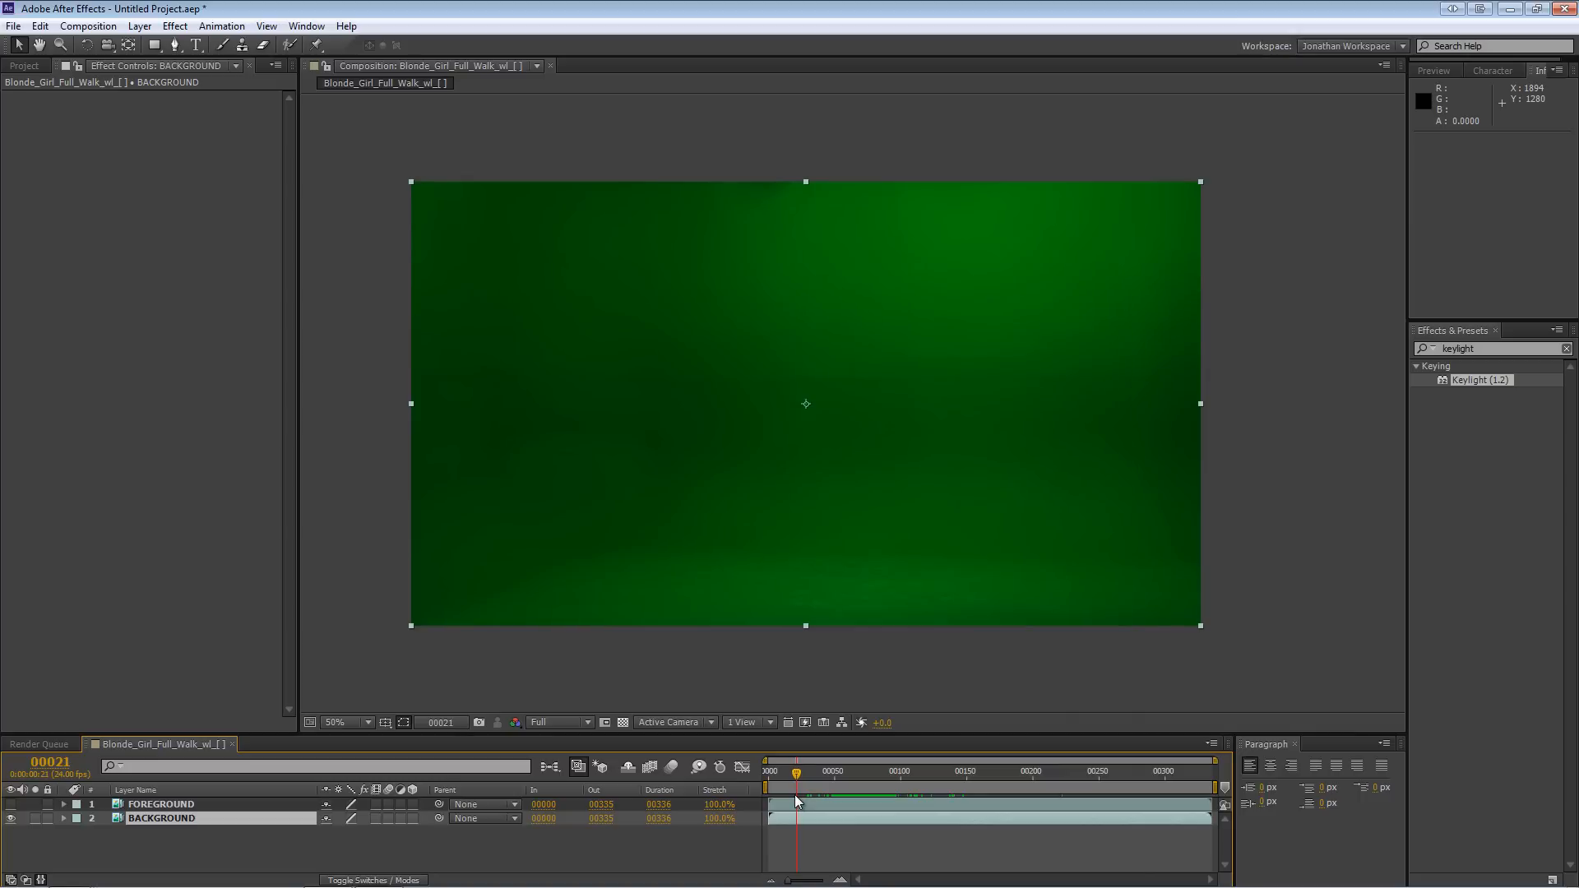
mouse_move(1179, 424)
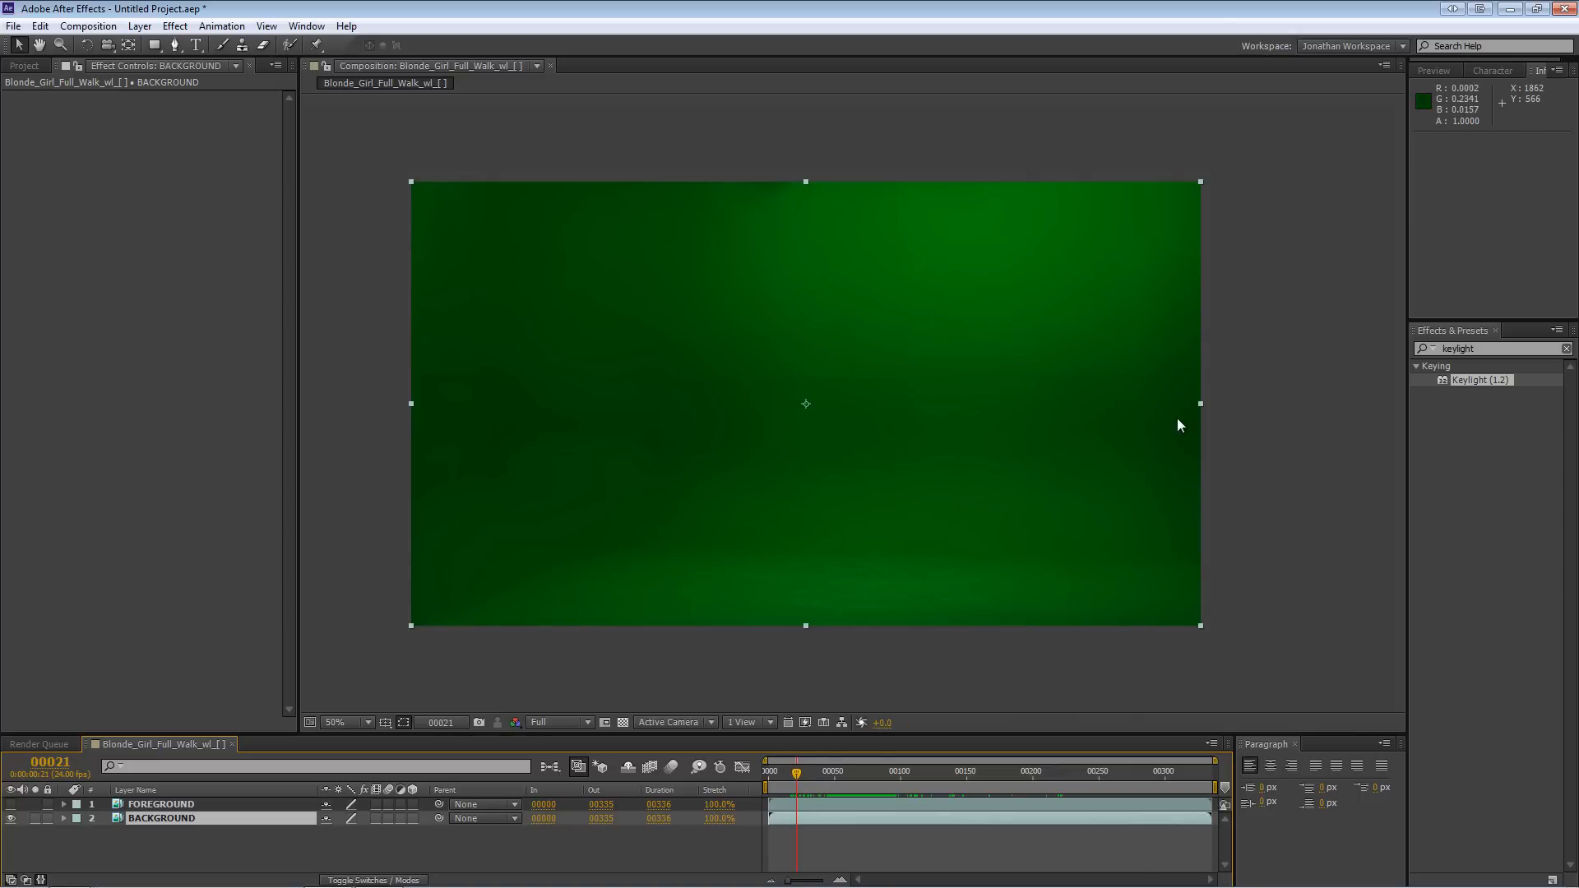
- Freeze the BACKGROUND layer on frame 7, an empty green-screen plate
click(780, 772)
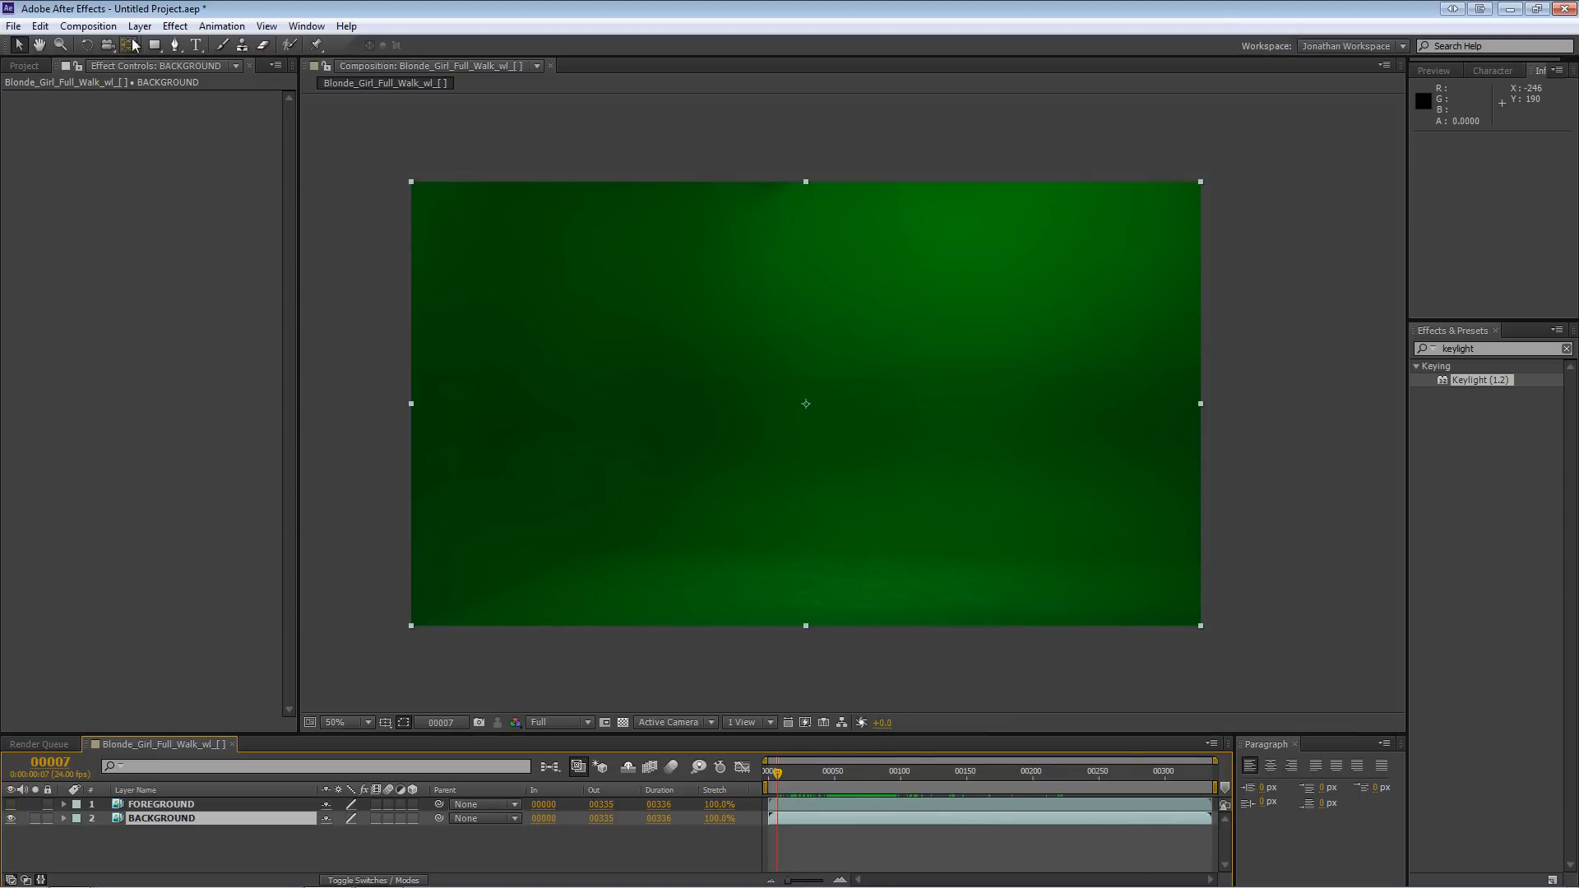
click(139, 26)
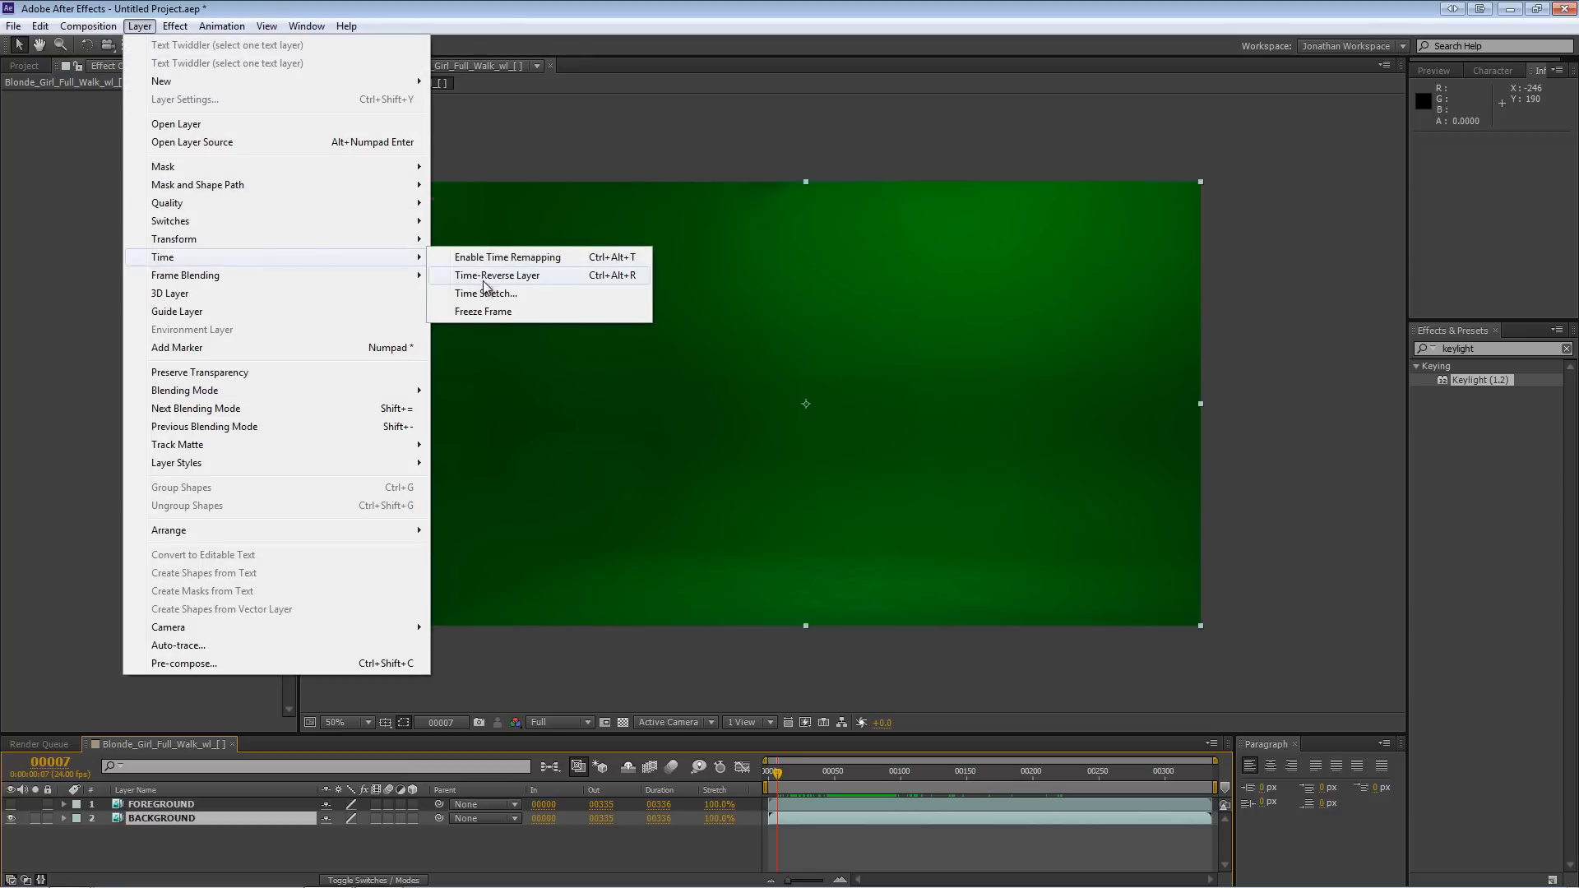
click(508, 256)
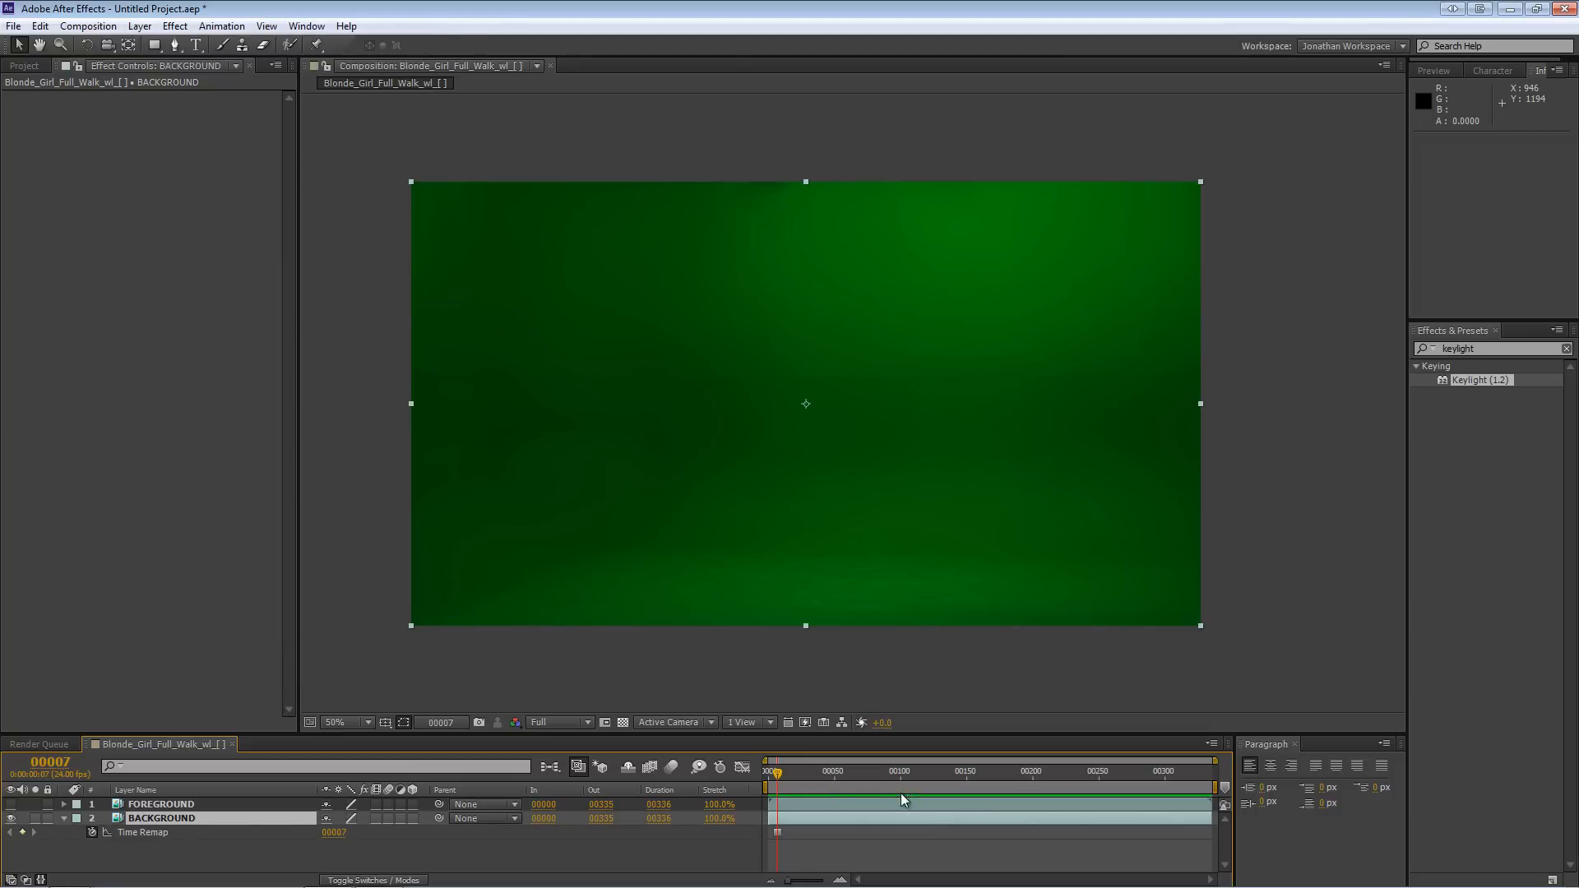
click(744, 771)
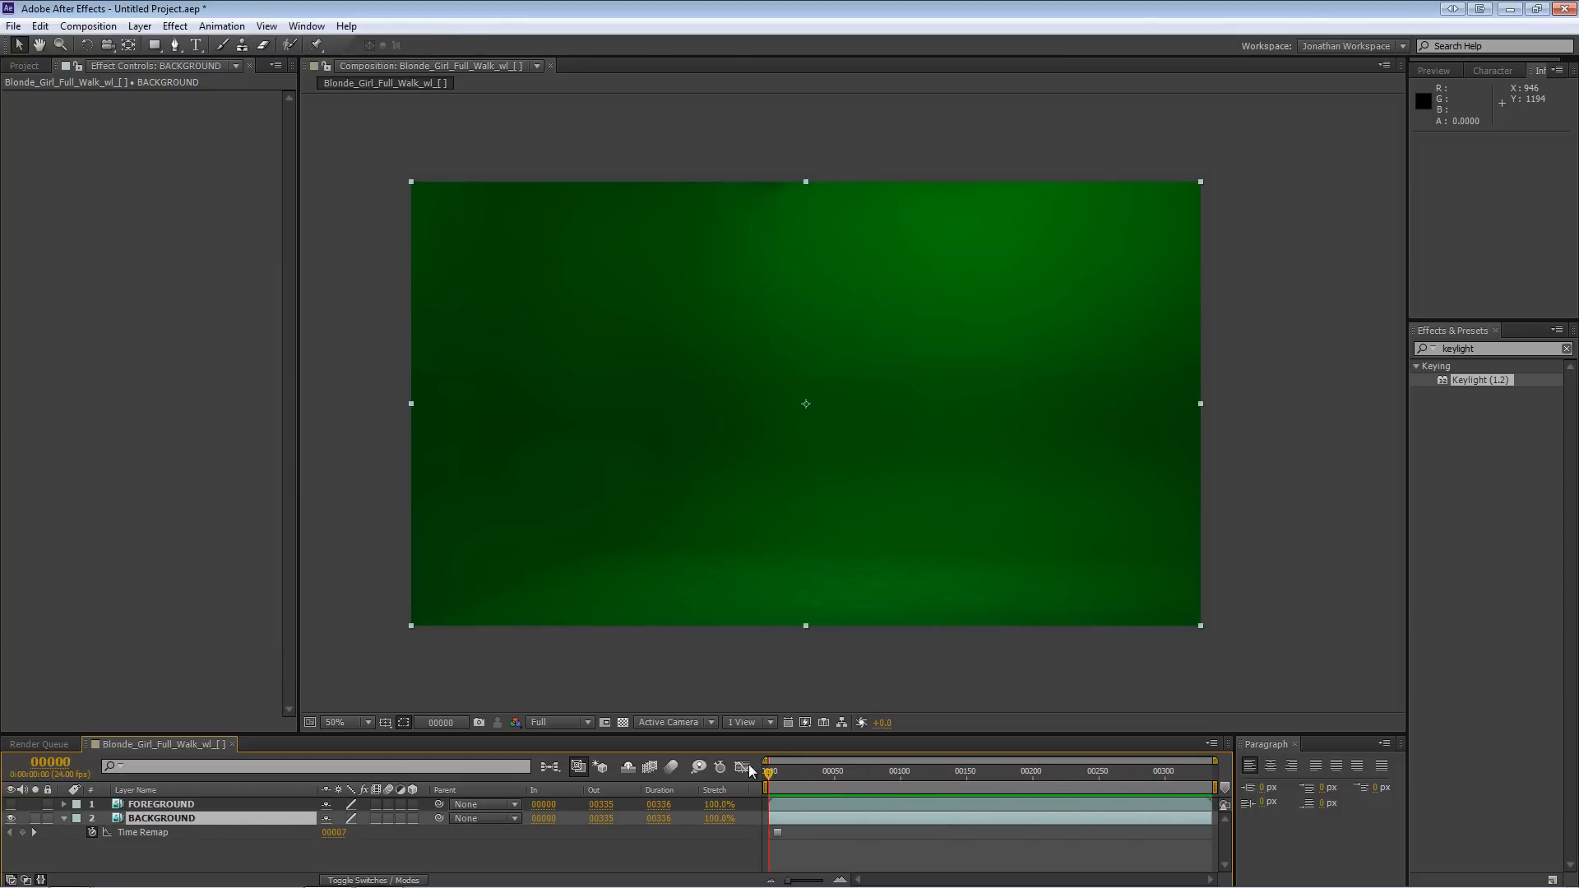
mouse_move(972, 339)
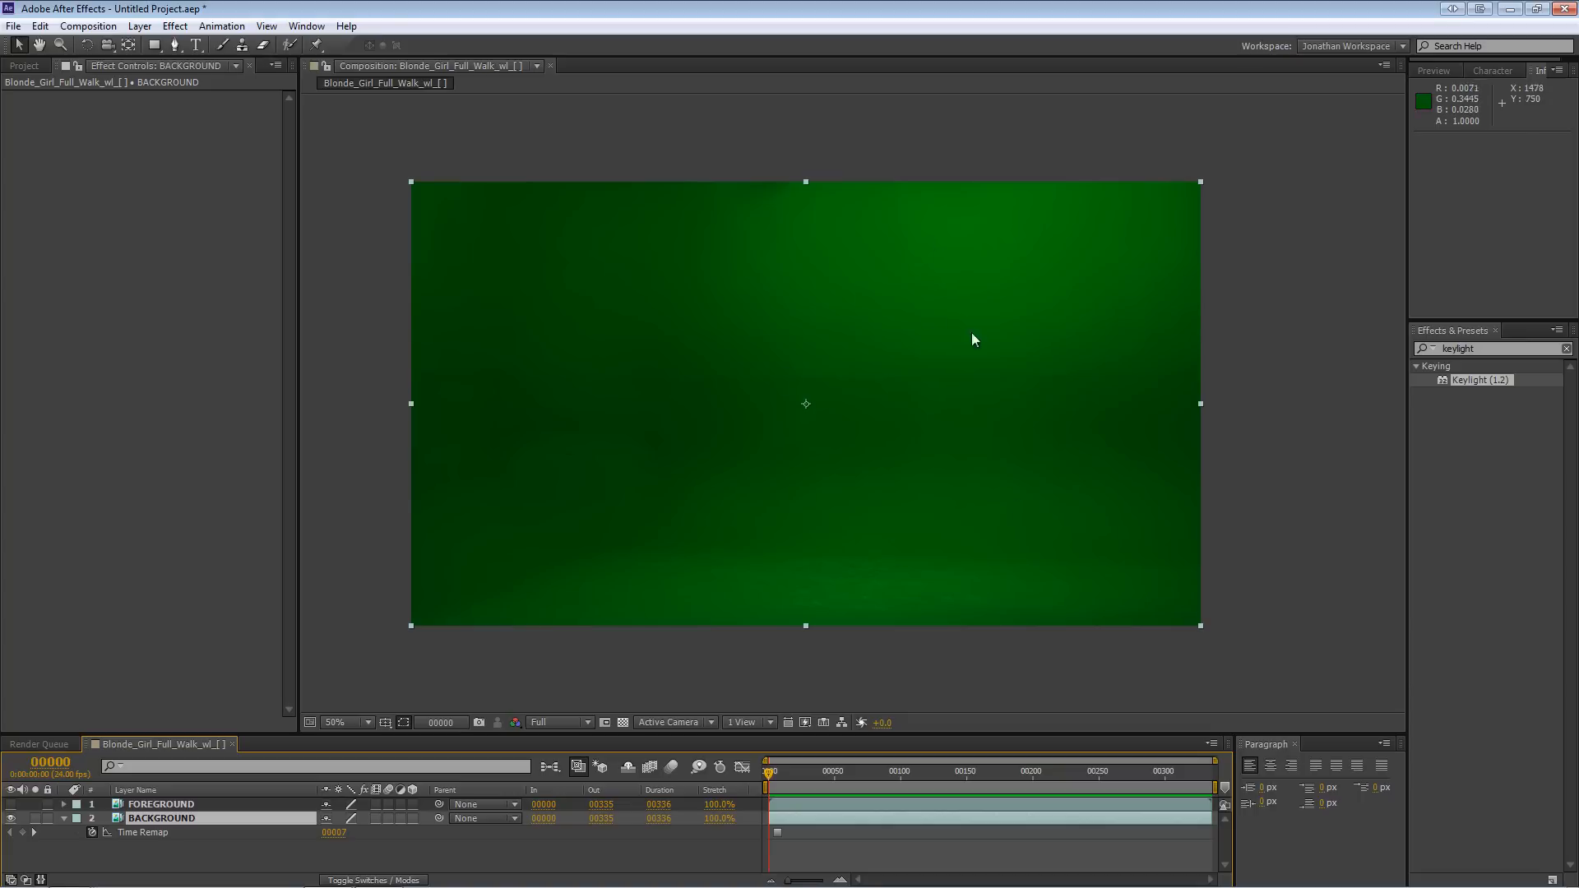
mouse_move(355, 673)
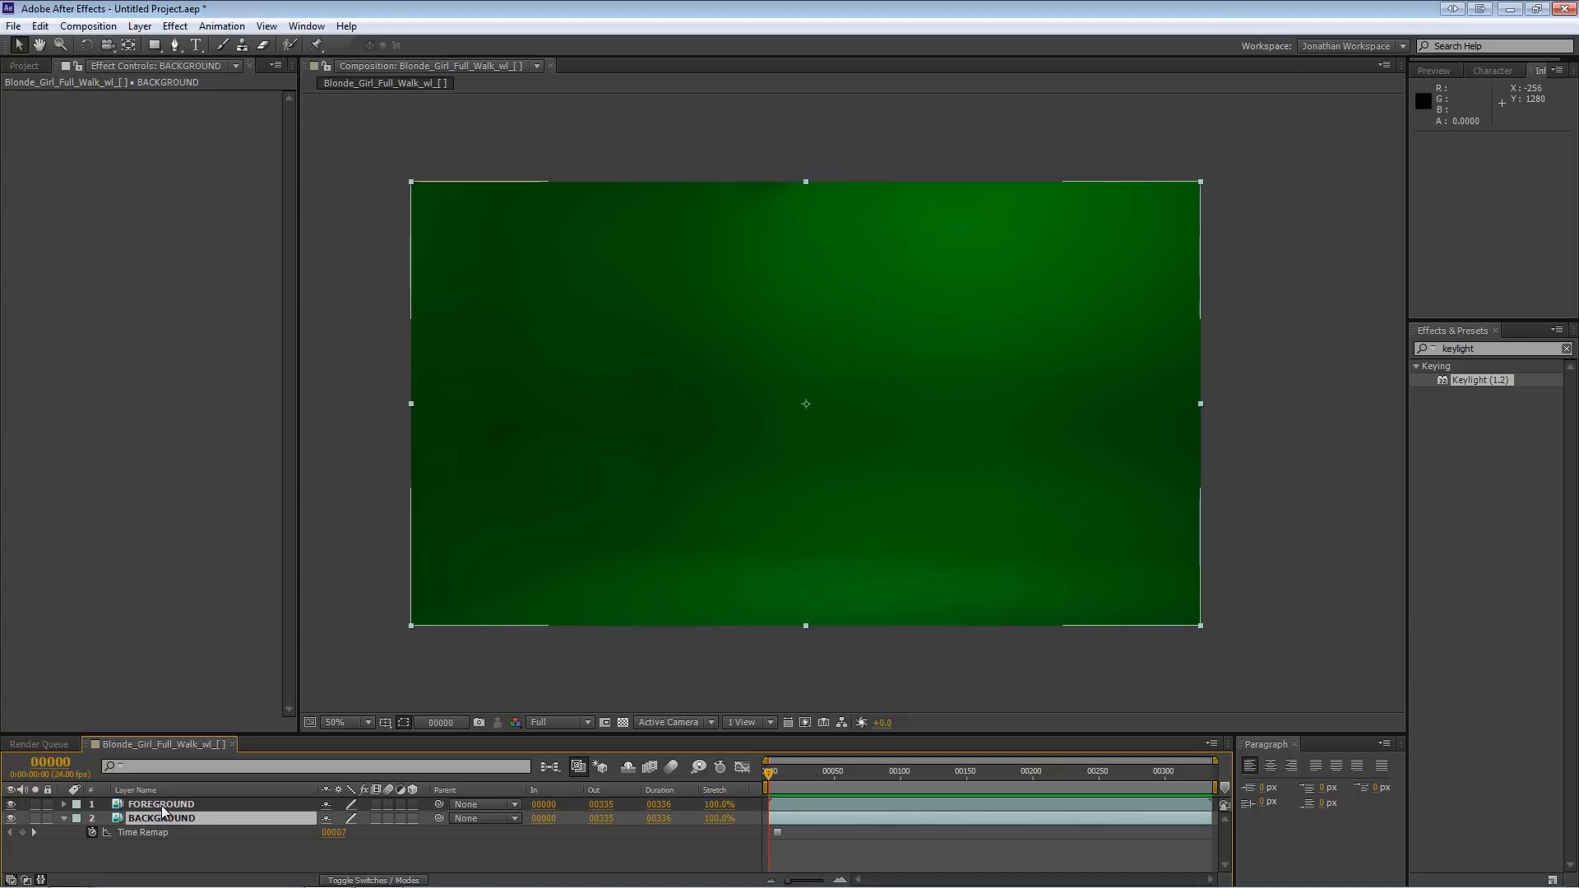
- Apply Screen Equalizer to FOREGROUND with BACKGROUND as Clean Plate and Lock Sample Color on
click(162, 803)
text(equa)
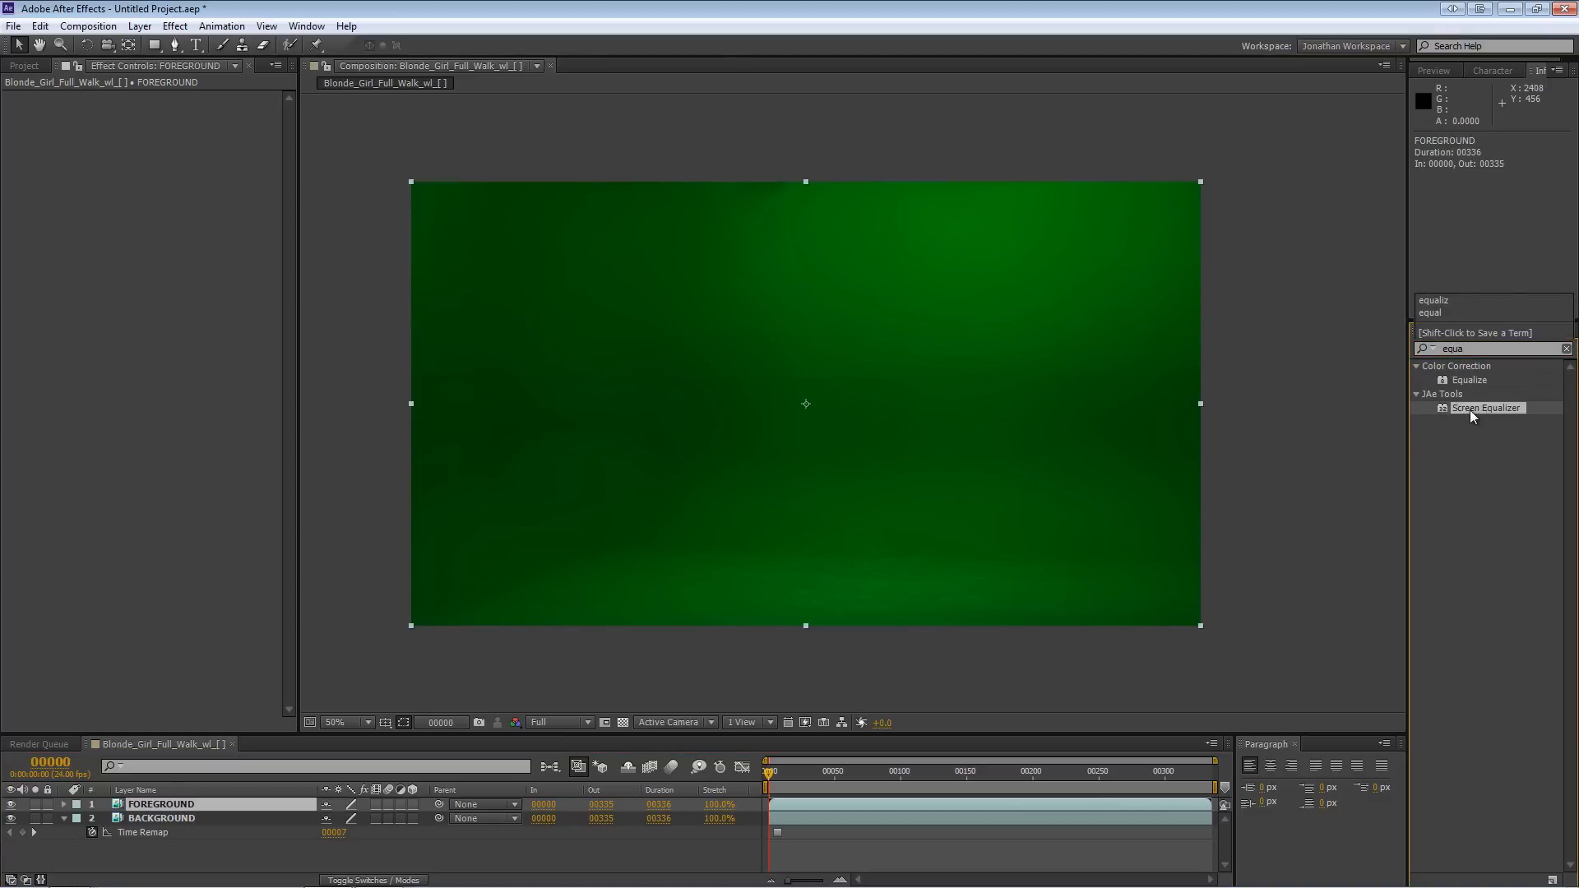
double_click(1486, 408)
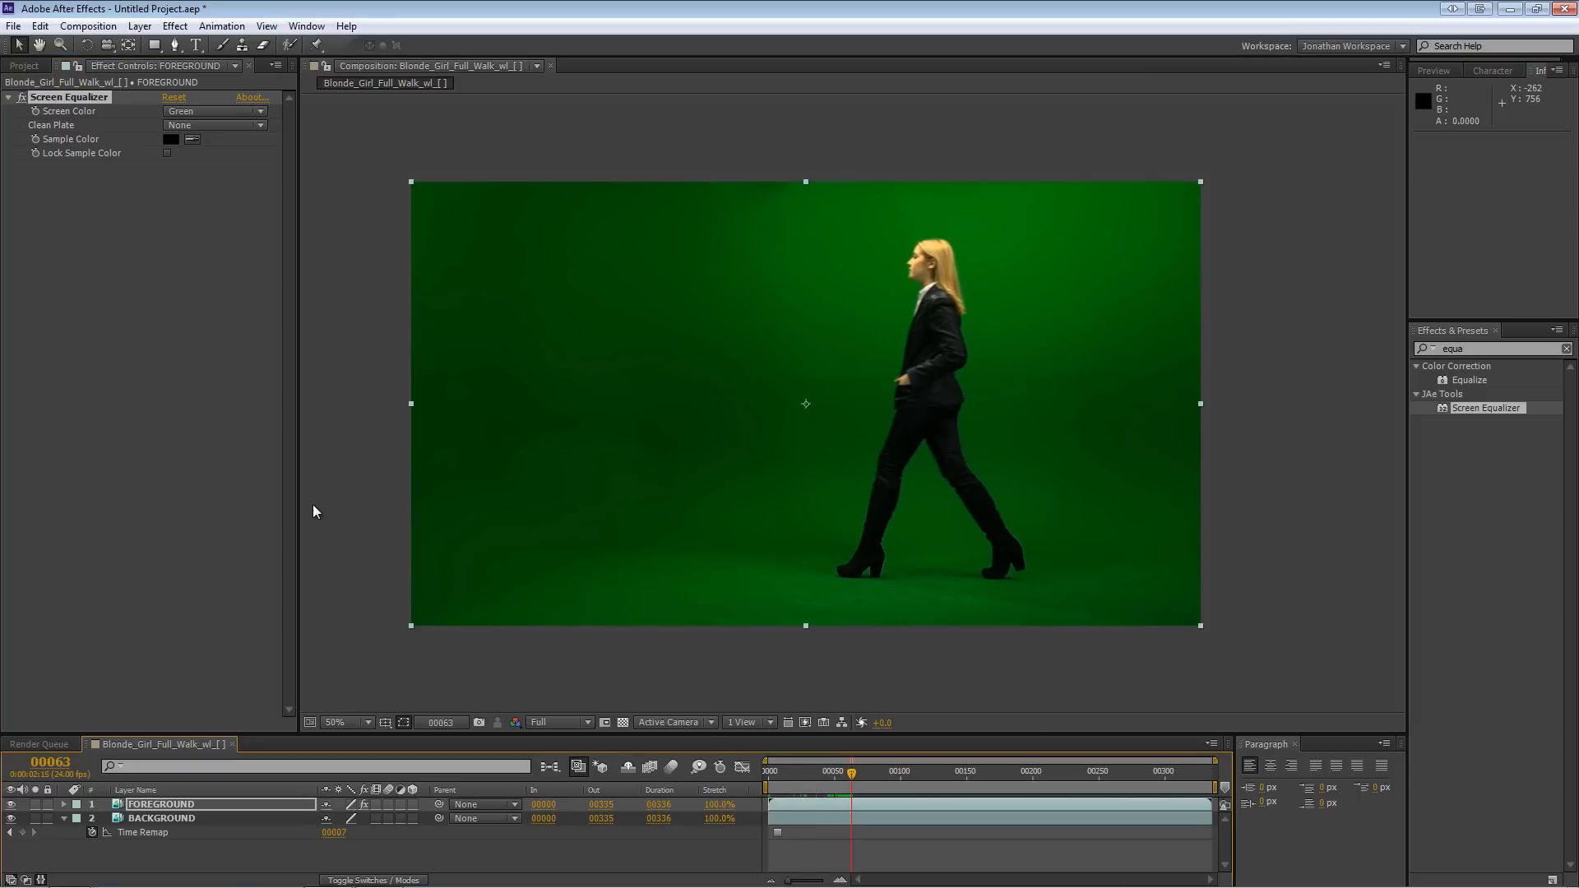
mouse_move(220, 134)
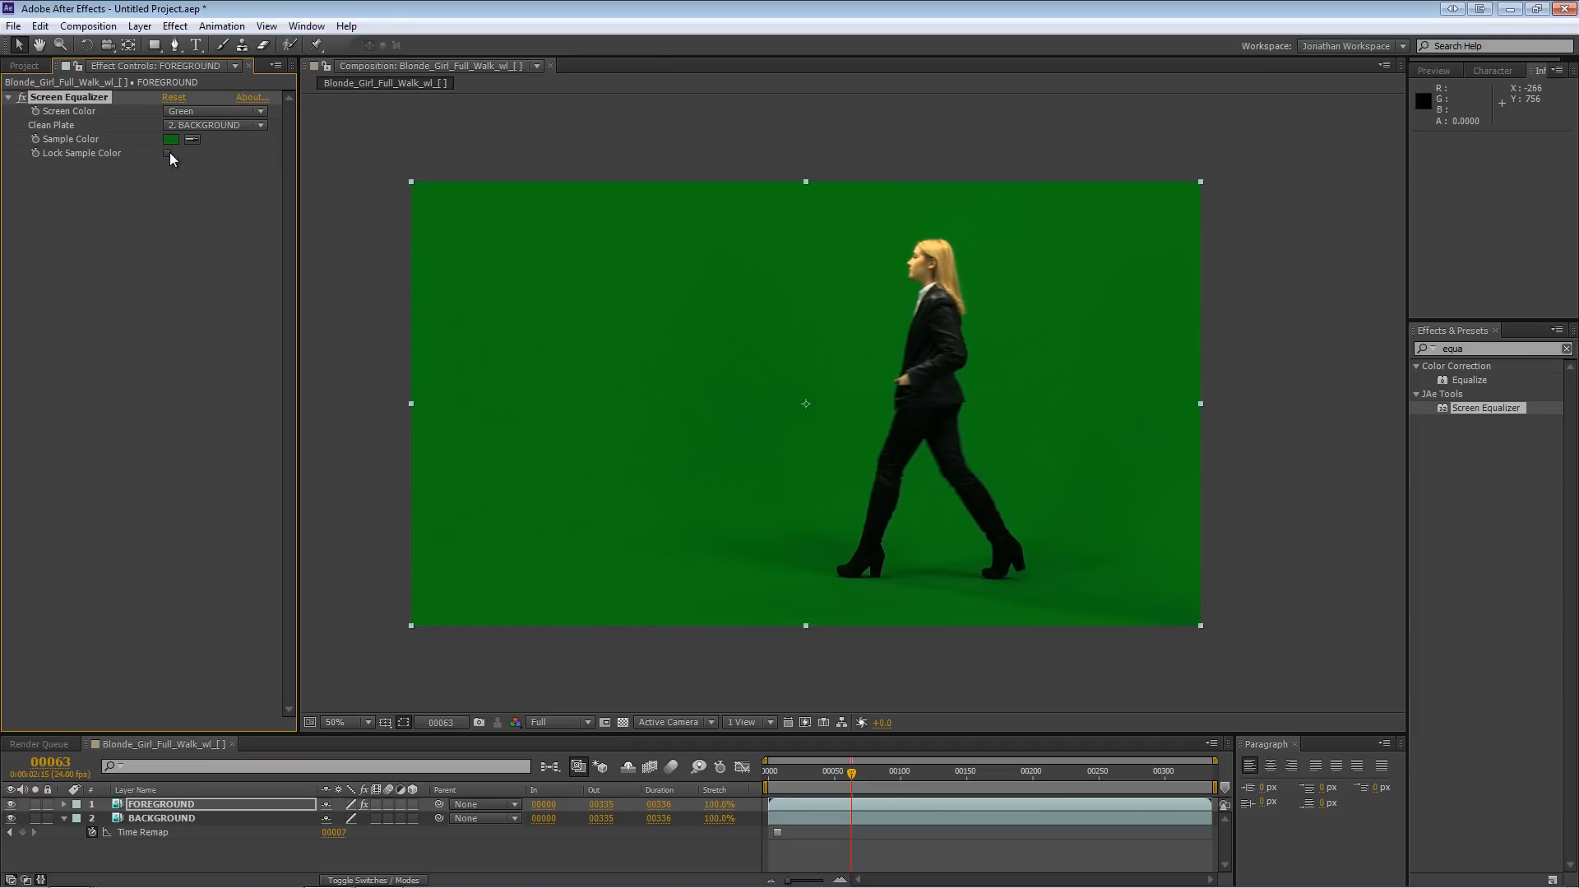
click(166, 152)
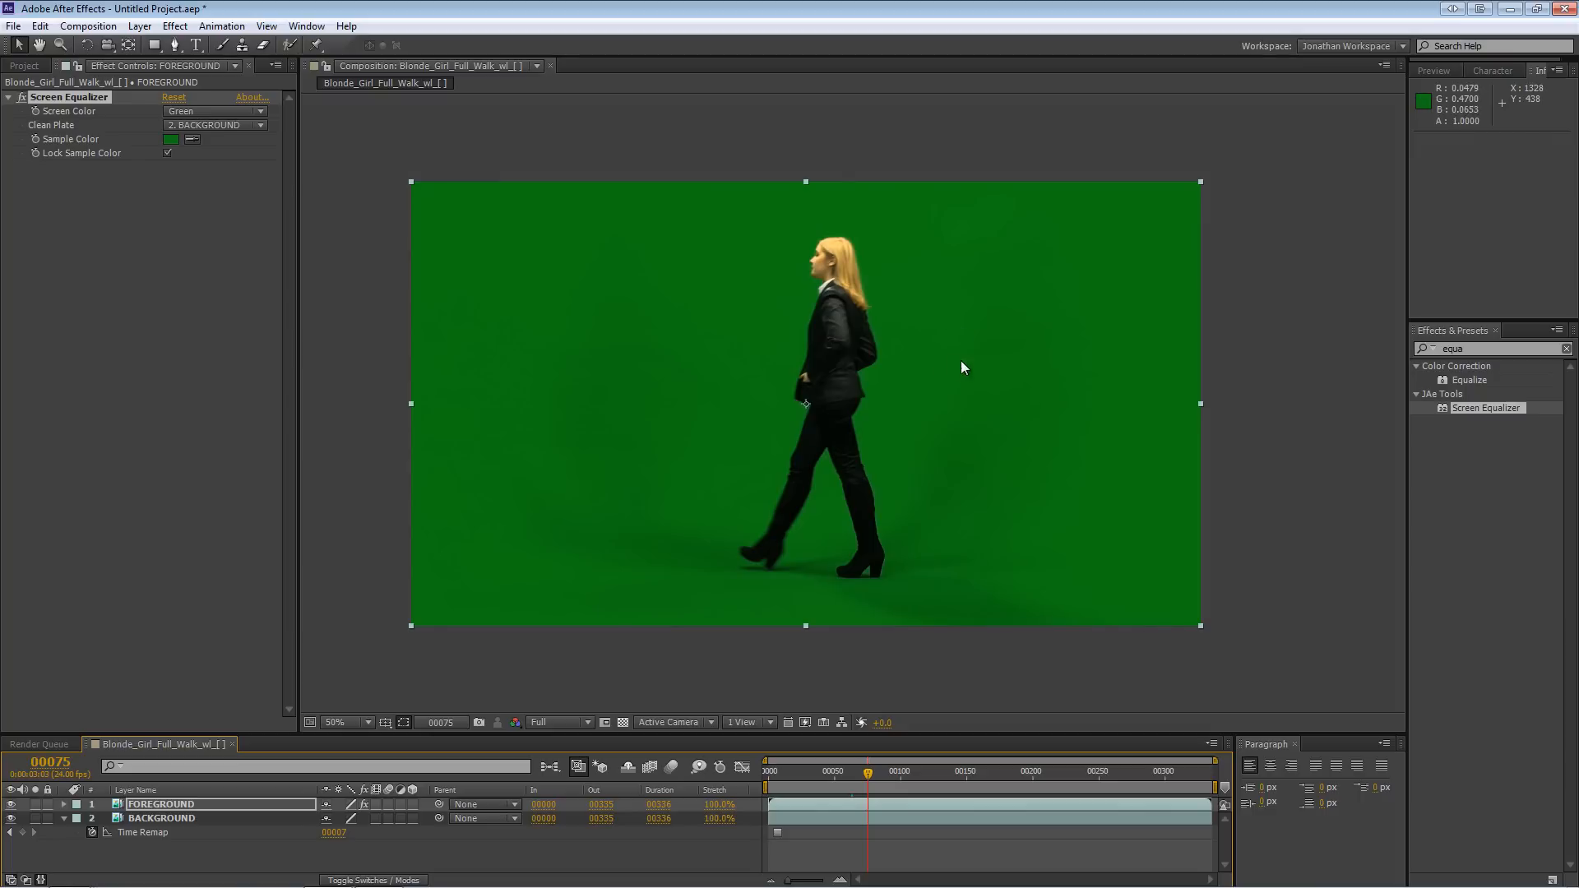
mouse_move(626, 263)
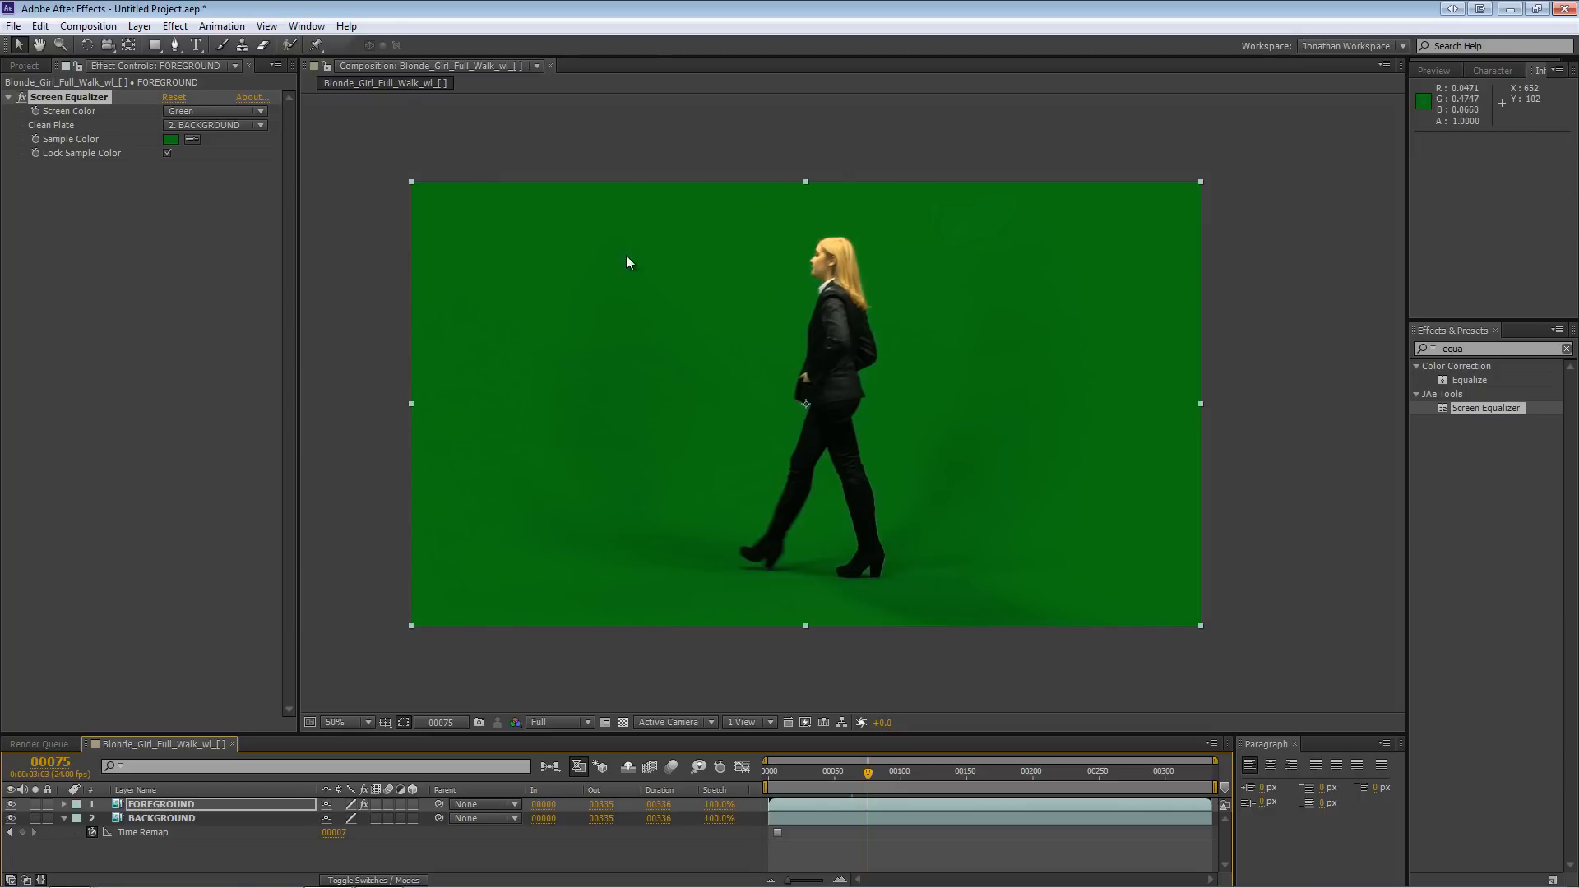
mouse_move(1015, 548)
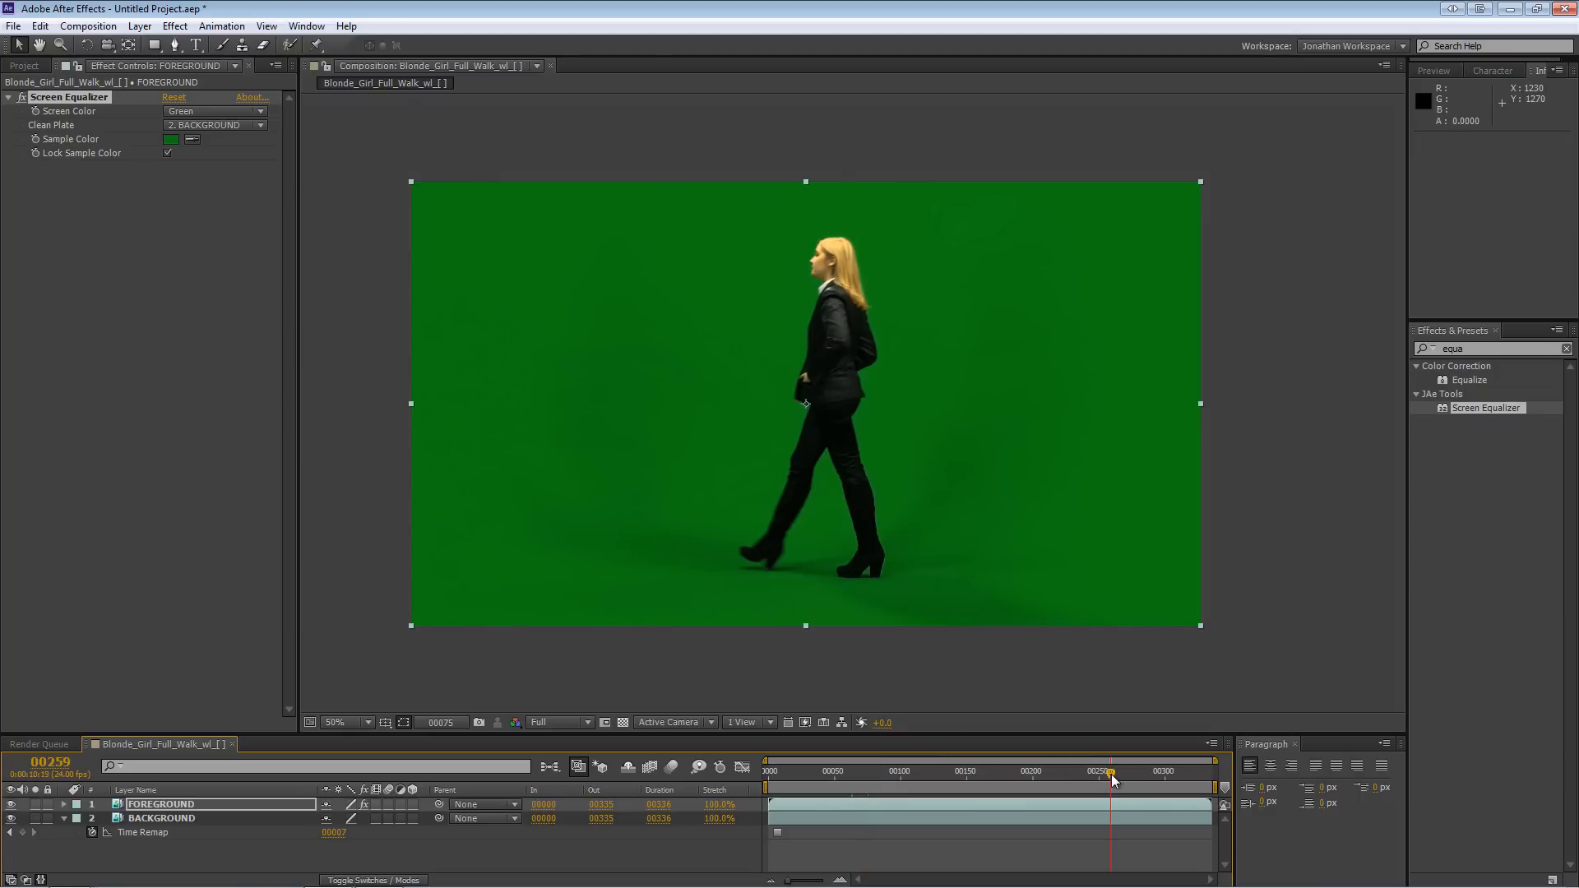
click(1108, 773)
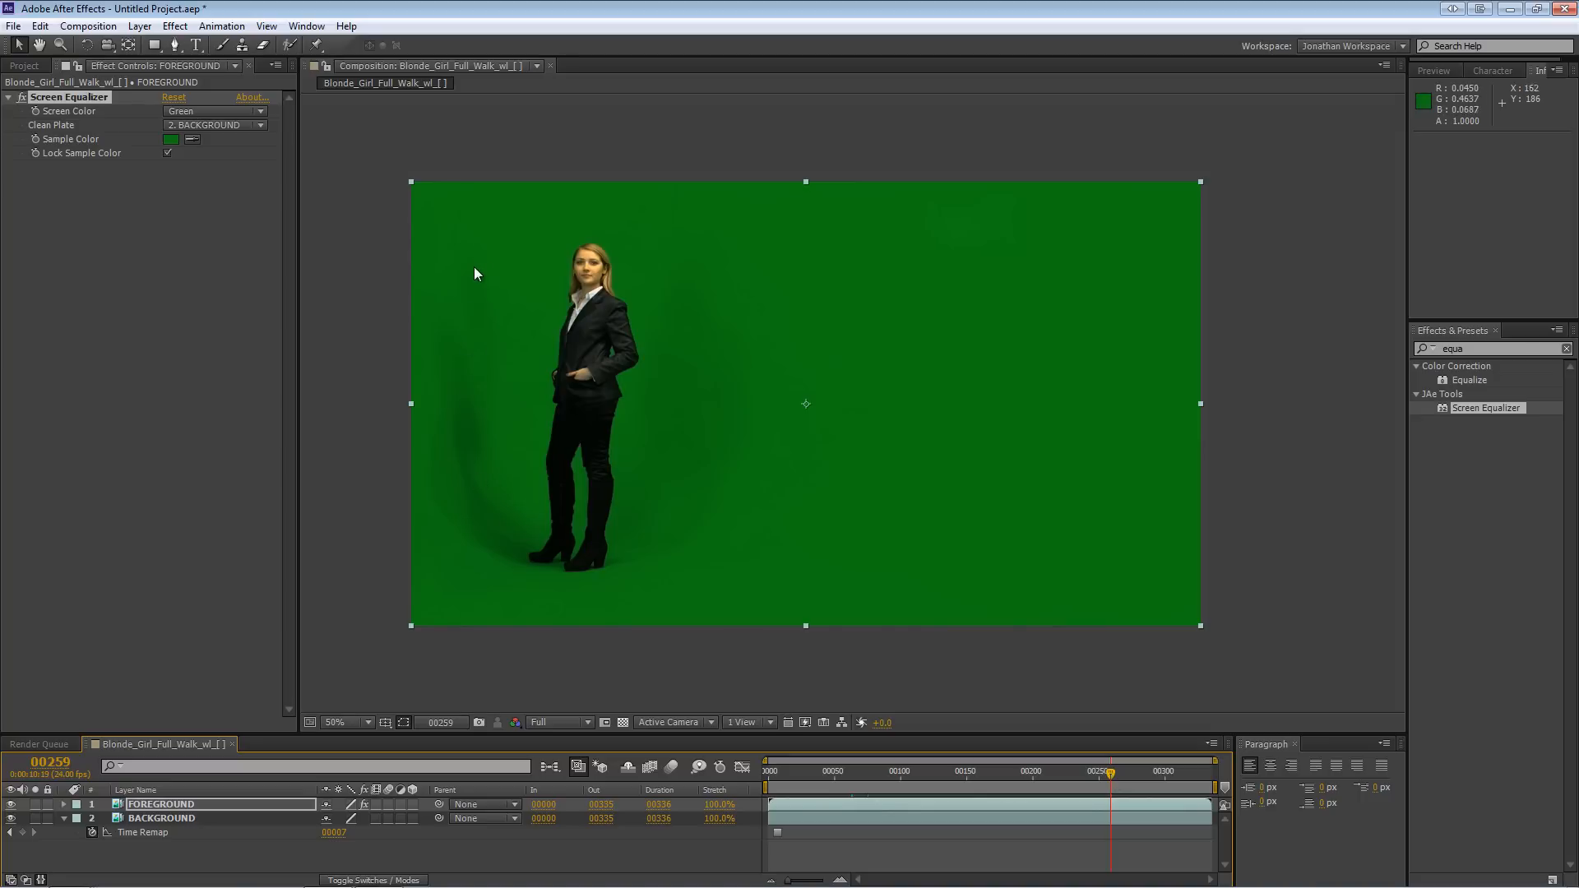
mouse_move(652, 575)
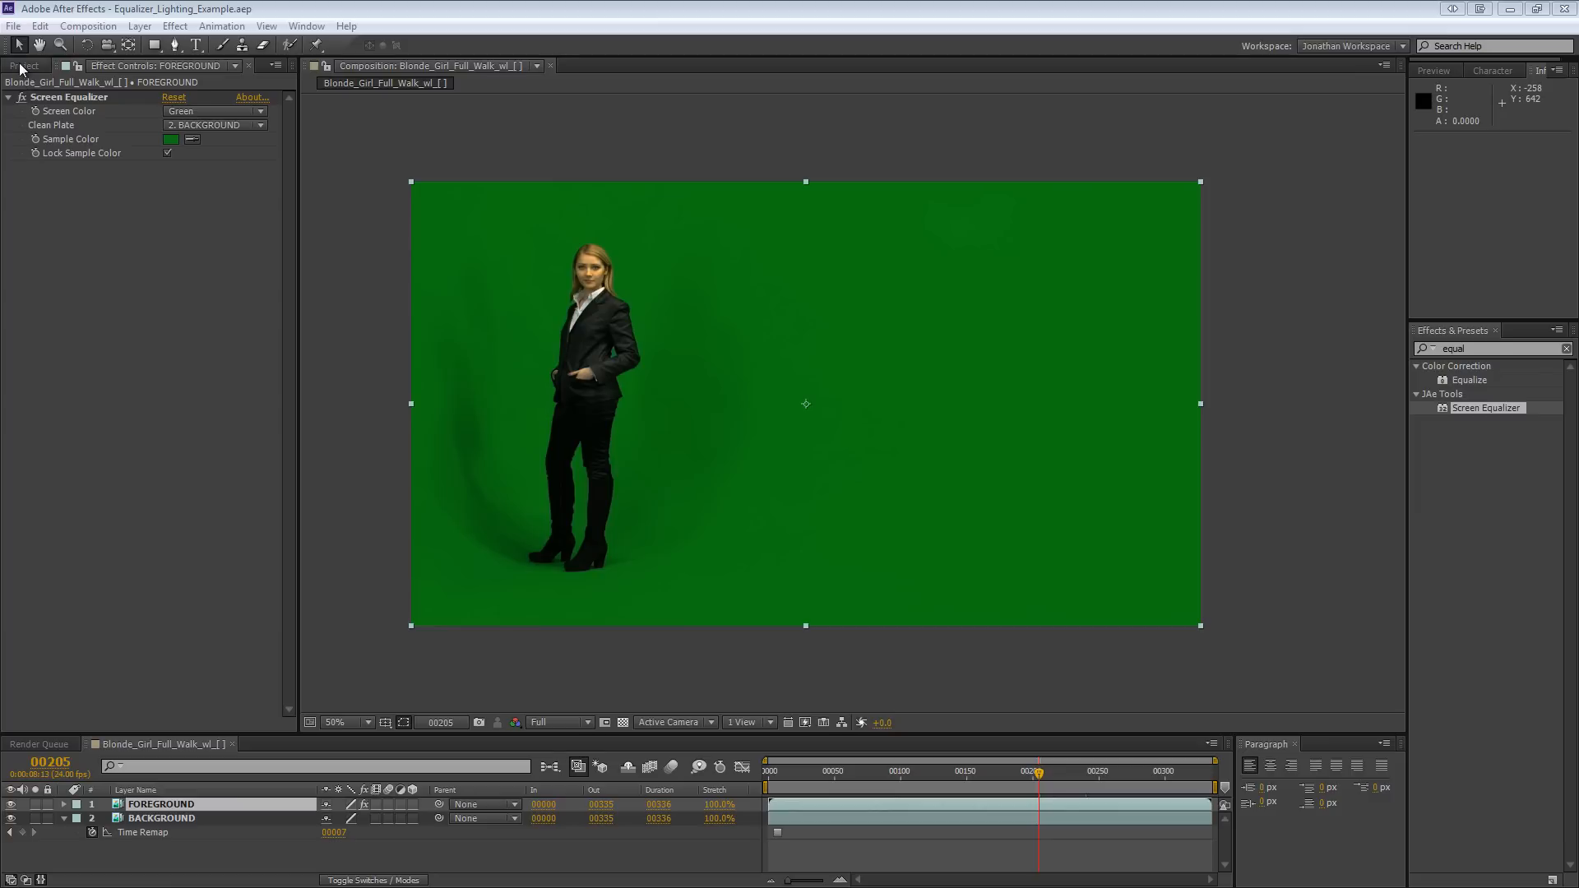
- Rename the original comp to Equalized and nest it in a new comp named 'main comp'
click(22, 66)
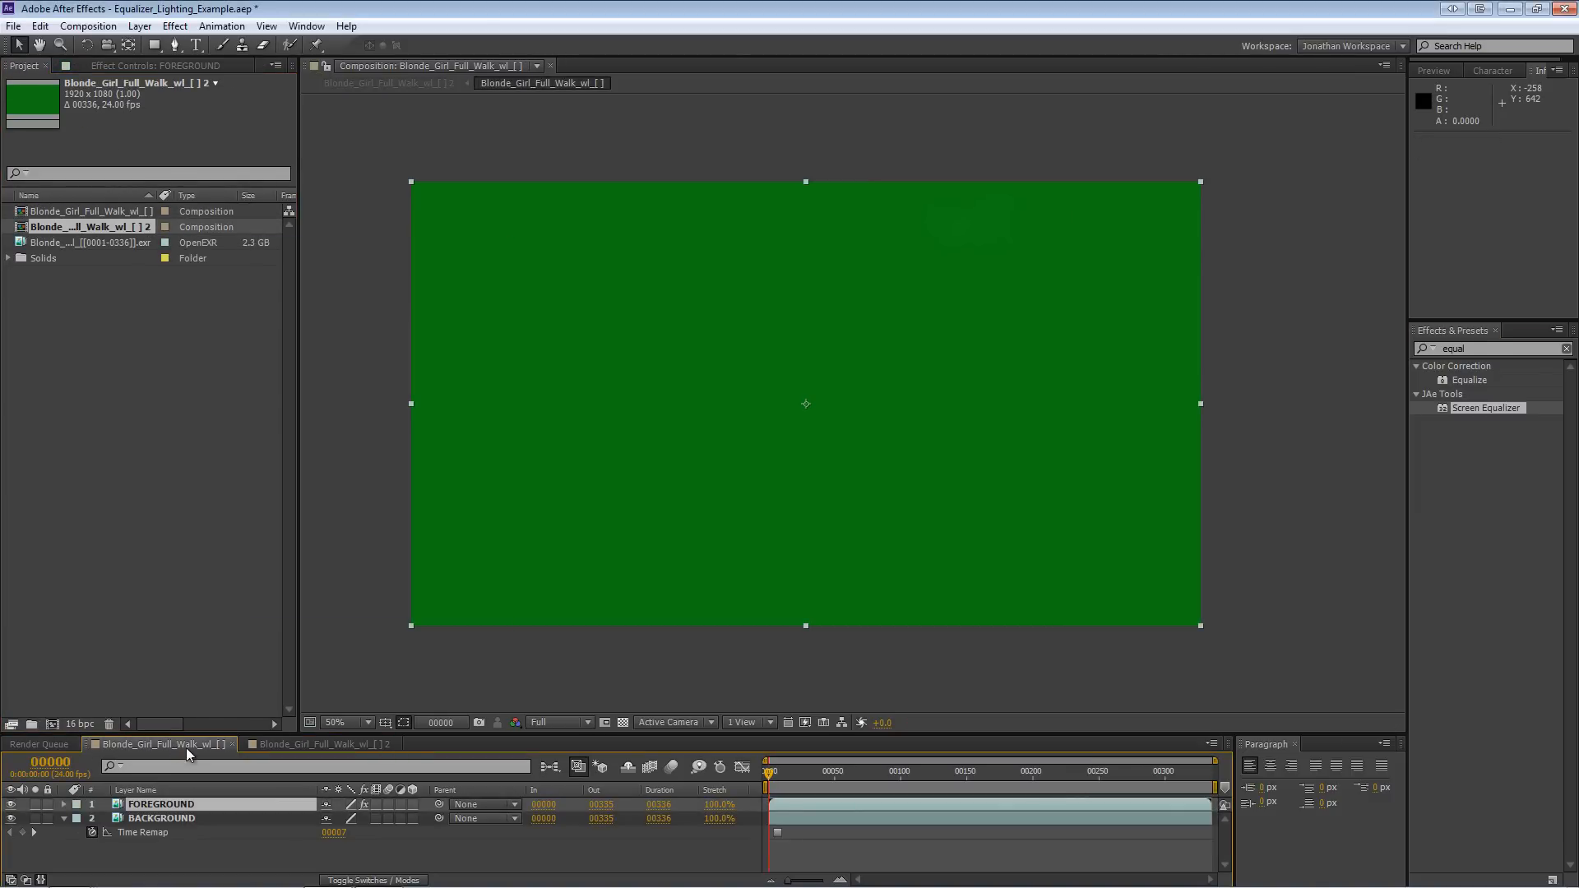
click(86, 26)
text(Equalized)
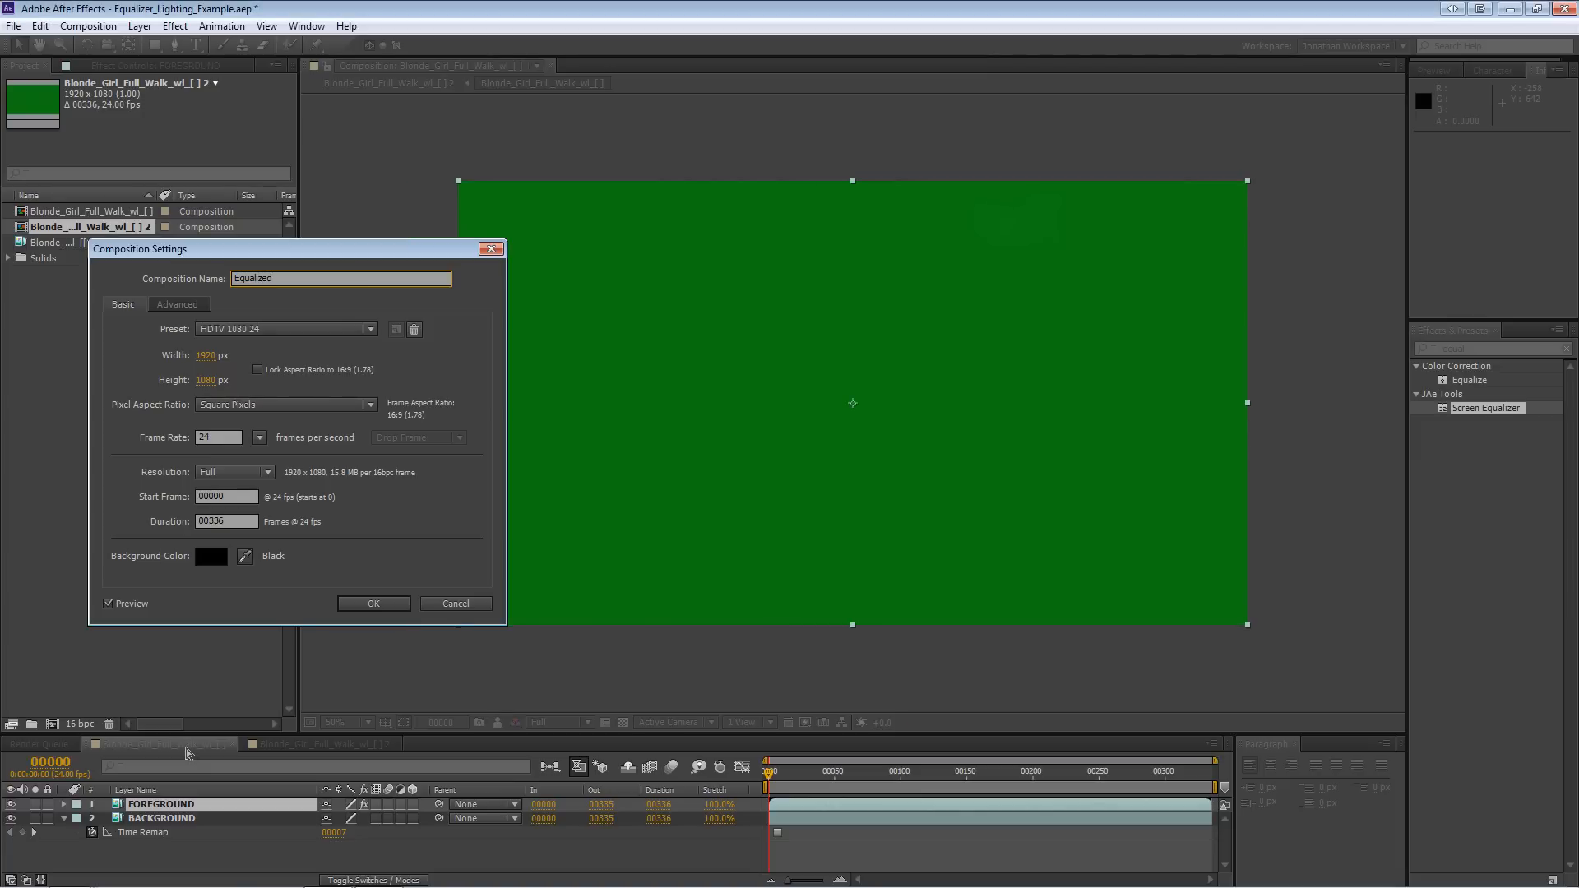
click(372, 603)
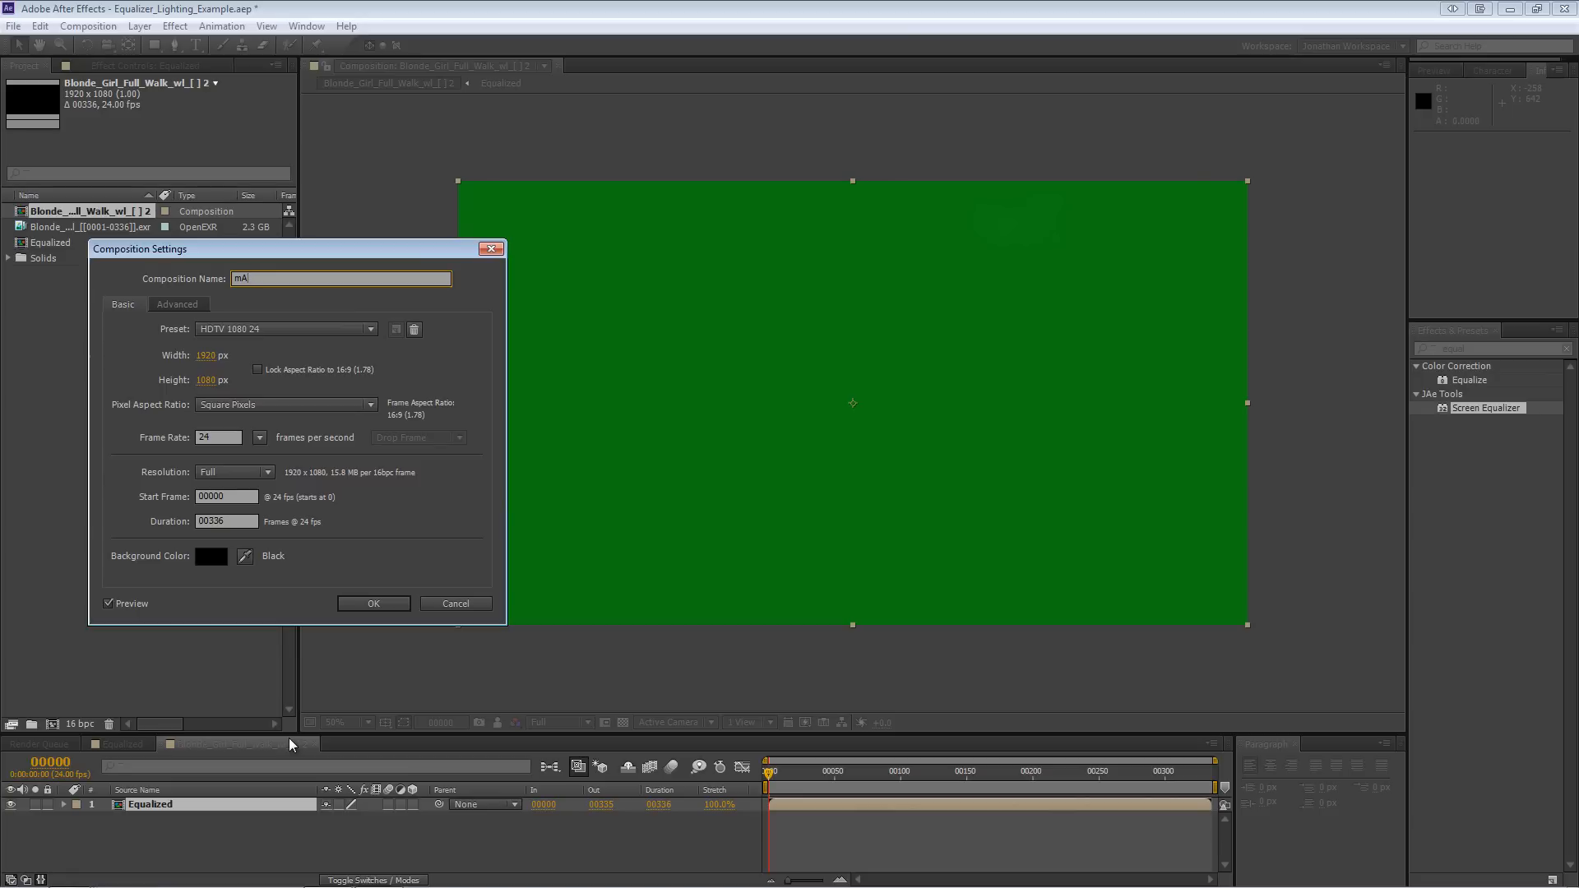
text(main comp)
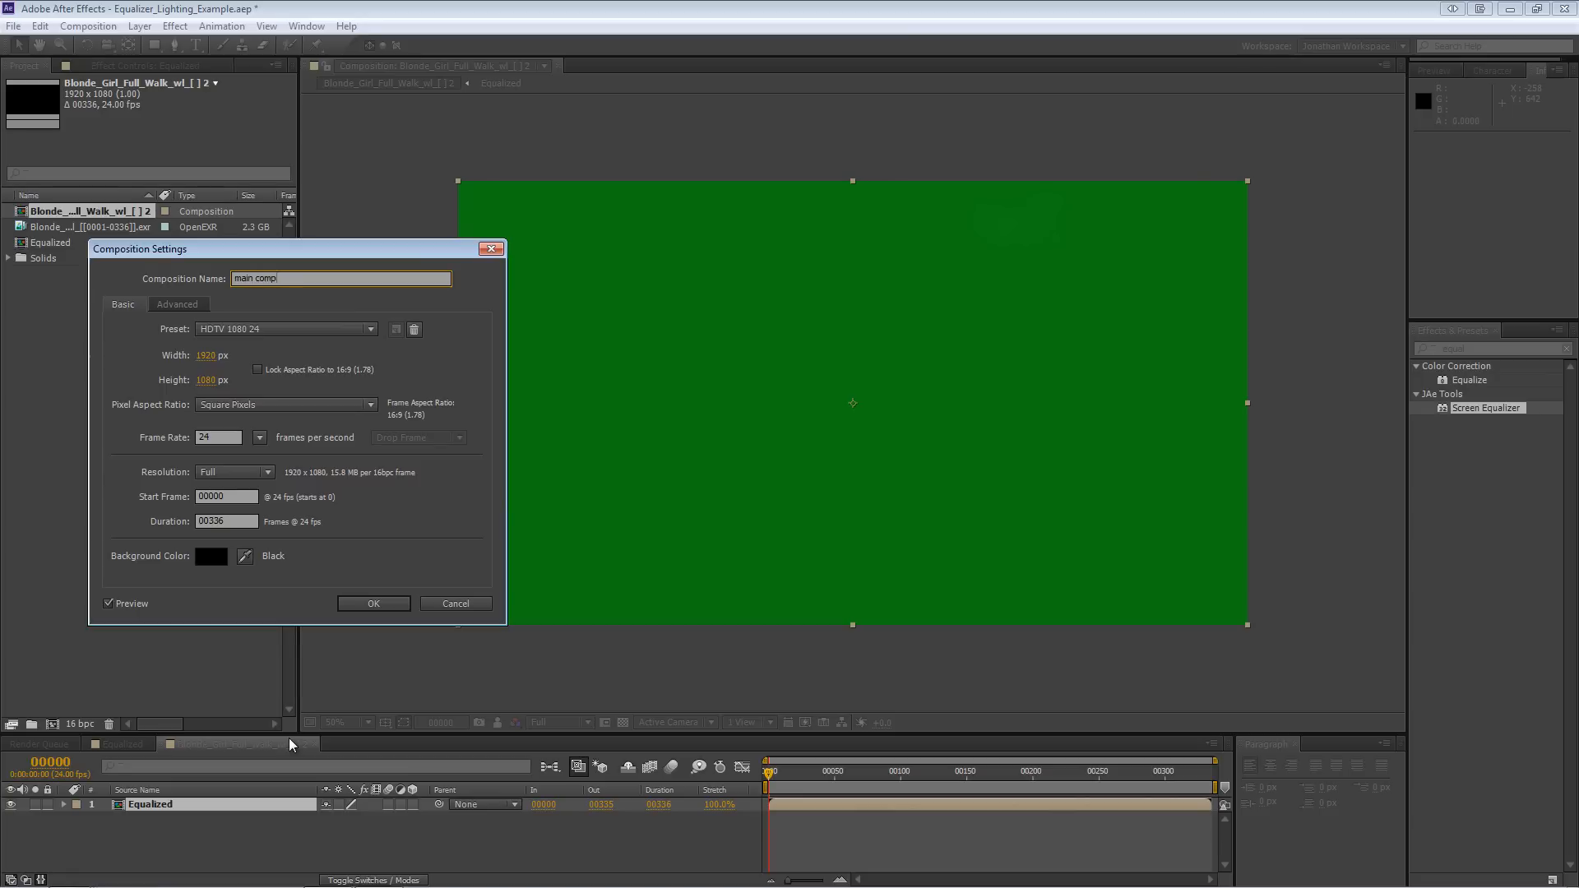
click(373, 603)
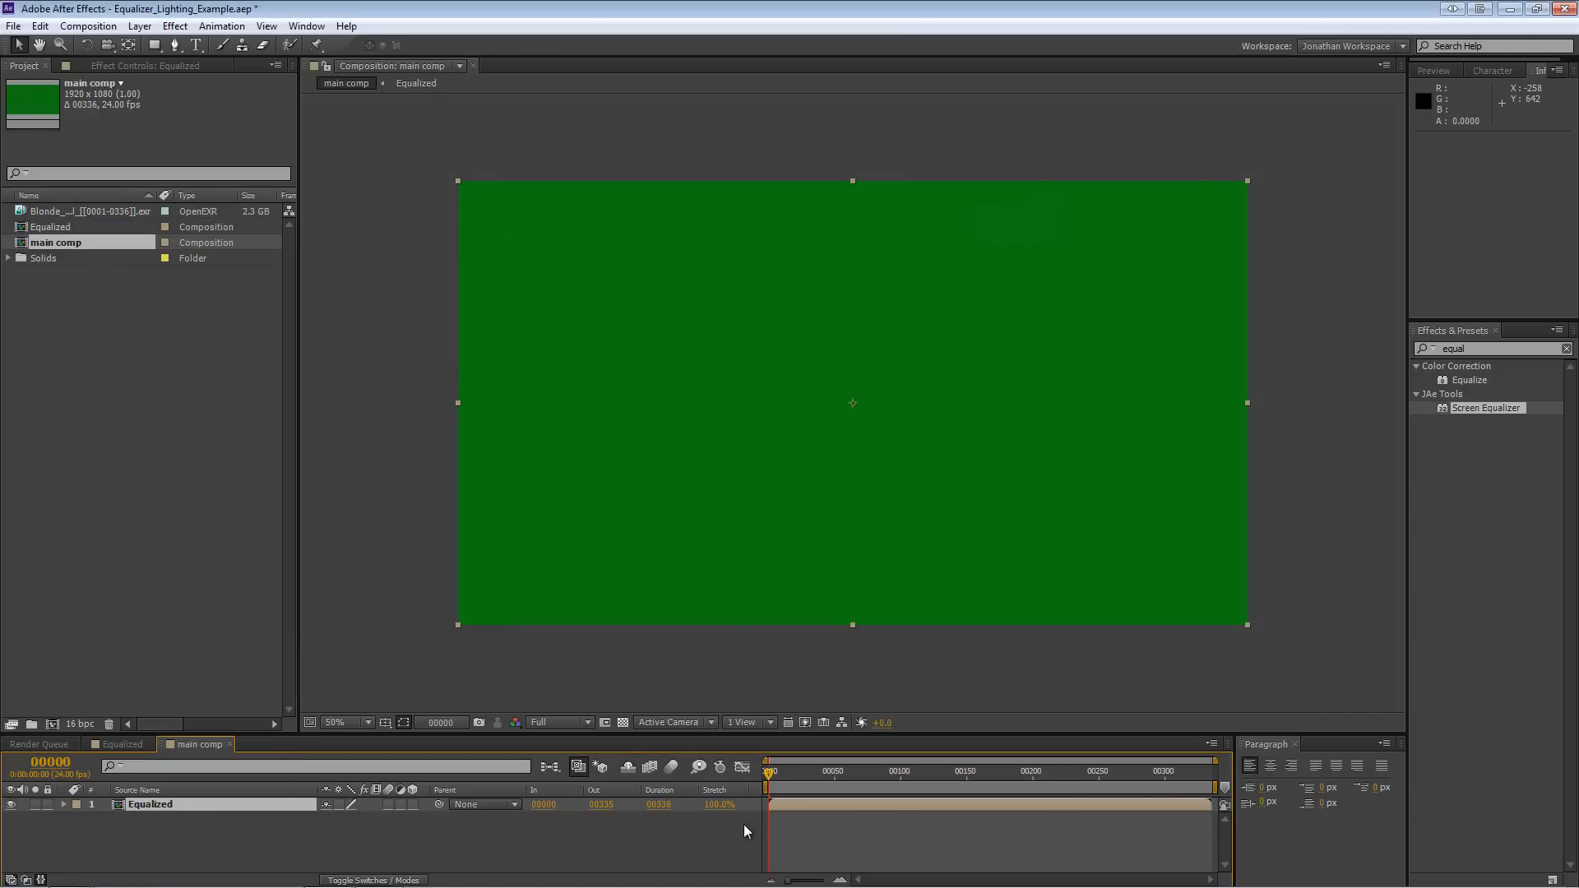
- Apply Keylight to the Equalized layer in main comp and view its Combined Matte
click(924, 772)
text(keylight)
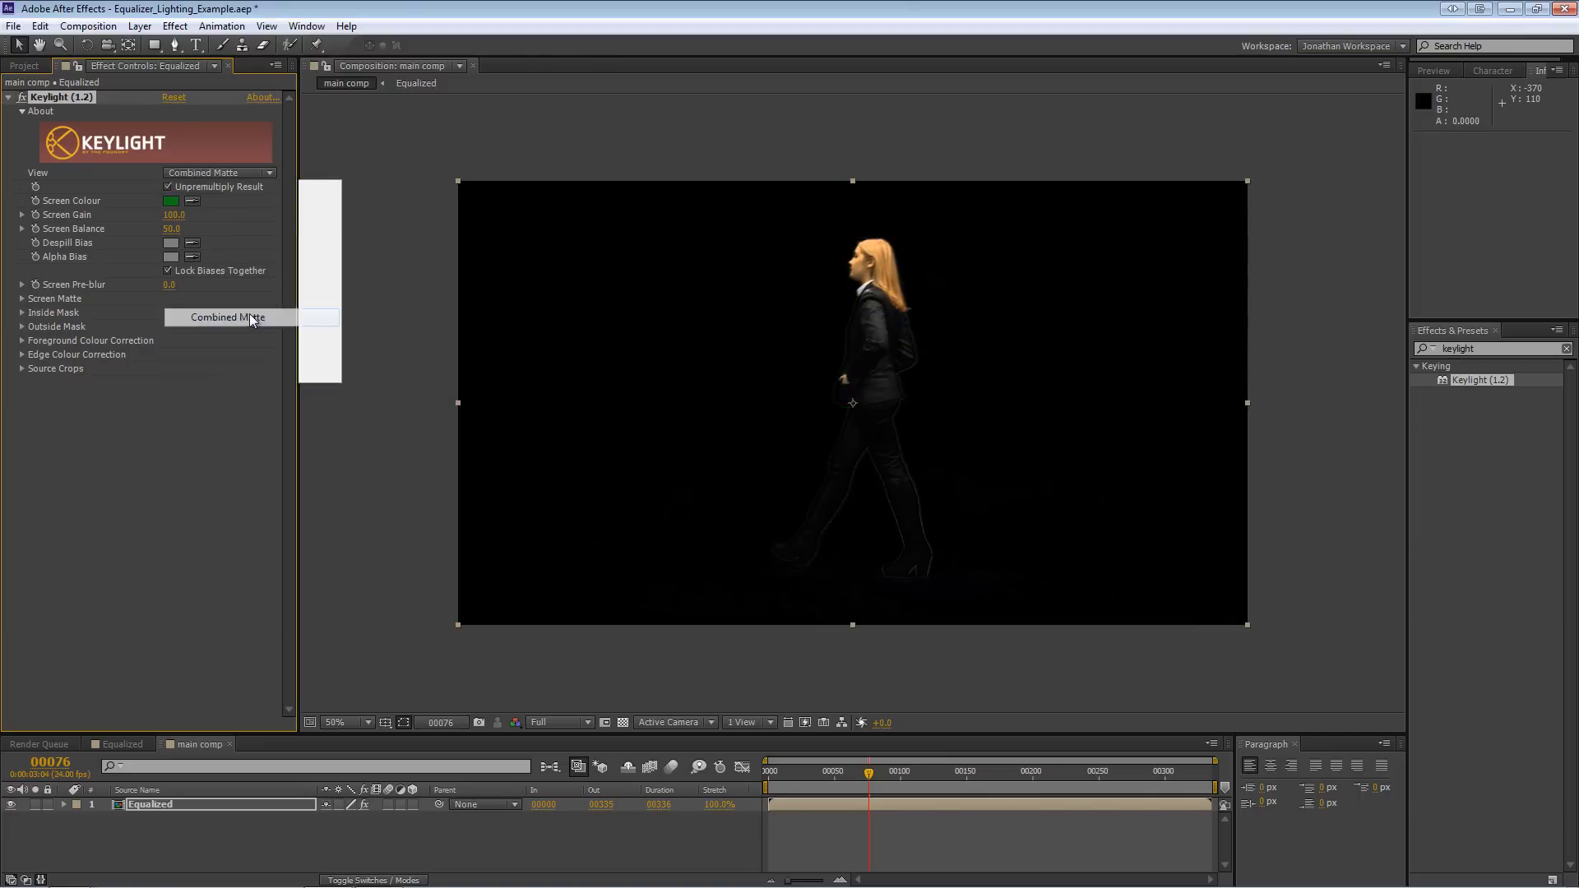
click(225, 317)
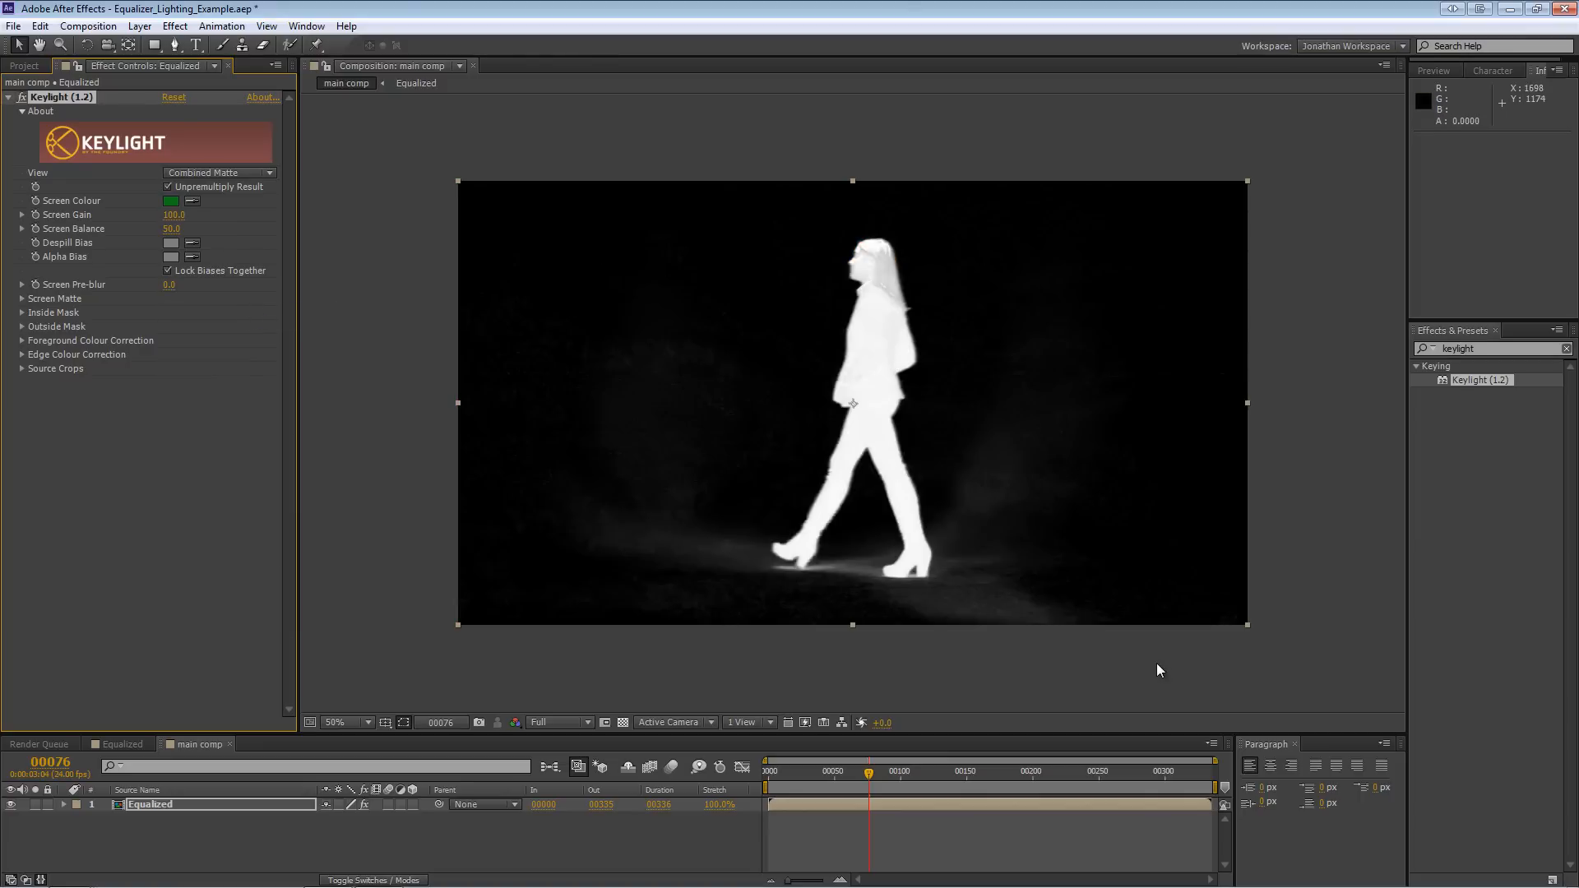
click(861, 776)
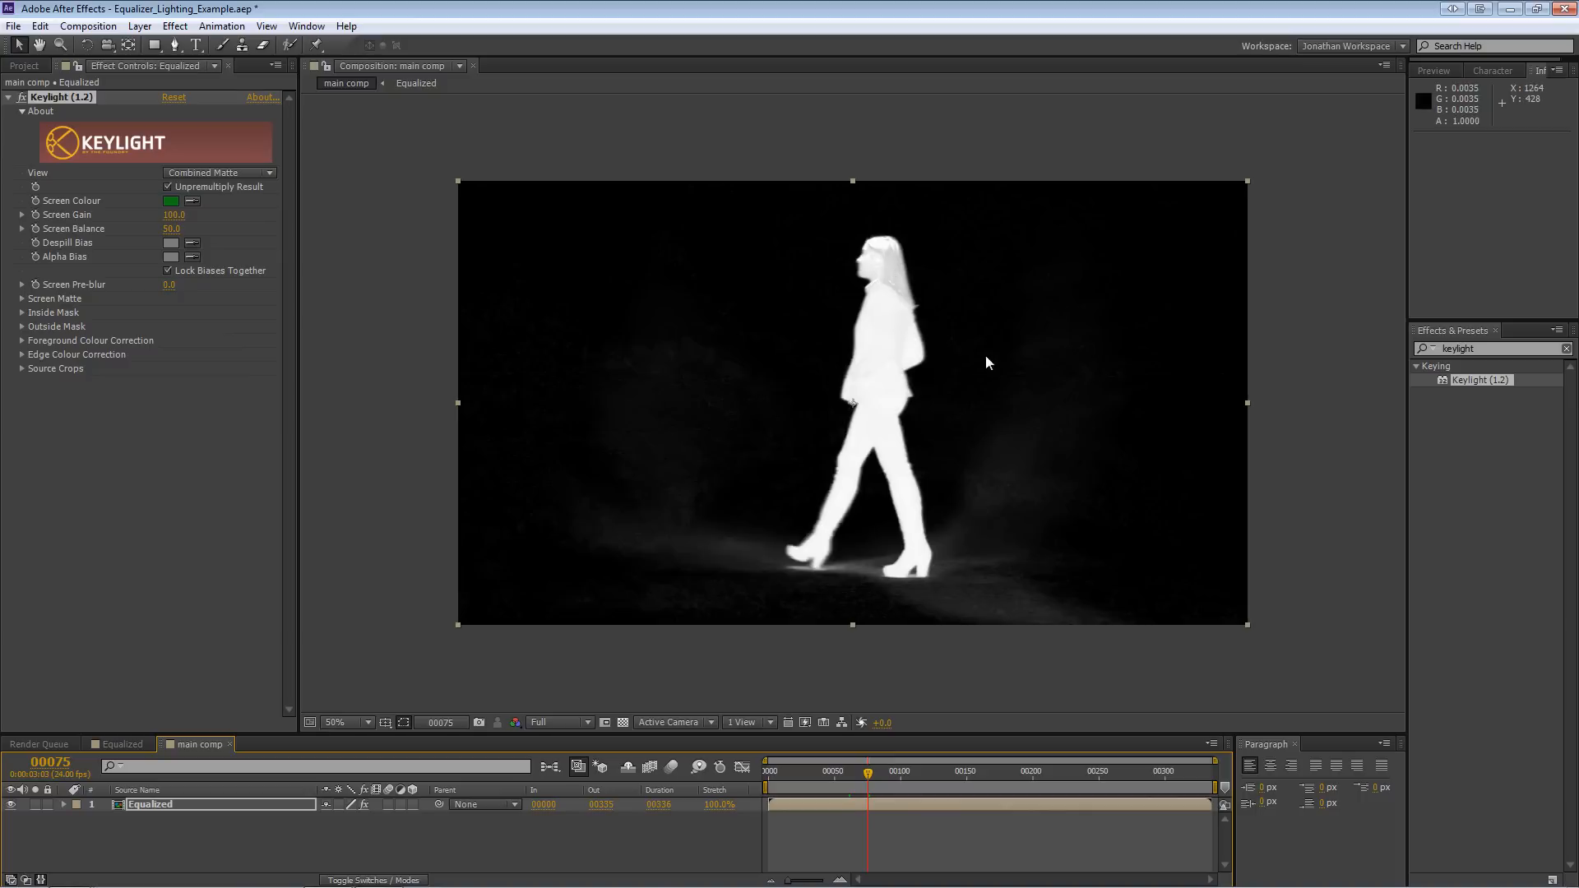
mouse_move(946, 789)
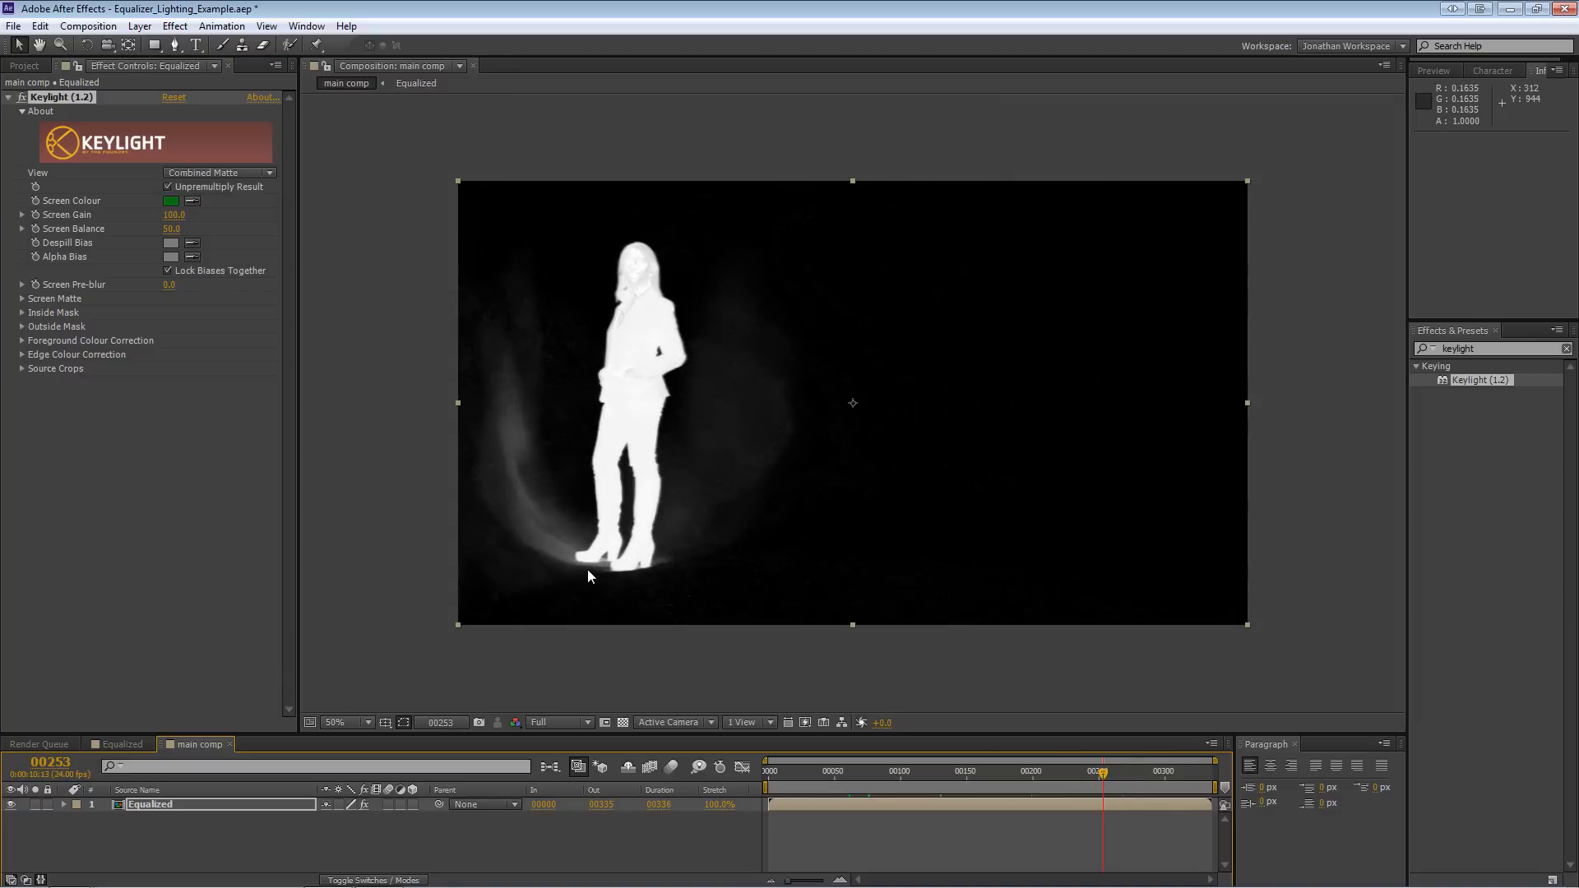
mouse_move(247, 181)
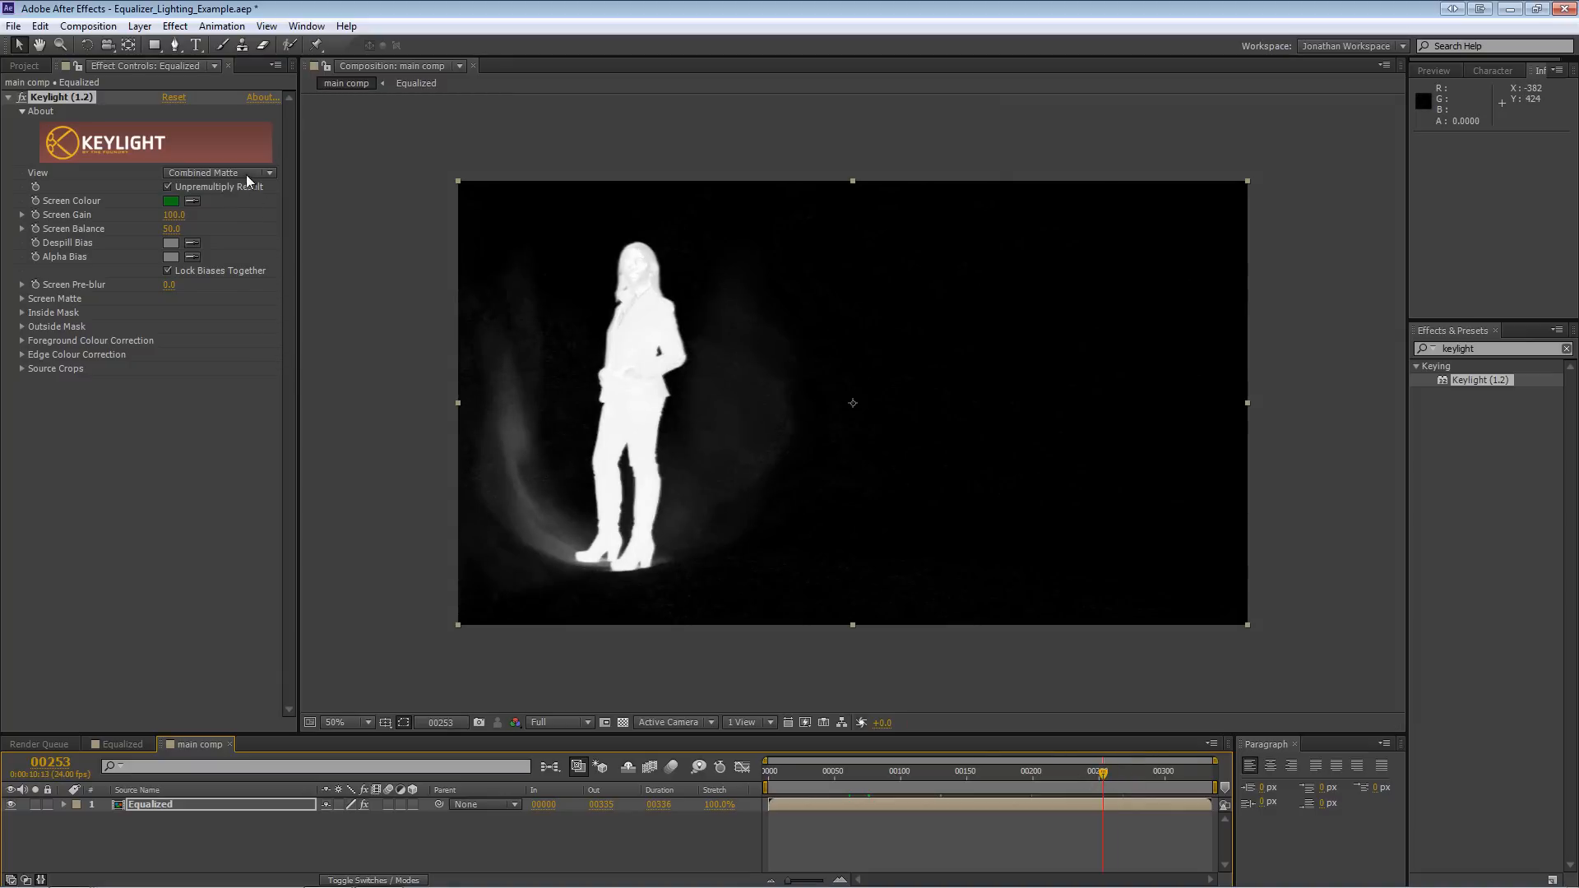